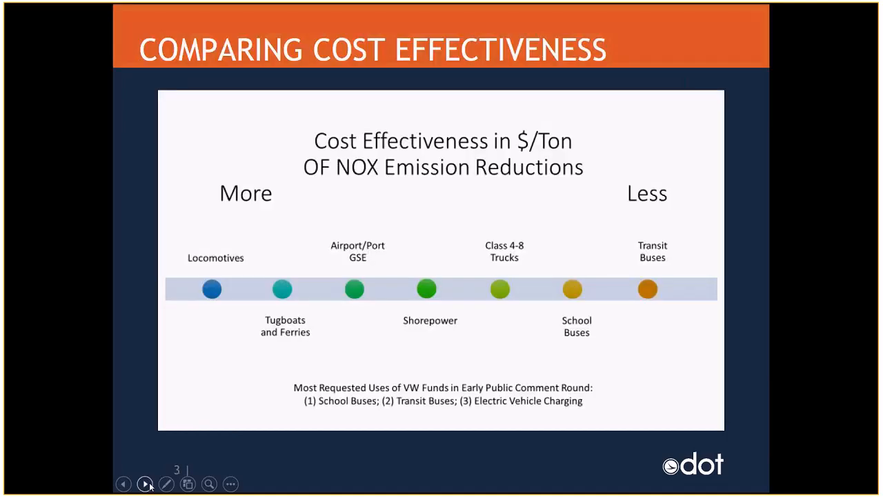
{"action": "mouse_move", "coordinate": [90, 400]}
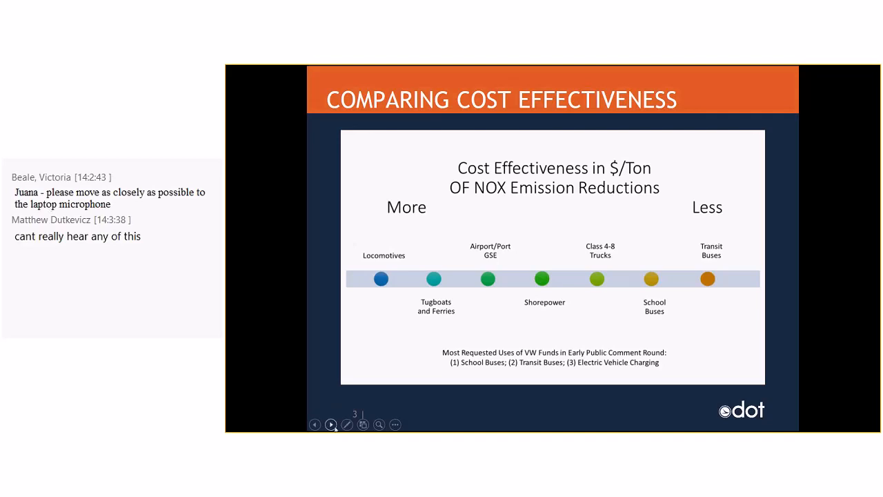
Advance the webinar presentation to slide 4, the OEPA grant cycle schedule
{"action": "left_click", "coordinate": [330, 425]}
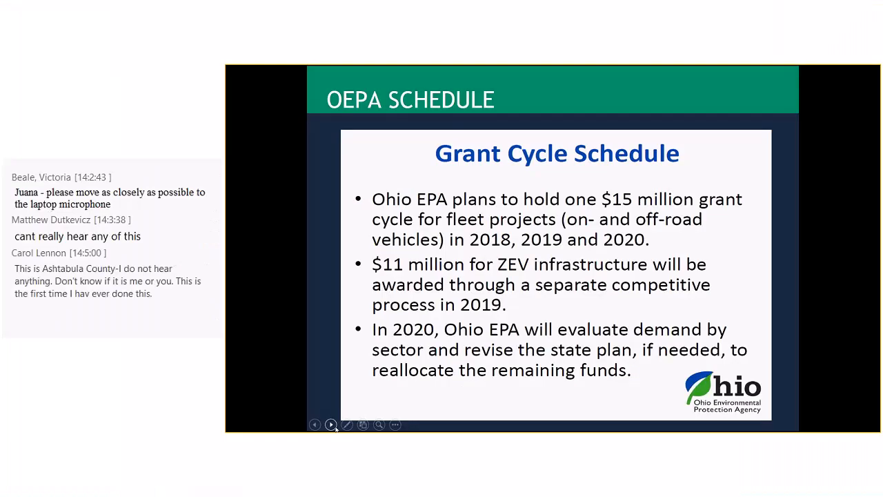
Advance the presentation to slide 5, the Ohio Priority Counties map
{"action": "left_click", "coordinate": [332, 424]}
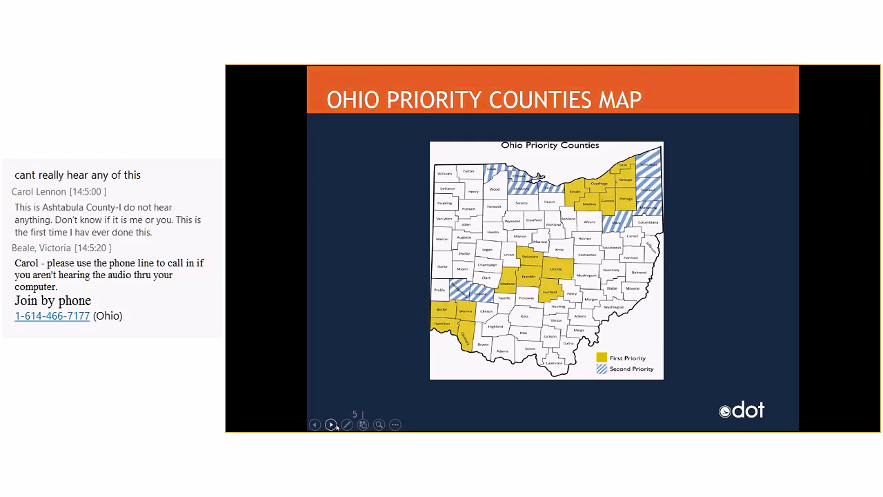
Advance to slide 6, the XYZ Transit bus replacement sample budget
{"action": "left_click", "coordinate": [331, 424]}
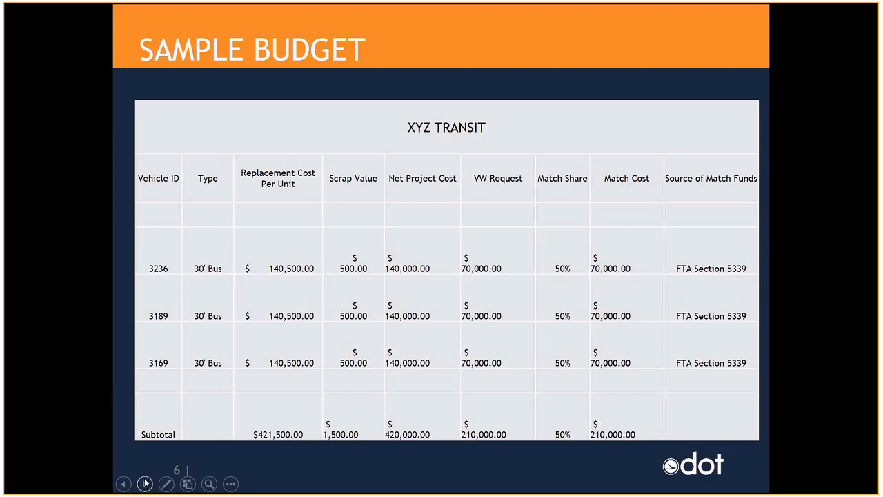
{"action": "left_click", "coordinate": [145, 484]}
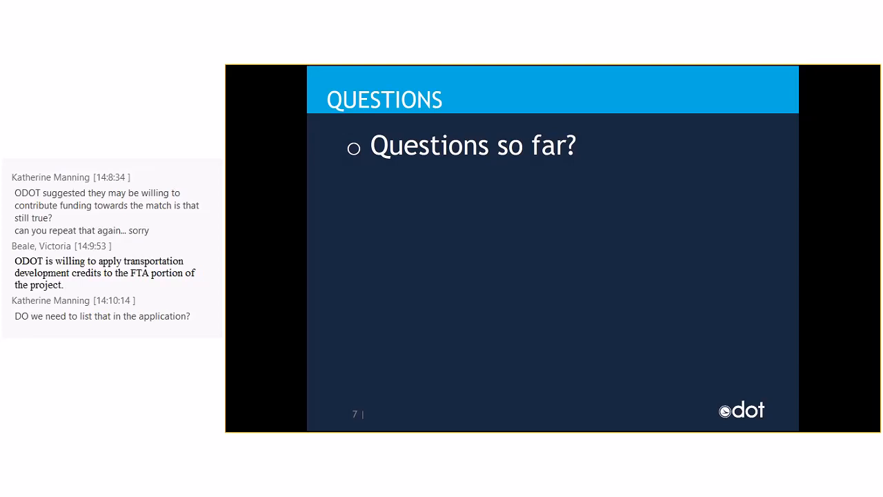
{"action": "mouse_move", "coordinate": [307, 424]}
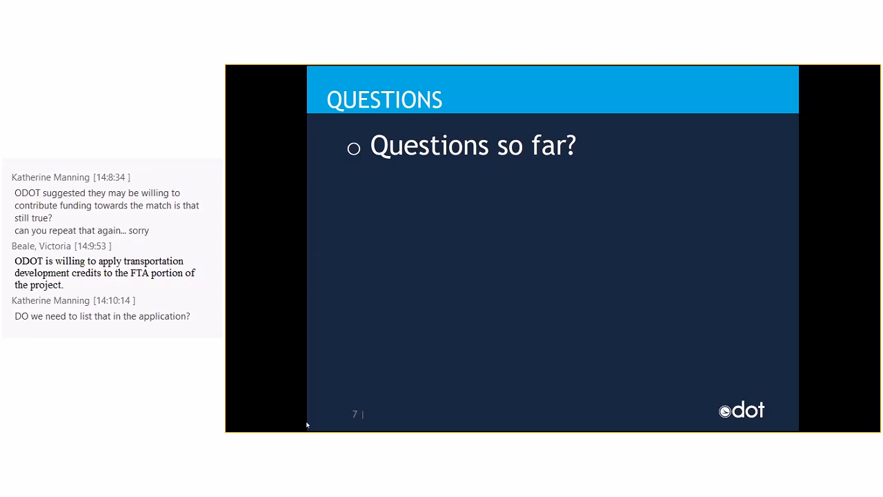
{"action": "mouse_move", "coordinate": [285, 413]}
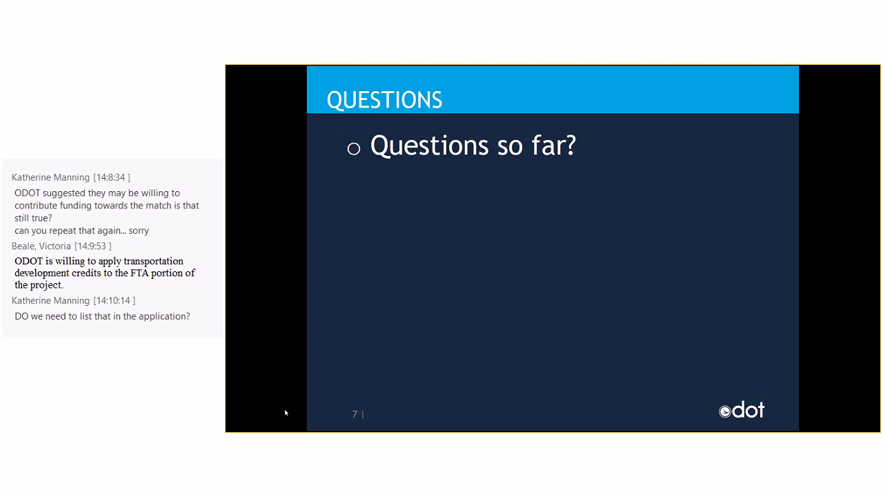
{"action": "scroll", "scroll_direction": "down", "scroll_amount": 3}
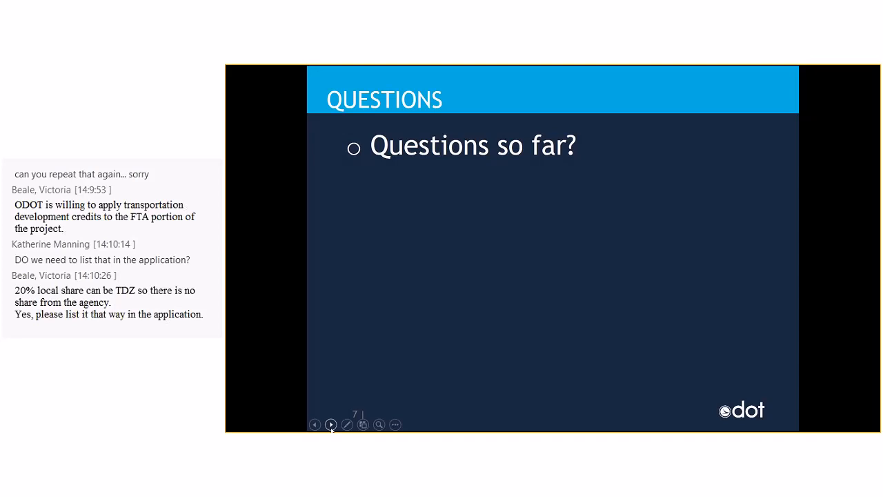
Advance to the Ohio EPA Homepage slide advertising online DMTF grant applications
{"action": "left_click", "coordinate": [330, 425]}
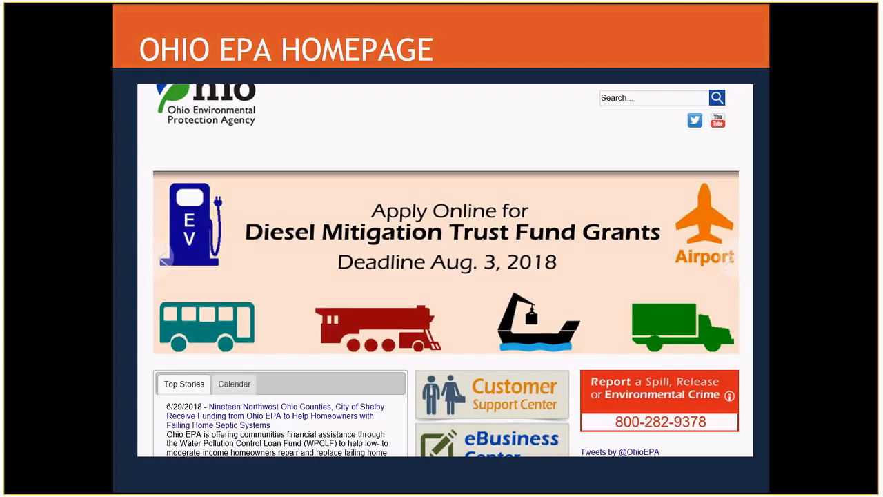
{"action": "mouse_move", "coordinate": [441, 239]}
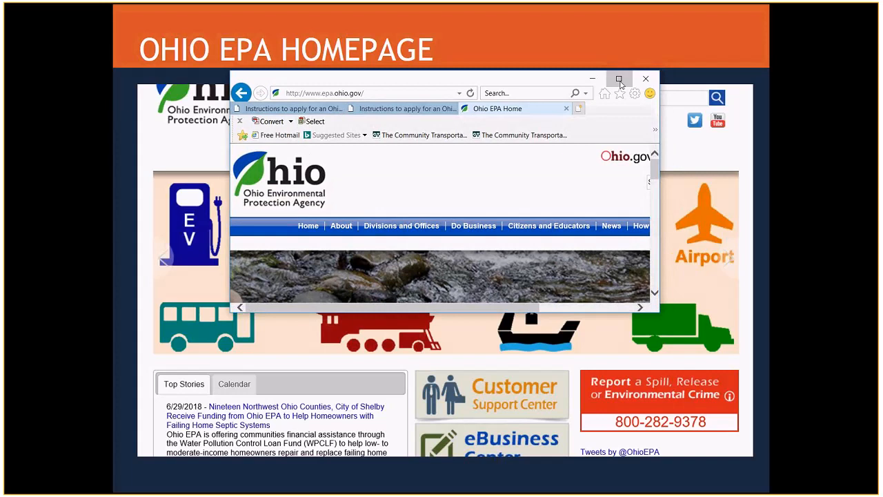
Maximize the Ohio EPA site and browse Environmental Education down to the RFP timetable
{"action": "left_click", "coordinate": [618, 79]}
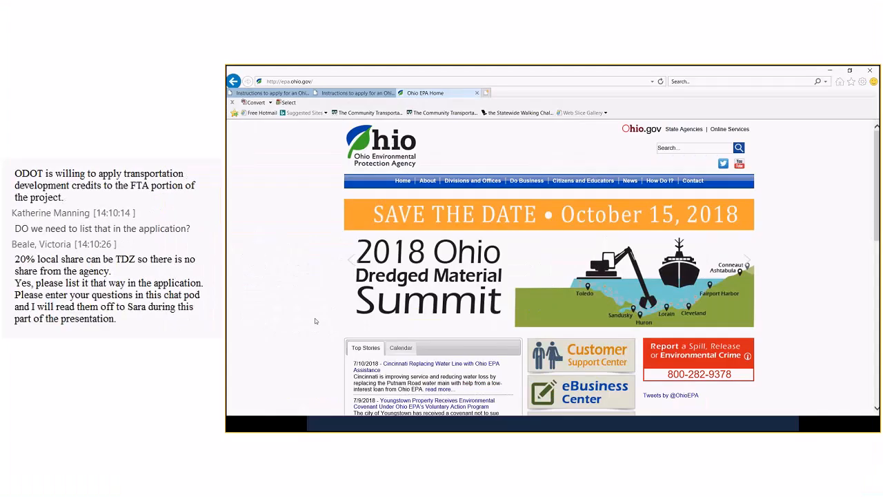
{"action": "scroll", "scroll_direction": "down", "scroll_amount": 3}
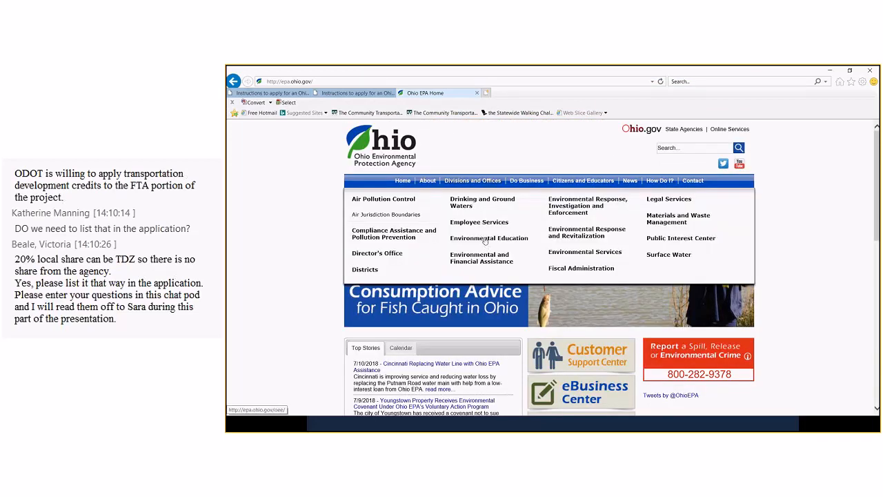
{"action": "left_click", "coordinate": [489, 238]}
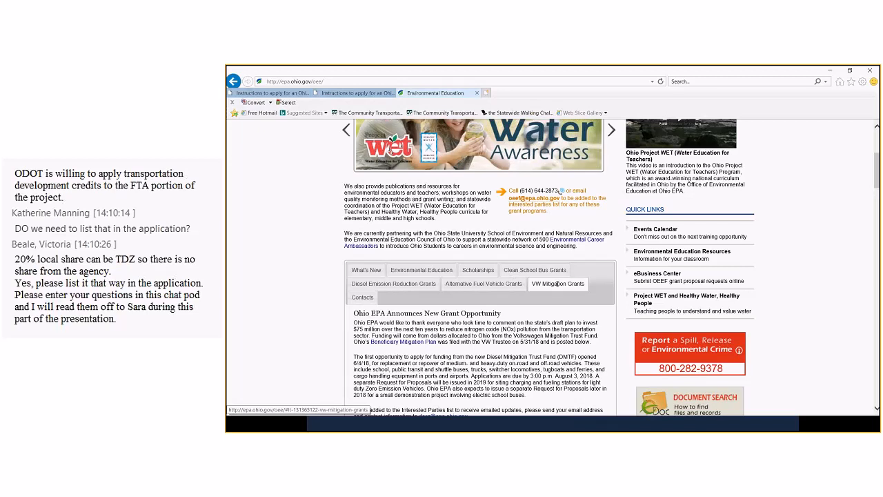
{"action": "scroll", "scroll_direction": "down", "scroll_amount": 3}
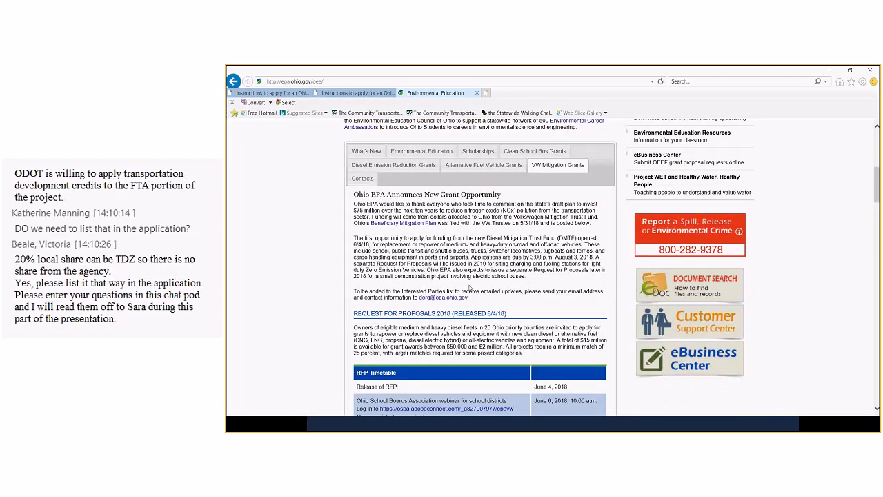
{"action": "scroll", "scroll_direction": "down", "scroll_amount": 3}
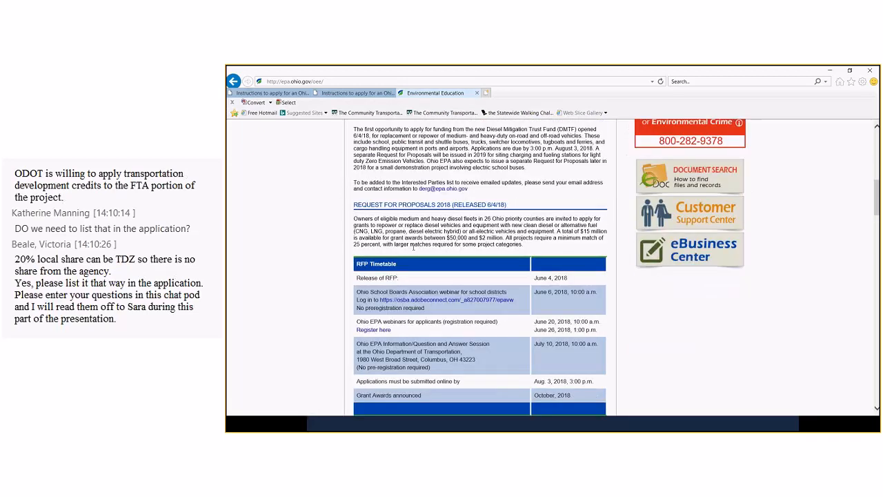
{"action": "scroll", "scroll_direction": "down", "scroll_amount": 3}
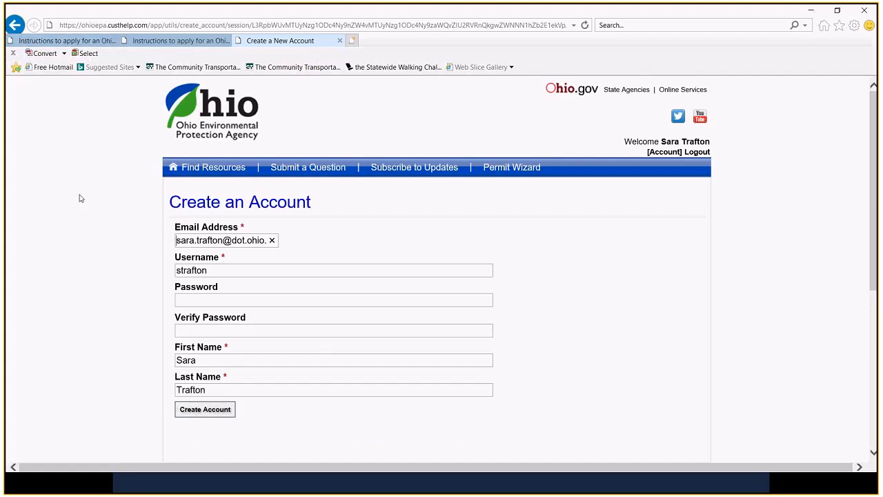
Open the DMTF grant instructions and scroll to 'Start or Continue an Application'
{"action": "left_click", "coordinate": [15, 25]}
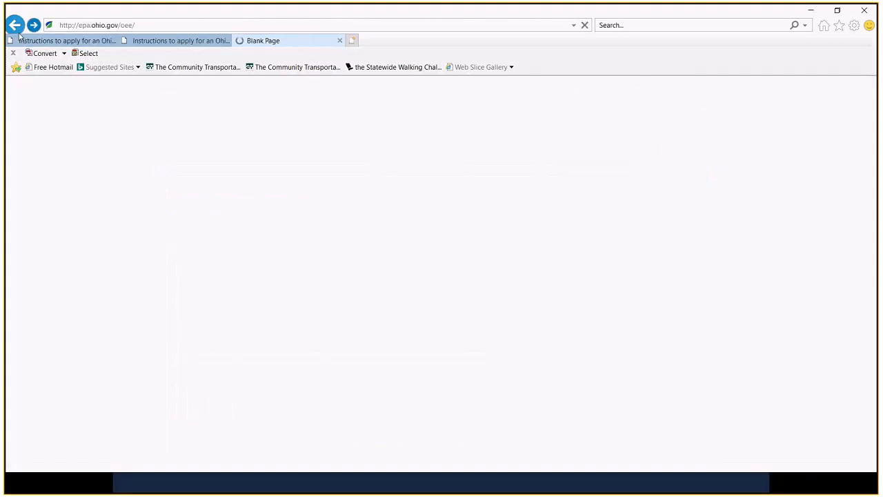
{"action": "left_click", "coordinate": [15, 25]}
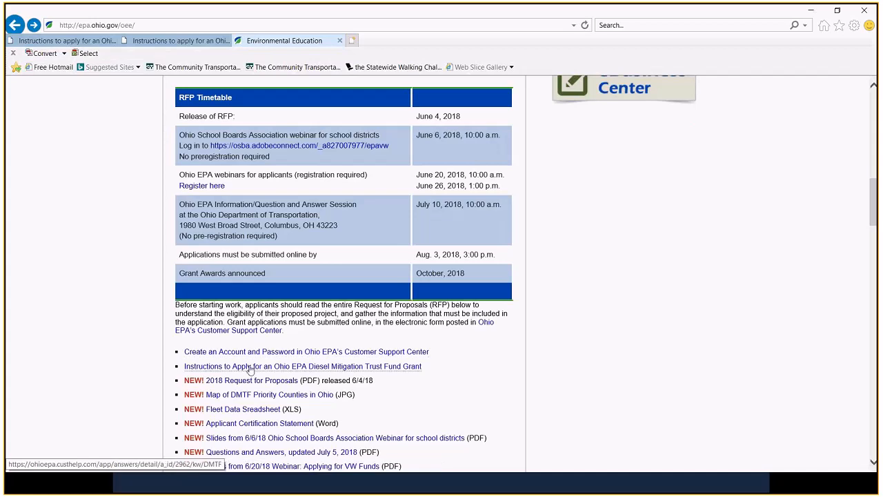
{"action": "left_click", "coordinate": [303, 365]}
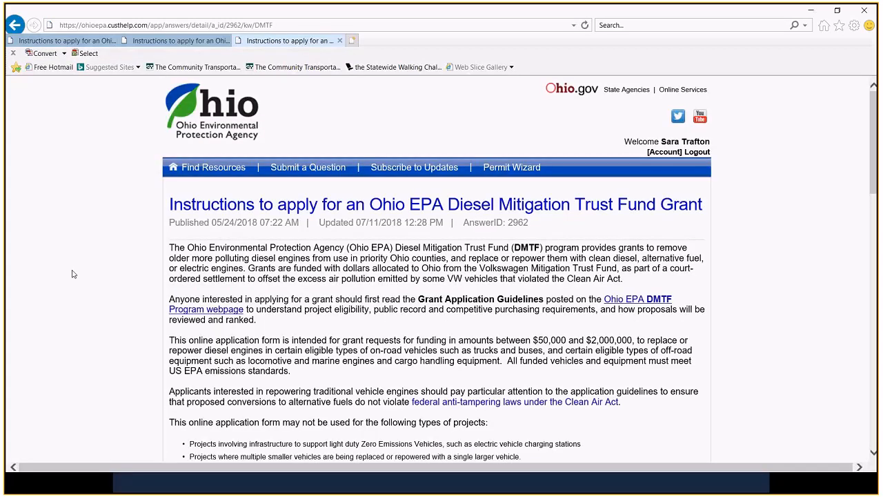
{"action": "mouse_move", "coordinate": [68, 351]}
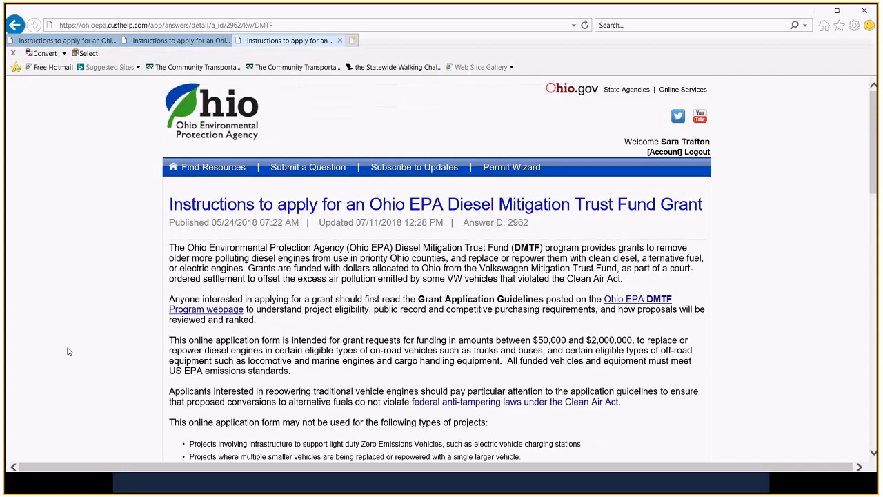
{"action": "scroll", "scroll_direction": "down", "scroll_amount": 3}
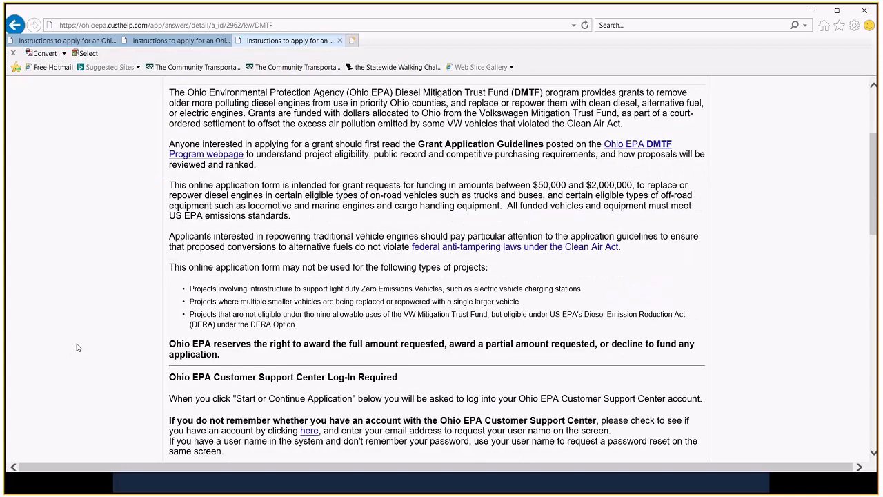
{"action": "scroll", "scroll_direction": "down", "scroll_amount": 3}
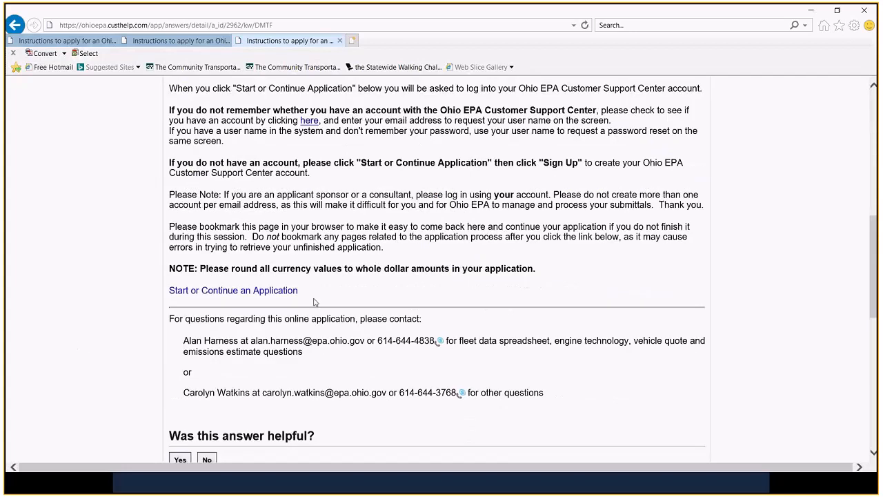
{"action": "scroll", "scroll_direction": "down", "scroll_amount": 3}
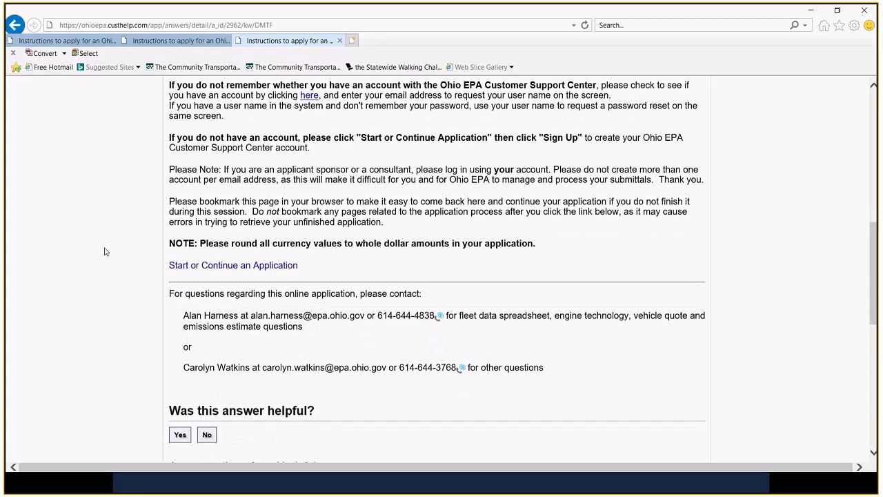
{"action": "scroll", "scroll_direction": "down", "scroll_amount": 3}
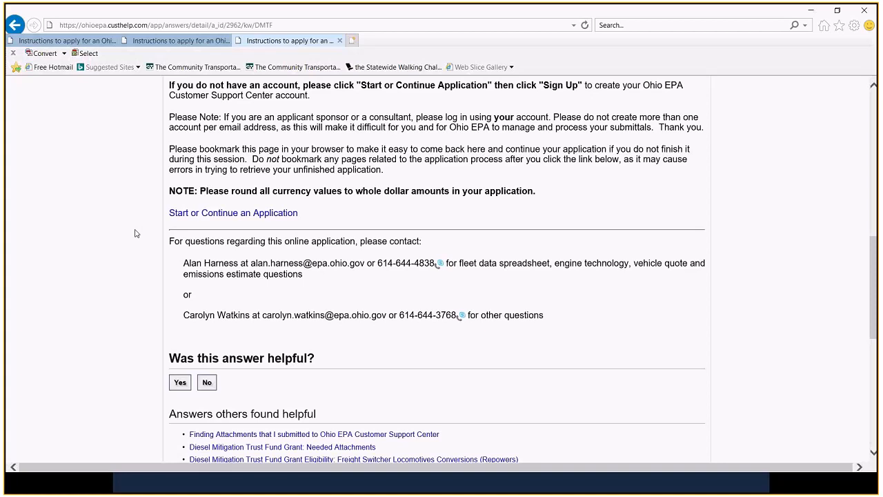
{"action": "mouse_move", "coordinate": [233, 213]}
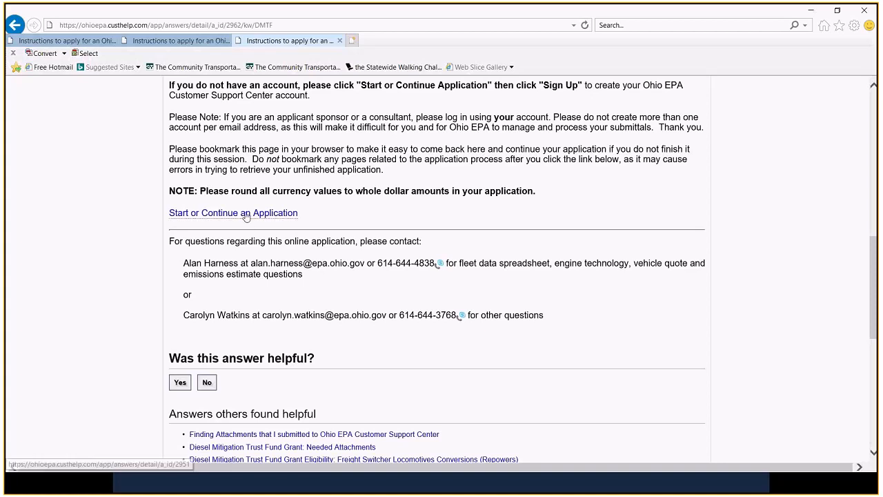
Reopen the saved DMTF application and read its status screen, deadline 08/03/2018 3:00 PM
{"action": "left_click", "coordinate": [233, 213]}
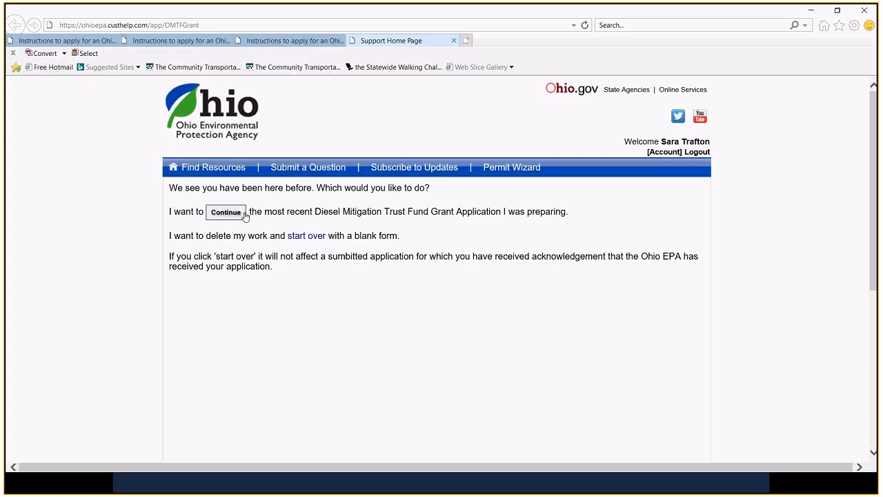
{"action": "mouse_move", "coordinate": [272, 332]}
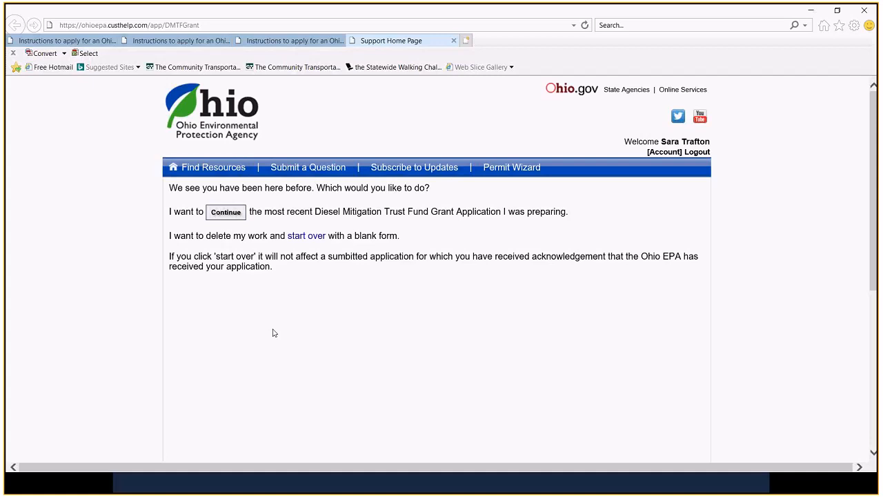
{"action": "mouse_move", "coordinate": [467, 238]}
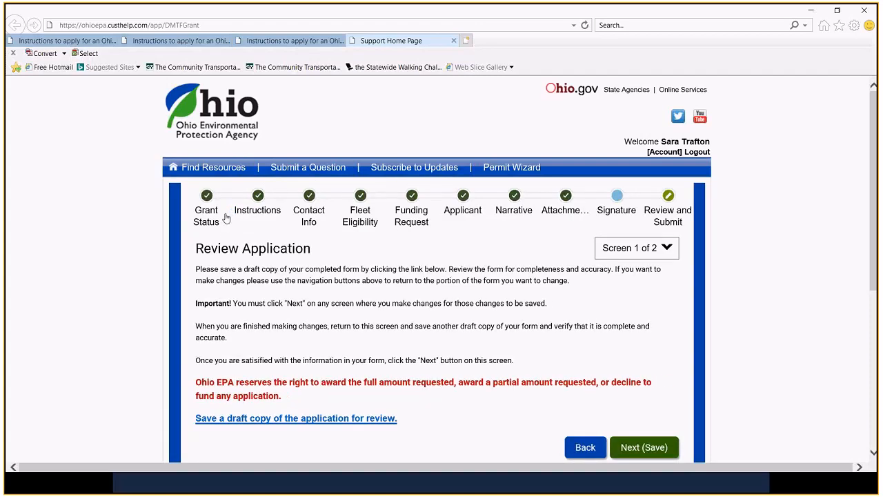
{"action": "mouse_move", "coordinate": [207, 199]}
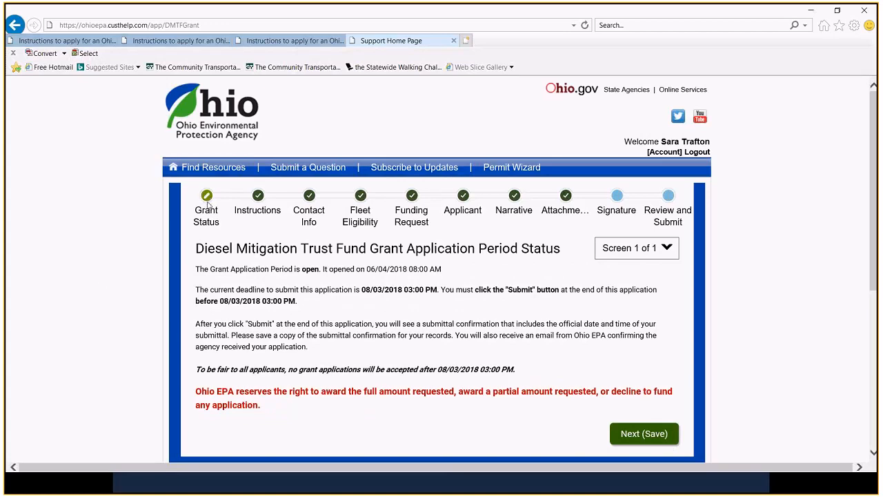
{"action": "mouse_move", "coordinate": [317, 286]}
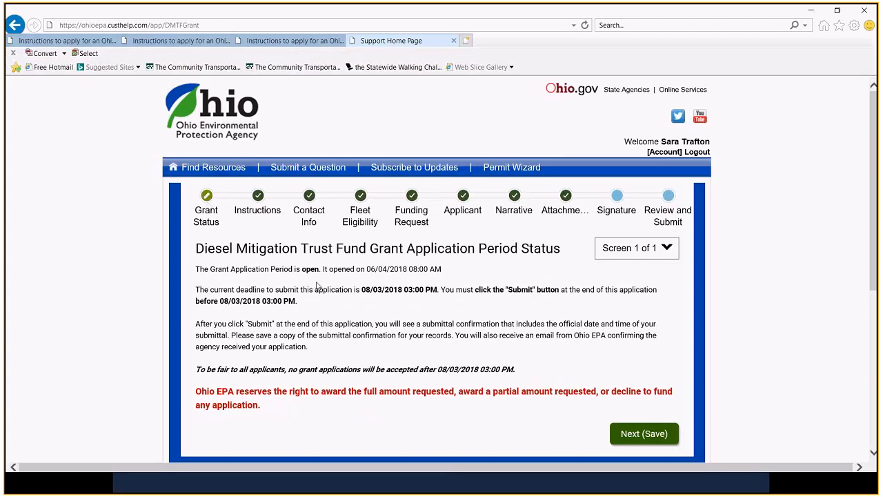
{"action": "scroll", "scroll_direction": "down", "scroll_amount": 3}
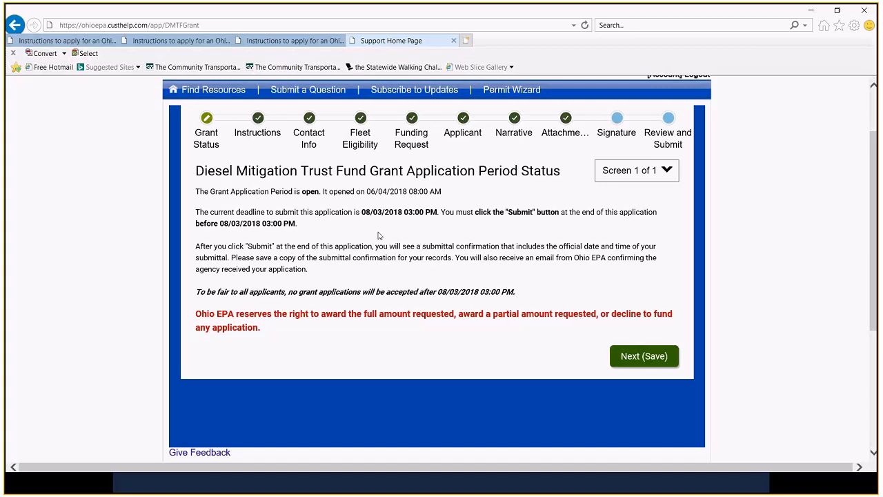
{"action": "mouse_move", "coordinate": [537, 338]}
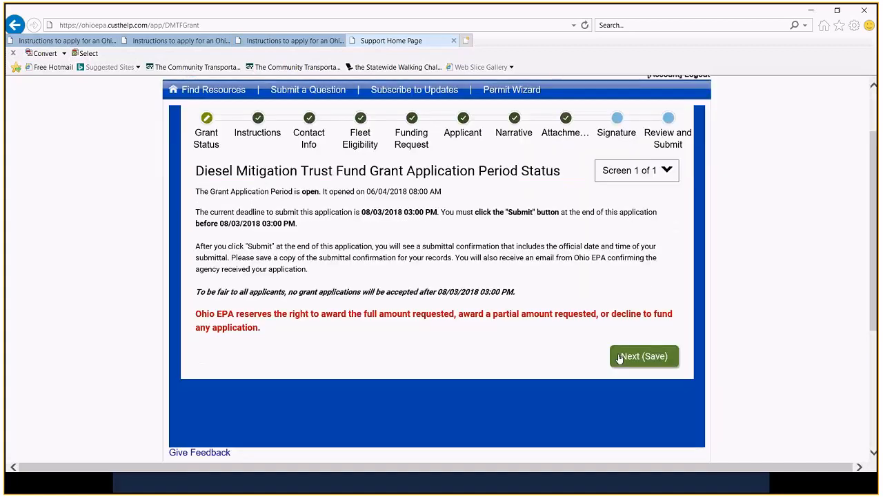
Save the status screen and read Navigating Your Application down to the erase-all warning
{"action": "left_click", "coordinate": [644, 355]}
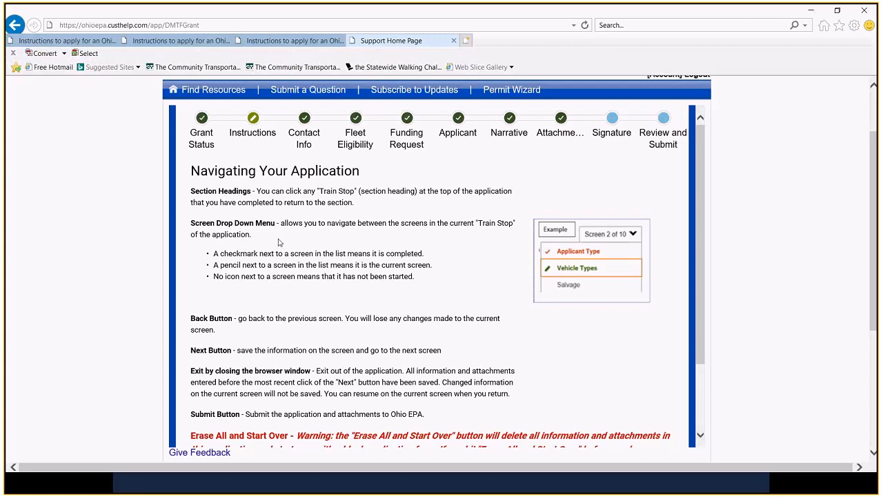
{"action": "scroll", "scroll_direction": "down", "scroll_amount": 3}
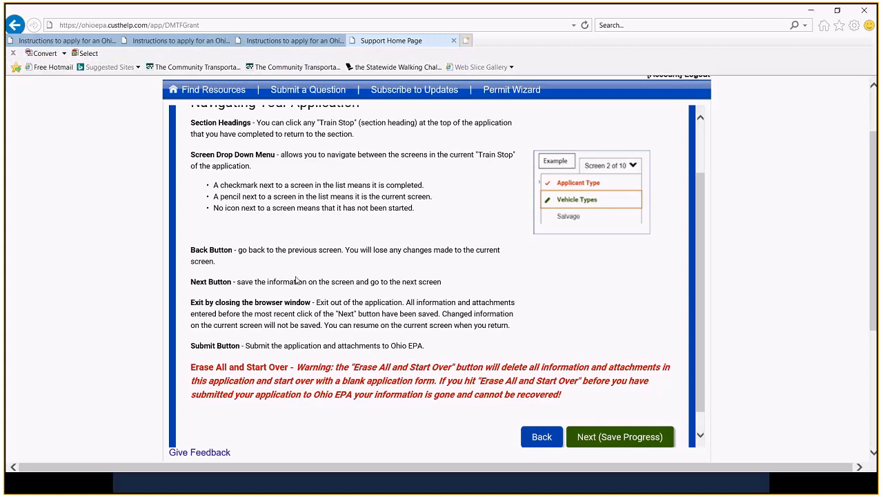
{"action": "mouse_move", "coordinate": [585, 258]}
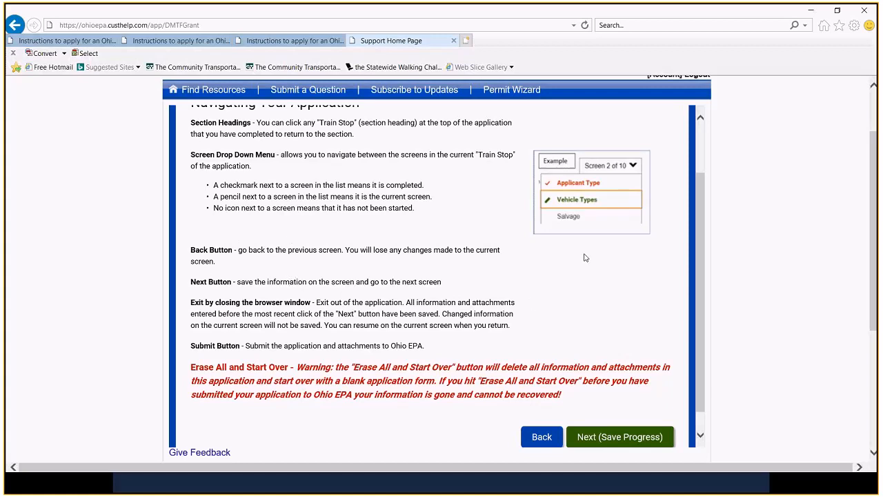
{"action": "scroll", "scroll_direction": "down", "scroll_amount": 3}
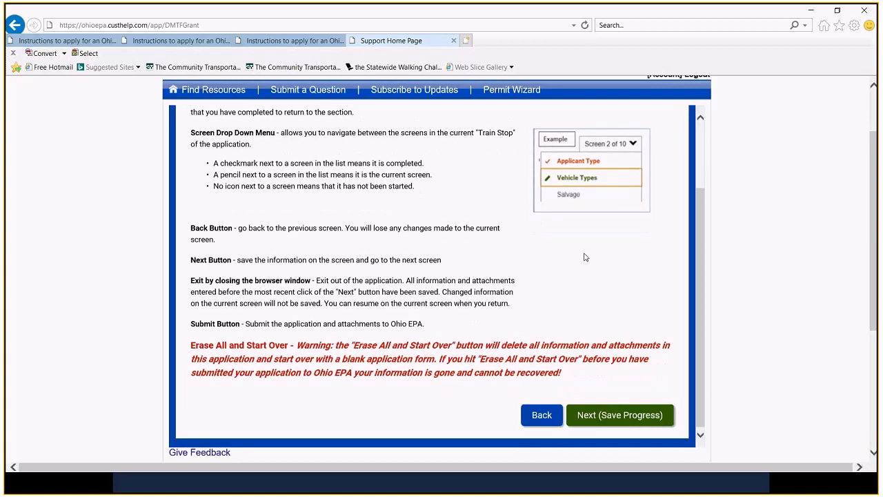
{"action": "scroll", "scroll_direction": "down", "scroll_amount": 3}
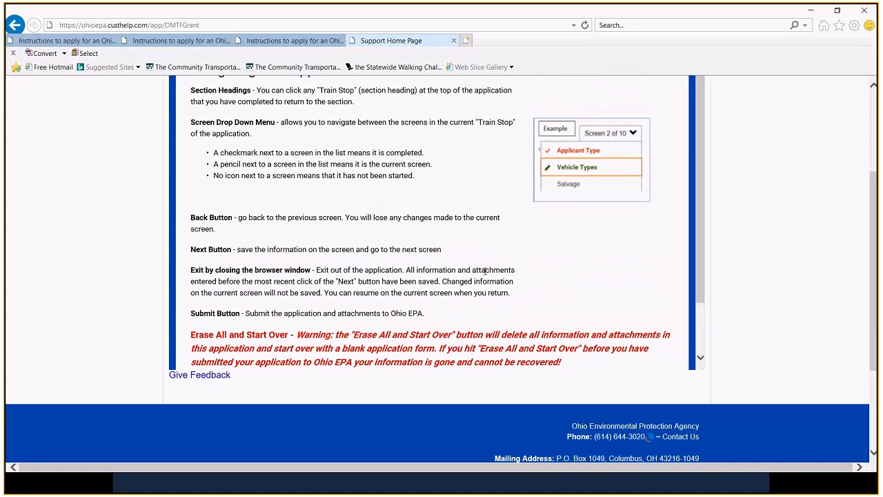
{"action": "scroll", "scroll_direction": "down", "scroll_amount": 3}
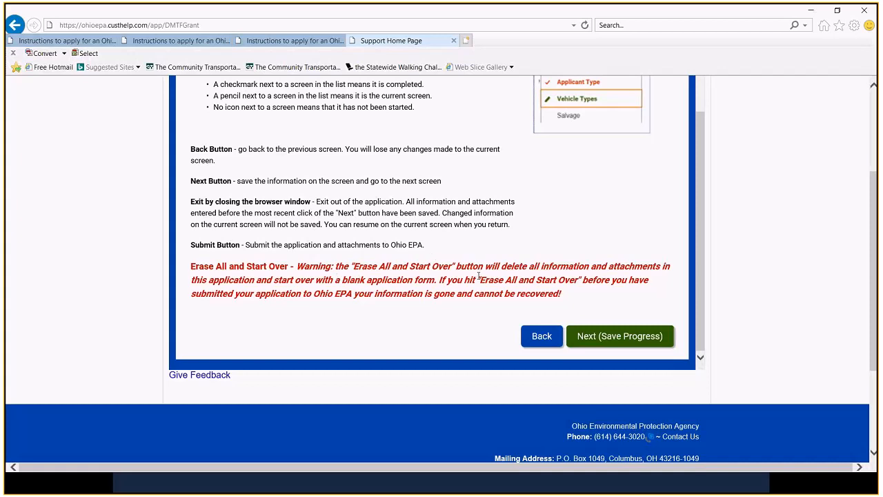
{"action": "mouse_move", "coordinate": [324, 322]}
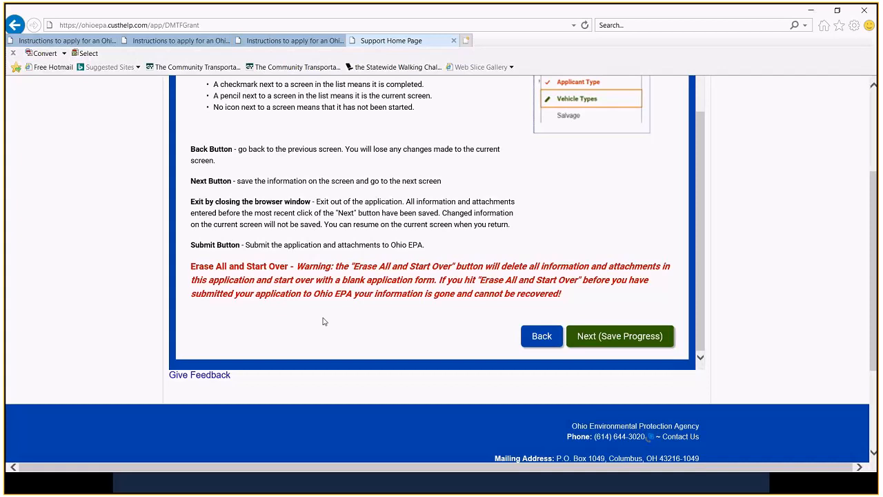
{"action": "mouse_move", "coordinate": [437, 328]}
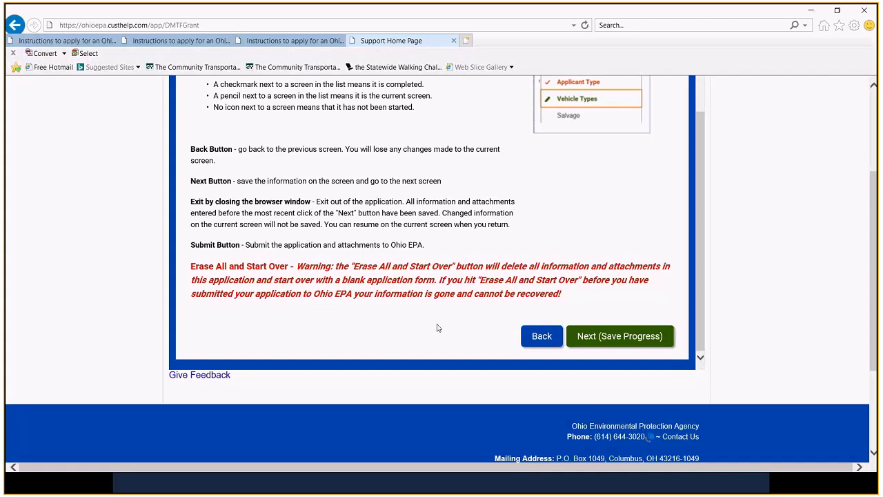
{"action": "mouse_move", "coordinate": [412, 350]}
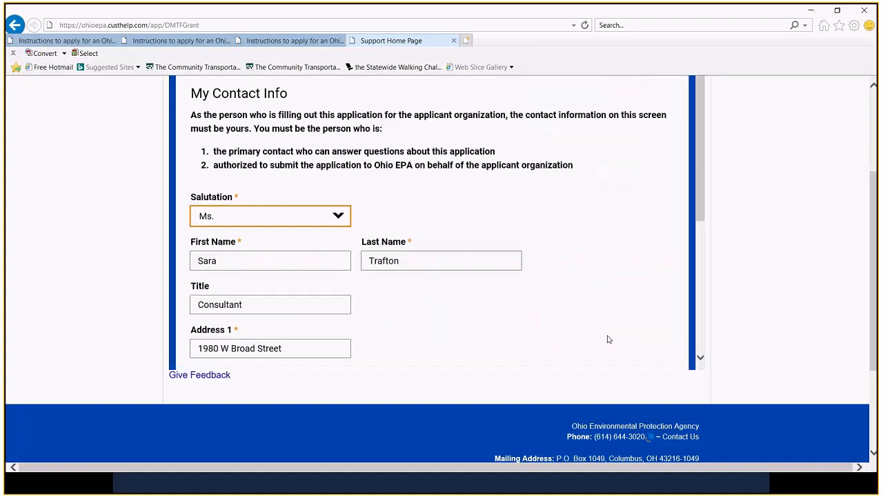
{"action": "mouse_move", "coordinate": [563, 337]}
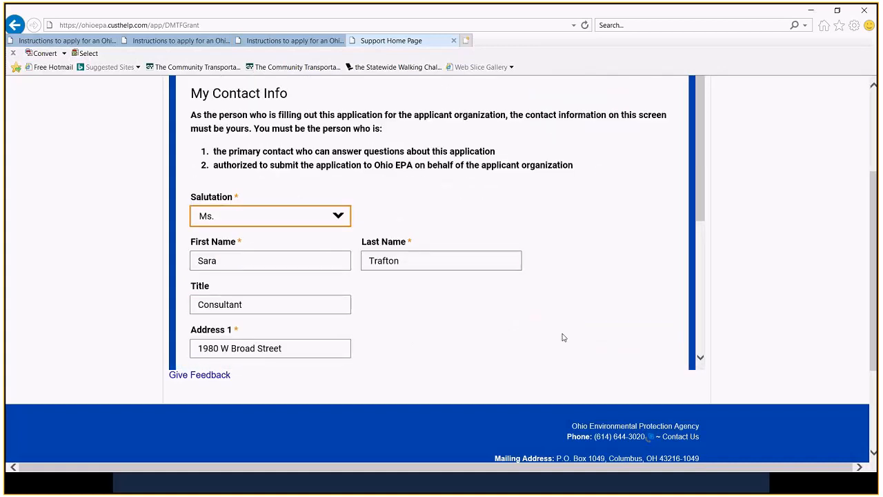
{"action": "mouse_move", "coordinate": [611, 215]}
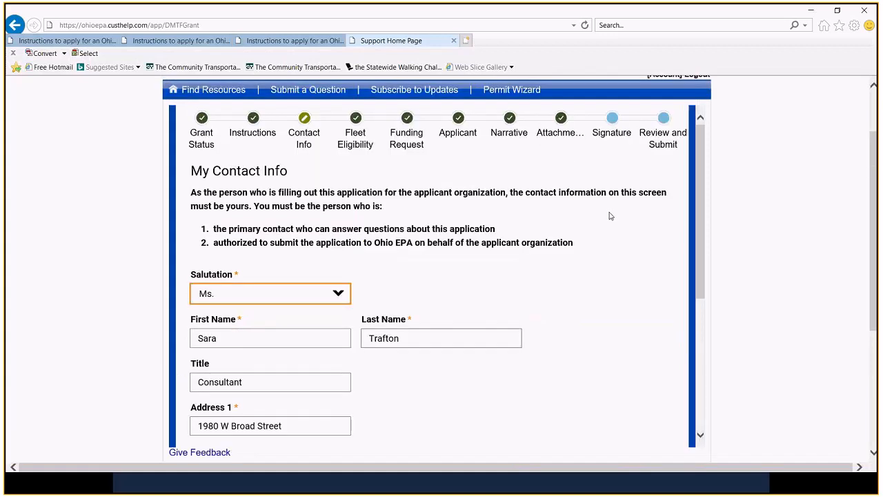
Review the prefilled contact fields and save with Next (Save Progress)
{"action": "scroll", "scroll_direction": "up", "scroll_amount": 3}
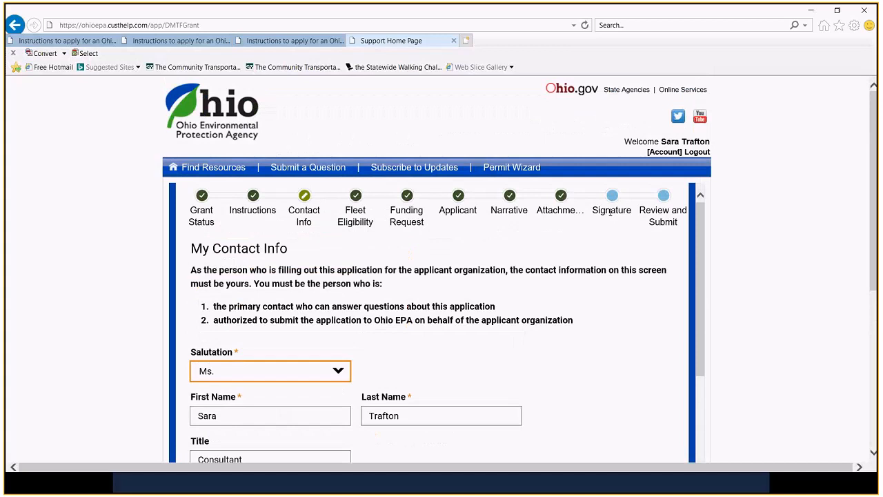
{"action": "scroll", "scroll_direction": "down", "scroll_amount": 3}
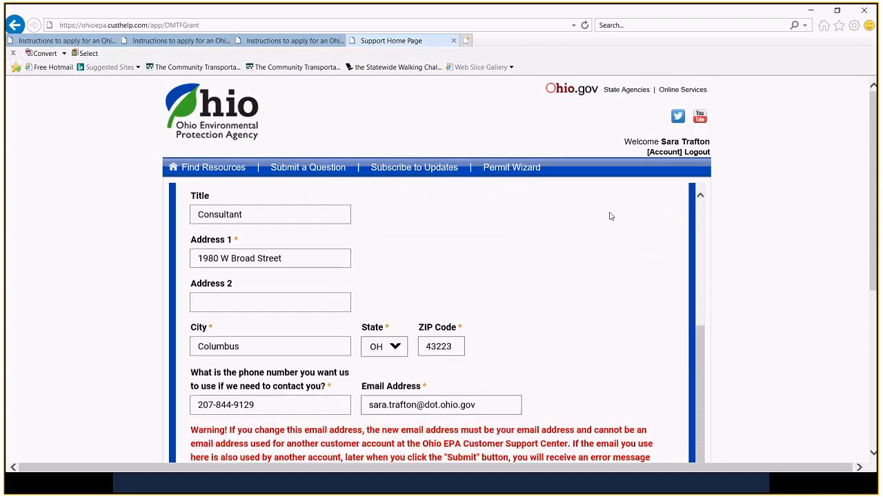
{"action": "scroll", "scroll_direction": "down", "scroll_amount": 3}
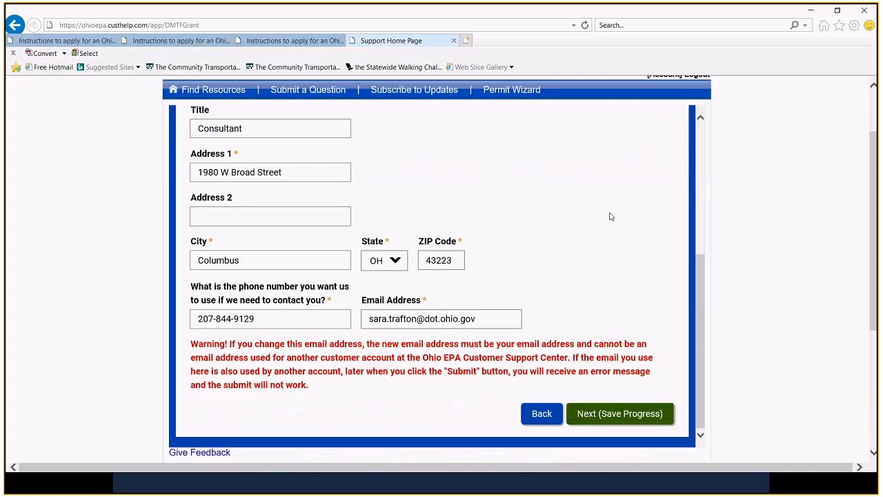
{"action": "scroll", "scroll_direction": "down", "scroll_amount": 3}
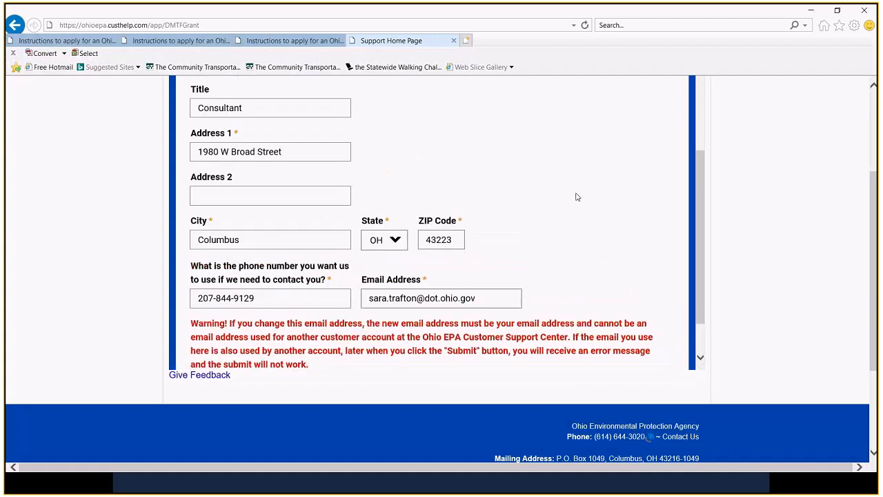
{"action": "scroll", "scroll_direction": "down", "scroll_amount": 3}
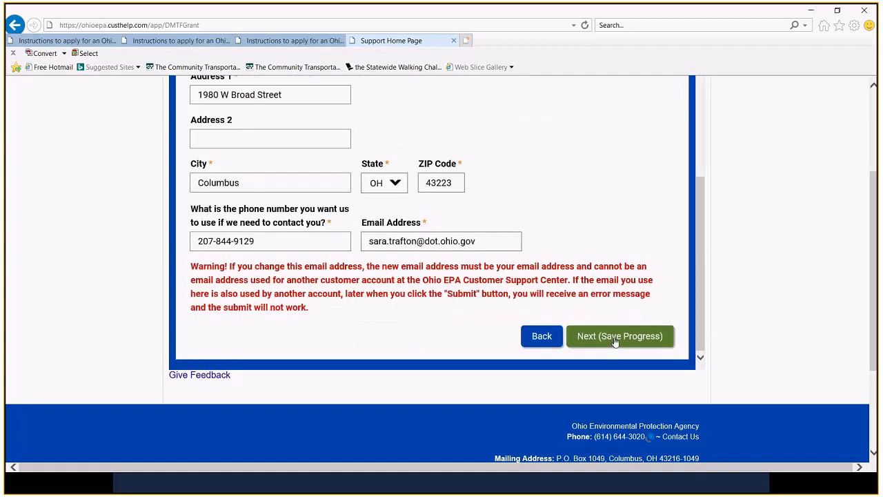
{"action": "left_click", "coordinate": [619, 336]}
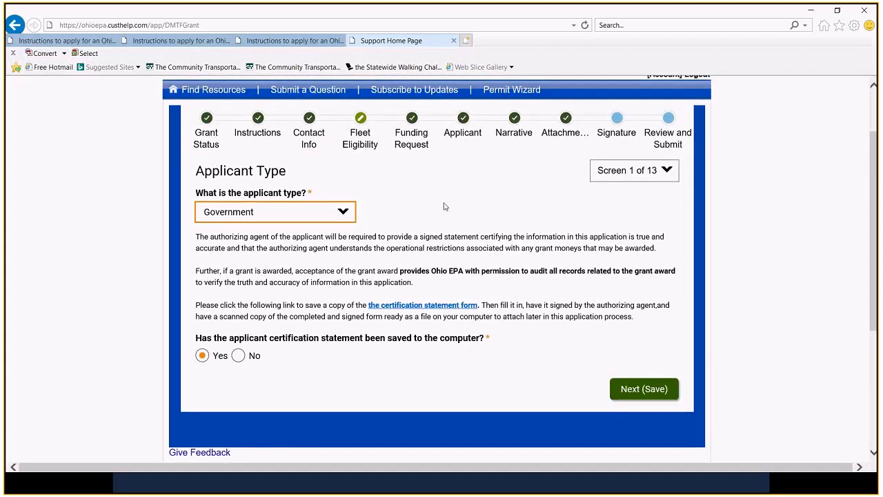
{"action": "mouse_move", "coordinate": [281, 220]}
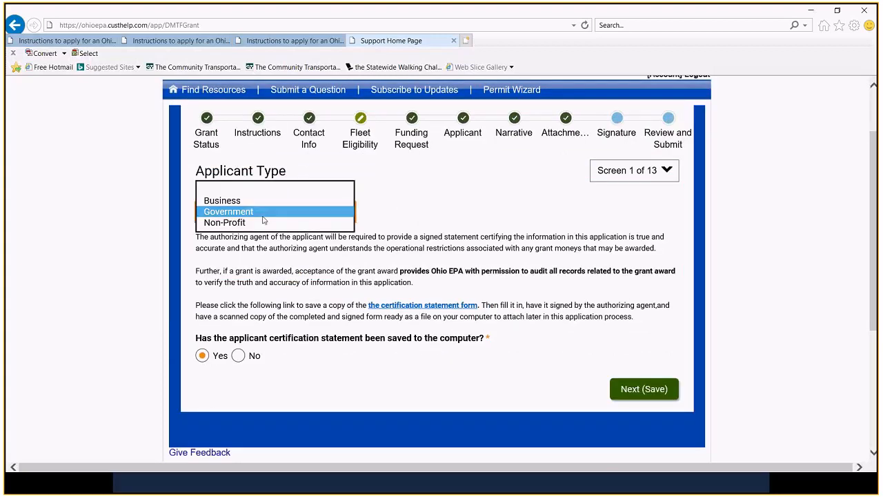
{"action": "mouse_move", "coordinate": [245, 219]}
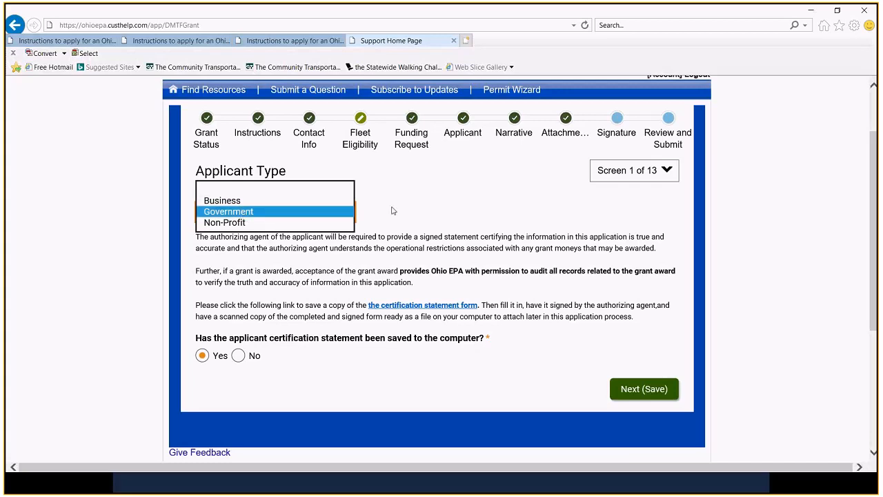
{"action": "mouse_move", "coordinate": [402, 209]}
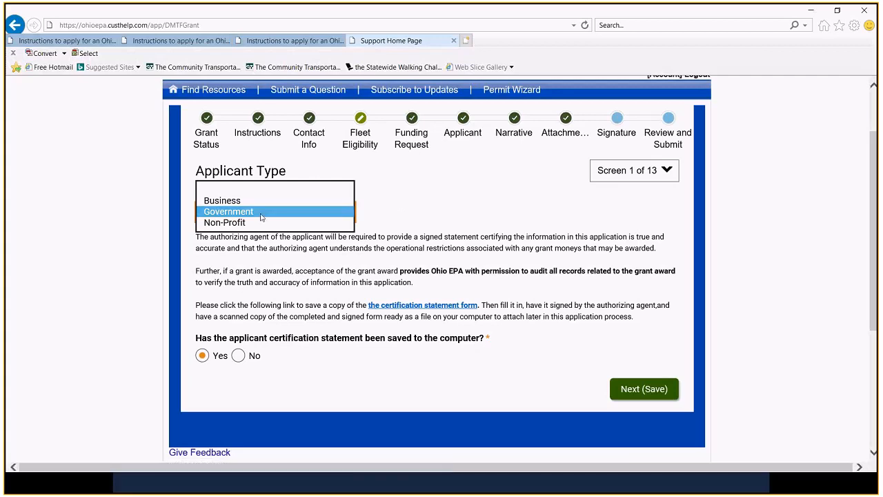
Keep Government as applicant type and confirm the Yes certification answer
{"action": "left_click", "coordinate": [228, 211]}
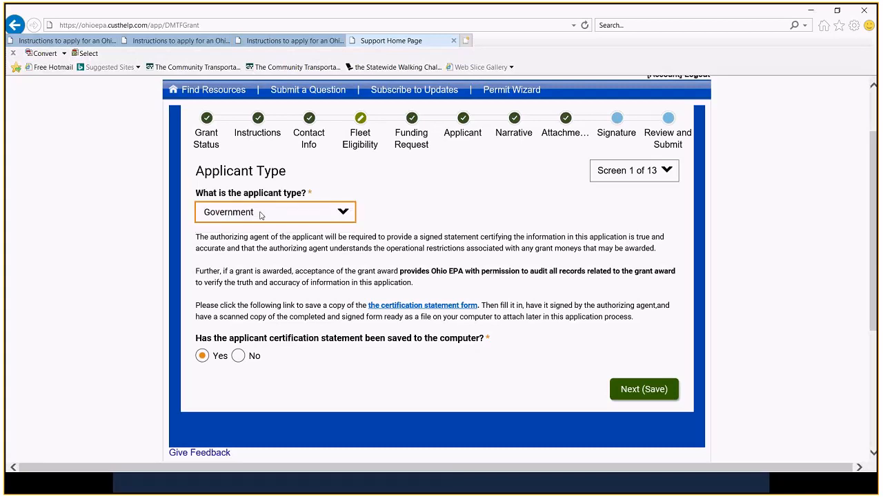
{"action": "mouse_move", "coordinate": [276, 229]}
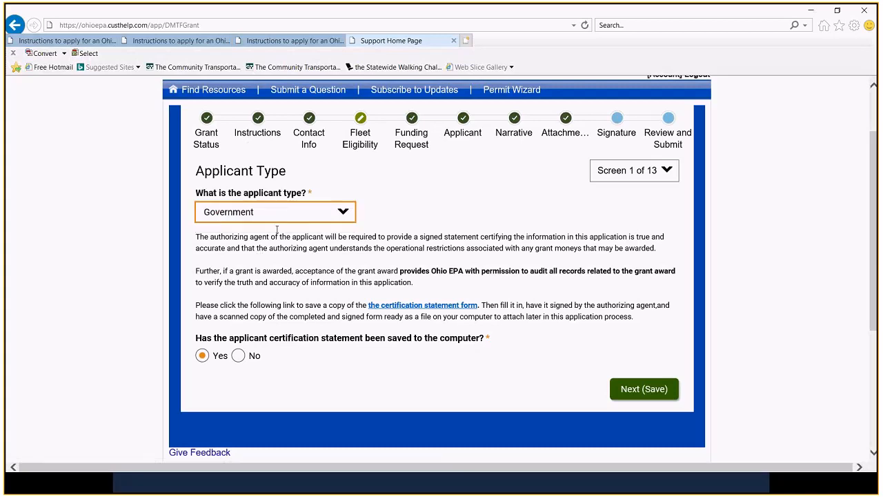
{"action": "mouse_move", "coordinate": [402, 198]}
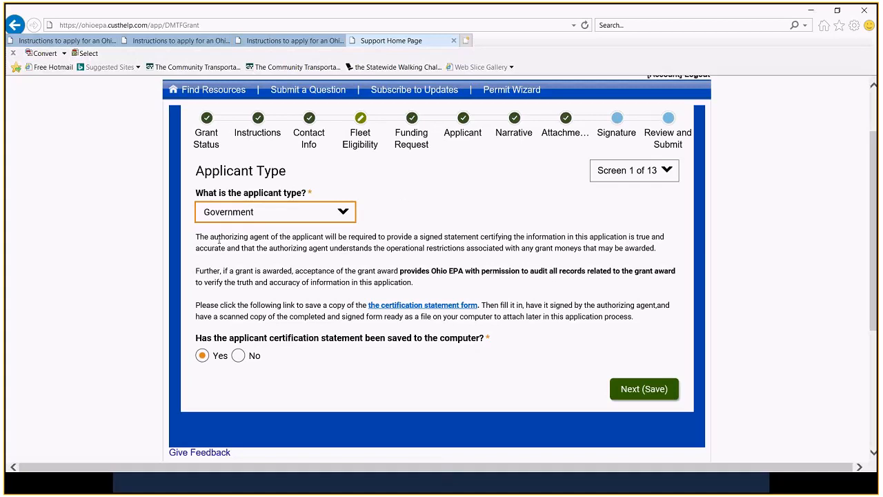
{"action": "mouse_move", "coordinate": [244, 224]}
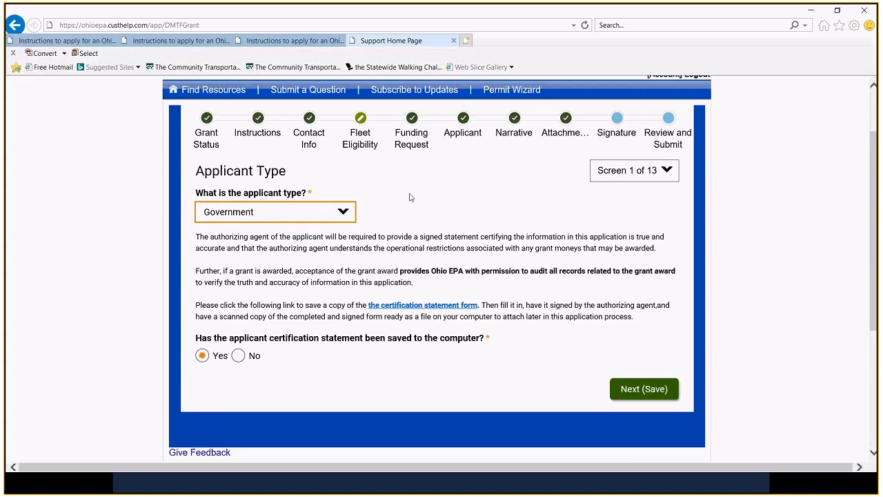
{"action": "scroll", "scroll_direction": "down", "scroll_amount": 3}
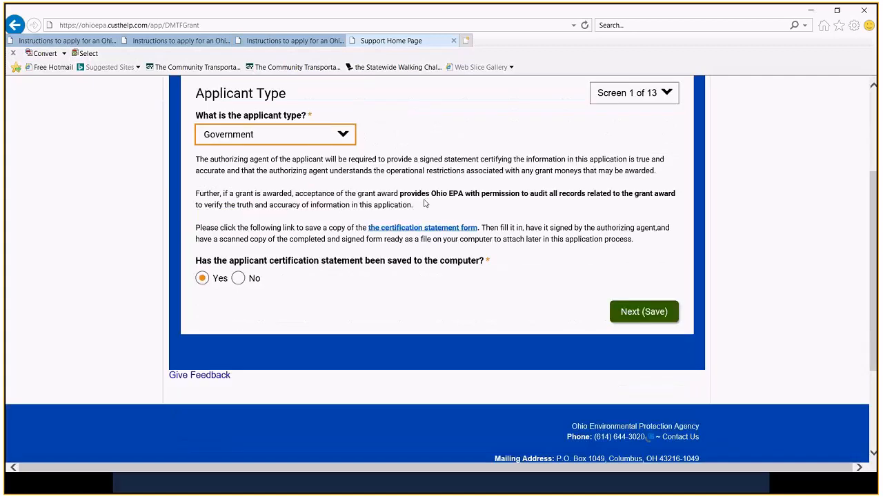
{"action": "mouse_move", "coordinate": [423, 227]}
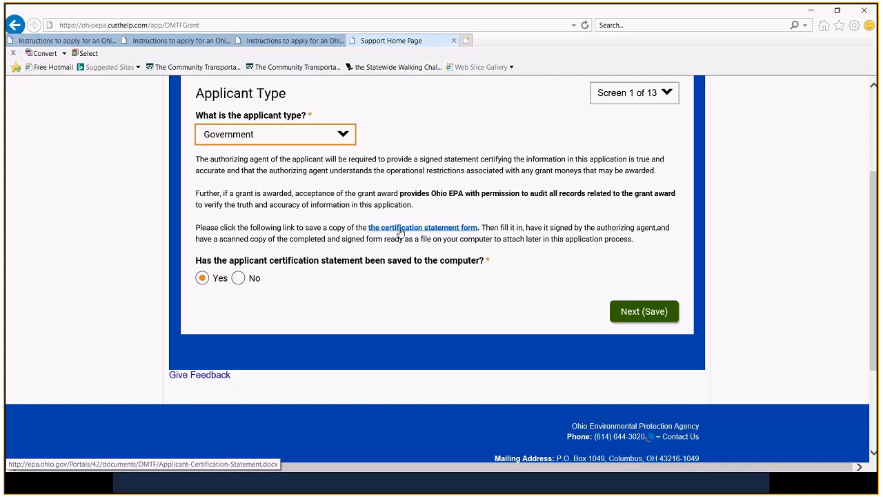
Open the Applicant Certification Statement form directly from the download prompt without saving it
{"action": "left_click", "coordinate": [422, 227]}
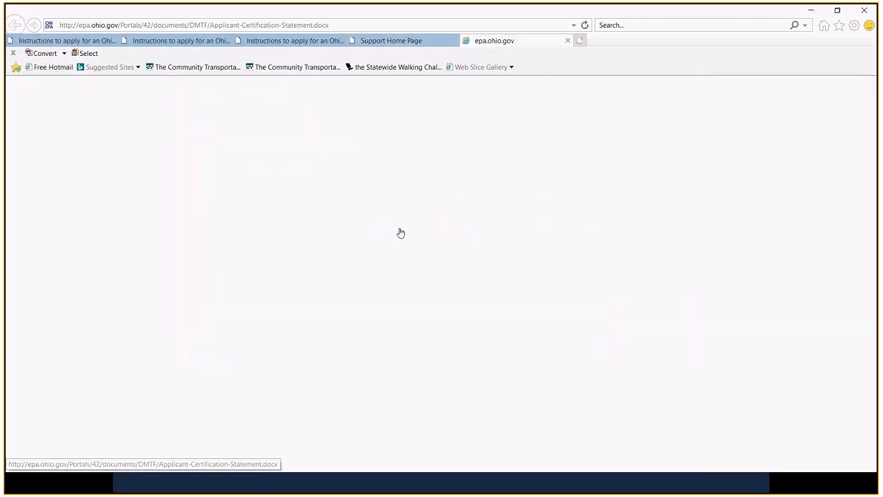
{"action": "left_click", "coordinate": [400, 232]}
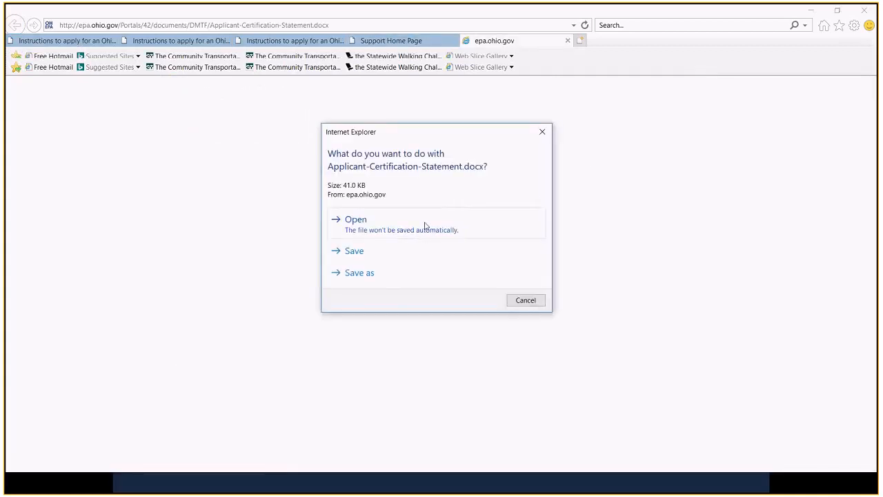
{"action": "left_click", "coordinate": [355, 219]}
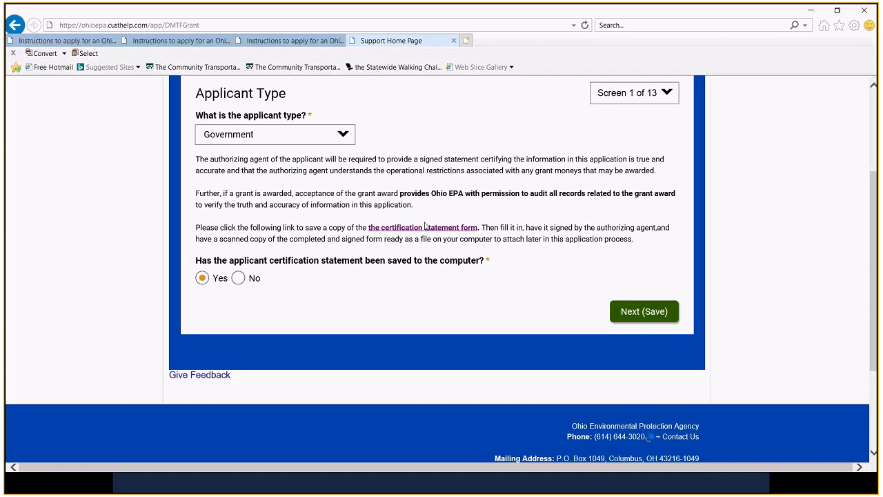
{"action": "mouse_move", "coordinate": [428, 228]}
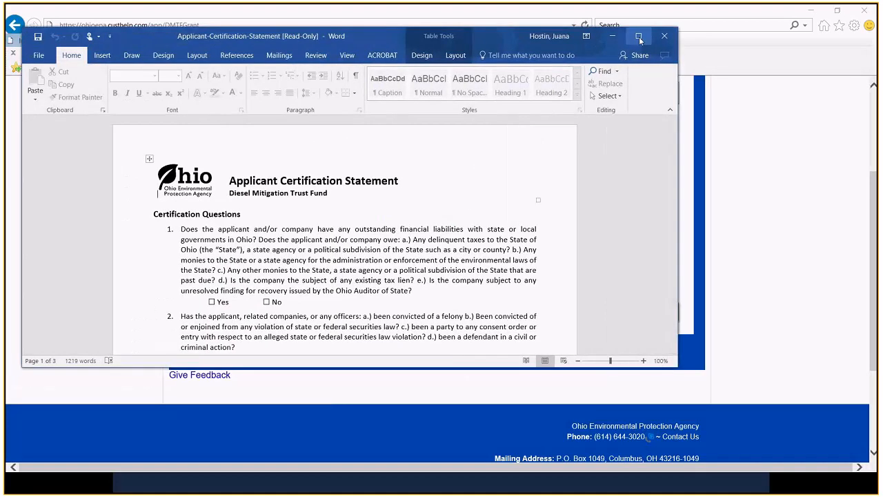
Maximize the certification statement in Word, scroll through it, then close Word
{"action": "left_click", "coordinate": [638, 36]}
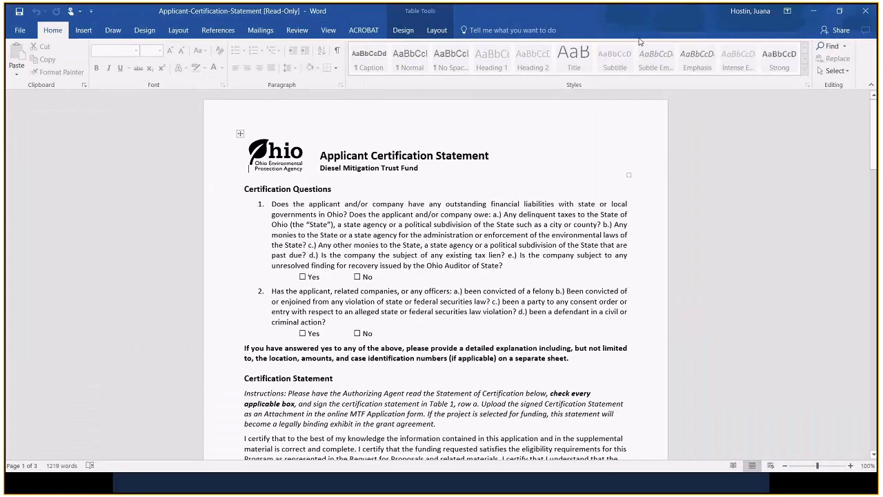
{"action": "scroll", "scroll_direction": "down", "scroll_amount": 3}
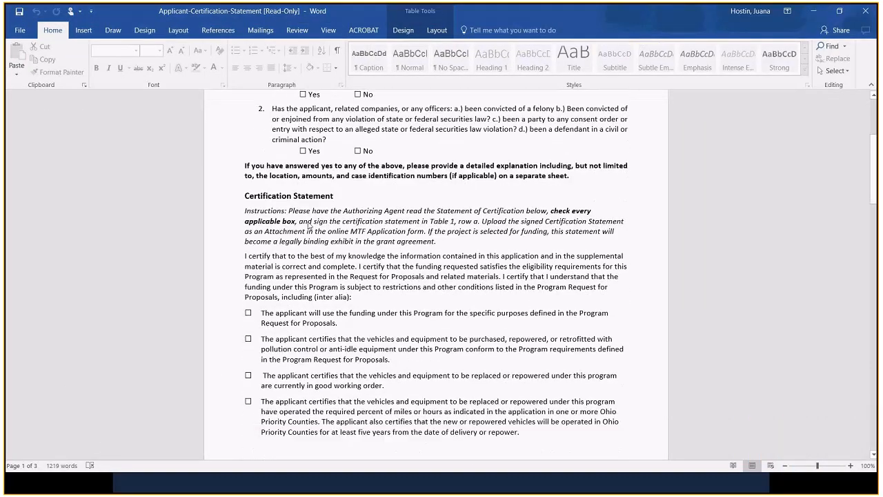
{"action": "scroll", "scroll_direction": "down", "scroll_amount": 3}
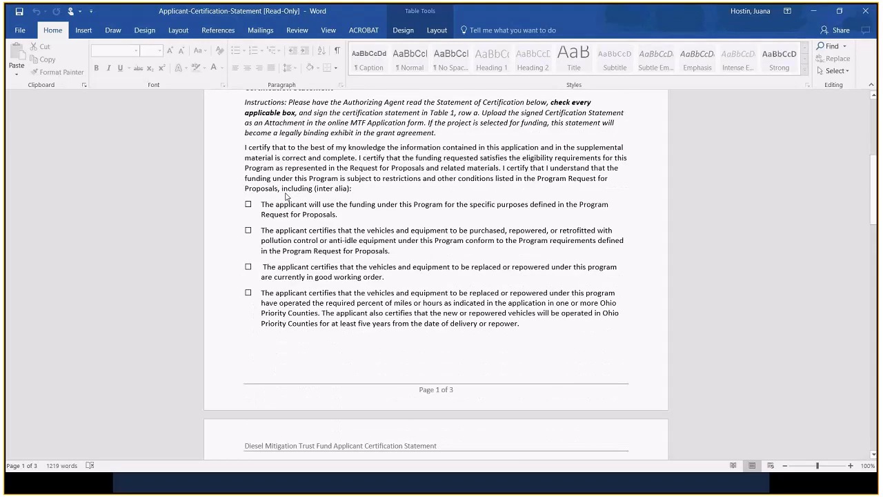
{"action": "scroll", "scroll_direction": "down", "scroll_amount": 3}
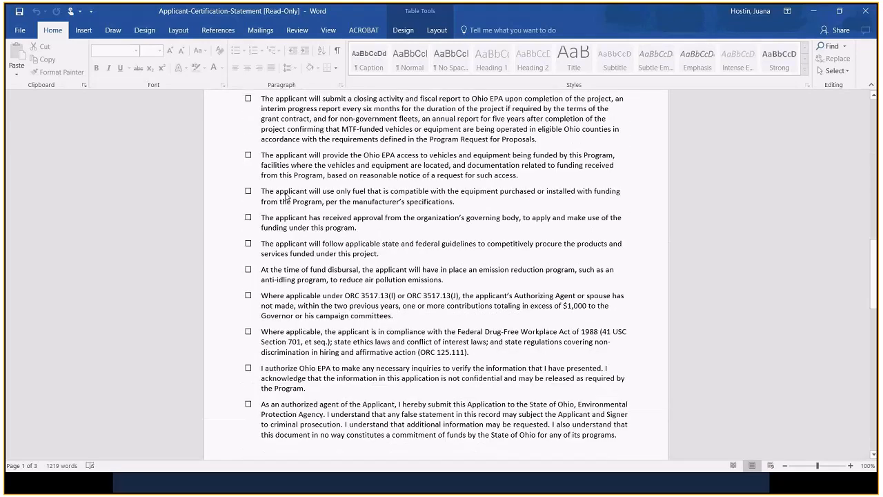
{"action": "scroll", "scroll_direction": "down", "scroll_amount": 3}
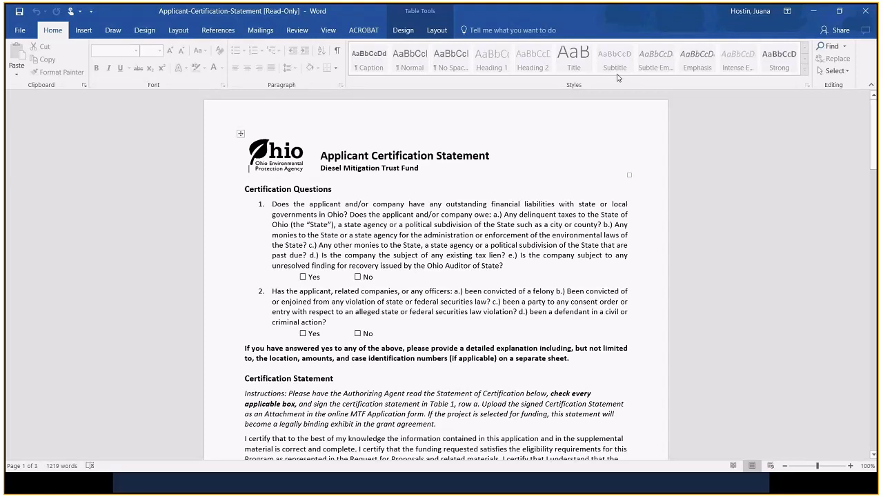
{"action": "left_click", "coordinate": [839, 11]}
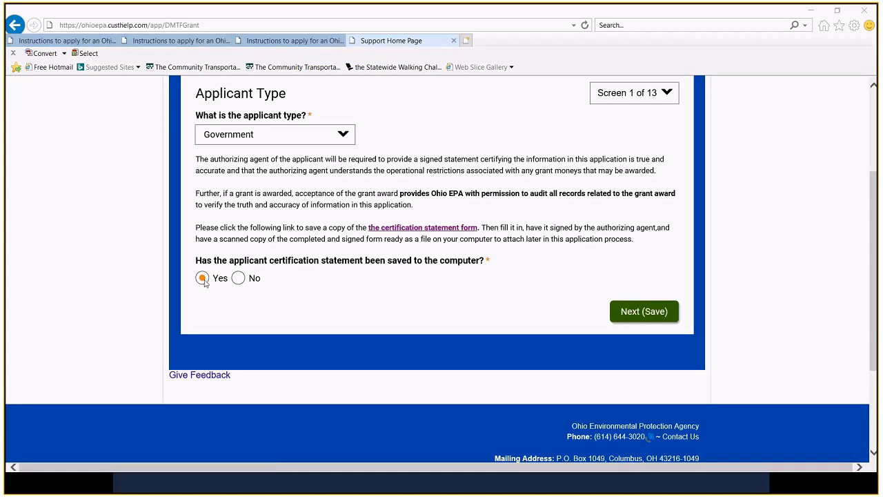
Save the Applicant Type answers with Yes and advance to the Vehicle Types screen
{"action": "left_click", "coordinate": [644, 312]}
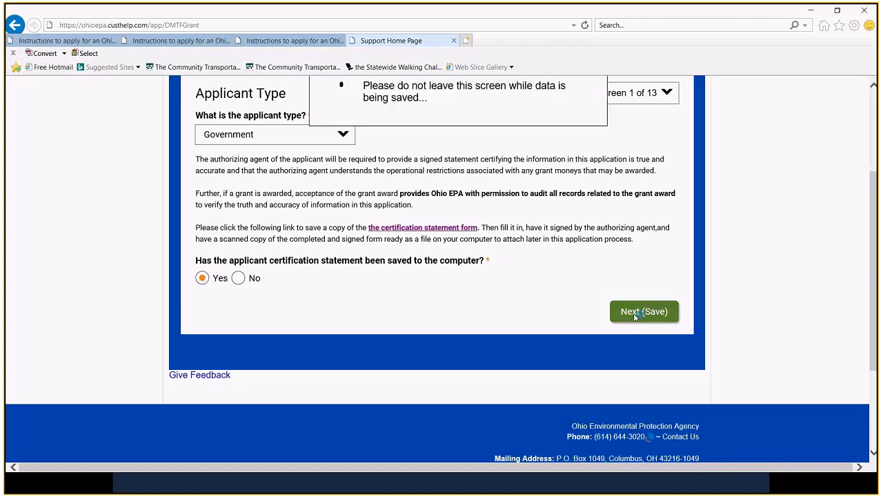
{"action": "left_click", "coordinate": [644, 311]}
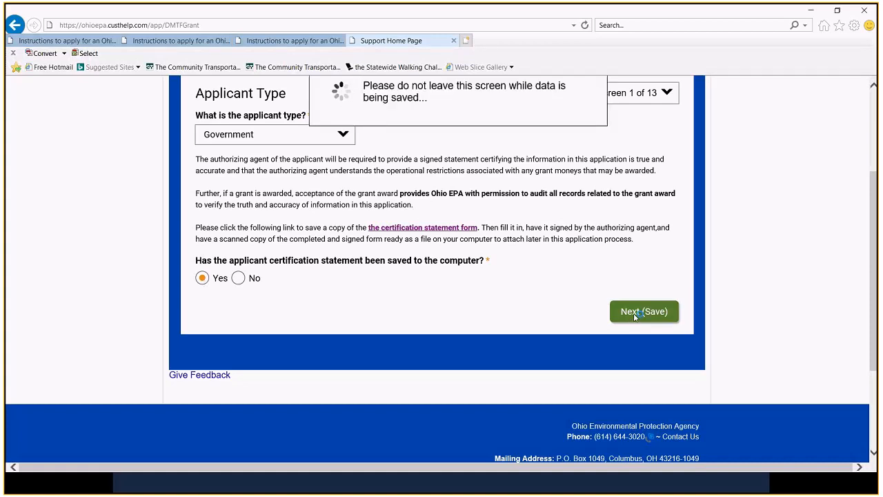
{"action": "left_click", "coordinate": [644, 311]}
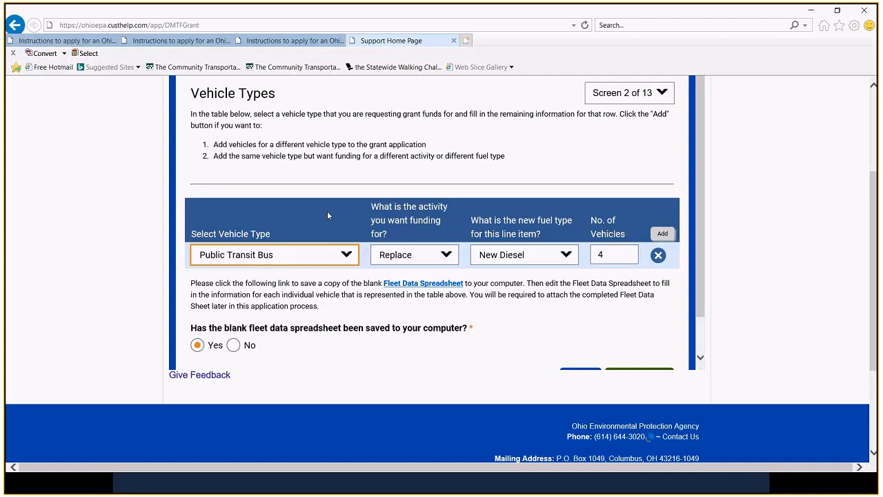
{"action": "mouse_move", "coordinate": [280, 127]}
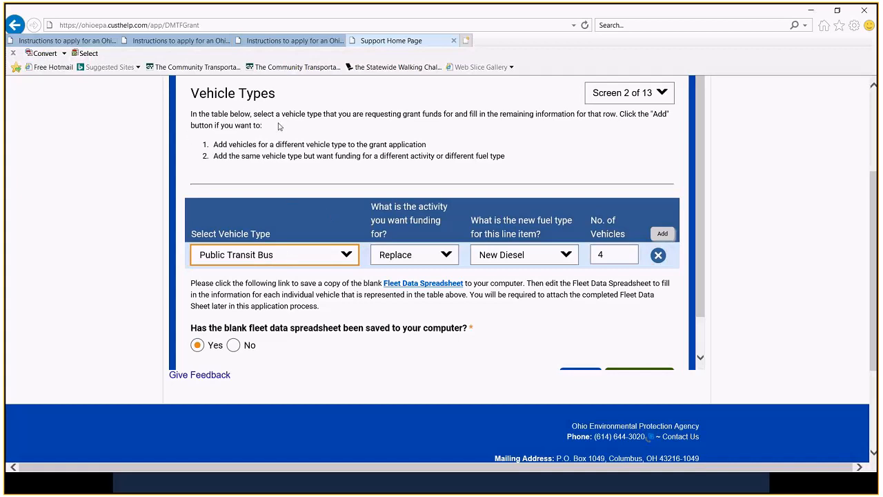
{"action": "mouse_move", "coordinate": [358, 132]}
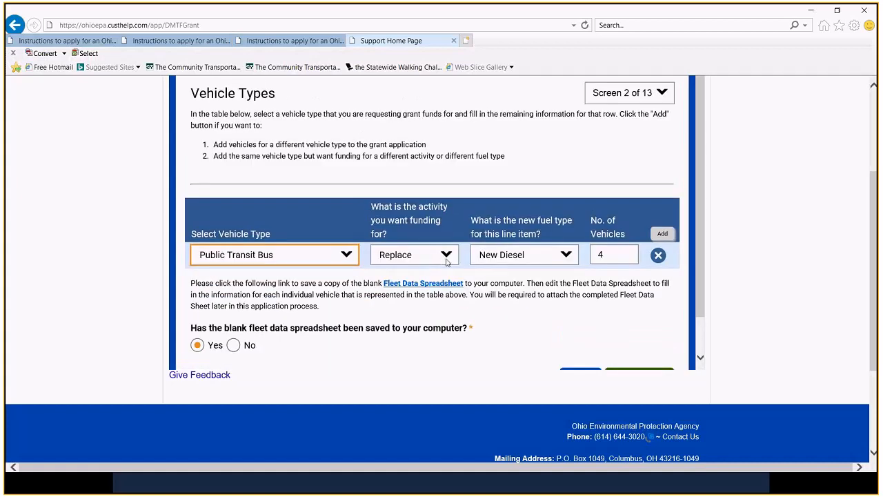
Set Public Transit Bus, Replace, New Diesel for 4 vehicles and download the Fleet Data Spreadsheet
{"action": "left_click", "coordinate": [414, 255]}
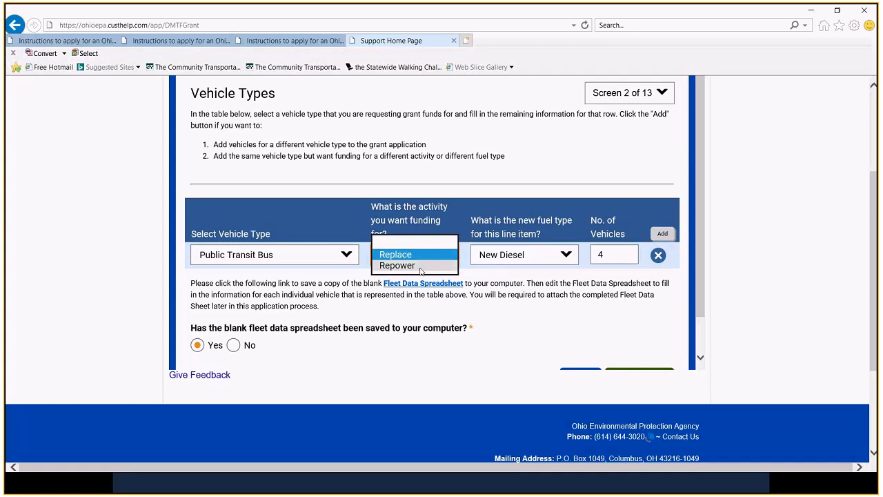
{"action": "mouse_move", "coordinate": [414, 254]}
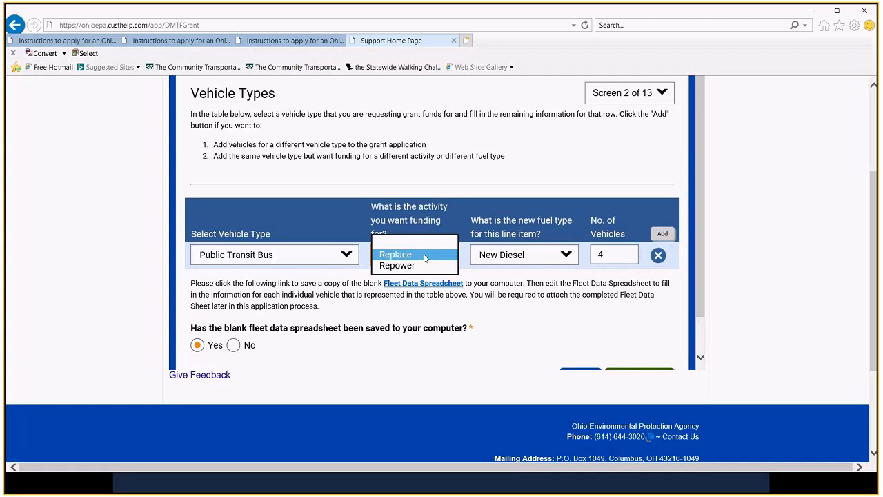
{"action": "left_click", "coordinate": [395, 254]}
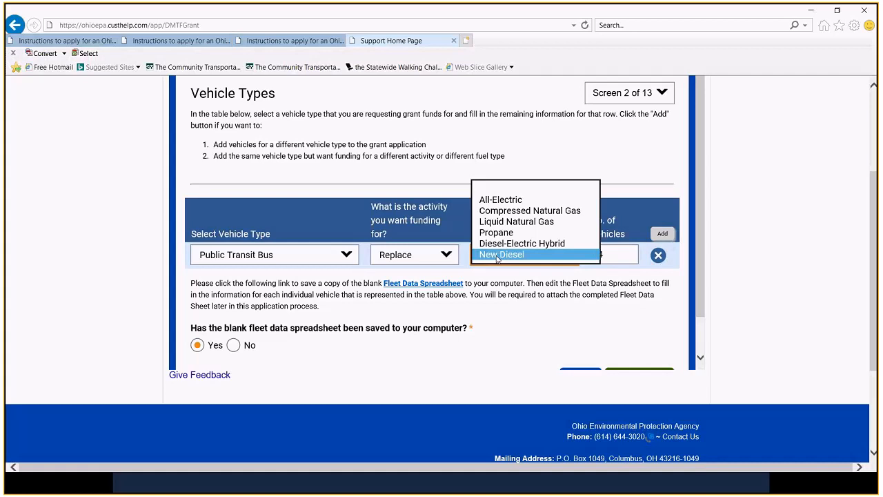
{"action": "left_click", "coordinate": [501, 254]}
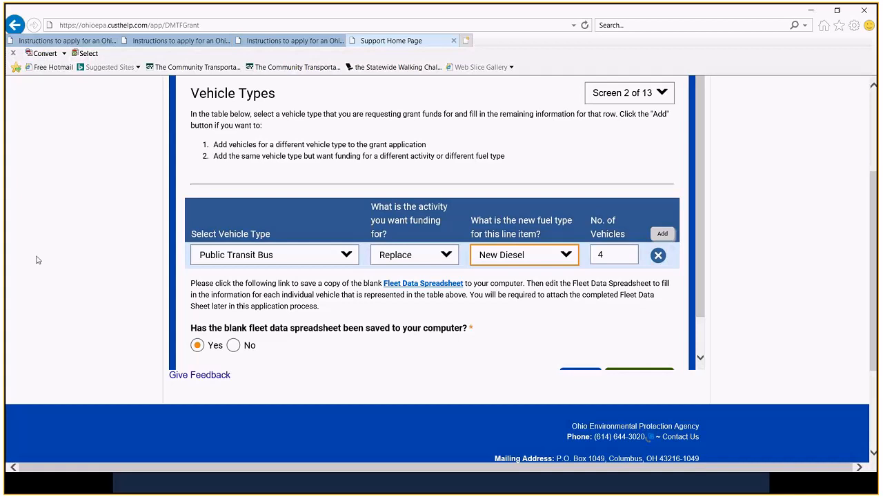
{"action": "mouse_move", "coordinate": [328, 276]}
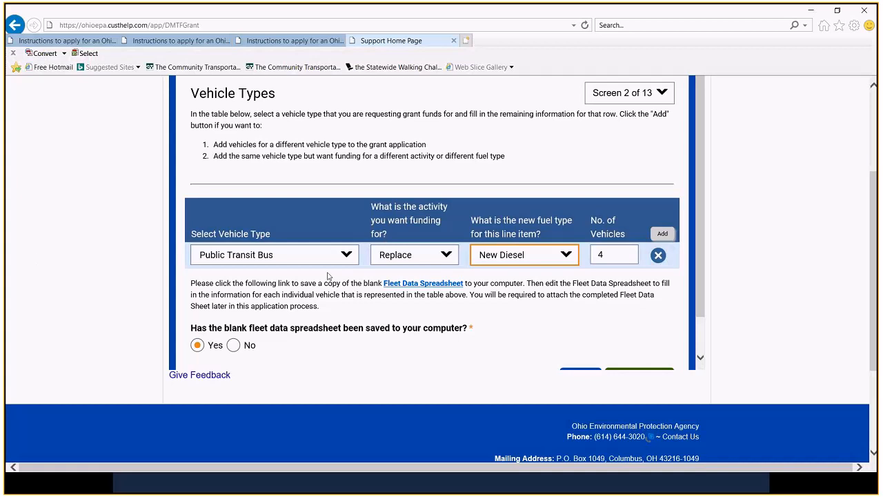
{"action": "mouse_move", "coordinate": [549, 249]}
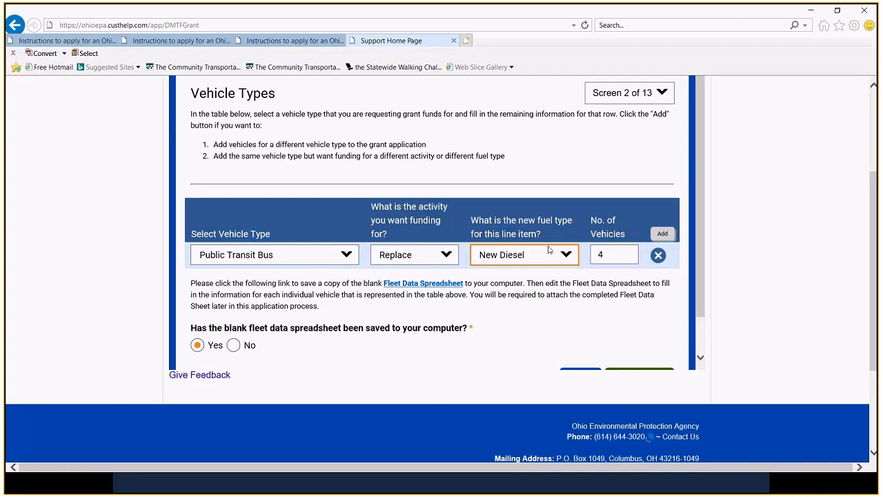
{"action": "scroll", "scroll_direction": "down", "scroll_amount": 3}
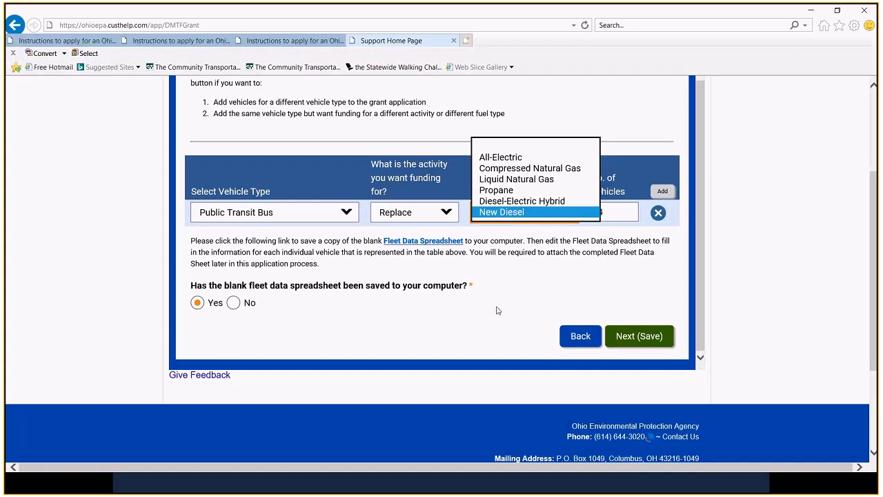
{"action": "mouse_move", "coordinate": [496, 308]}
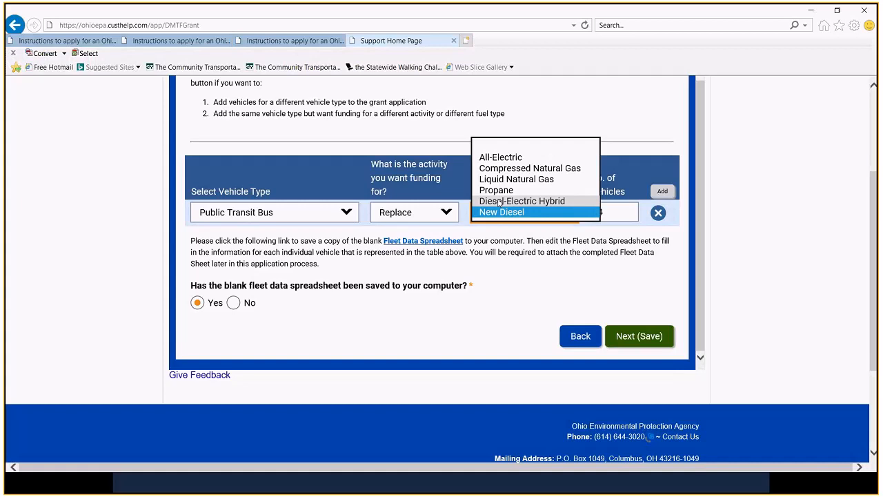
{"action": "mouse_move", "coordinate": [502, 203]}
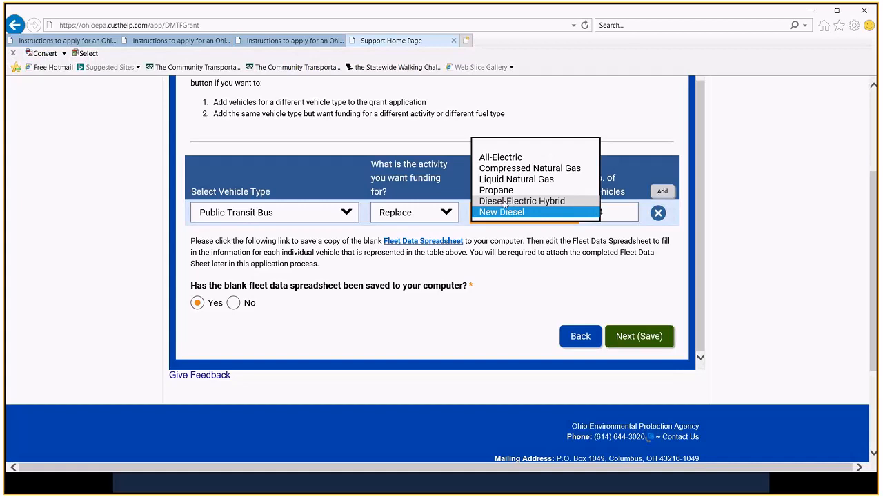
{"action": "mouse_move", "coordinate": [530, 167]}
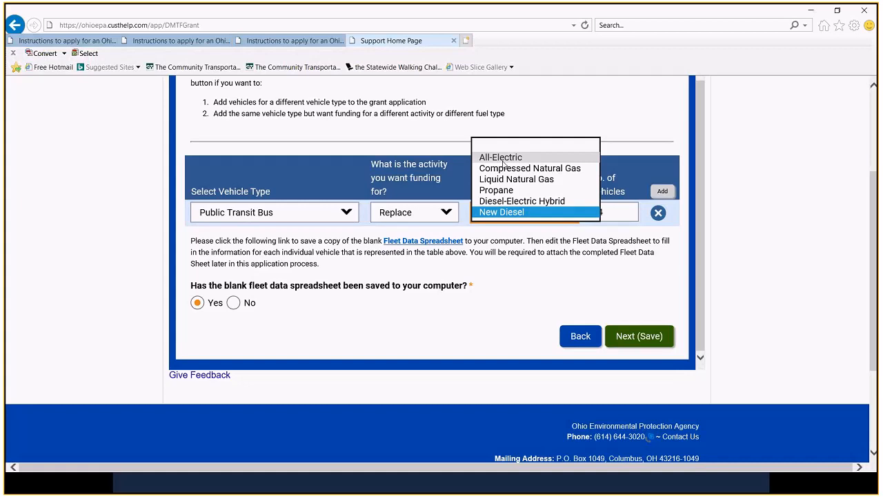
{"action": "mouse_move", "coordinate": [530, 168]}
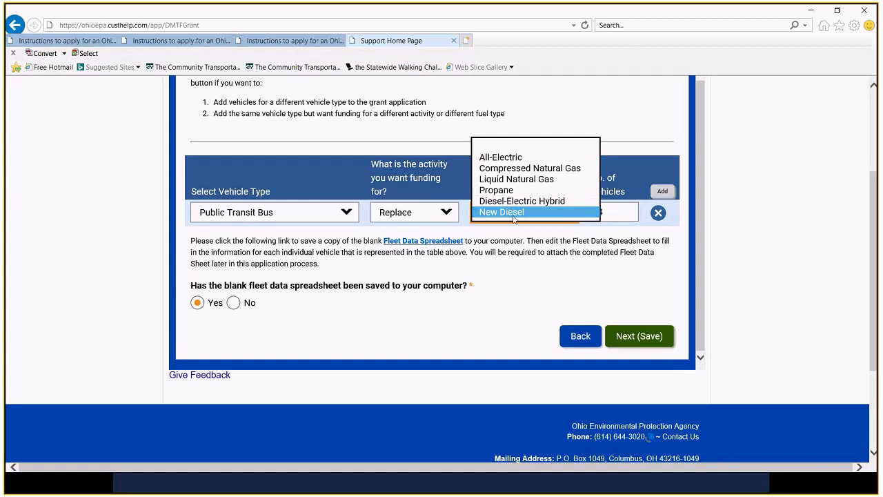
{"action": "left_click", "coordinate": [501, 212]}
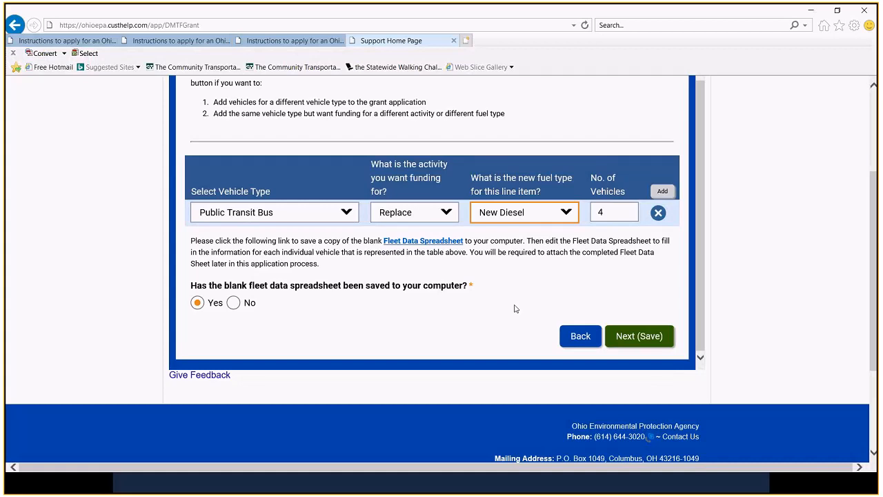
{"action": "mouse_move", "coordinate": [309, 317]}
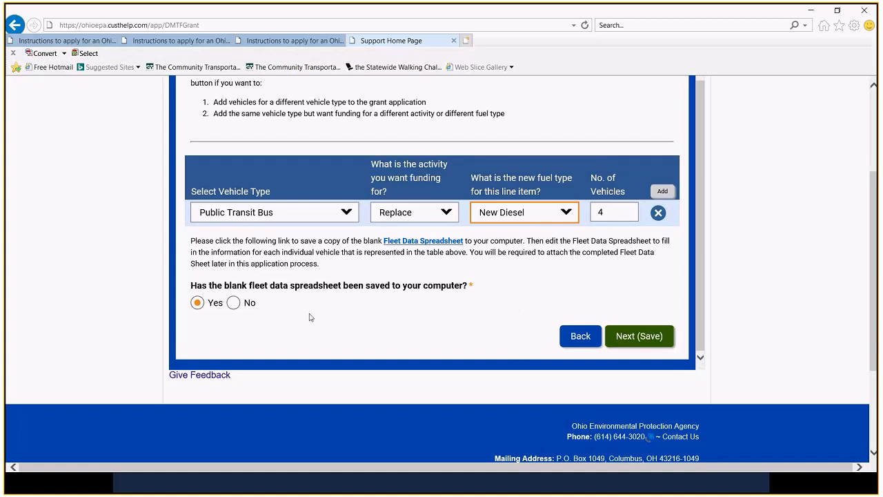
{"action": "mouse_move", "coordinate": [430, 293]}
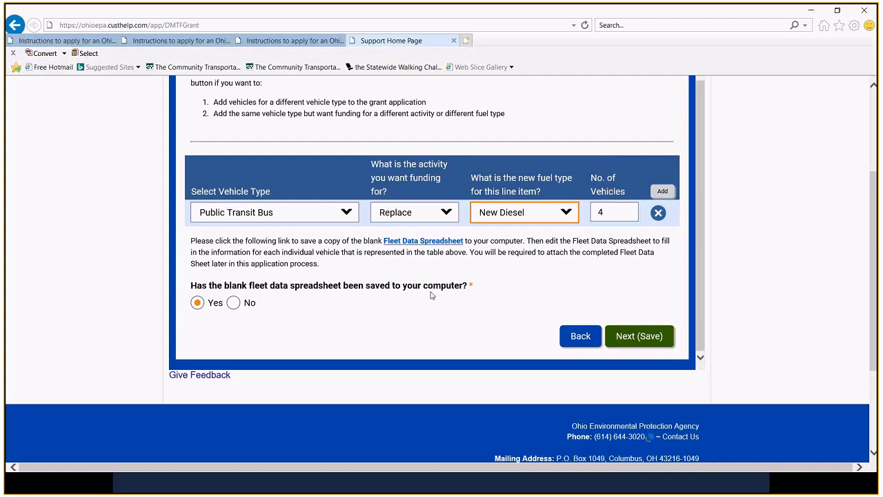
{"action": "mouse_move", "coordinate": [647, 327]}
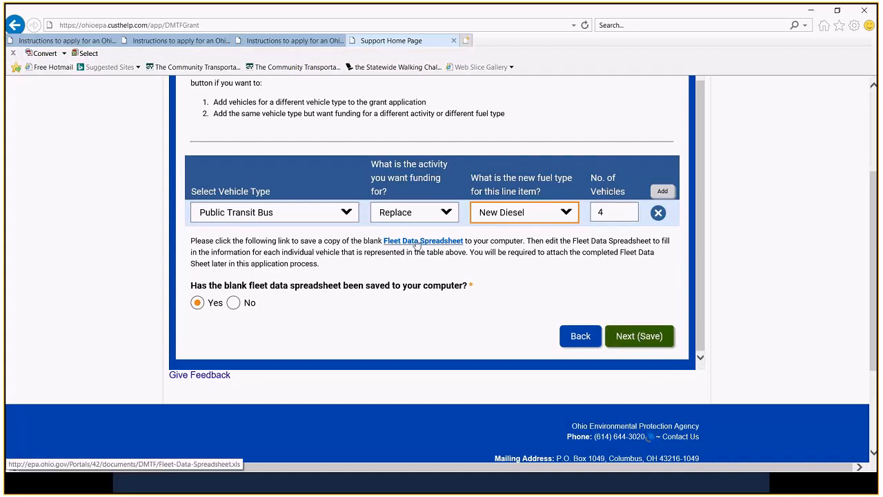
{"action": "left_click", "coordinate": [423, 240]}
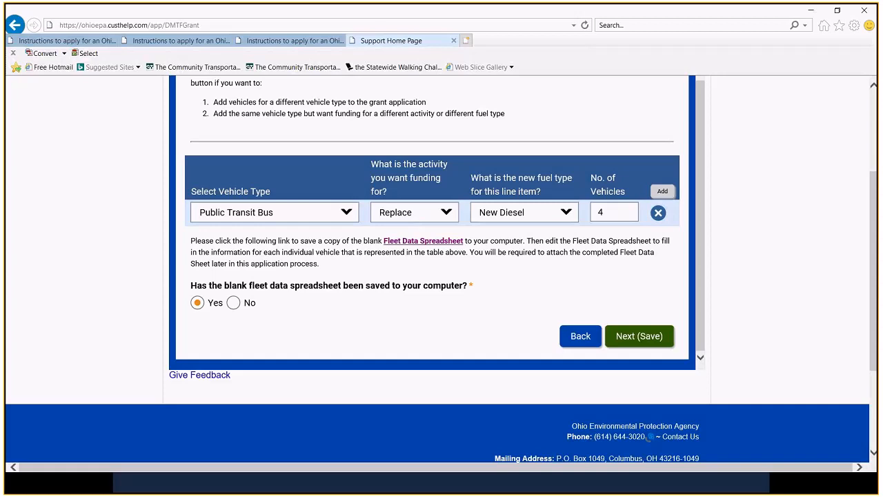
Open the Fleet Data Spreadsheet maximized and scroll across the On_Road Vehicles columns
{"action": "left_click", "coordinate": [423, 241]}
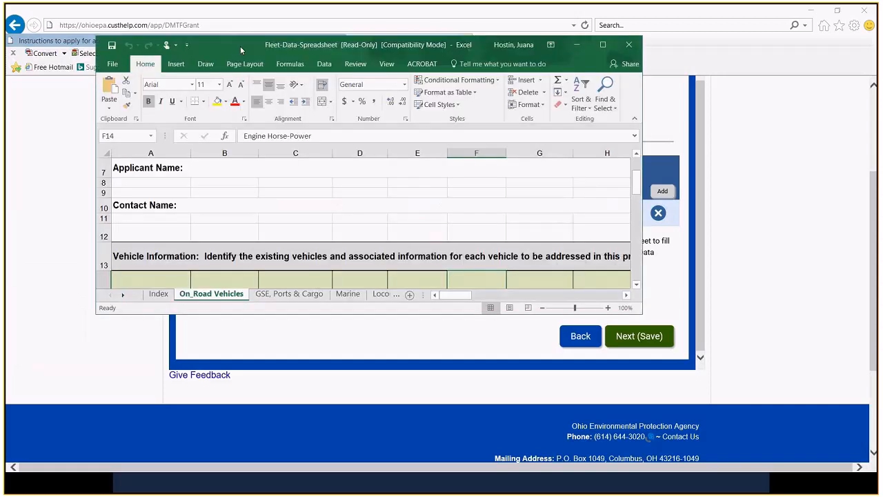
{"action": "left_click", "coordinate": [603, 44]}
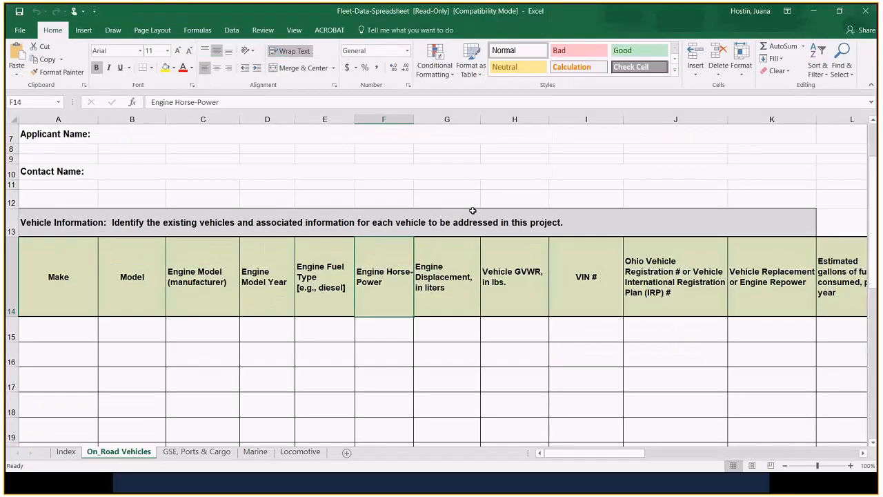
{"action": "scroll", "scroll_direction": "down", "scroll_amount": 3}
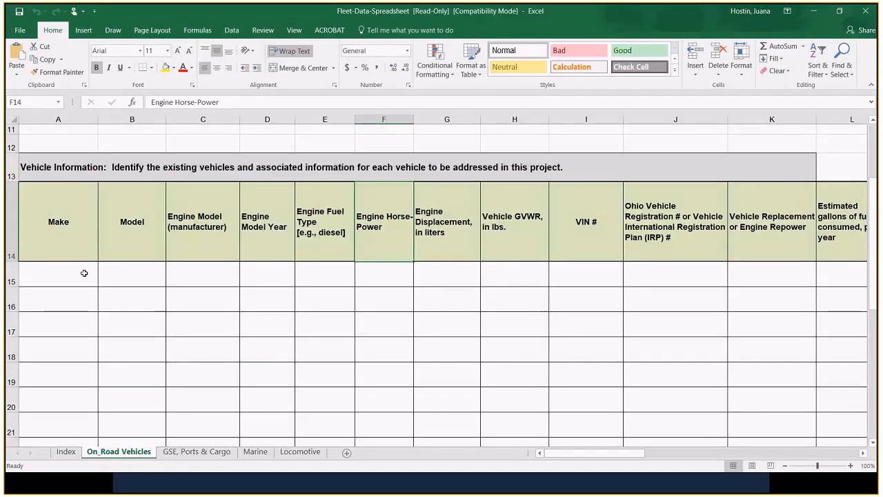
{"action": "mouse_move", "coordinate": [88, 281]}
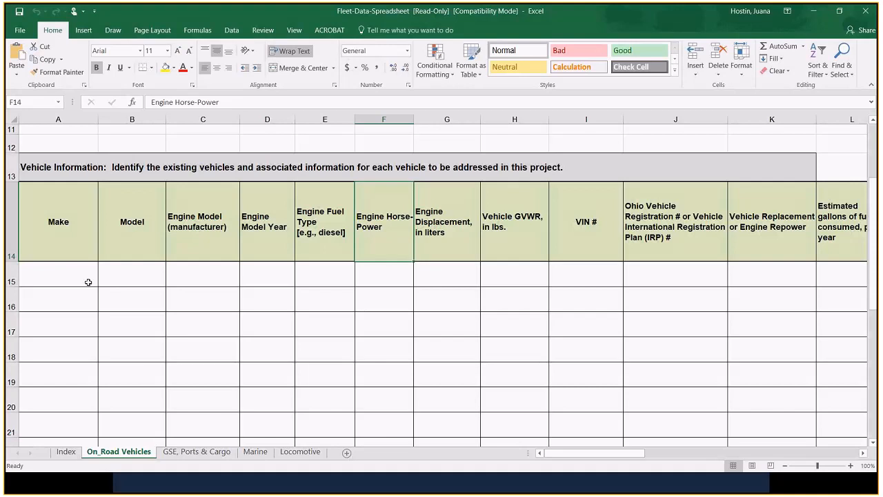
{"action": "mouse_move", "coordinate": [407, 319]}
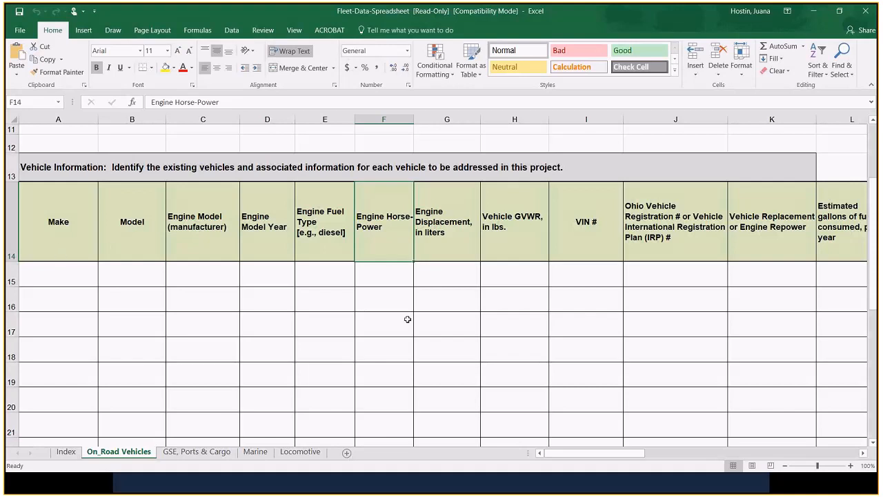
{"action": "left_click", "coordinate": [446, 323]}
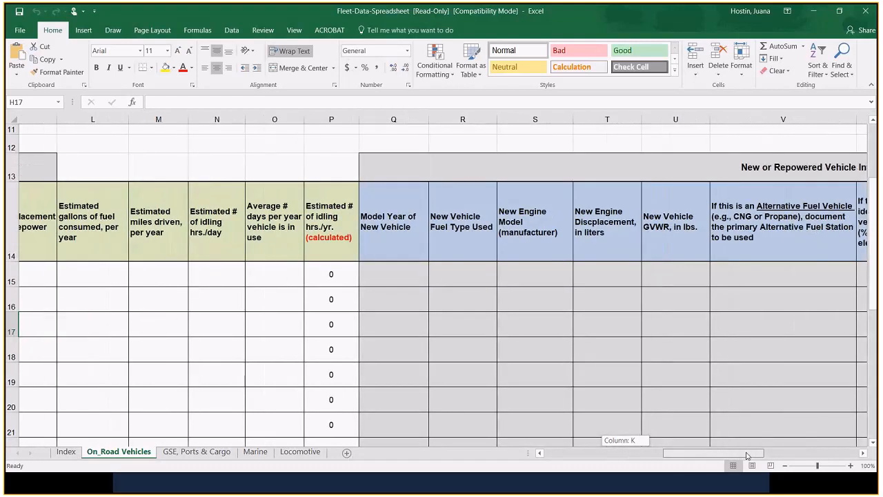
{"action": "scroll", "scroll_direction": "right", "scroll_amount": 3}
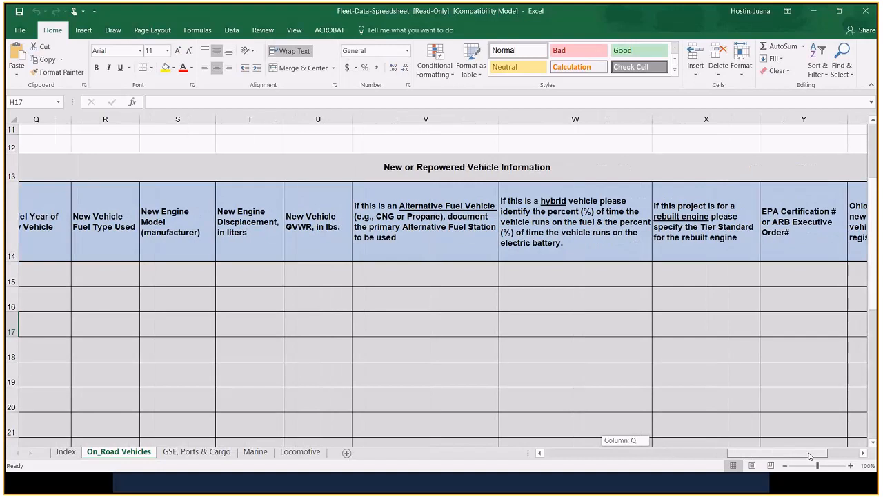
{"action": "scroll", "scroll_direction": "right", "scroll_amount": 3}
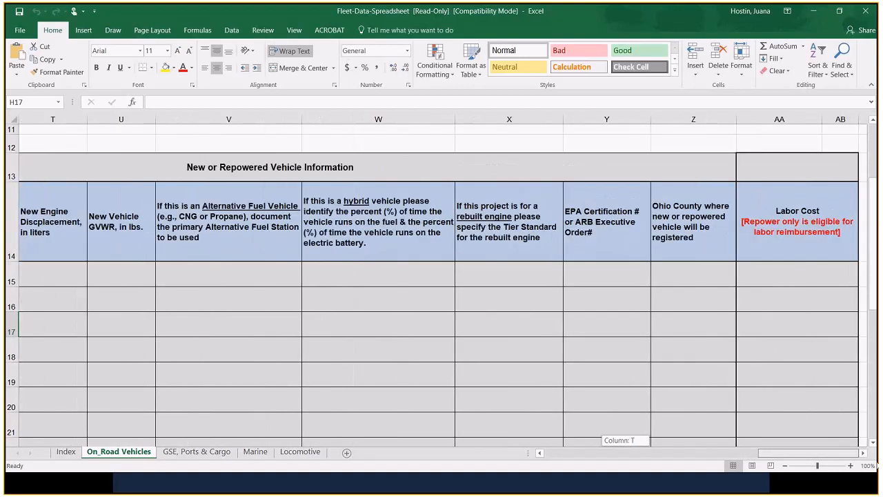
{"action": "scroll", "scroll_direction": "down", "scroll_amount": 3}
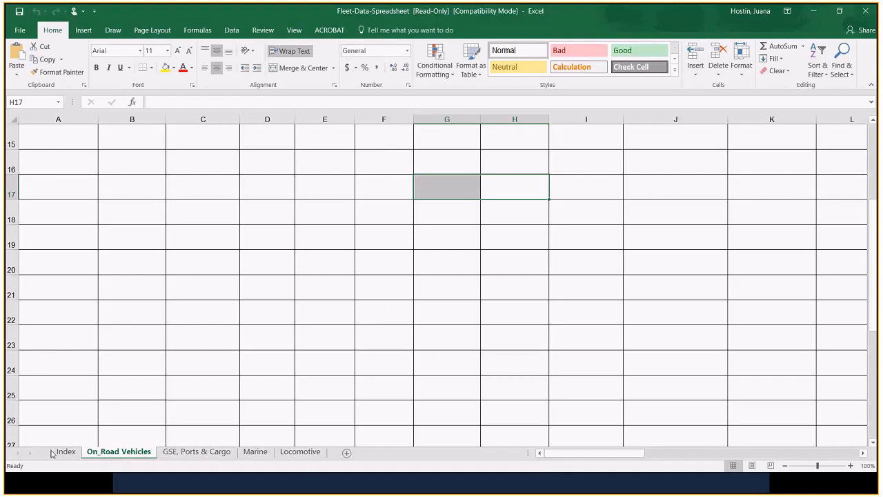
{"action": "mouse_move", "coordinate": [611, 462]}
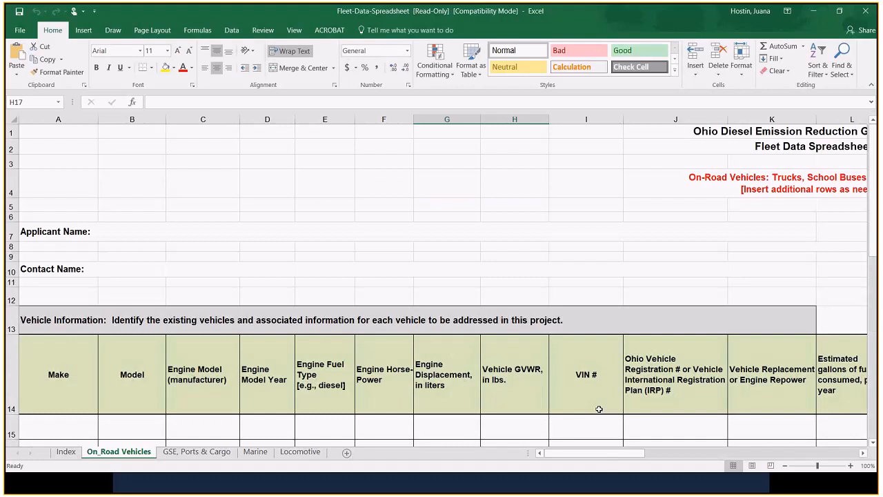
{"action": "mouse_move", "coordinate": [570, 391]}
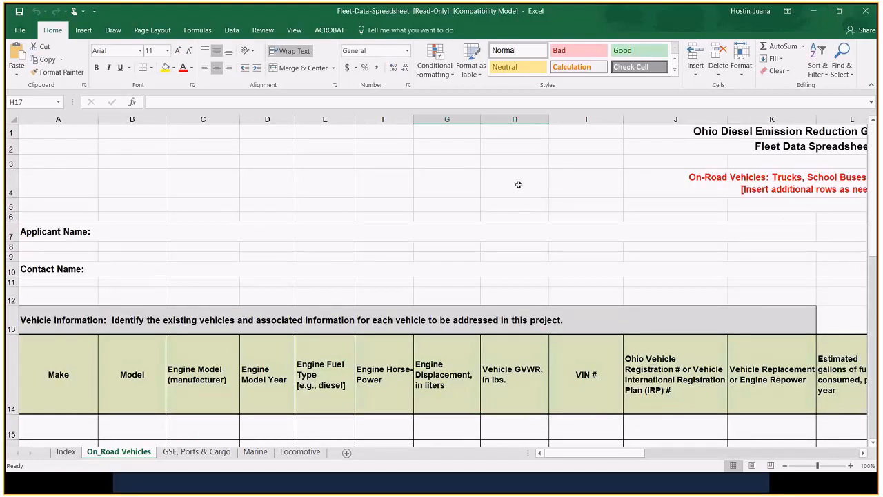
{"action": "scroll", "scroll_direction": "down", "scroll_amount": 3}
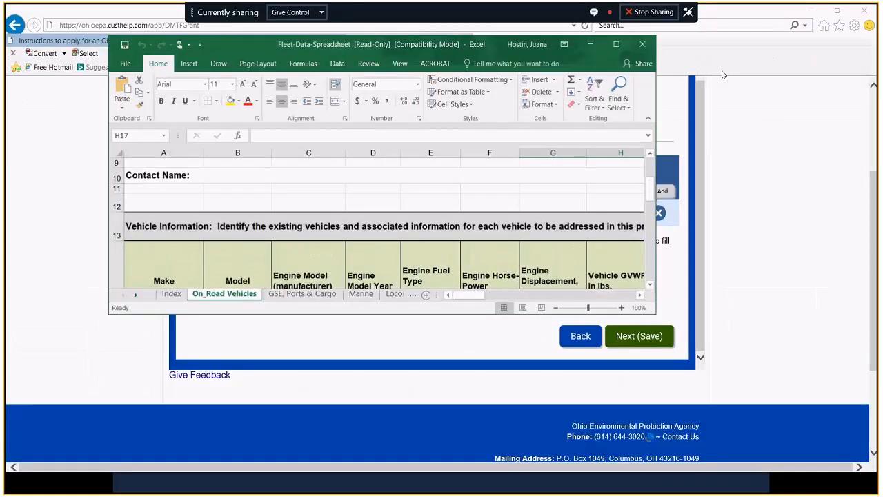
Minimize Excel and save the Fleet Eligibility screen to reach County of Vehicle Operation
{"action": "left_click", "coordinate": [643, 44]}
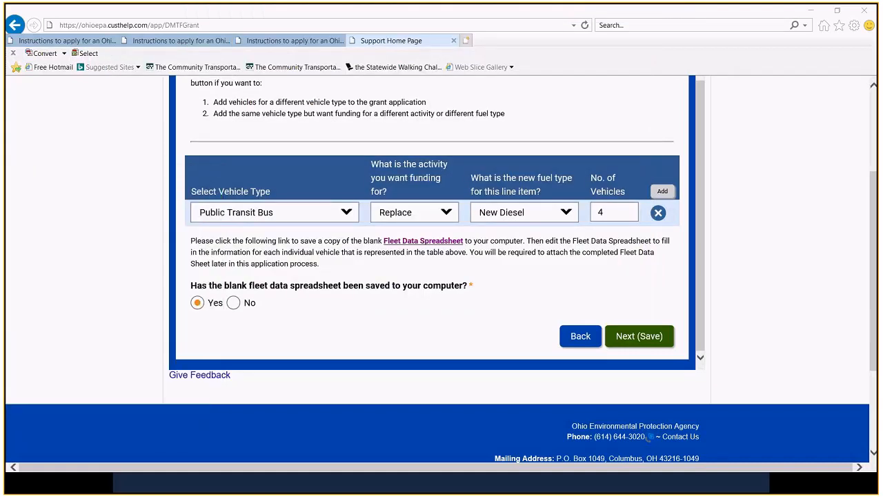
{"action": "mouse_move", "coordinate": [149, 306]}
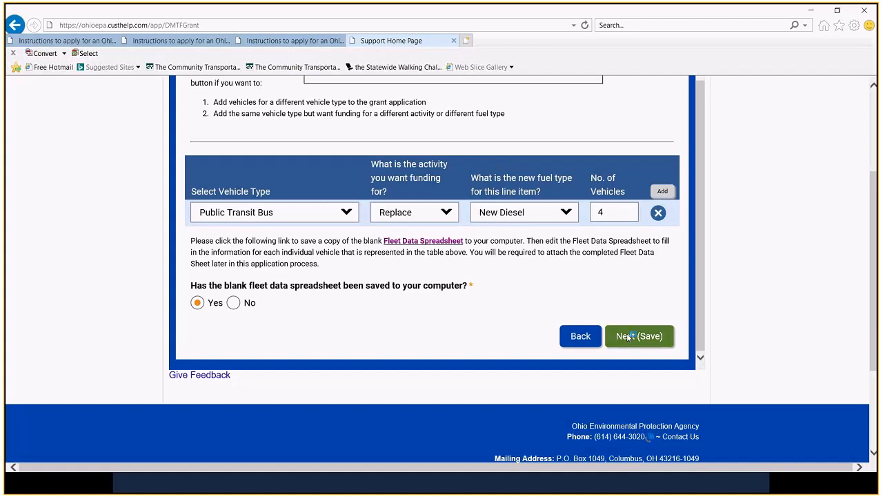
{"action": "left_click", "coordinate": [638, 336]}
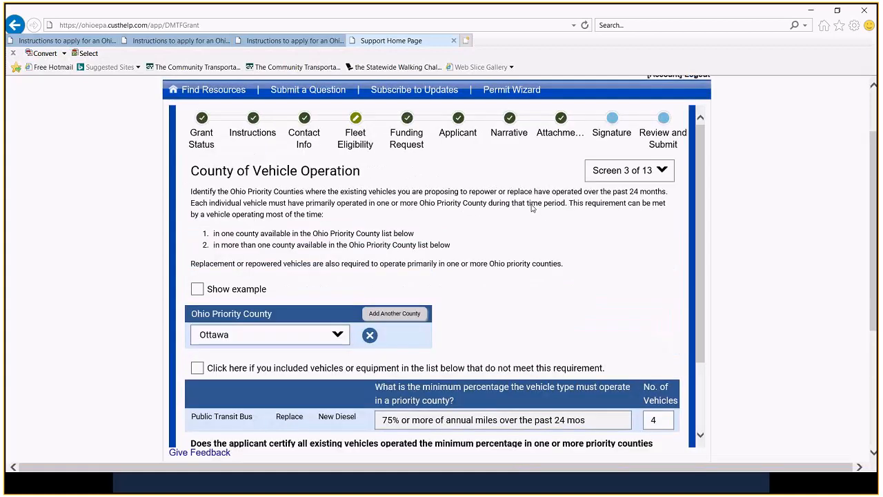
{"action": "scroll", "scroll_direction": "down", "scroll_amount": 3}
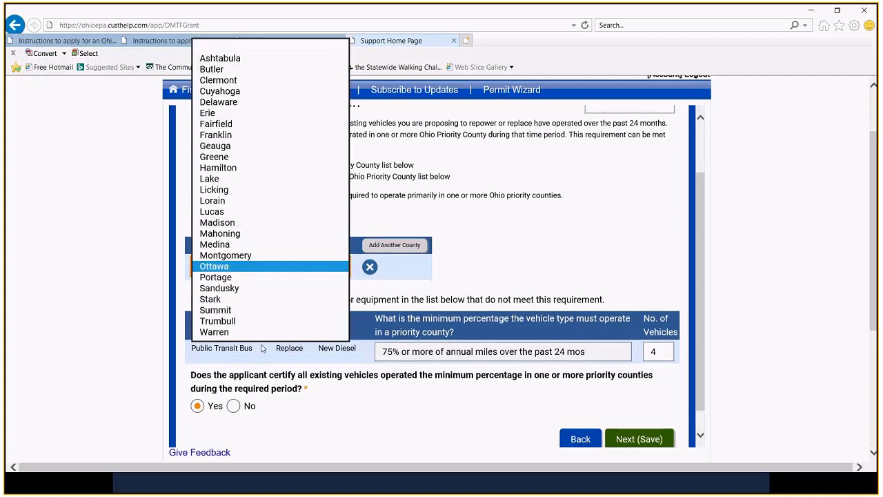
{"action": "left_click", "coordinate": [214, 265]}
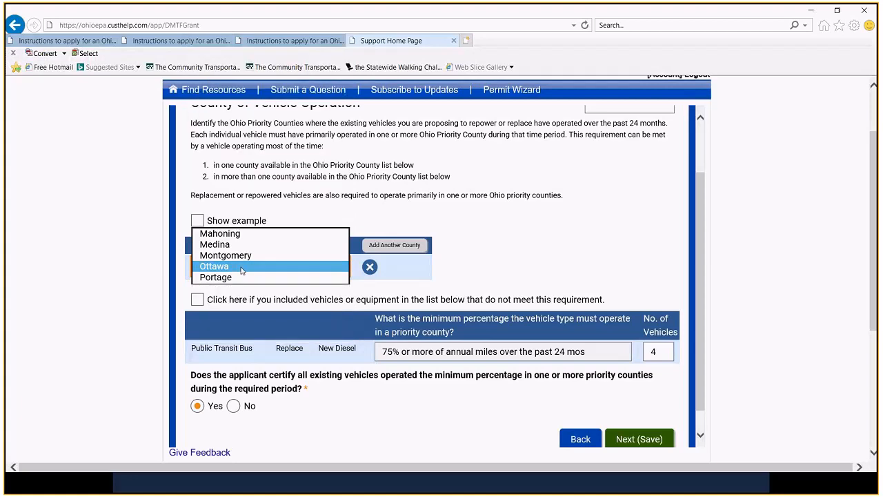
{"action": "left_click", "coordinate": [214, 266]}
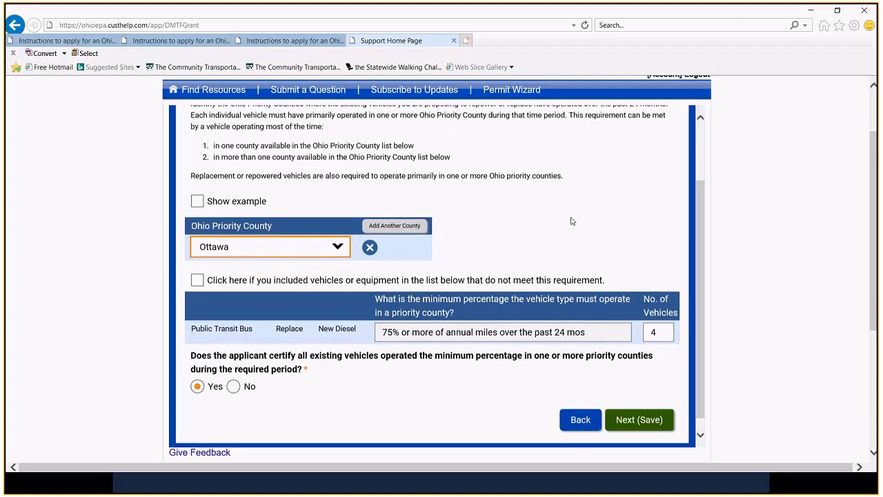
{"action": "scroll", "scroll_direction": "down", "scroll_amount": 3}
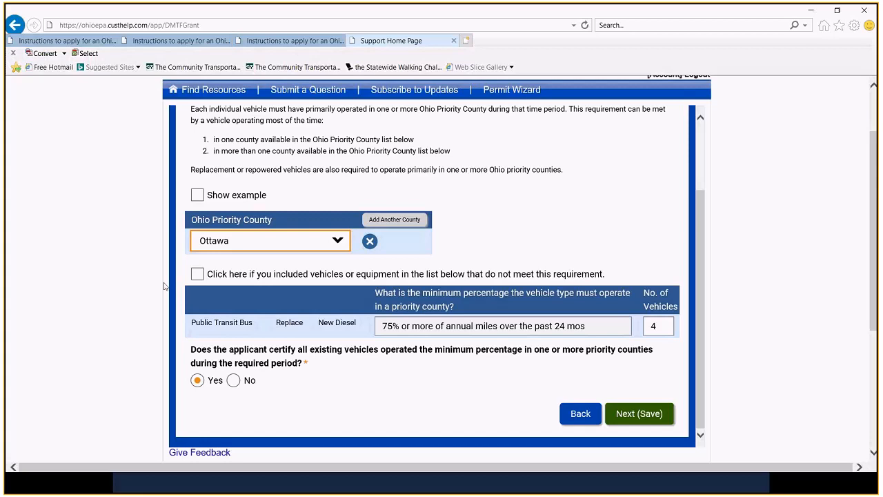
{"action": "mouse_move", "coordinate": [140, 294]}
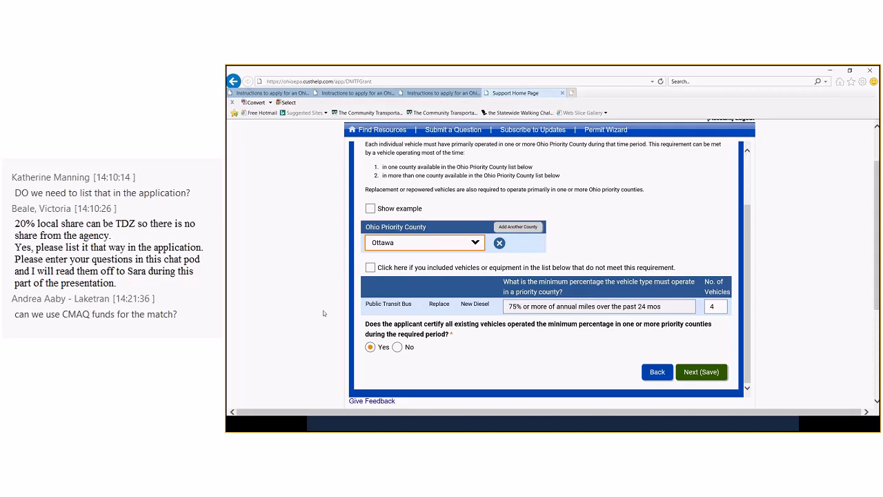
{"action": "scroll", "scroll_direction": "down", "scroll_amount": 3}
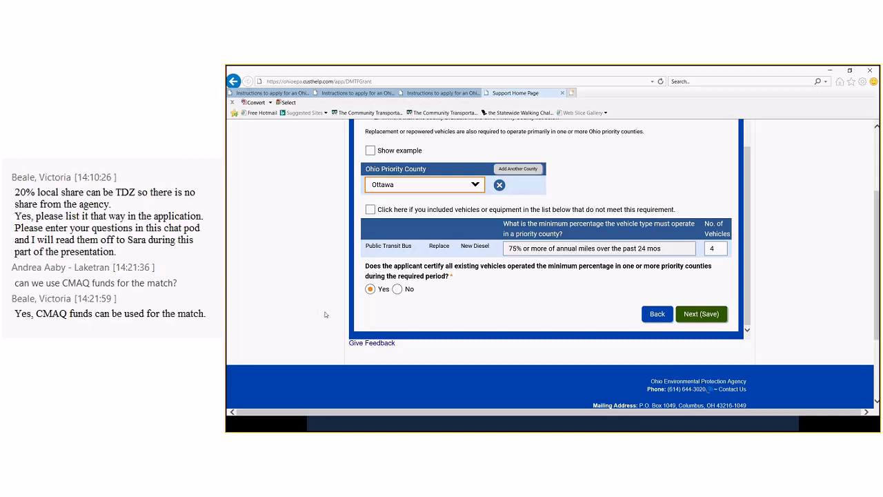
{"action": "mouse_move", "coordinate": [601, 150]}
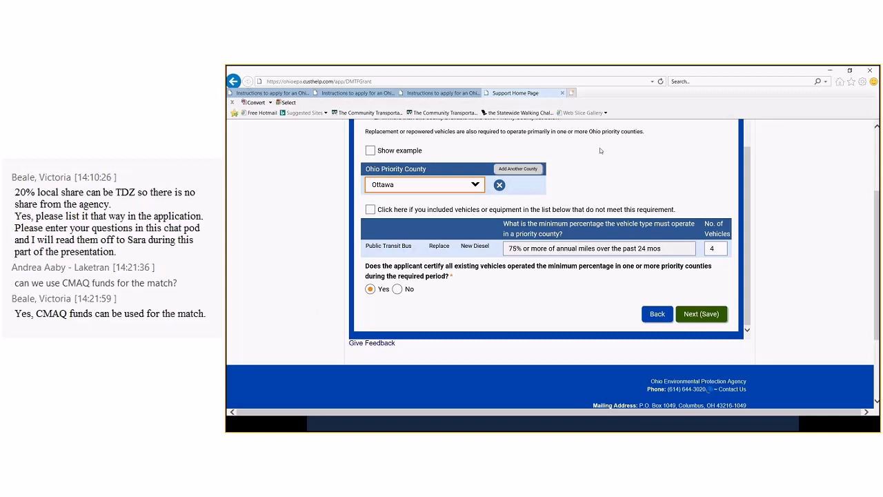
{"action": "mouse_move", "coordinate": [610, 178]}
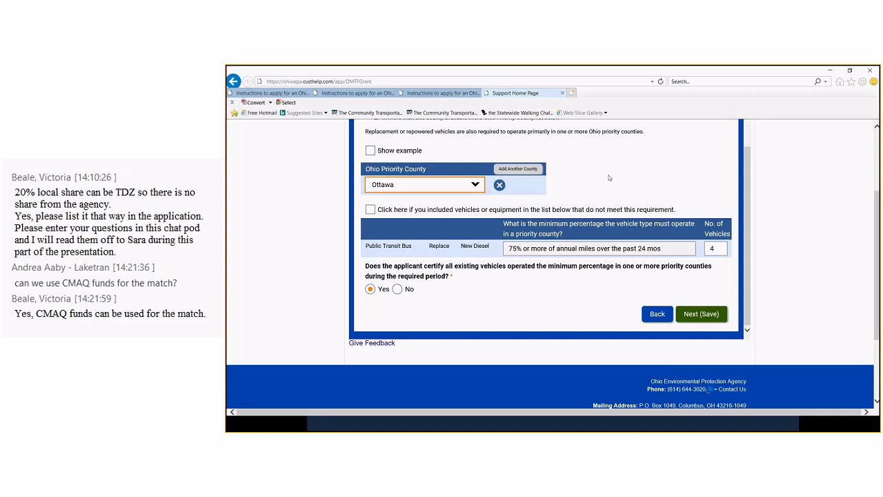
{"action": "mouse_move", "coordinate": [611, 180]}
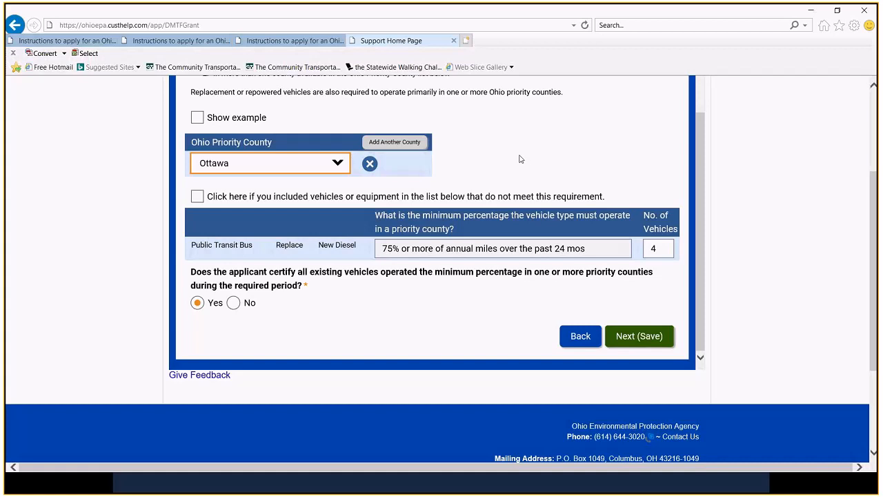
{"action": "mouse_move", "coordinate": [524, 160]}
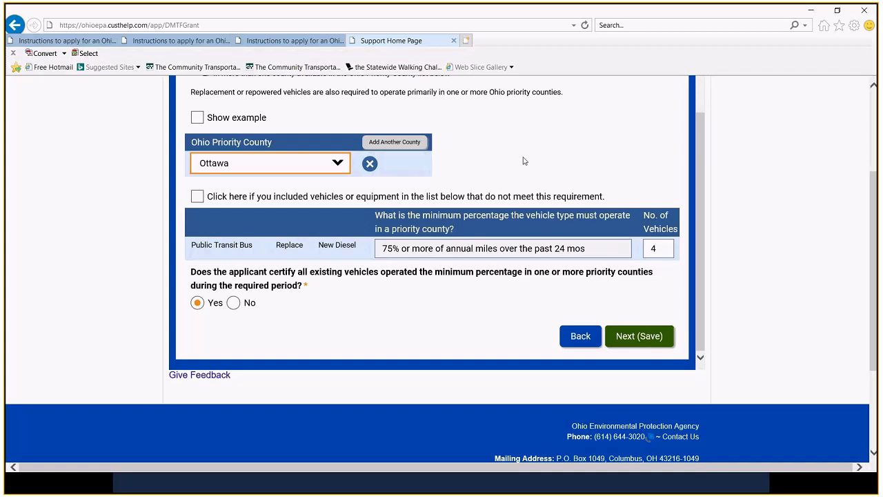
{"action": "mouse_move", "coordinate": [511, 158]}
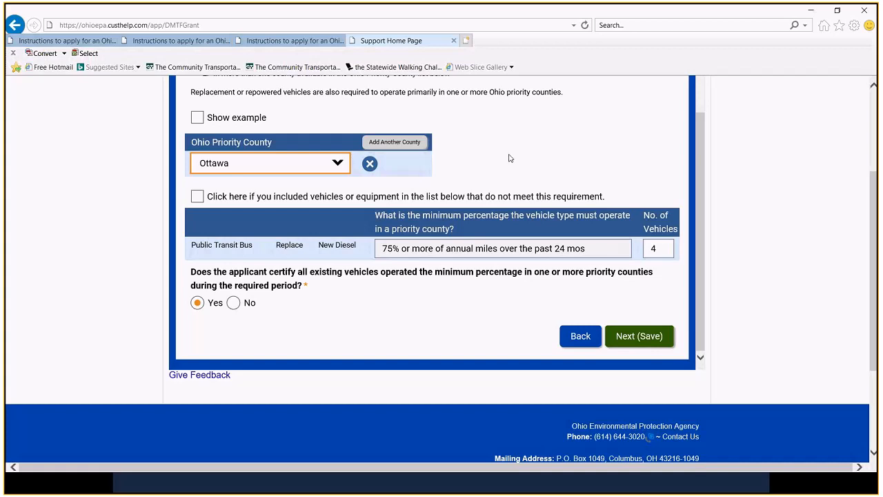
{"action": "mouse_move", "coordinate": [523, 159]}
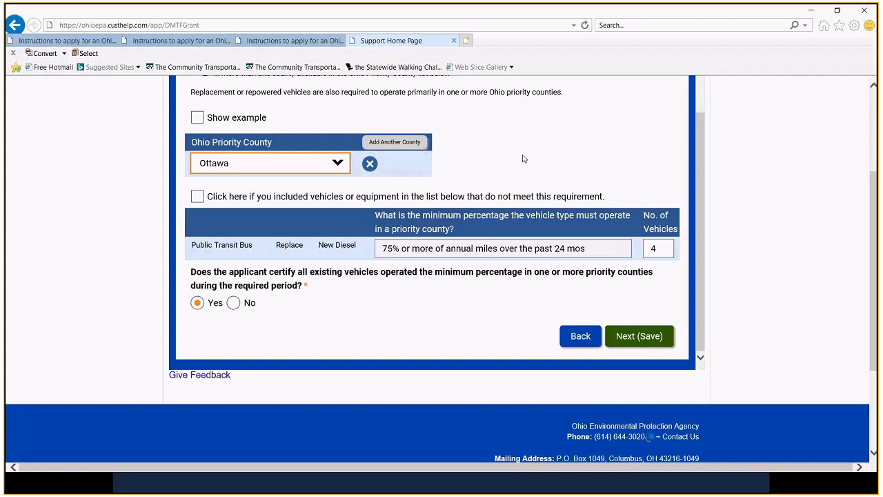
{"action": "mouse_move", "coordinate": [452, 316]}
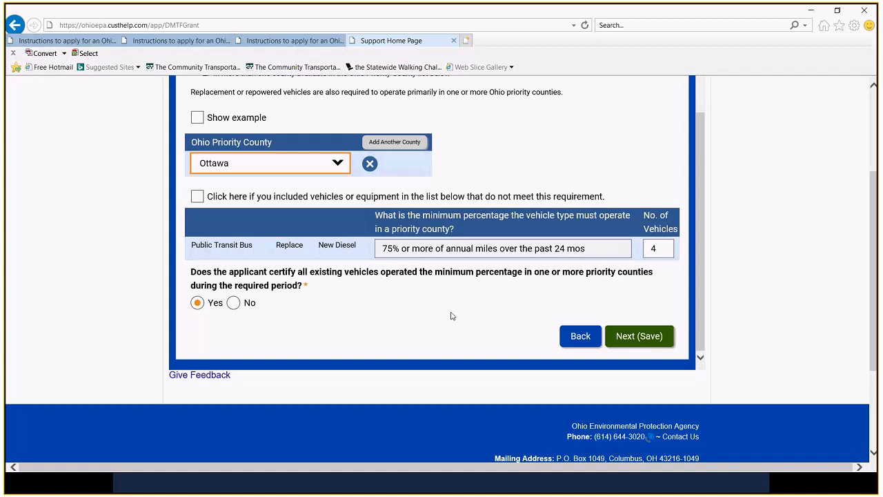
{"action": "mouse_move", "coordinate": [403, 311]}
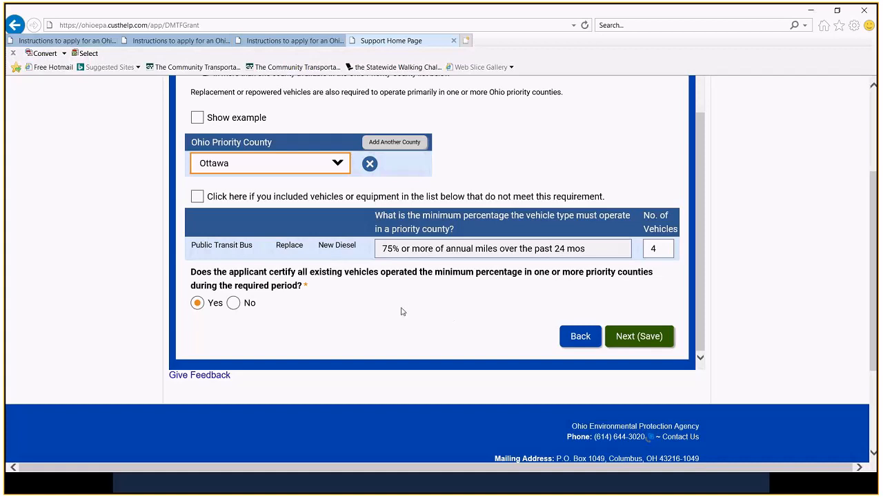
Keep Ottawa as the Ohio Priority County with Yes checked, and save the screen
{"action": "scroll", "scroll_direction": "down", "scroll_amount": 3}
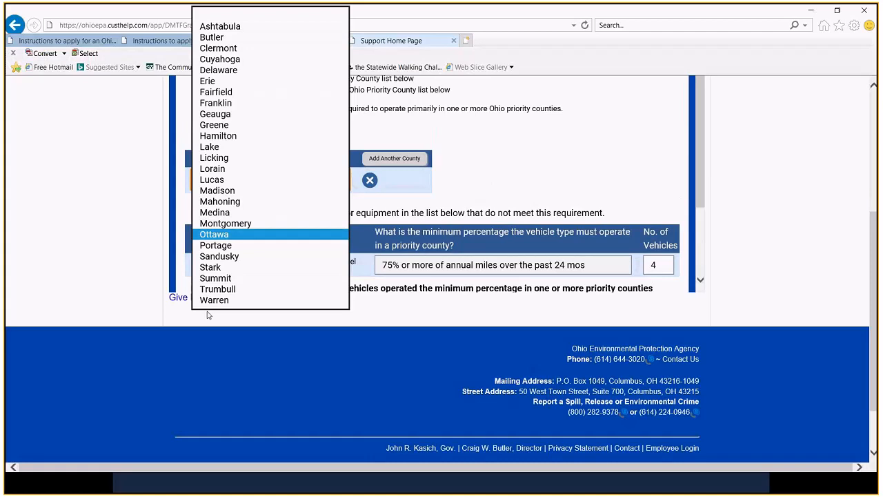
{"action": "left_click", "coordinate": [214, 234]}
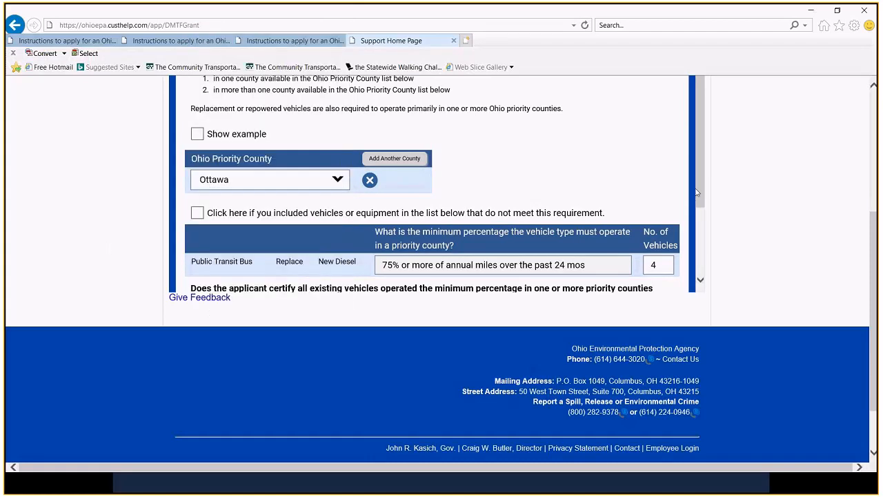
{"action": "scroll", "scroll_direction": "down", "scroll_amount": 3}
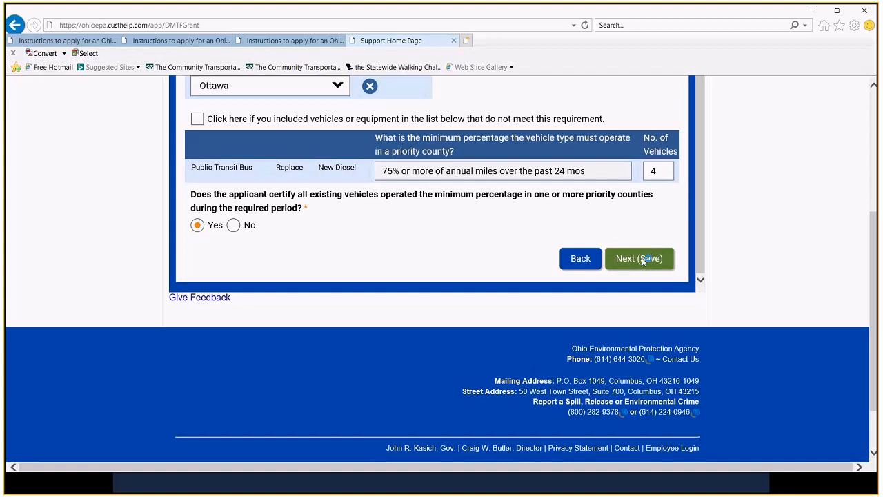
{"action": "left_click", "coordinate": [639, 258]}
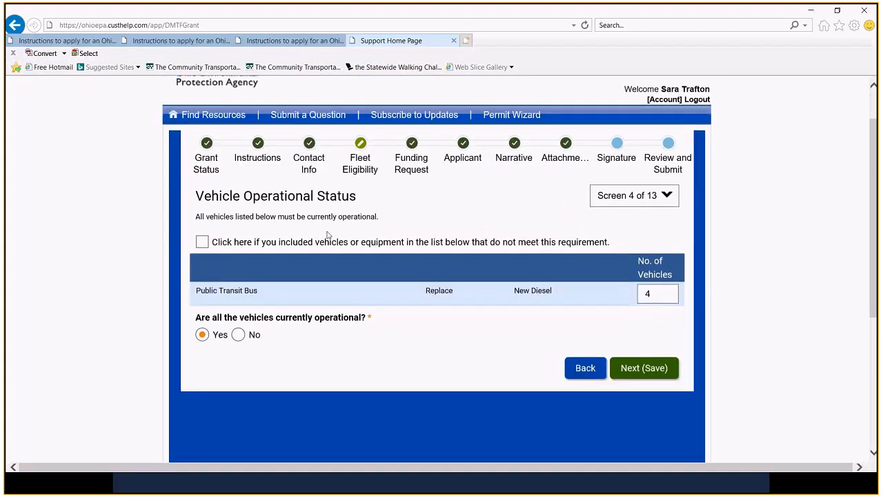
{"action": "mouse_move", "coordinate": [383, 365]}
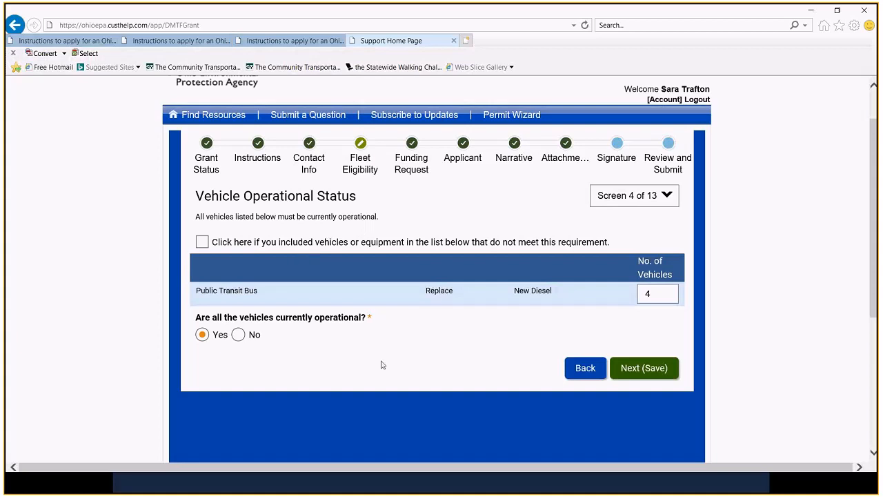
{"action": "mouse_move", "coordinate": [385, 239]}
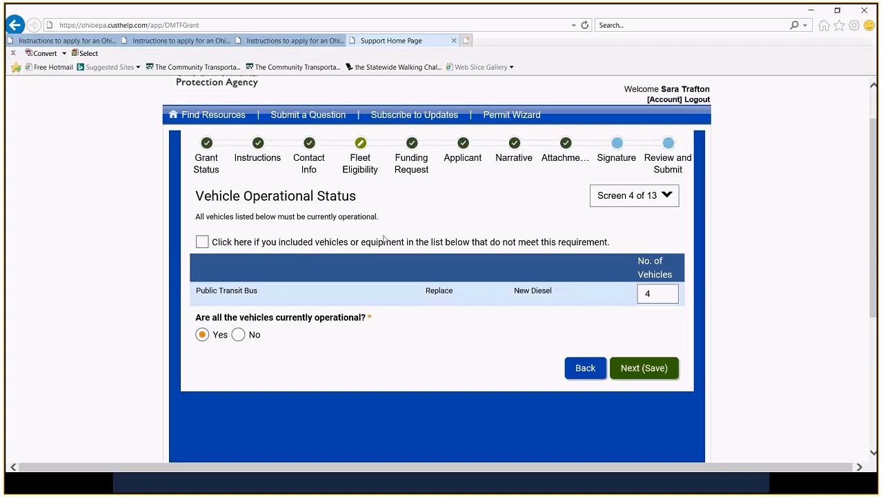
{"action": "mouse_move", "coordinate": [409, 345]}
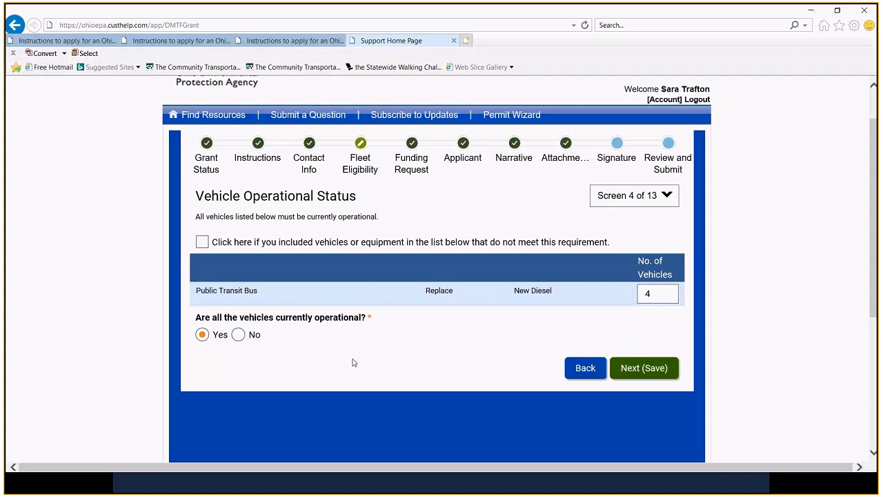
{"action": "mouse_move", "coordinate": [286, 310]}
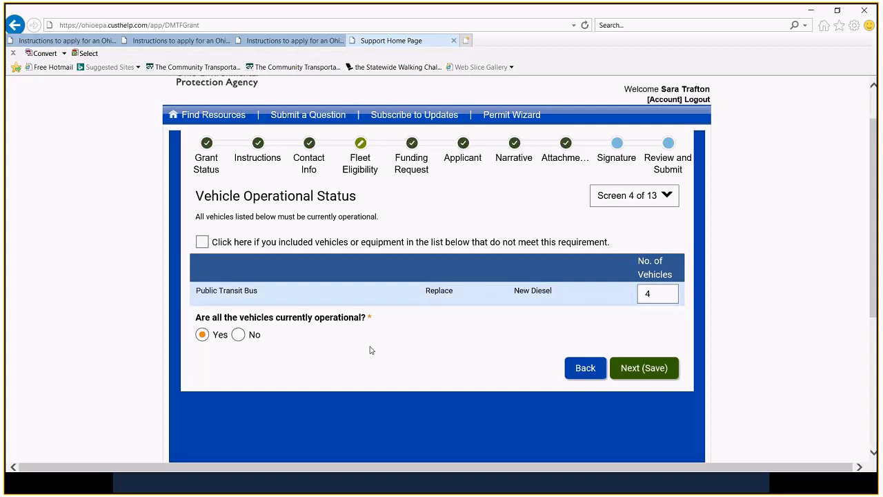
{"action": "mouse_move", "coordinate": [354, 336]}
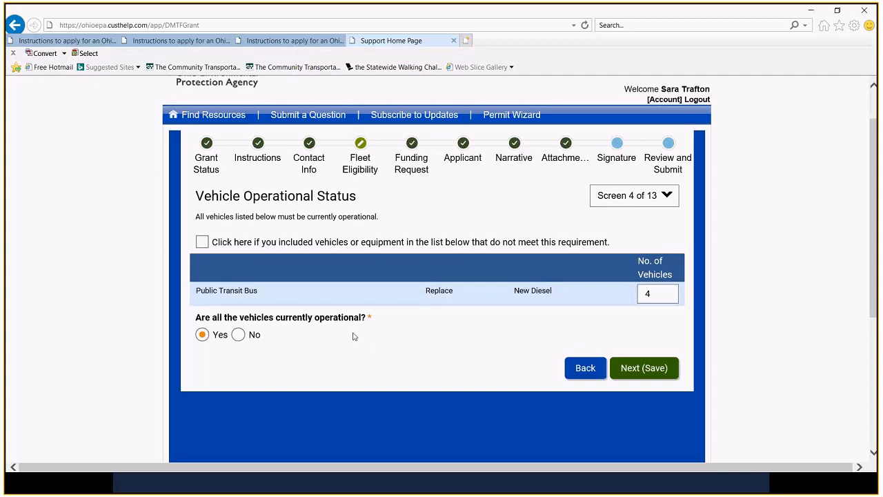
{"action": "mouse_move", "coordinate": [367, 339]}
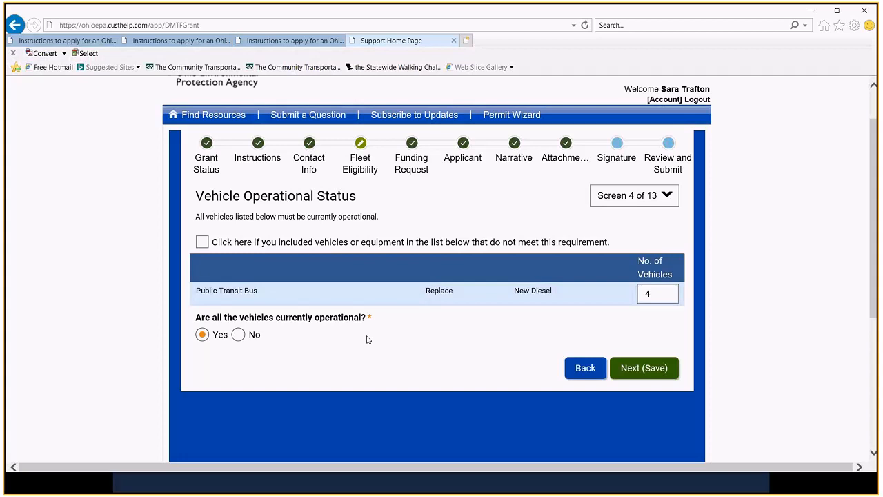
{"action": "mouse_move", "coordinate": [384, 345]}
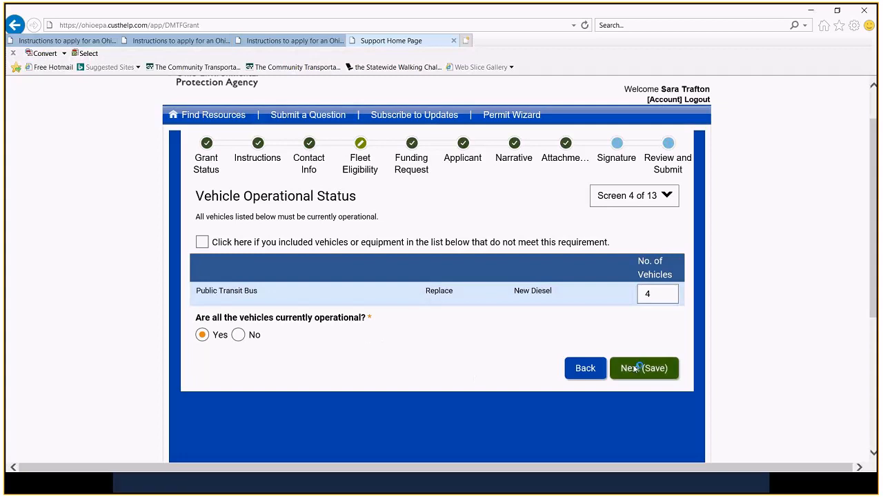
Leave Yes for all four operational buses and save the Vehicle Operational Status screen
{"action": "left_click", "coordinate": [644, 367]}
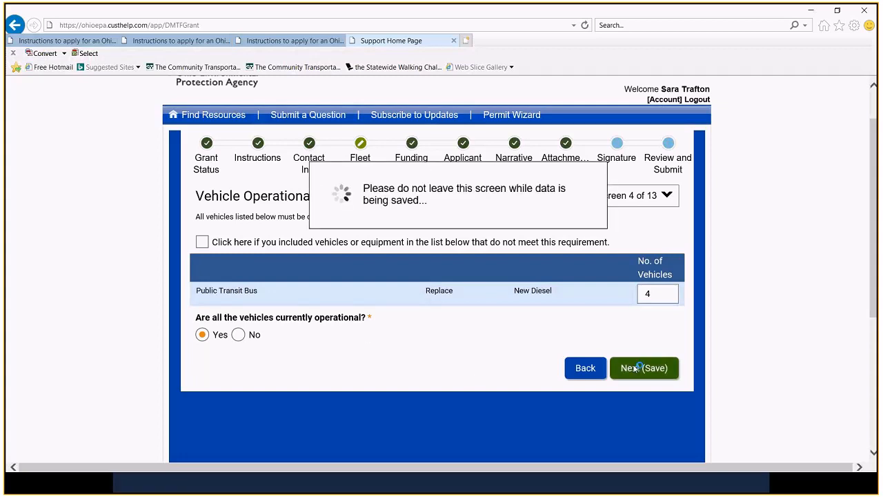
Keep Yes for engine model year 2009 or older and save Existing Engine Age
{"action": "left_click", "coordinate": [644, 367]}
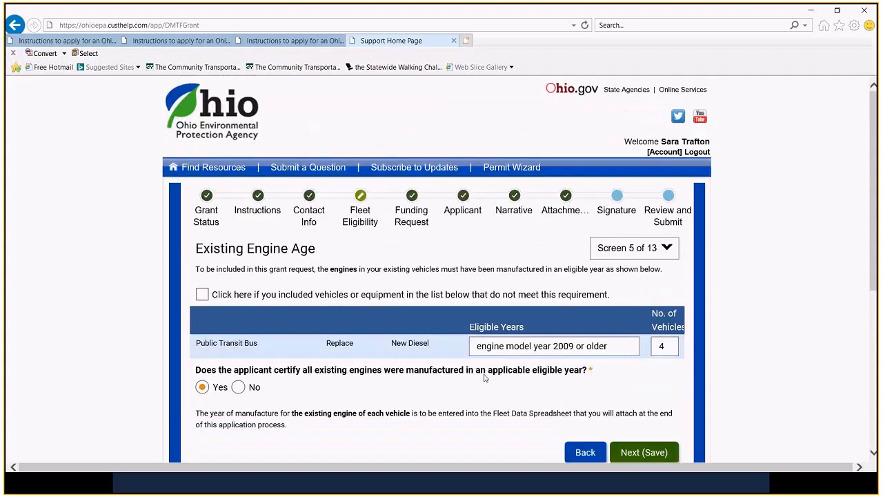
{"action": "scroll", "scroll_direction": "down", "scroll_amount": 3}
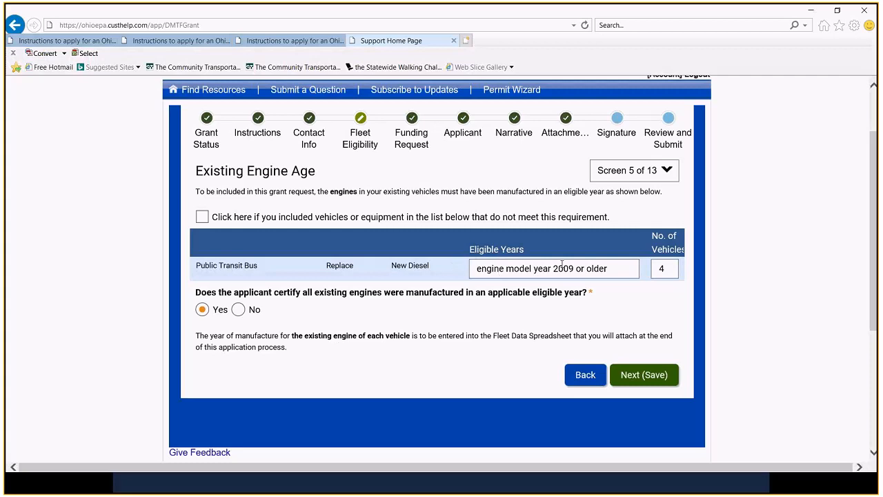
{"action": "mouse_move", "coordinate": [386, 415]}
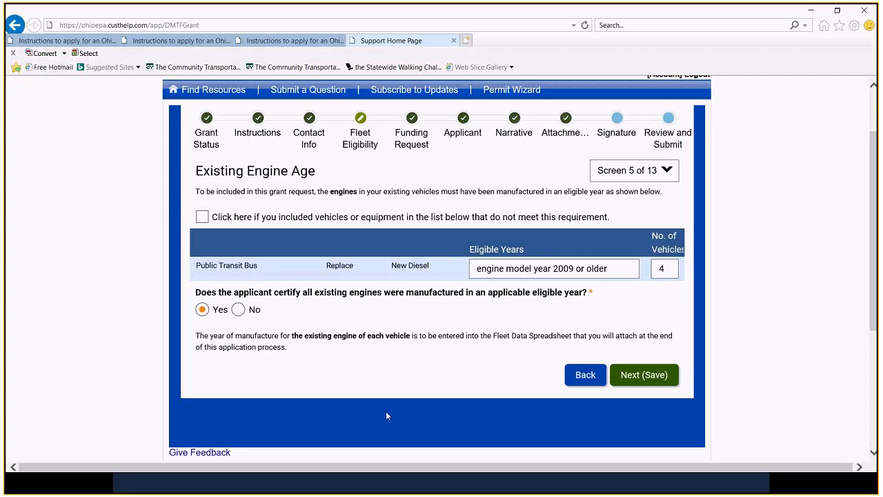
{"action": "mouse_move", "coordinate": [356, 306]}
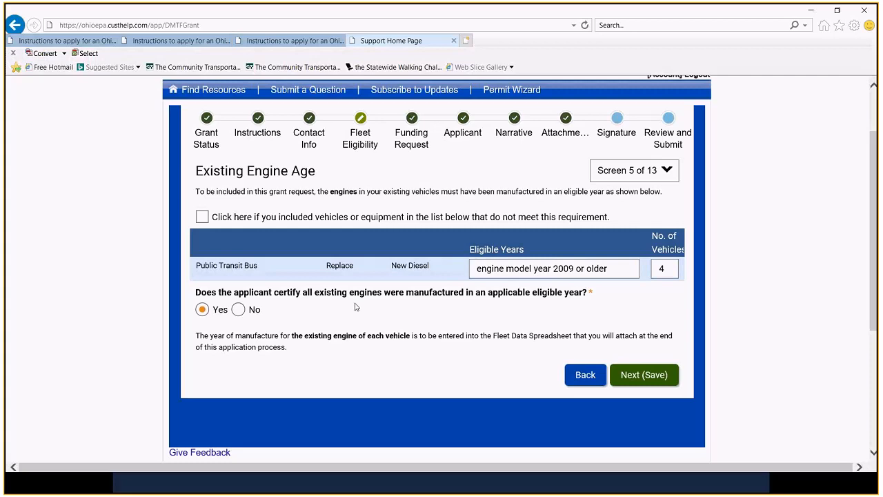
{"action": "mouse_move", "coordinate": [395, 304]}
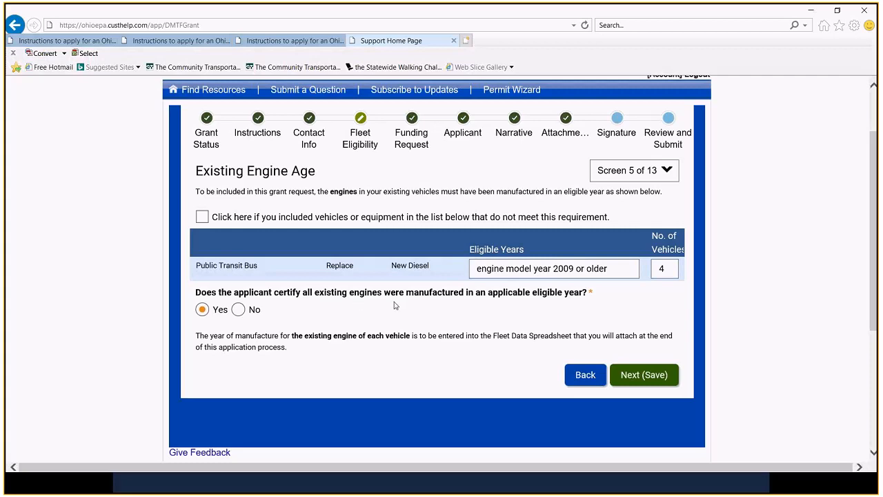
{"action": "mouse_move", "coordinate": [325, 332]}
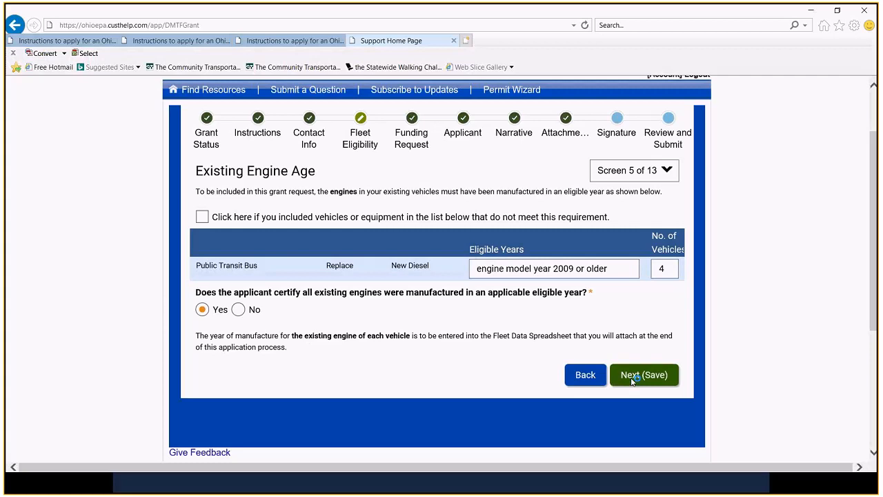
{"action": "left_click", "coordinate": [643, 375]}
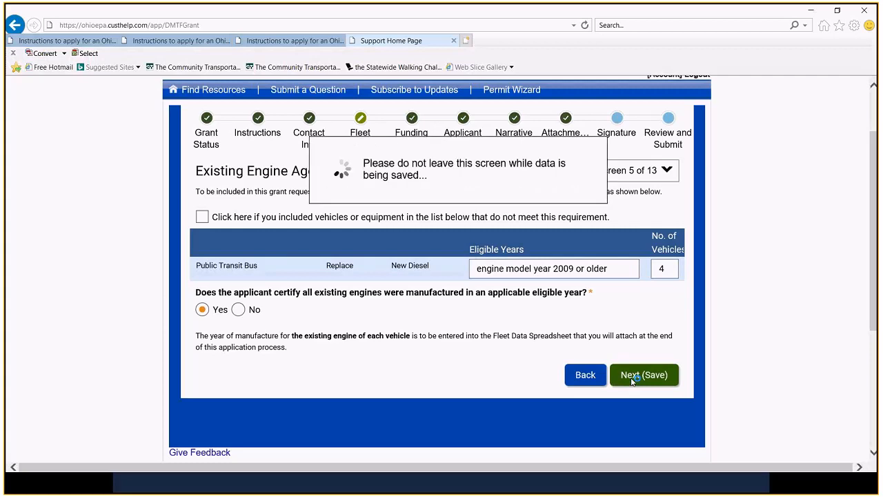
Answer Yes to the 14,001 lbs. and over weight rating, re-saving it after going Back
{"action": "left_click", "coordinate": [644, 375]}
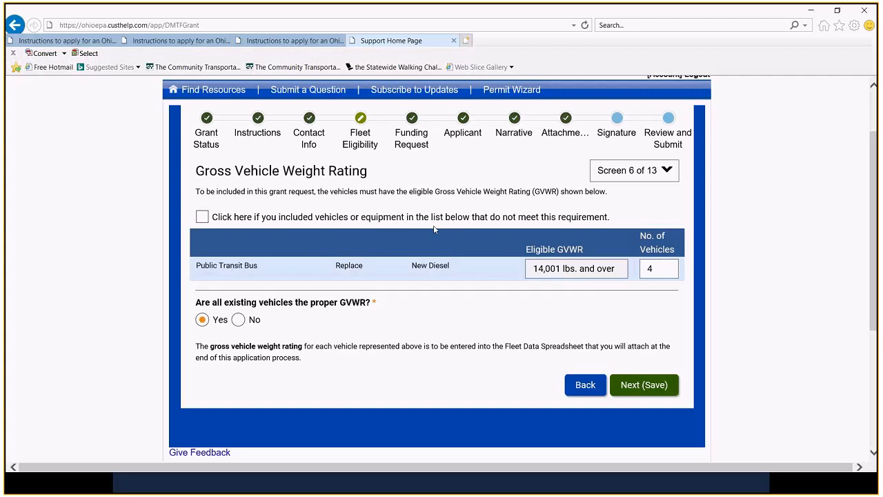
{"action": "mouse_move", "coordinate": [386, 217]}
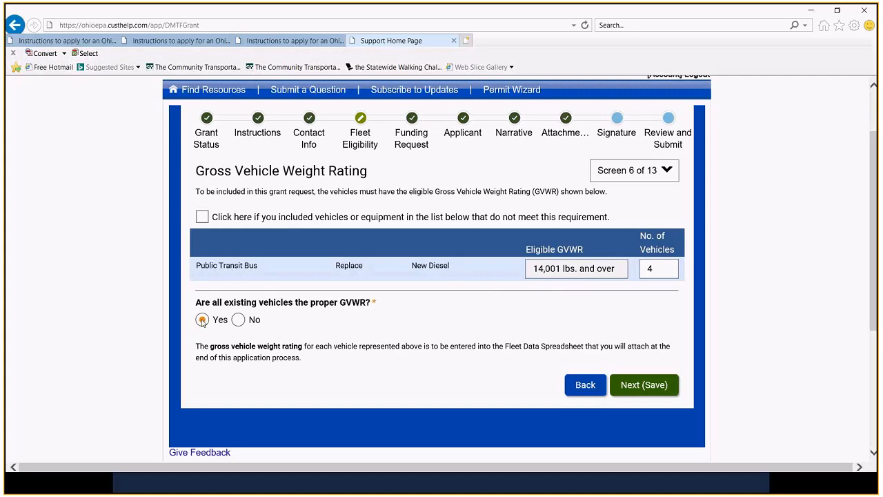
{"action": "left_click", "coordinate": [202, 320]}
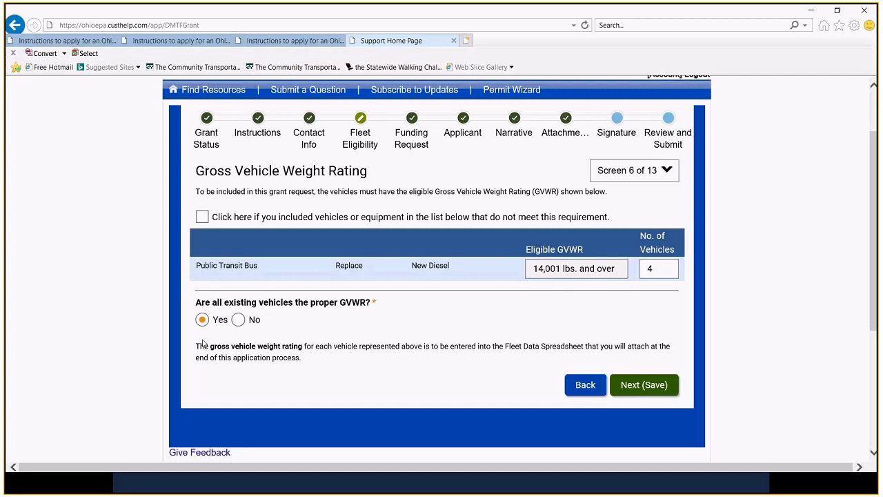
{"action": "mouse_move", "coordinate": [579, 372]}
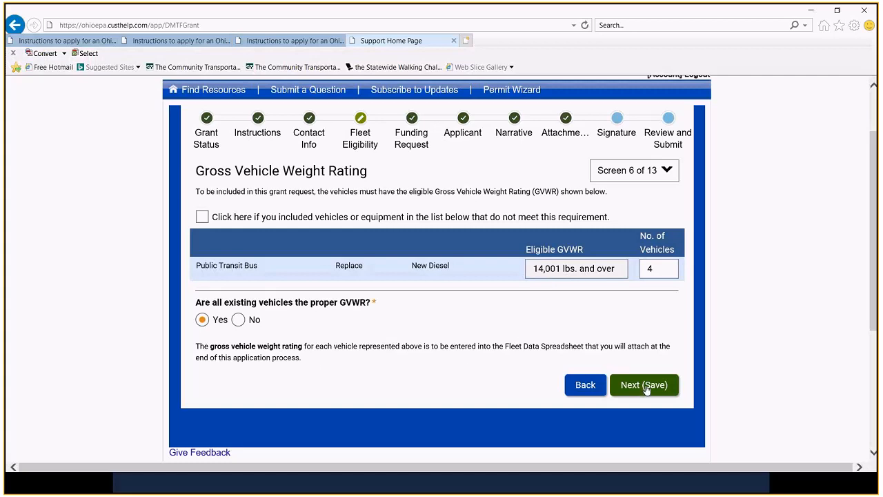
{"action": "left_click", "coordinate": [644, 385]}
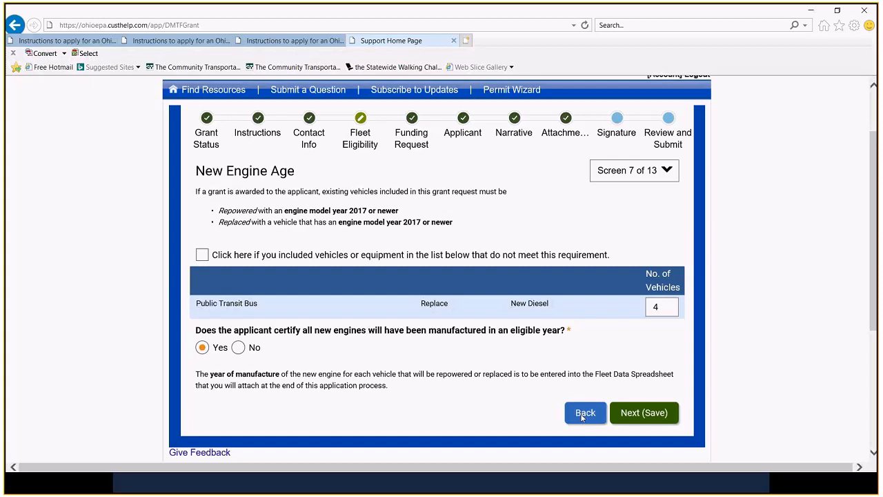
{"action": "left_click", "coordinate": [585, 412]}
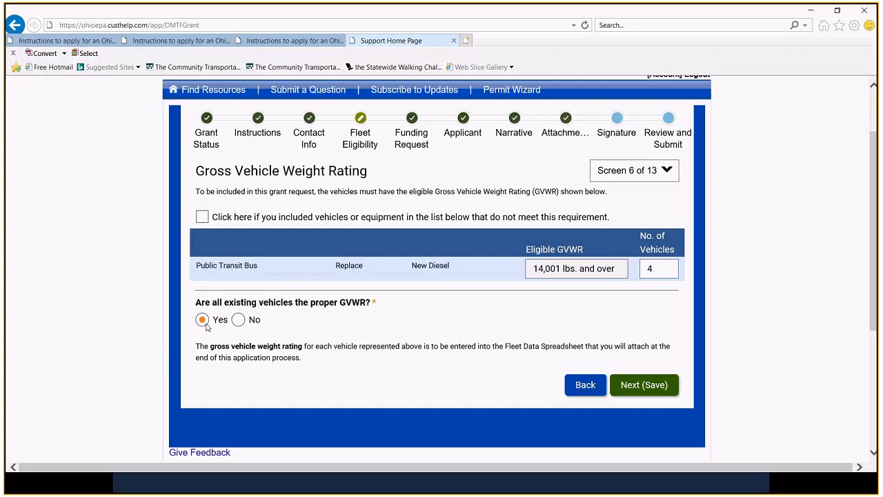
{"action": "left_click", "coordinate": [644, 384]}
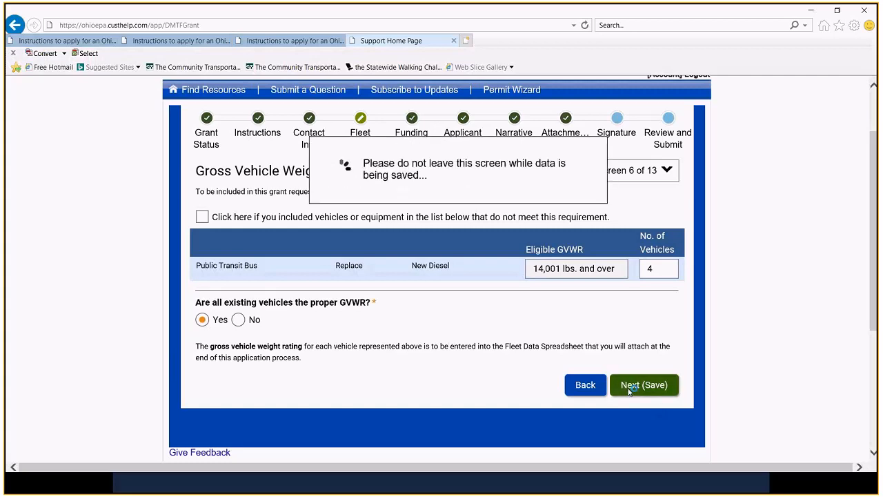
{"action": "left_click", "coordinate": [644, 385]}
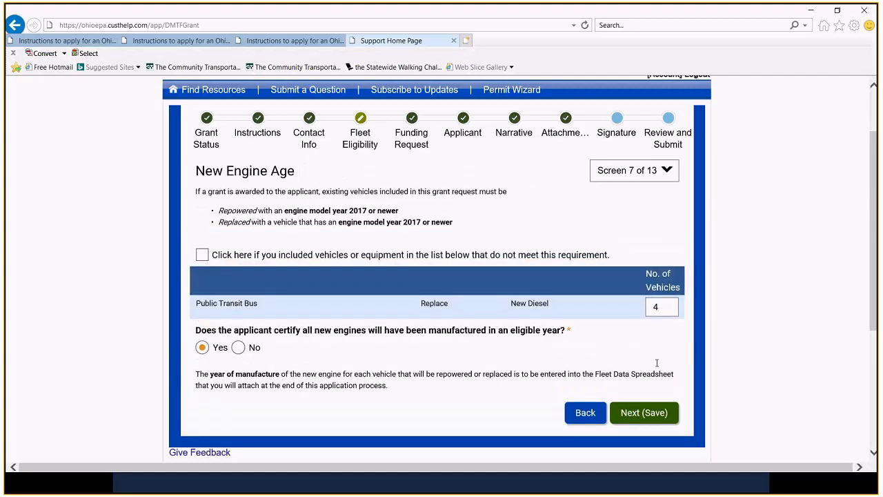
Save the New Engine Age certification, then save the Vehicle Registration screen
{"action": "scroll", "scroll_direction": "down", "scroll_amount": 3}
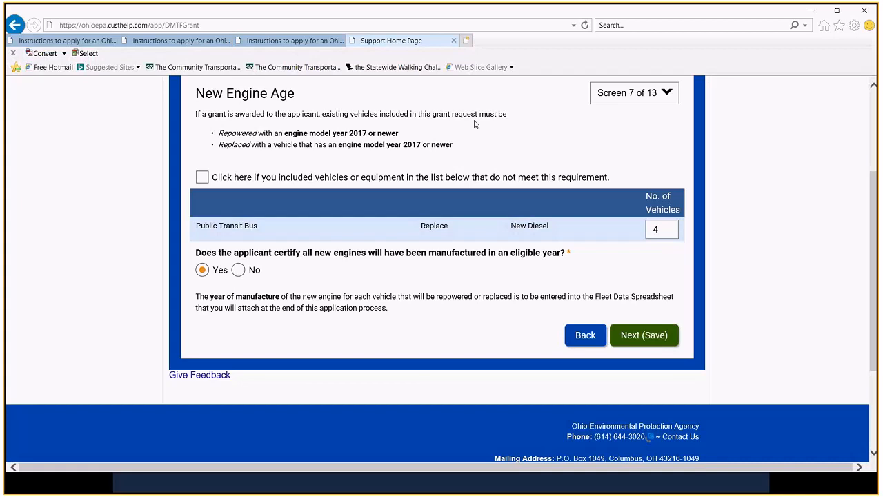
{"action": "mouse_move", "coordinate": [440, 252]}
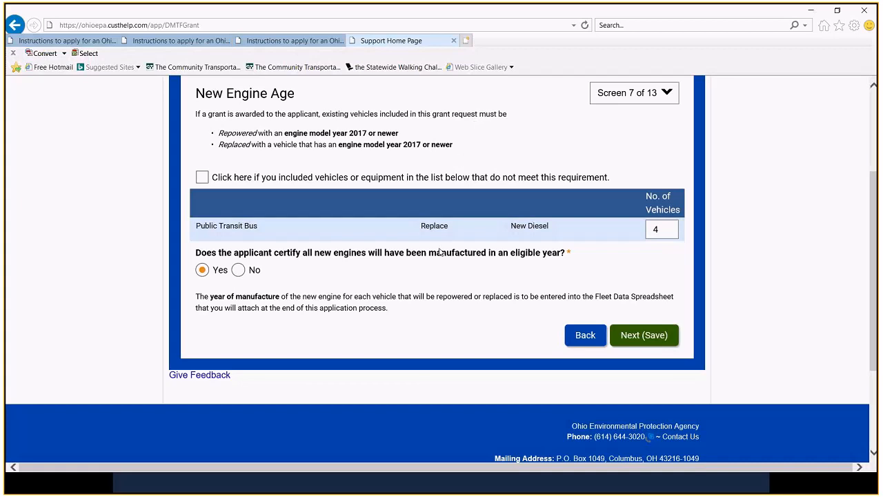
{"action": "mouse_move", "coordinate": [434, 241]}
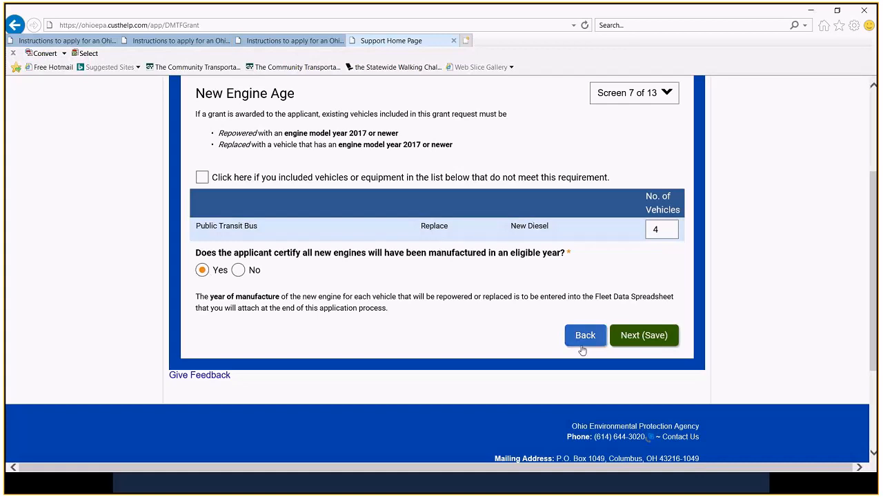
{"action": "left_click", "coordinate": [644, 335]}
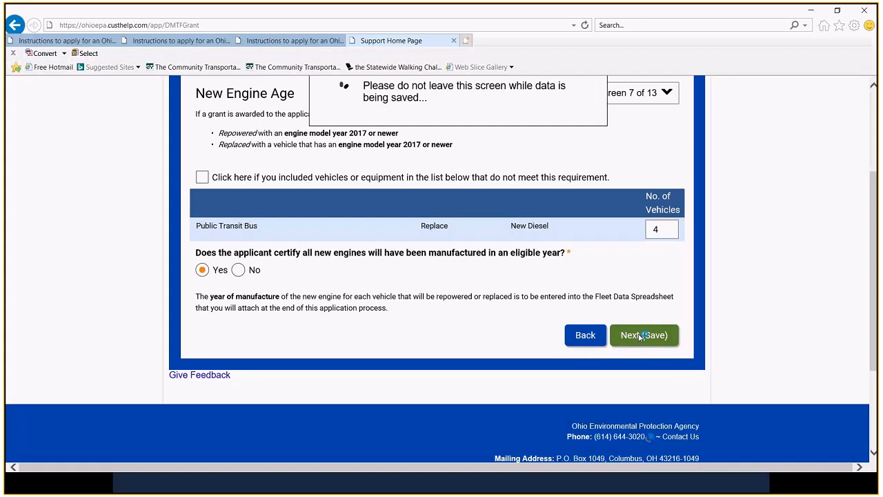
{"action": "left_click", "coordinate": [644, 335]}
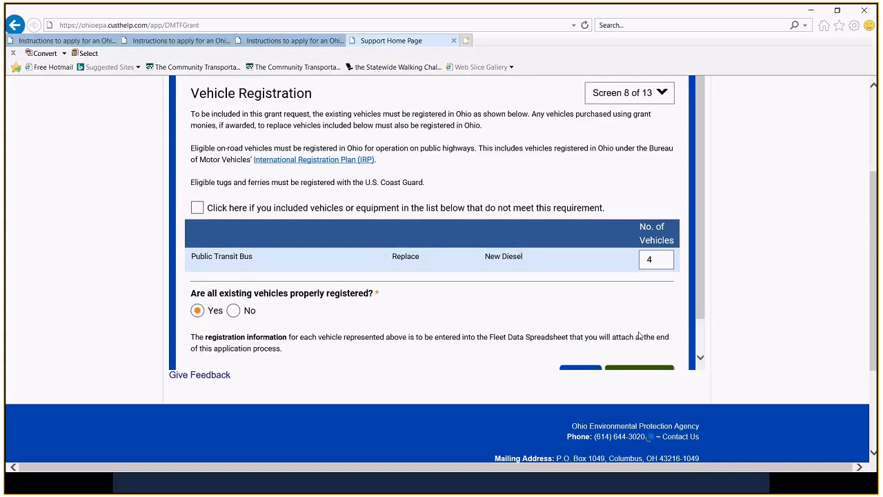
{"action": "mouse_move", "coordinate": [534, 319]}
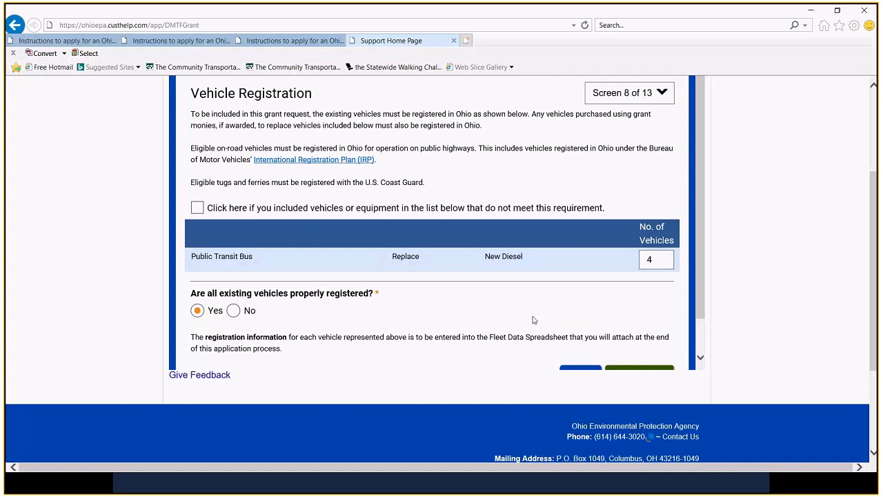
{"action": "mouse_move", "coordinate": [522, 316]}
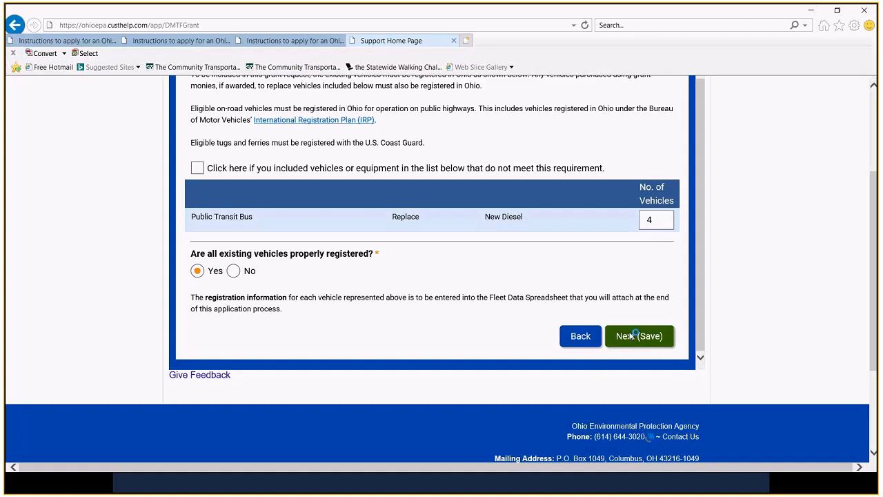
{"action": "left_click", "coordinate": [639, 336]}
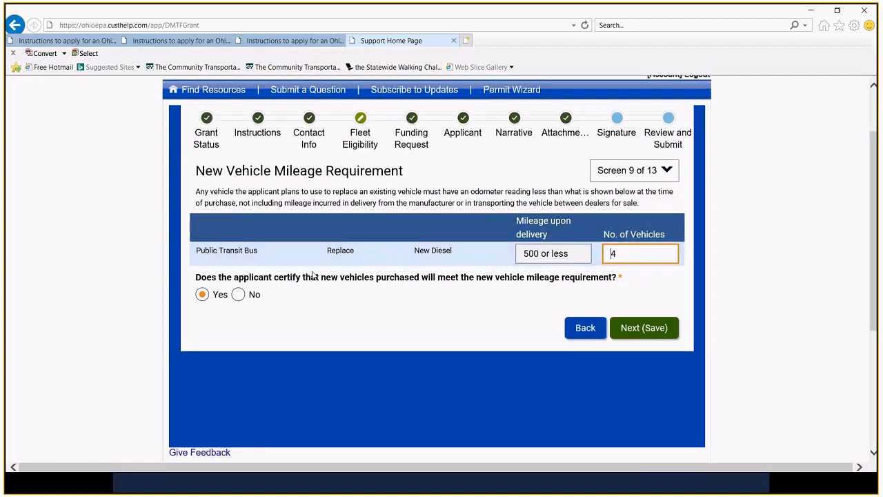
{"action": "mouse_move", "coordinate": [412, 306]}
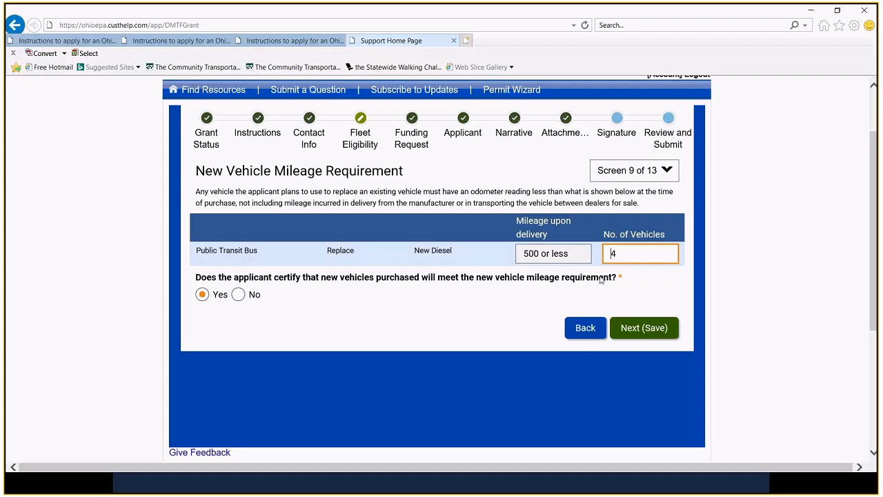
{"action": "mouse_move", "coordinate": [337, 277]}
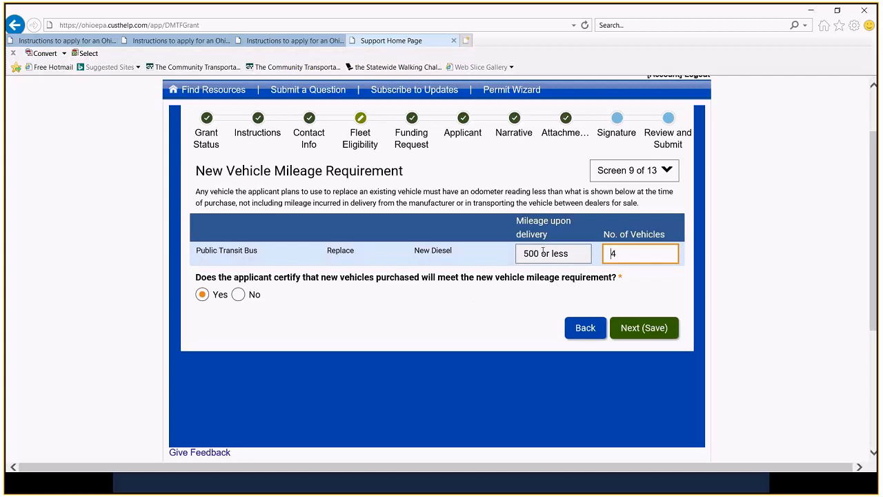
{"action": "mouse_move", "coordinate": [387, 334]}
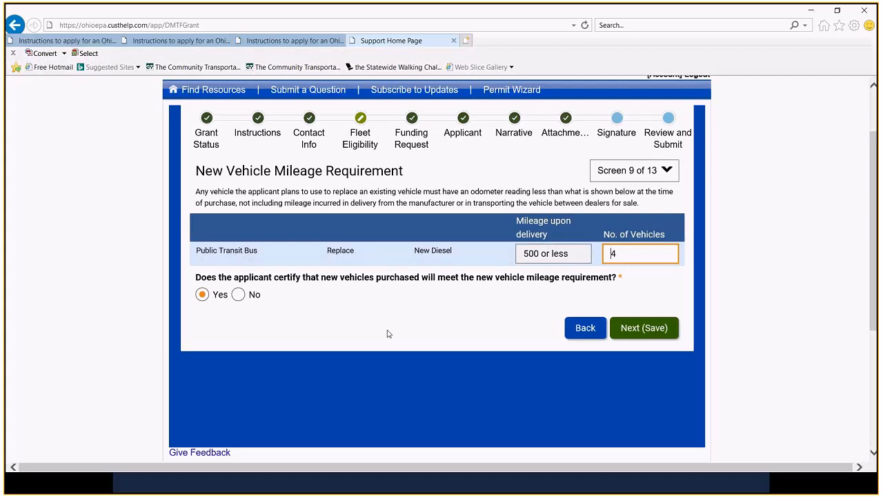
{"action": "mouse_move", "coordinate": [244, 315]}
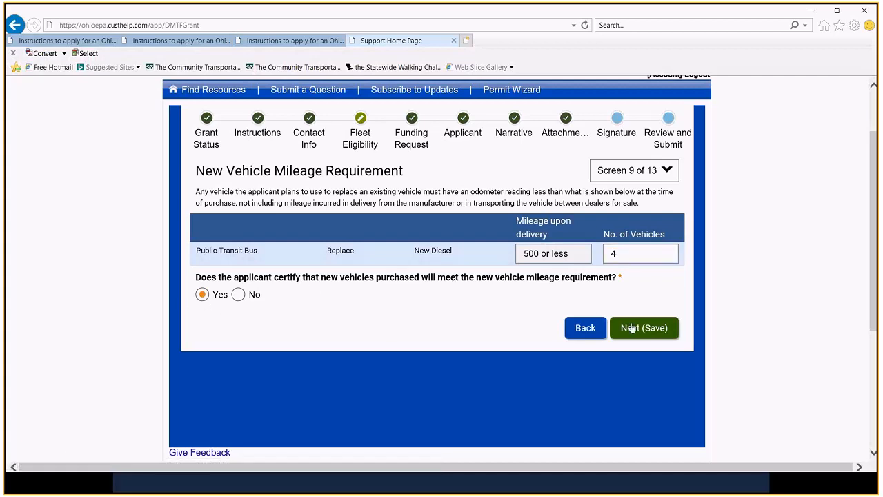
Save Yes on the New Vehicle Mileage Requirement for the four buses
{"action": "left_click", "coordinate": [644, 328]}
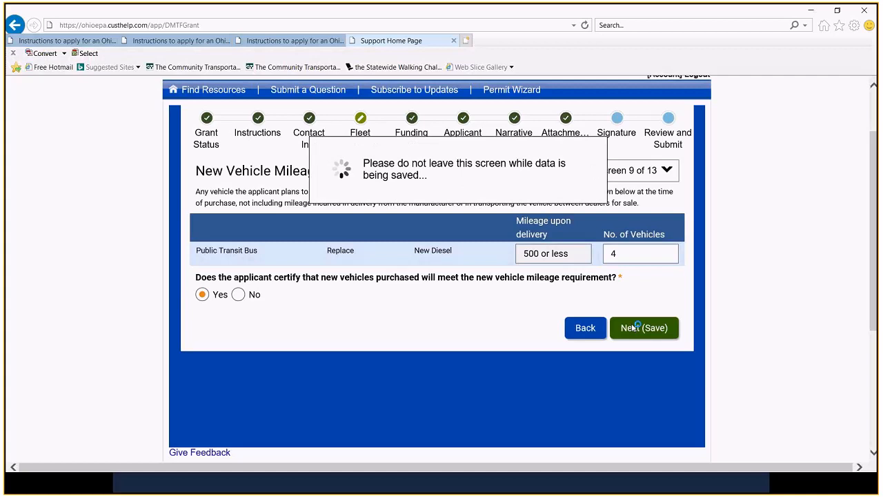
{"action": "left_click", "coordinate": [644, 328]}
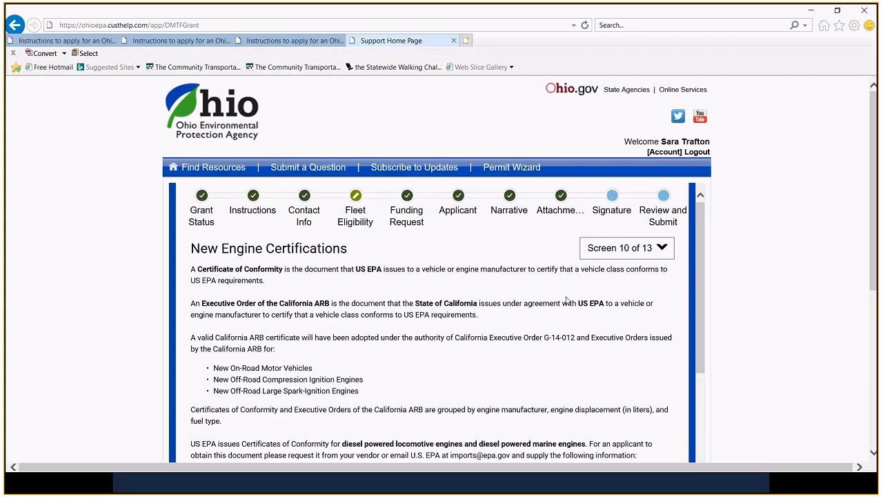
{"action": "mouse_move", "coordinate": [552, 298]}
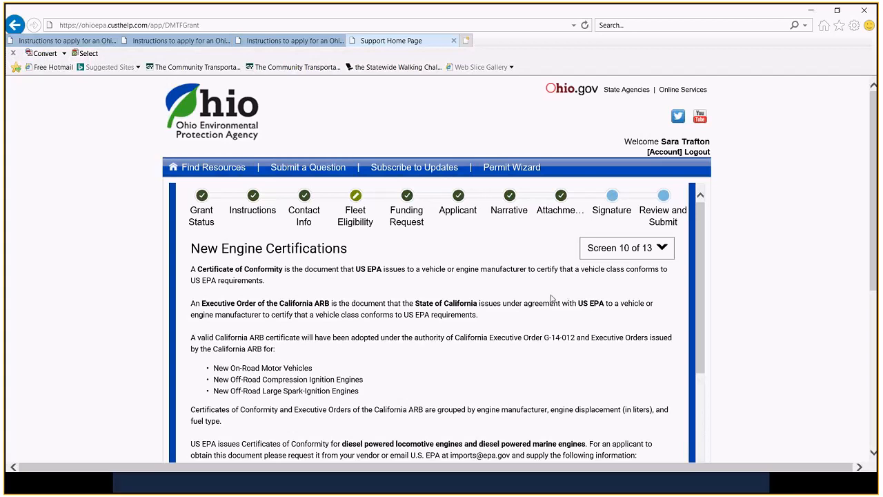
{"action": "mouse_move", "coordinate": [300, 319]}
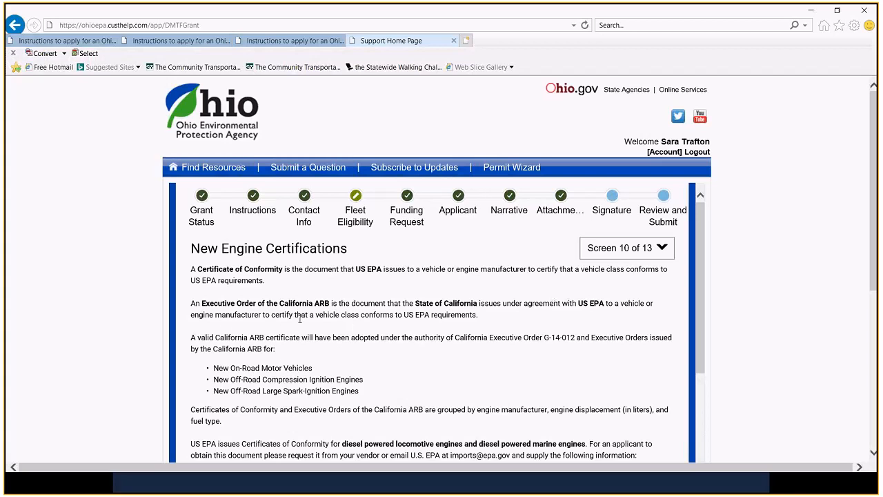
{"action": "mouse_move", "coordinate": [434, 328]}
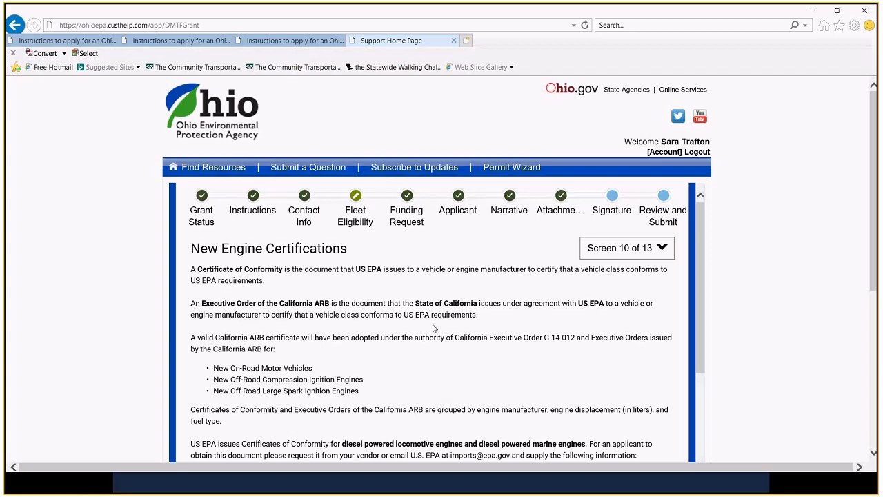
Scroll through the New Engine Certifications requirements down to the Yes/No question
{"action": "scroll", "scroll_direction": "down", "scroll_amount": 3}
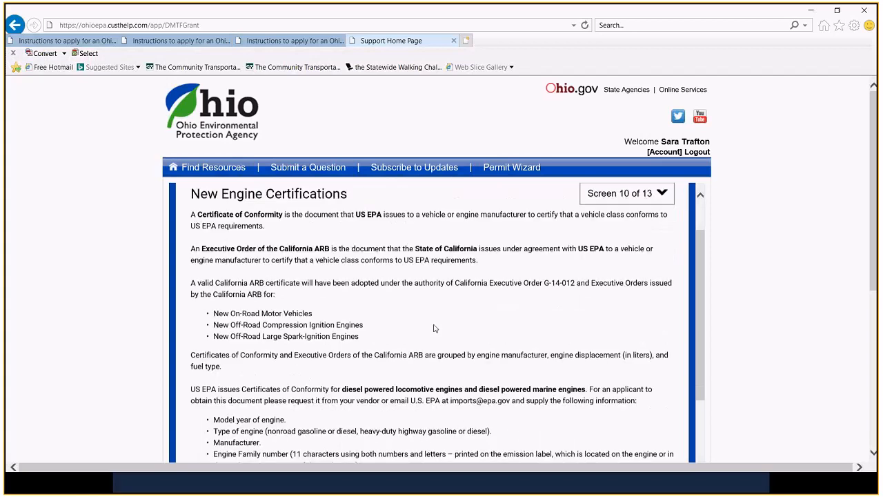
{"action": "scroll", "scroll_direction": "down", "scroll_amount": 3}
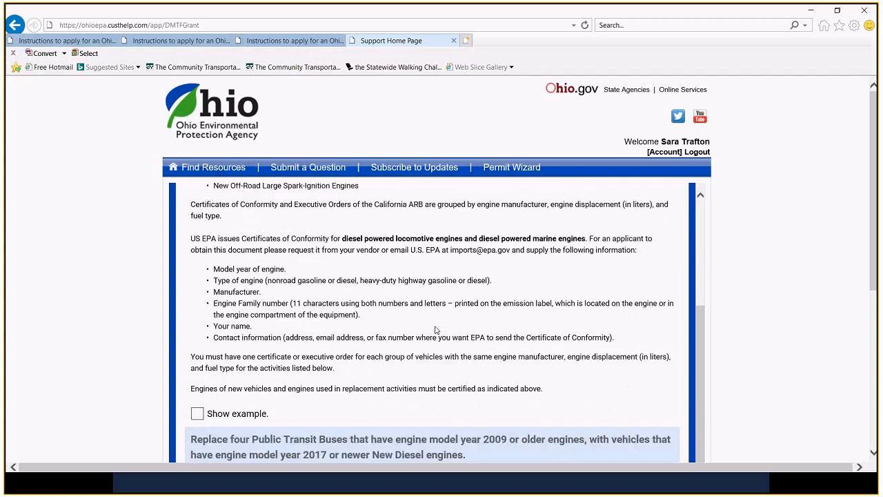
{"action": "mouse_move", "coordinate": [426, 328]}
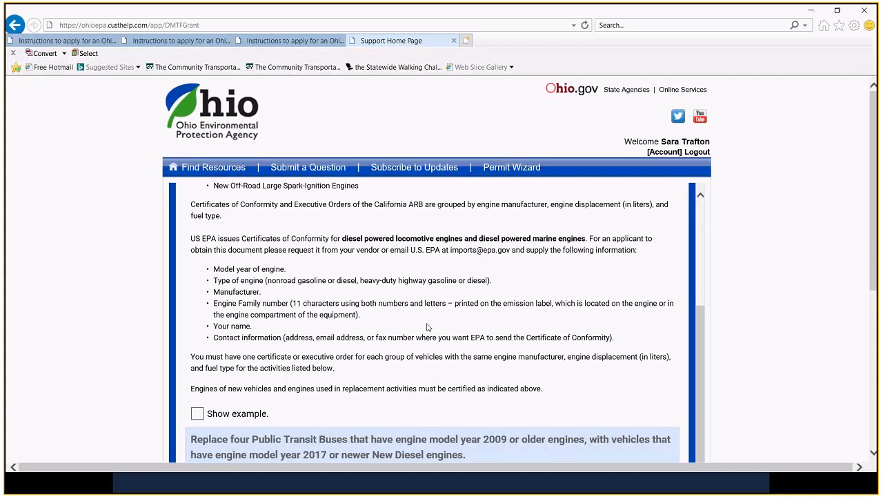
{"action": "mouse_move", "coordinate": [437, 326]}
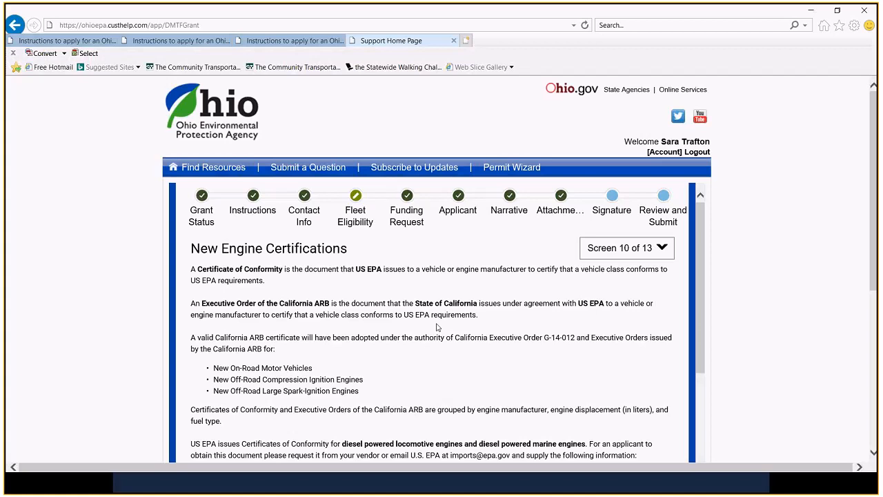
{"action": "scroll", "scroll_direction": "down", "scroll_amount": 3}
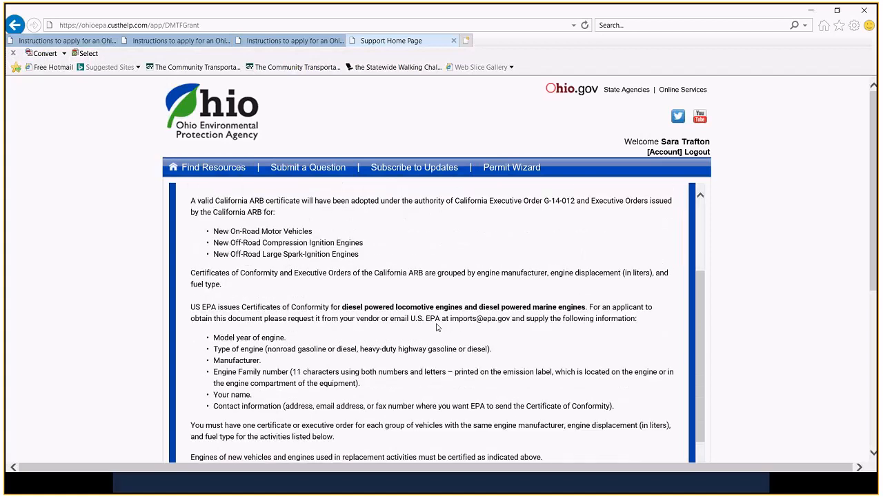
{"action": "mouse_move", "coordinate": [446, 329]}
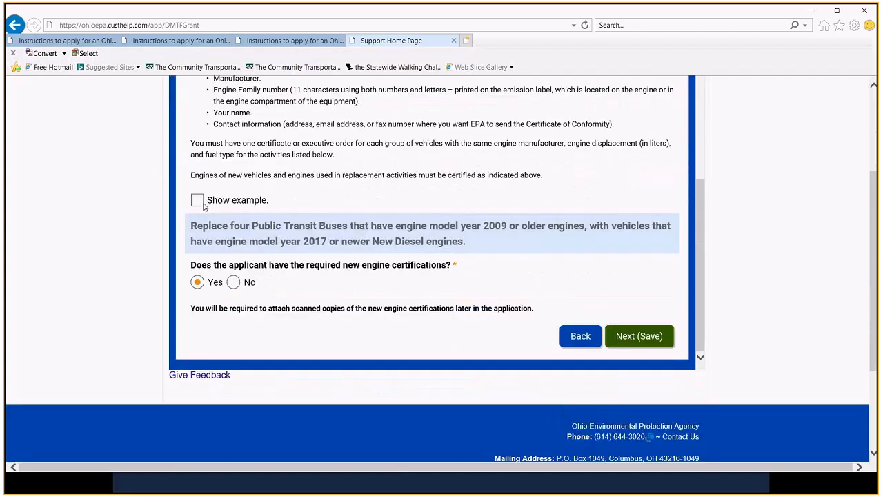
{"action": "left_click", "coordinate": [198, 200]}
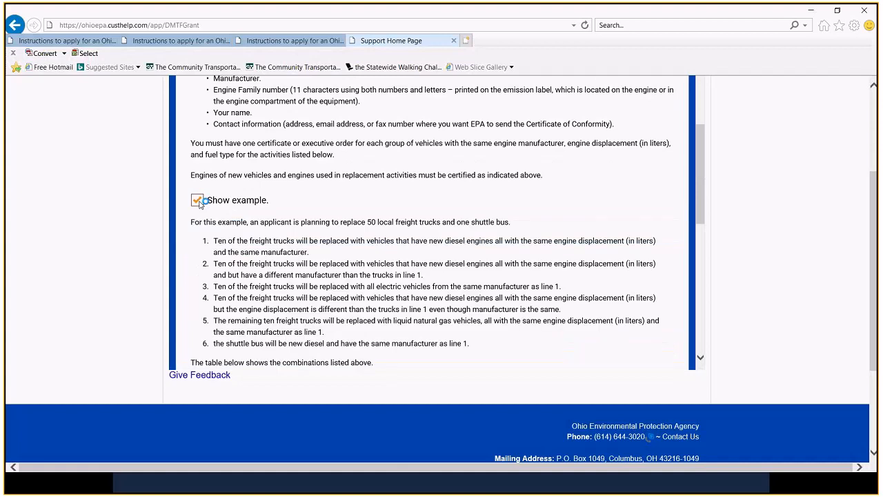
{"action": "left_click", "coordinate": [196, 200]}
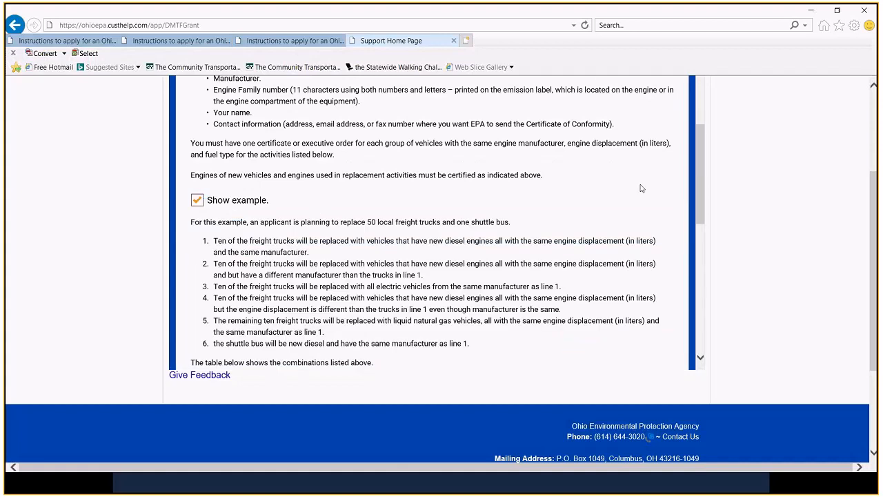
{"action": "mouse_move", "coordinate": [625, 193]}
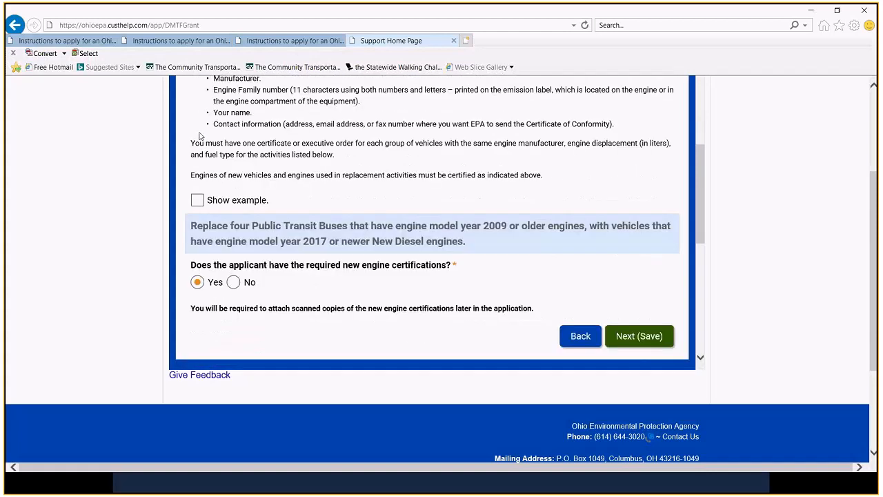
{"action": "scroll", "scroll_direction": "down", "scroll_amount": 3}
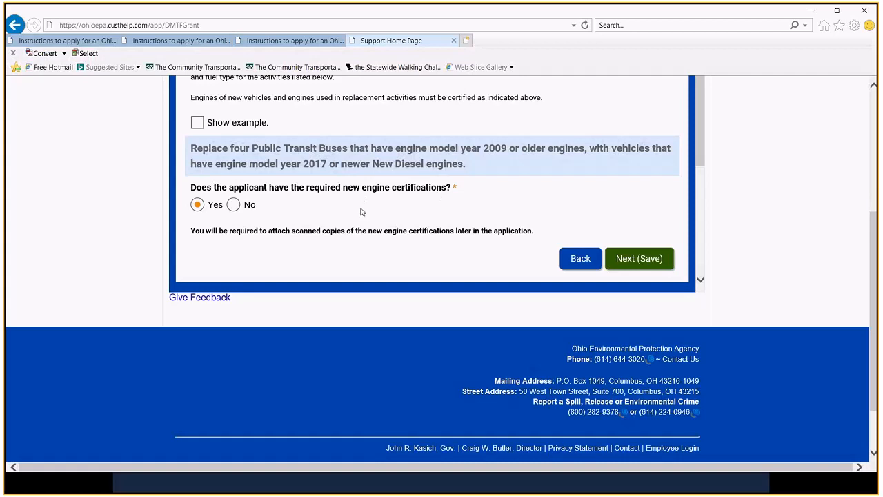
{"action": "mouse_move", "coordinate": [343, 205]}
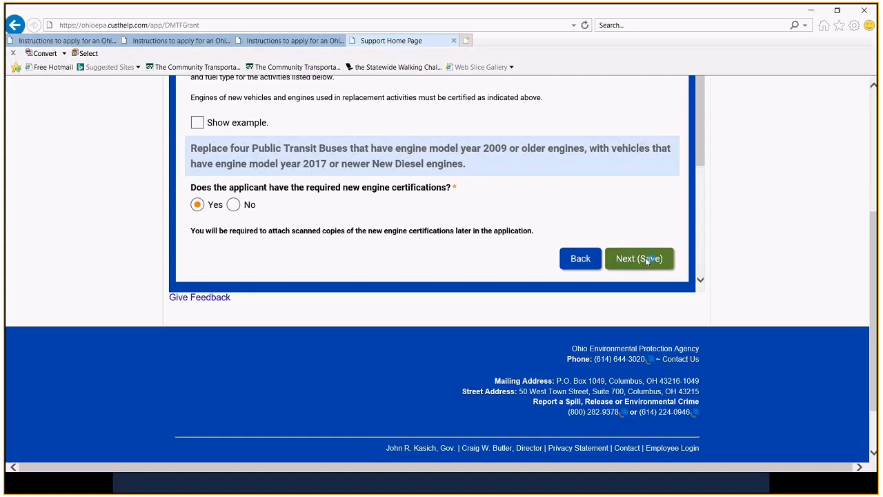
Save the New Engine Certifications answer and the Yes answer on Salvage Quotes
{"action": "left_click", "coordinate": [638, 258]}
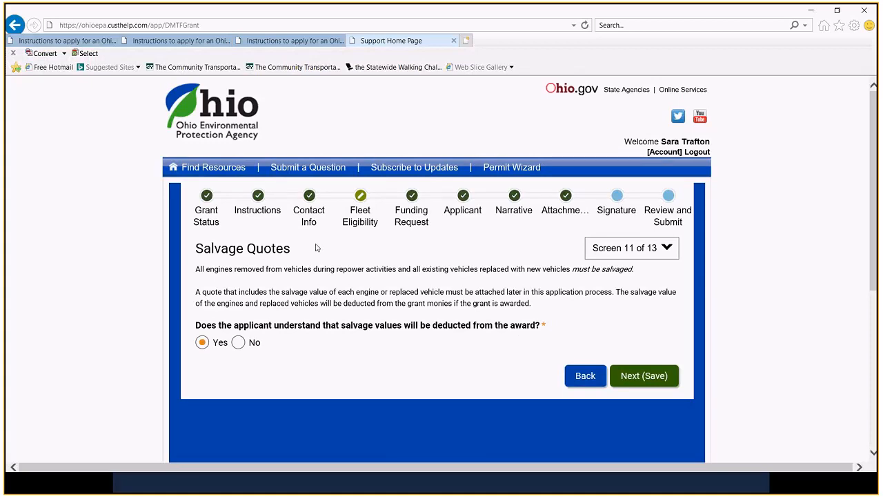
{"action": "scroll", "scroll_direction": "down", "scroll_amount": 3}
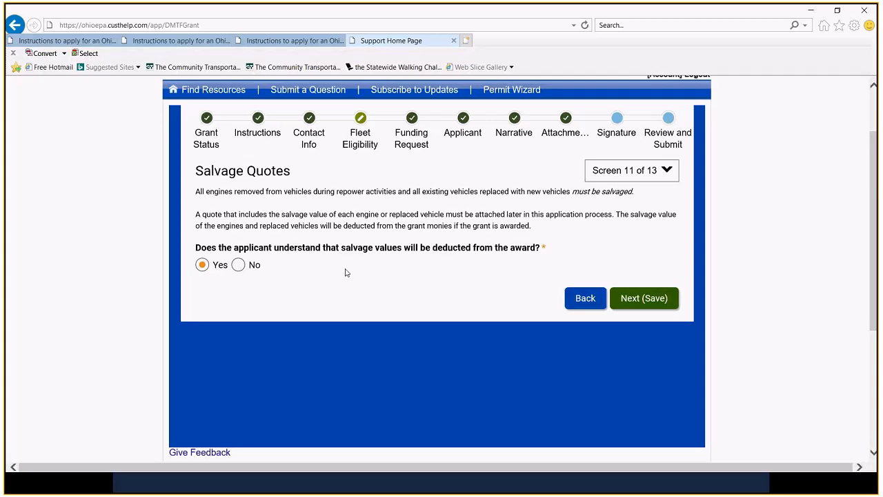
{"action": "mouse_move", "coordinate": [347, 272]}
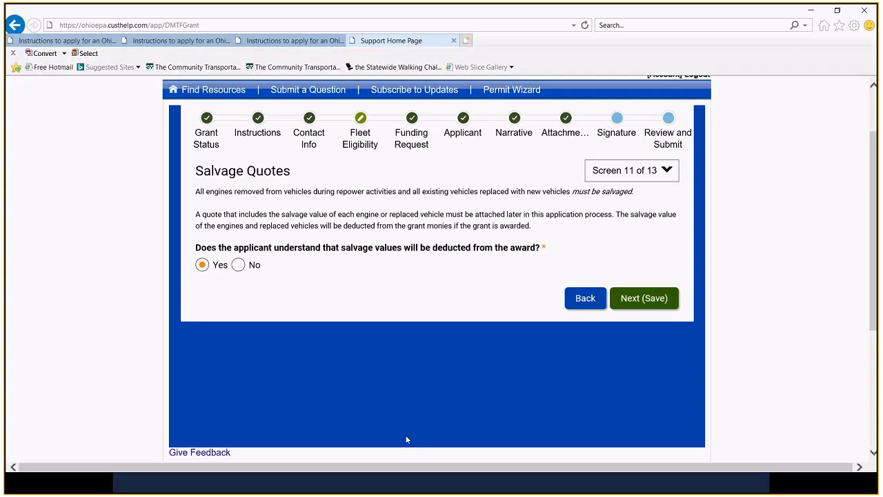
{"action": "mouse_move", "coordinate": [218, 257]}
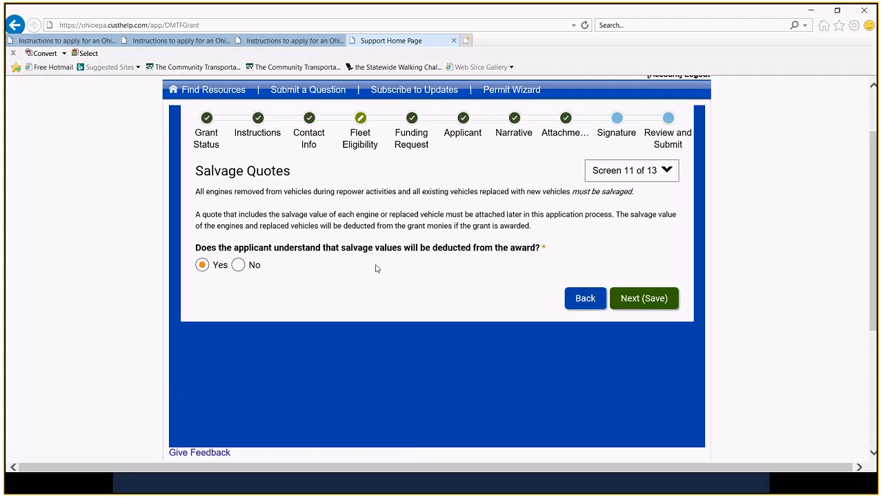
{"action": "mouse_move", "coordinate": [378, 269]}
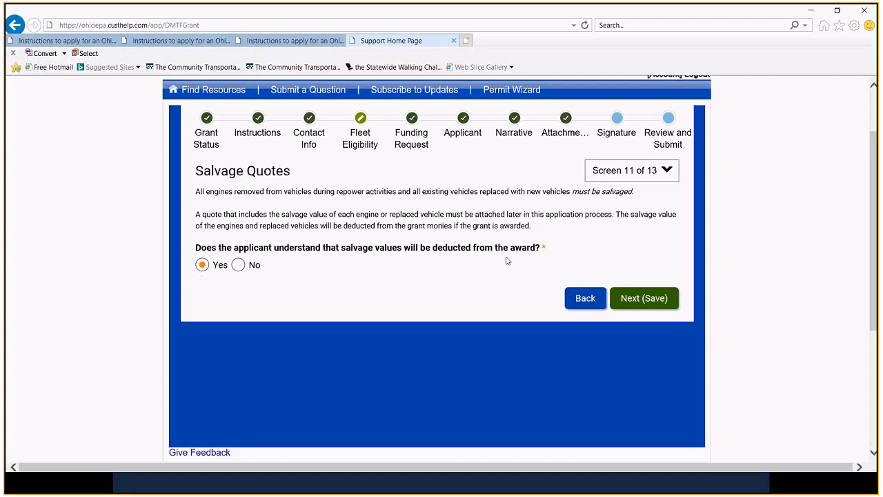
{"action": "left_click", "coordinate": [643, 297]}
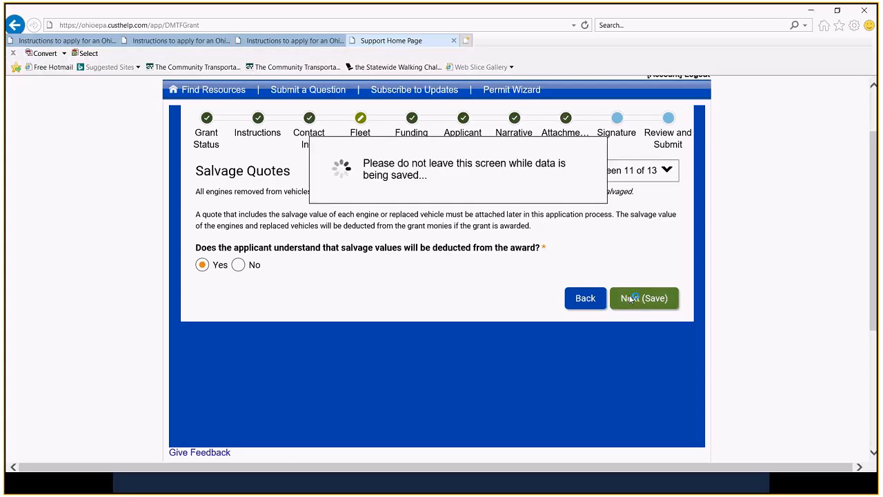
Review the Salvage Timing table for four buses and save its Yes certification
{"action": "left_click", "coordinate": [644, 298]}
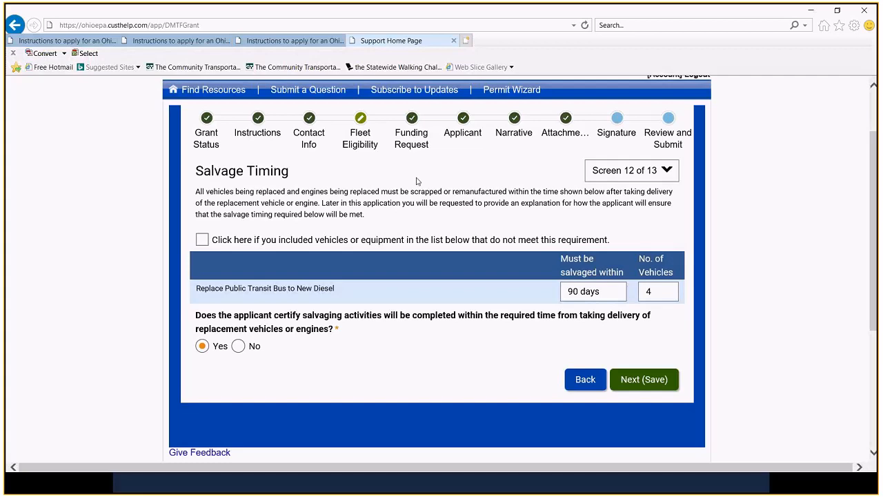
{"action": "mouse_move", "coordinate": [420, 183]}
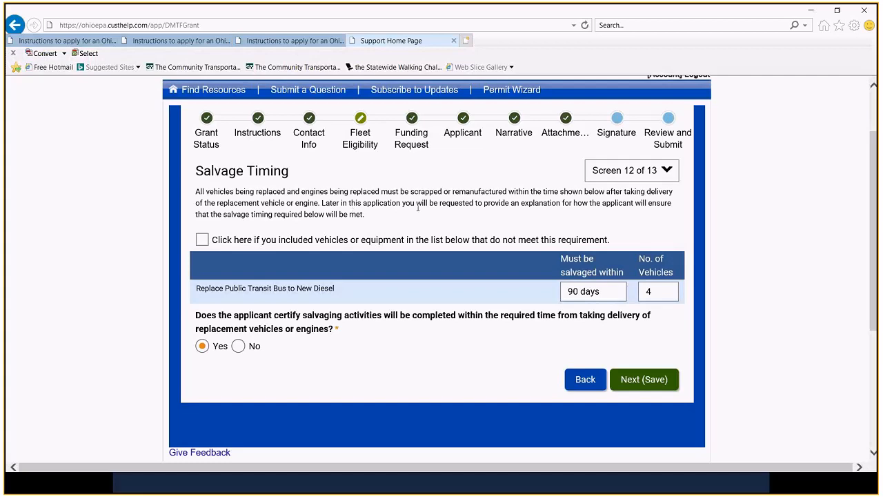
{"action": "scroll", "scroll_direction": "down", "scroll_amount": 3}
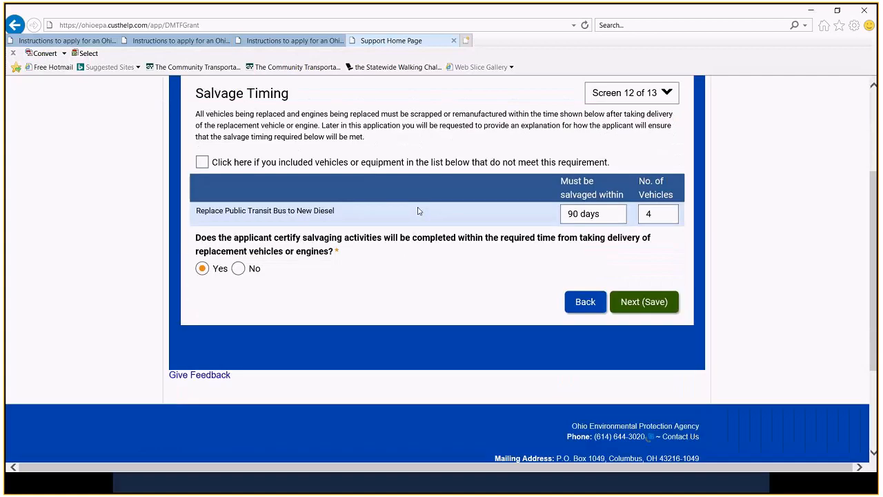
{"action": "mouse_move", "coordinate": [235, 261]}
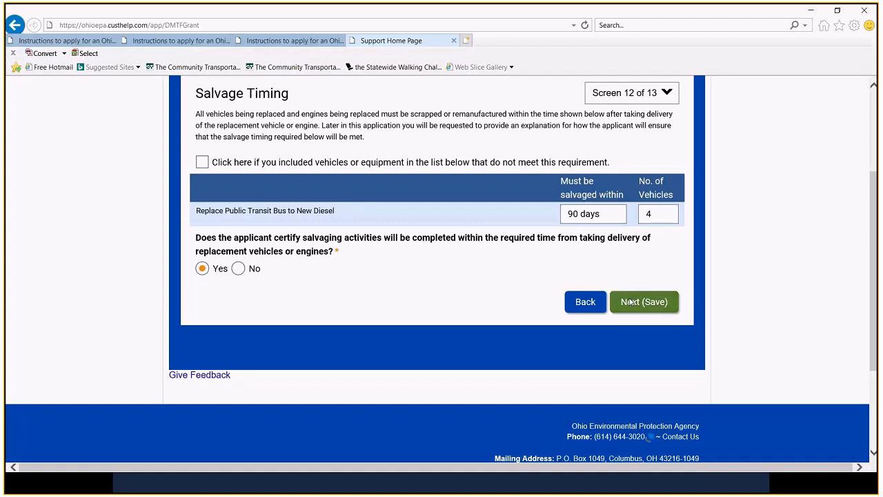
{"action": "left_click", "coordinate": [644, 302]}
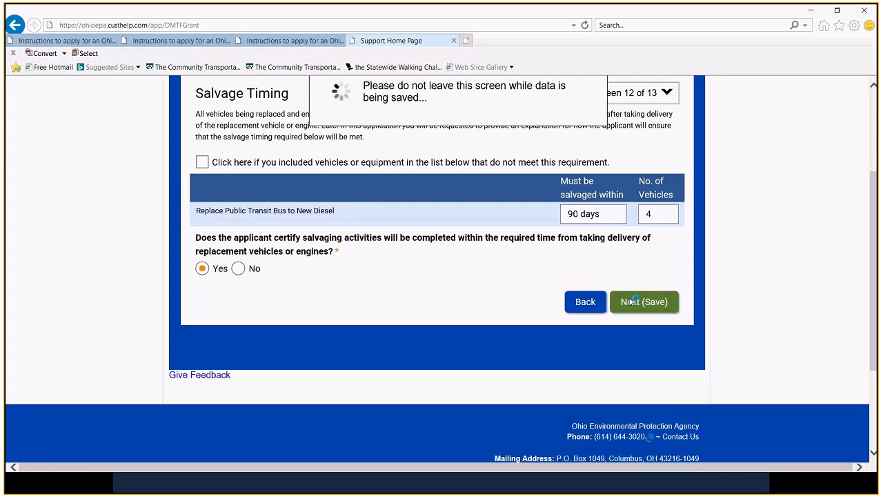
Save the four-bus Fleet Summary on screen 13 of 13 to reach Funding Request
{"action": "left_click", "coordinate": [643, 302]}
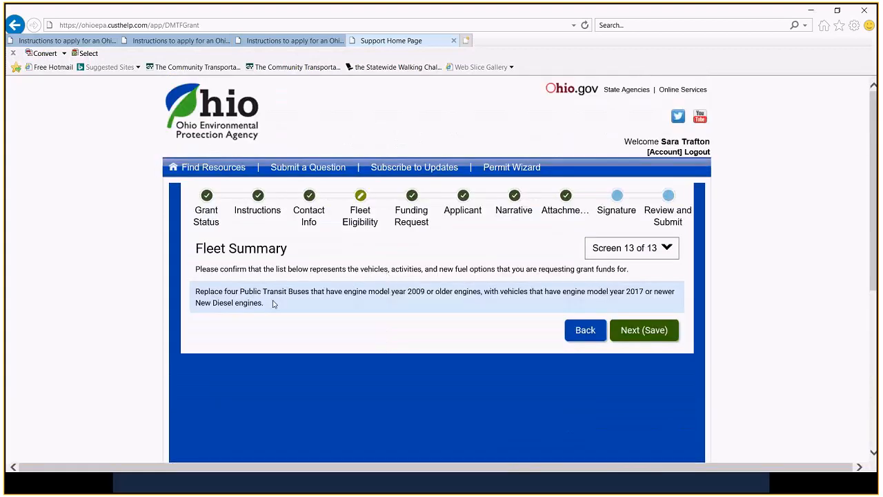
{"action": "mouse_move", "coordinate": [276, 315]}
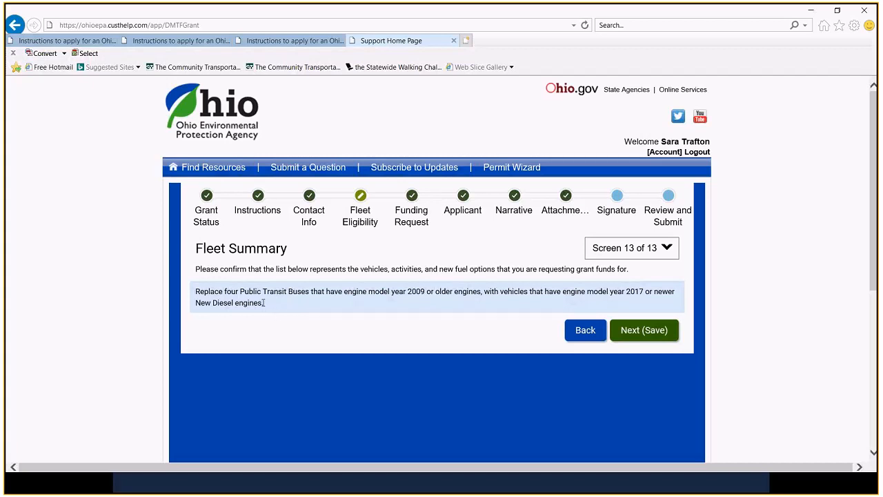
{"action": "mouse_move", "coordinate": [313, 305]}
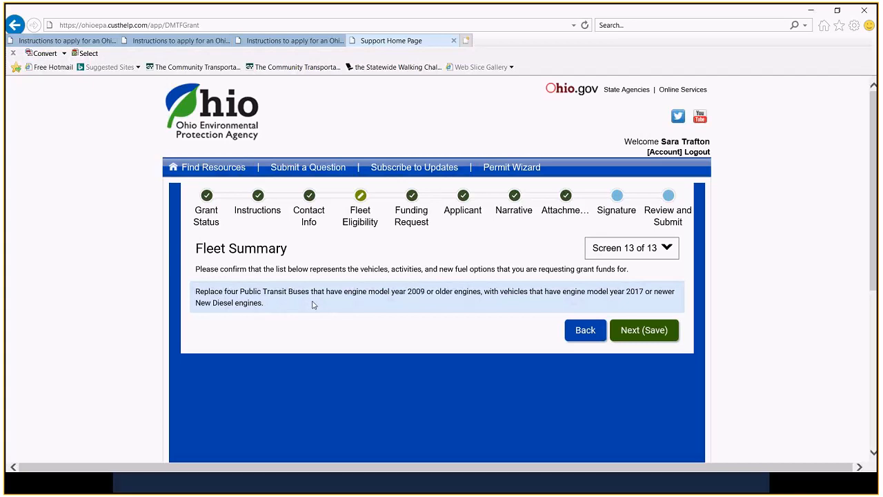
{"action": "mouse_move", "coordinate": [272, 306]}
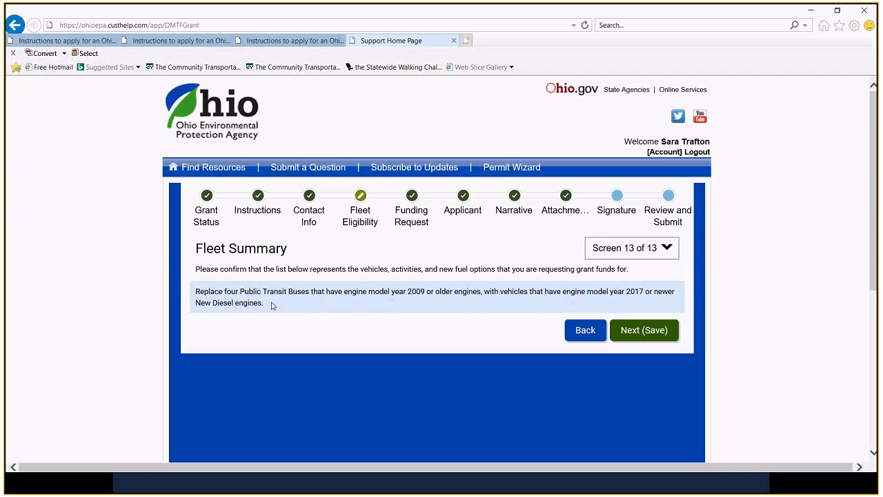
{"action": "mouse_move", "coordinate": [274, 308]}
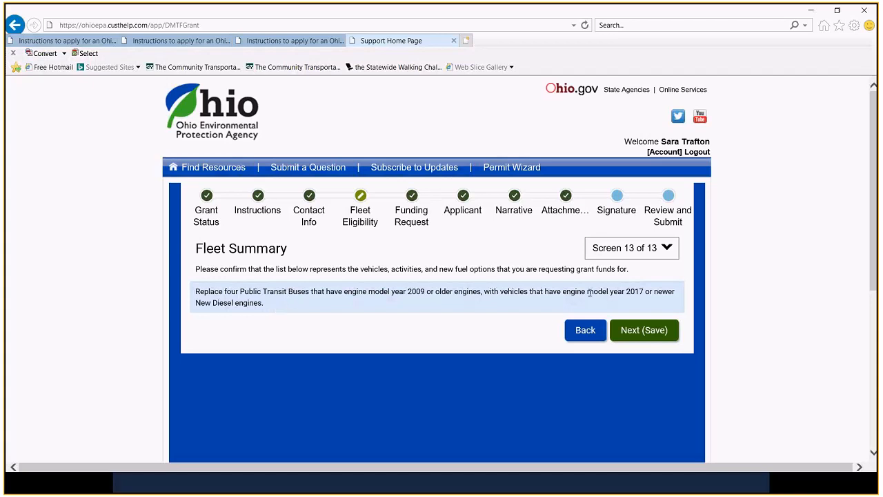
{"action": "left_click", "coordinate": [644, 330]}
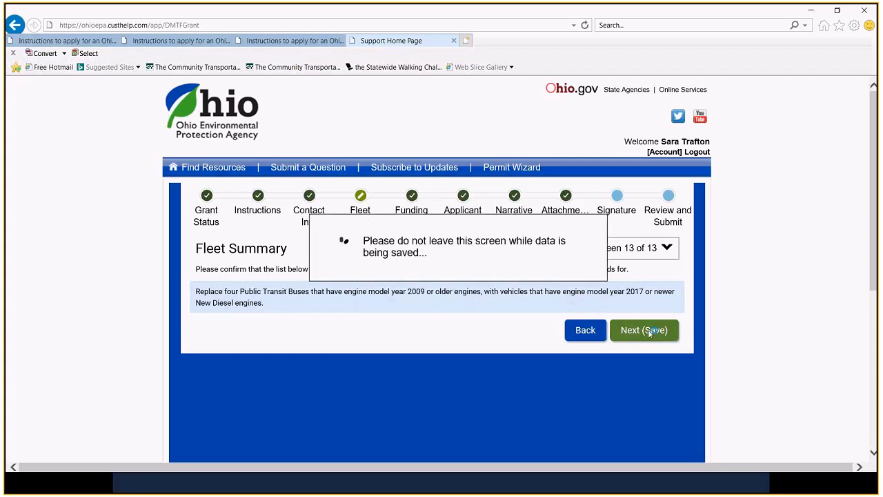
{"action": "left_click", "coordinate": [644, 330]}
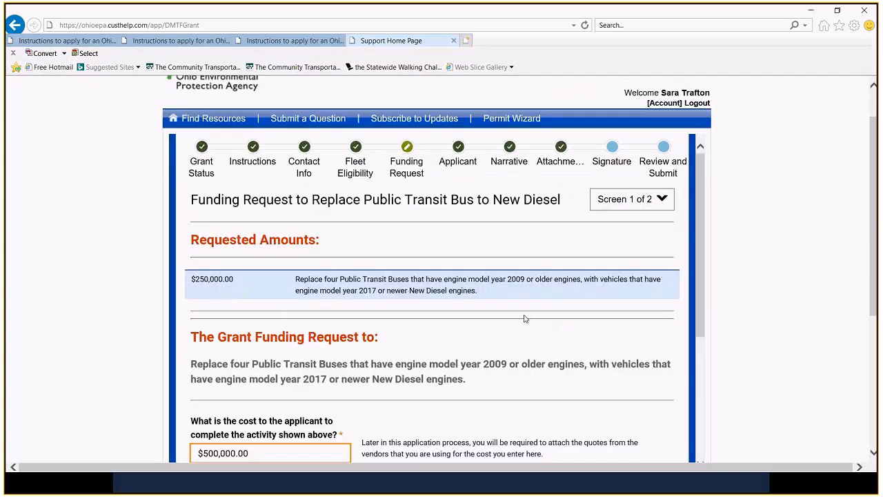
{"action": "mouse_move", "coordinate": [527, 318]}
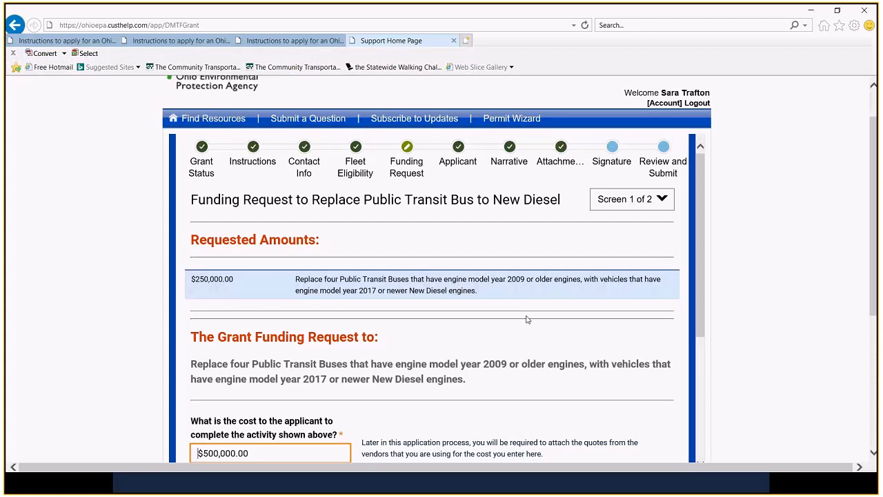
{"action": "scroll", "scroll_direction": "down", "scroll_amount": 3}
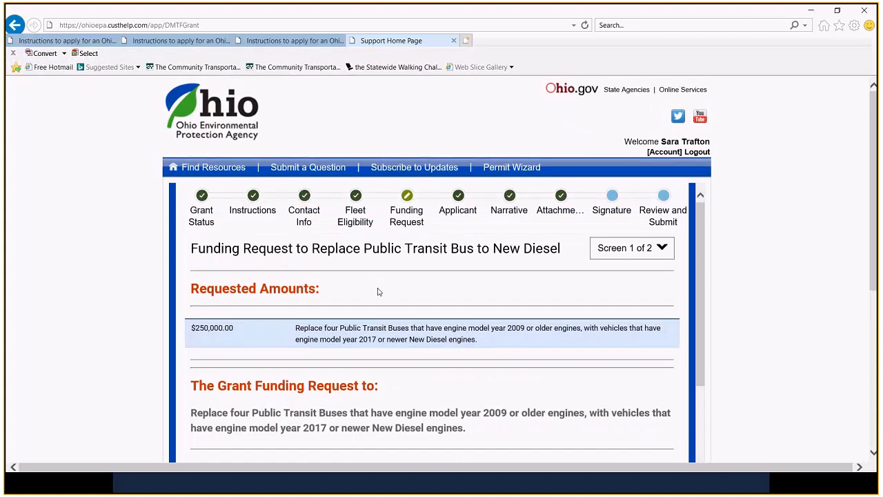
{"action": "mouse_move", "coordinate": [423, 203]}
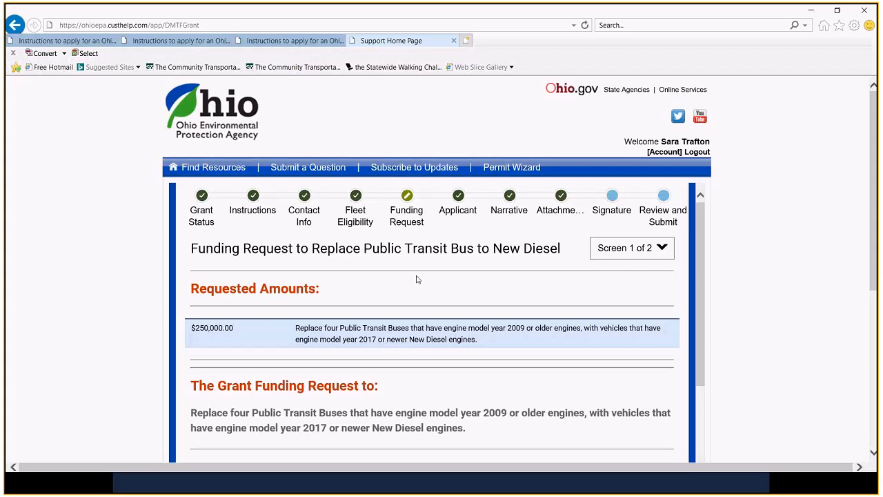
{"action": "scroll", "scroll_direction": "down", "scroll_amount": 3}
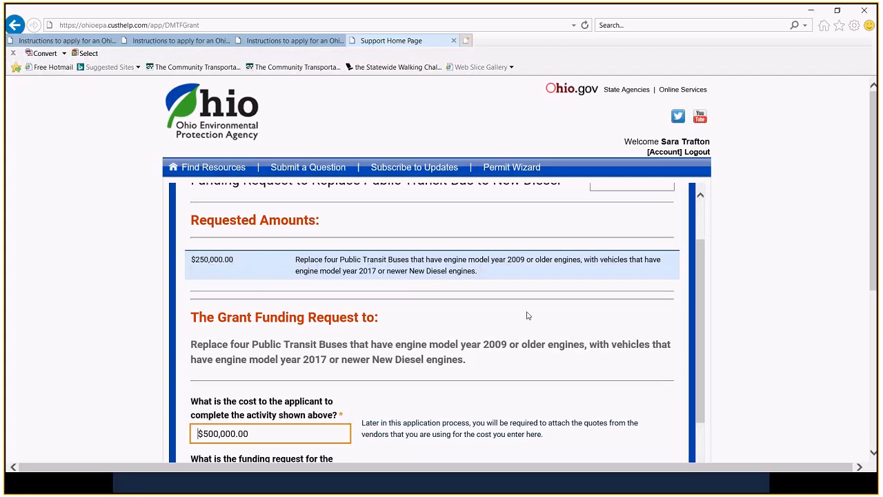
{"action": "scroll", "scroll_direction": "down", "scroll_amount": 3}
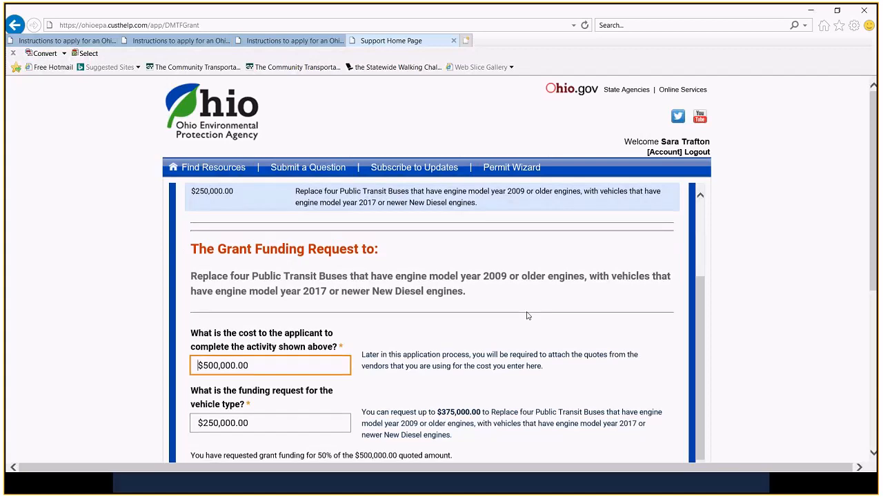
{"action": "scroll", "scroll_direction": "down", "scroll_amount": 3}
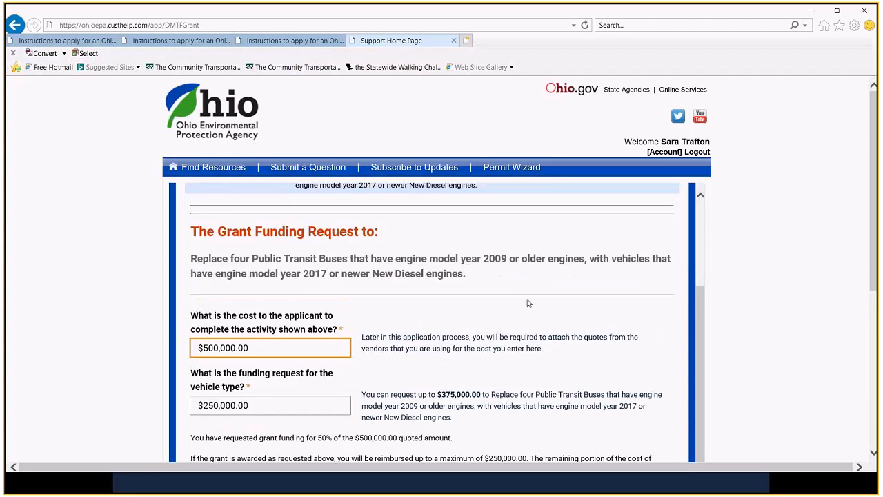
{"action": "scroll", "scroll_direction": "down", "scroll_amount": 3}
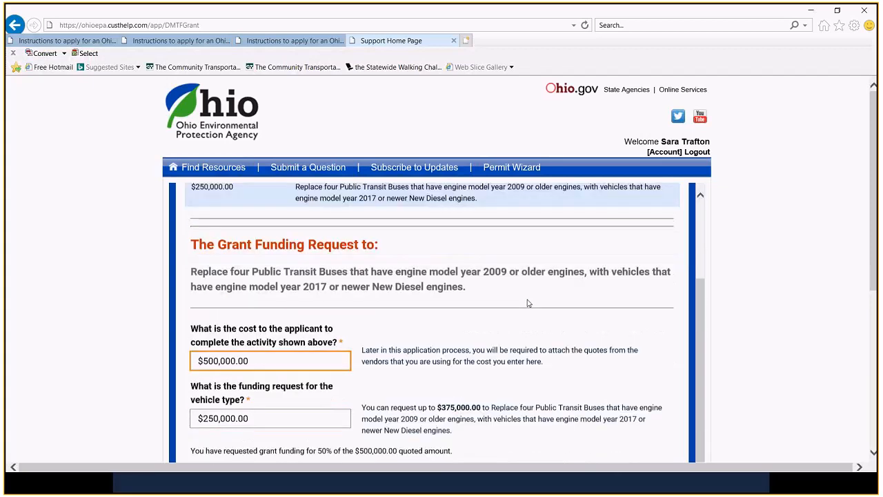
{"action": "scroll", "scroll_direction": "down", "scroll_amount": 3}
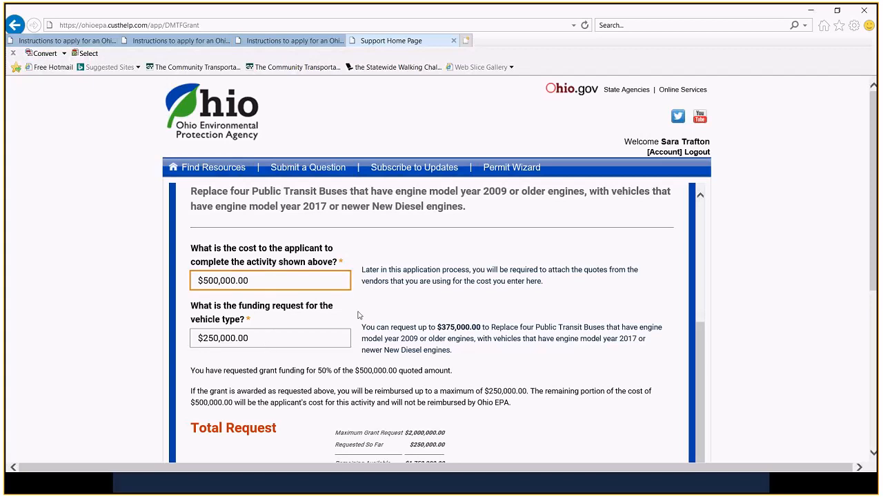
{"action": "scroll", "scroll_direction": "down", "scroll_amount": 3}
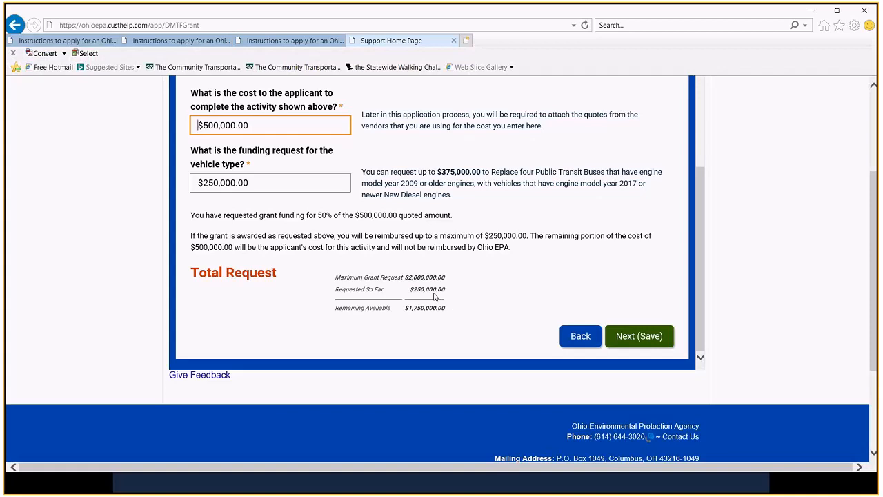
{"action": "mouse_move", "coordinate": [503, 276]}
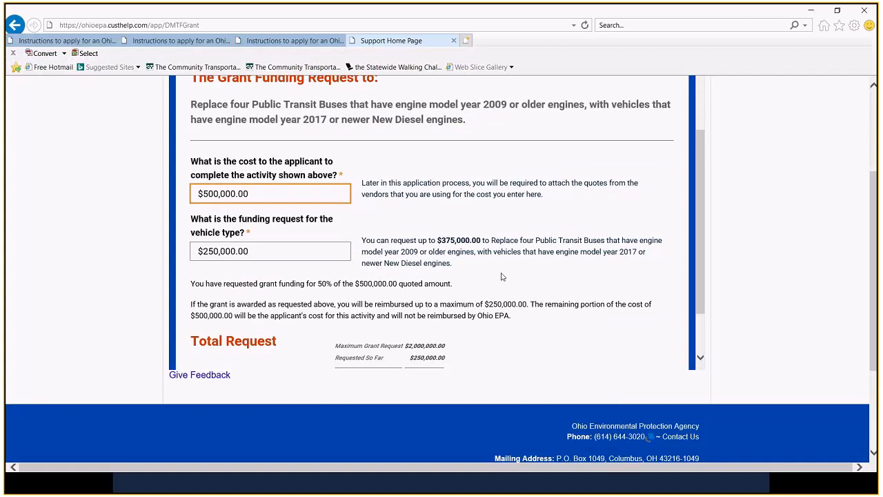
{"action": "scroll", "scroll_direction": "down", "scroll_amount": 3}
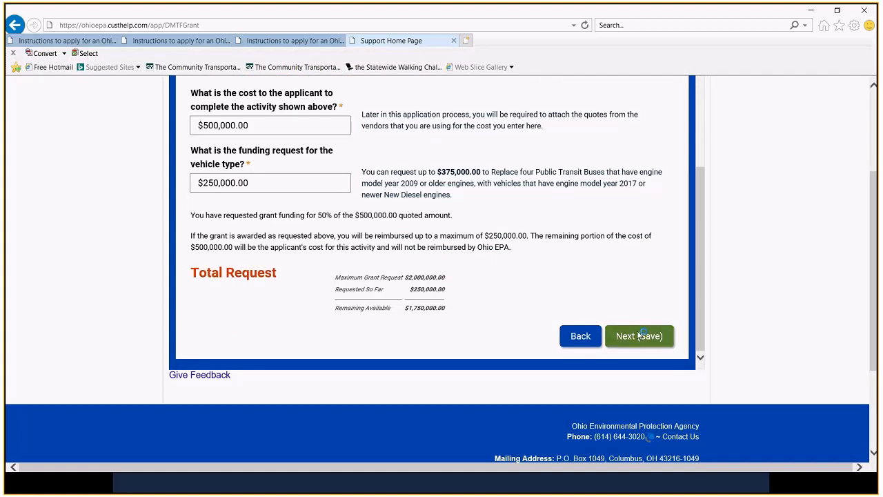
{"action": "left_click", "coordinate": [639, 336]}
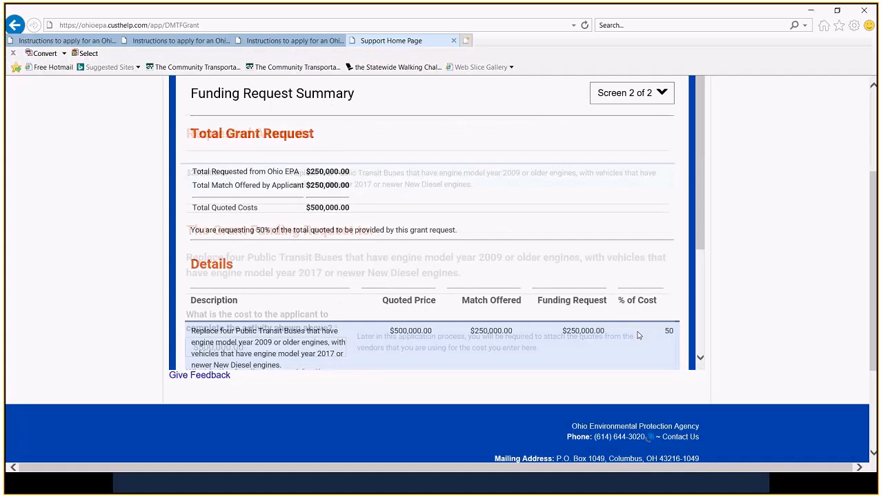
{"action": "scroll", "scroll_direction": "up", "scroll_amount": 3}
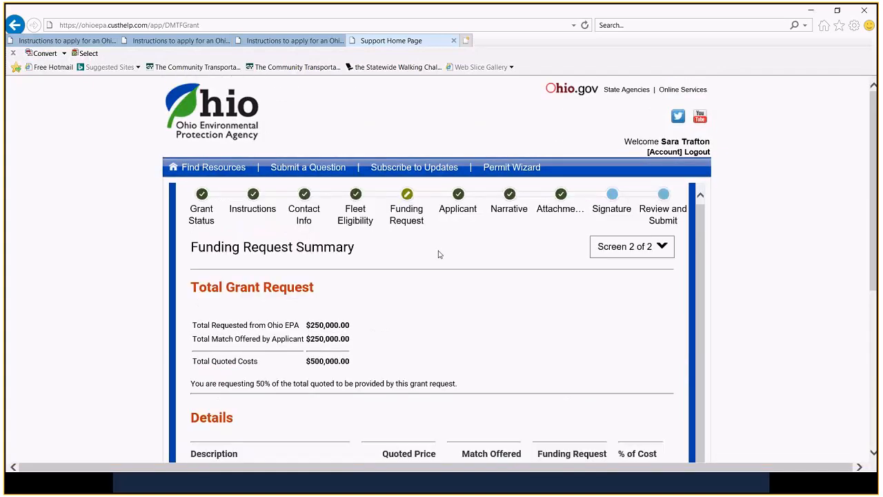
{"action": "scroll", "scroll_direction": "down", "scroll_amount": 3}
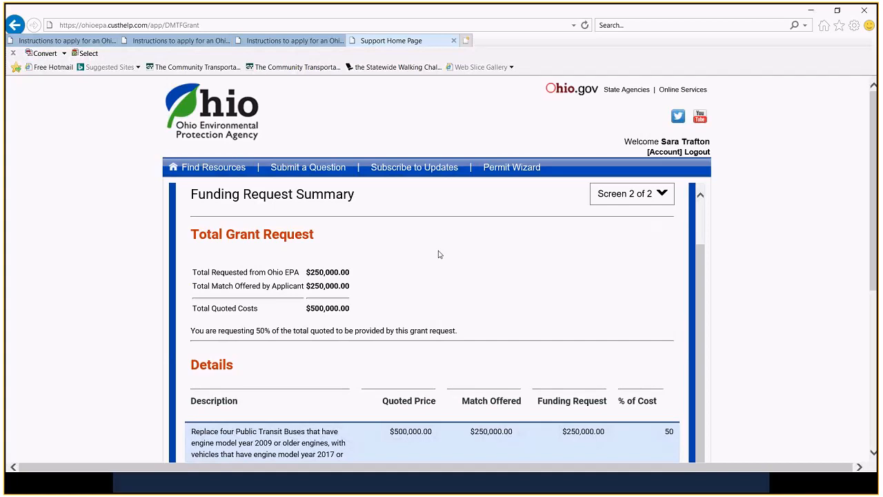
{"action": "mouse_move", "coordinate": [454, 250]}
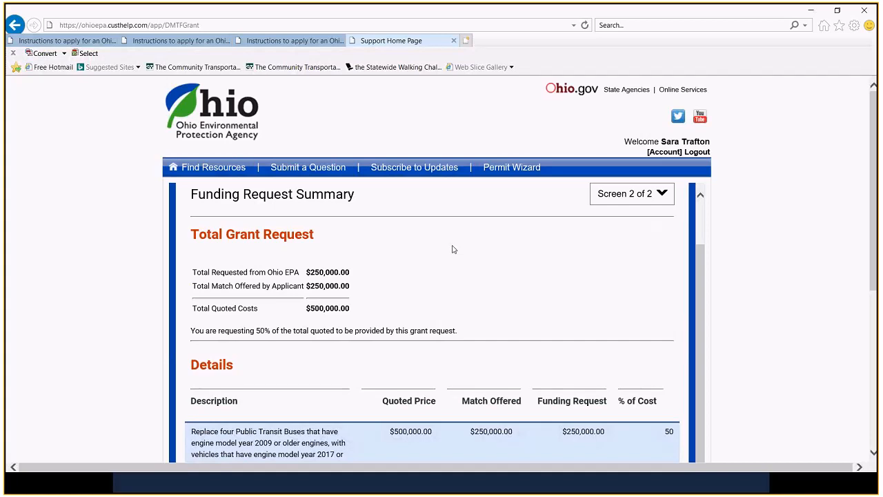
{"action": "scroll", "scroll_direction": "down", "scroll_amount": 3}
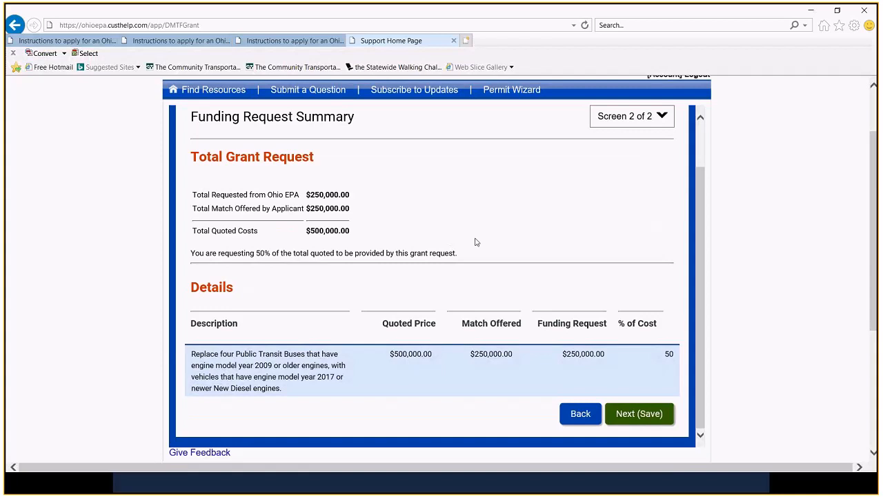
{"action": "scroll", "scroll_direction": "down", "scroll_amount": 3}
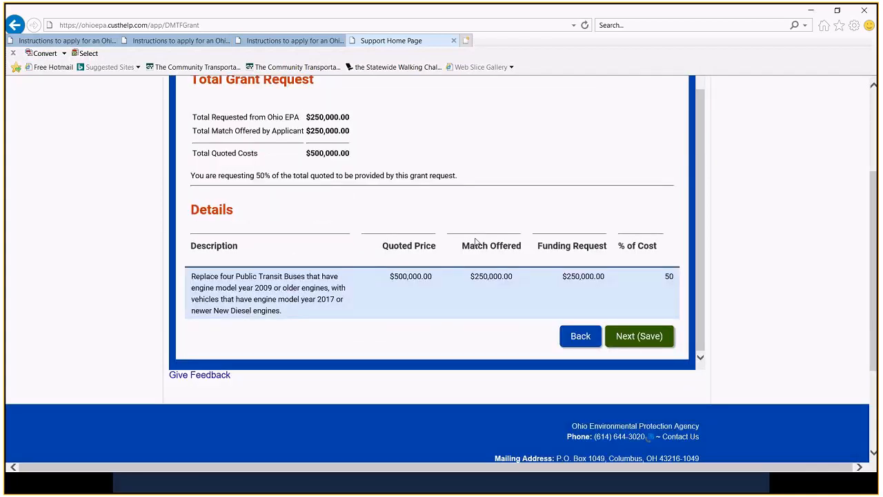
{"action": "scroll", "scroll_direction": "down", "scroll_amount": 3}
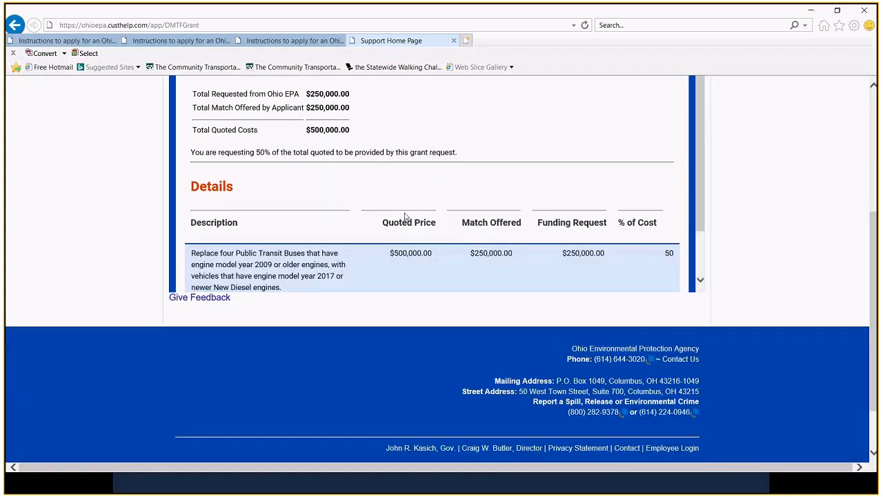
{"action": "scroll", "scroll_direction": "up", "scroll_amount": 3}
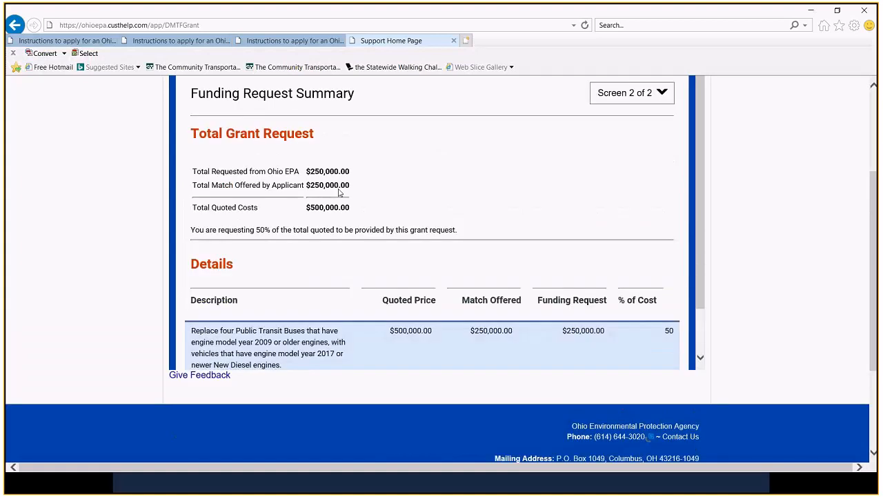
{"action": "mouse_move", "coordinate": [397, 196]}
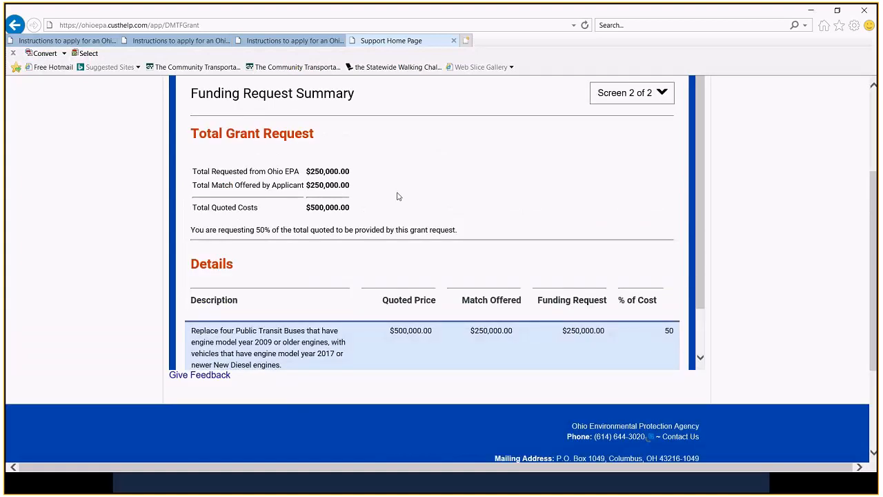
{"action": "scroll", "scroll_direction": "down", "scroll_amount": 3}
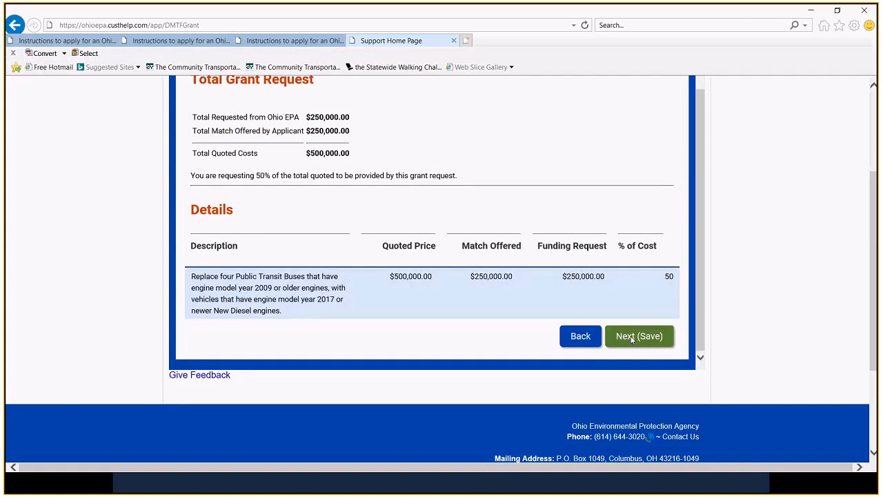
Save the funding summary and the applicant organization details
{"action": "left_click", "coordinate": [639, 336]}
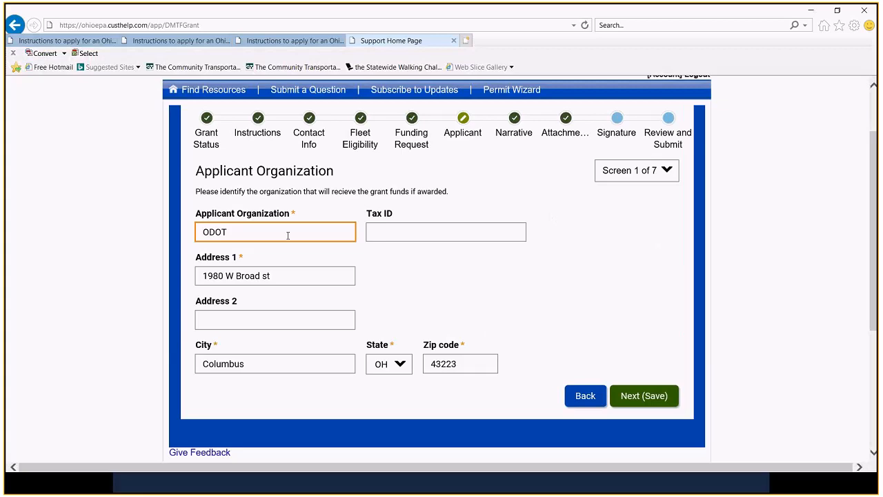
{"action": "mouse_move", "coordinate": [435, 323]}
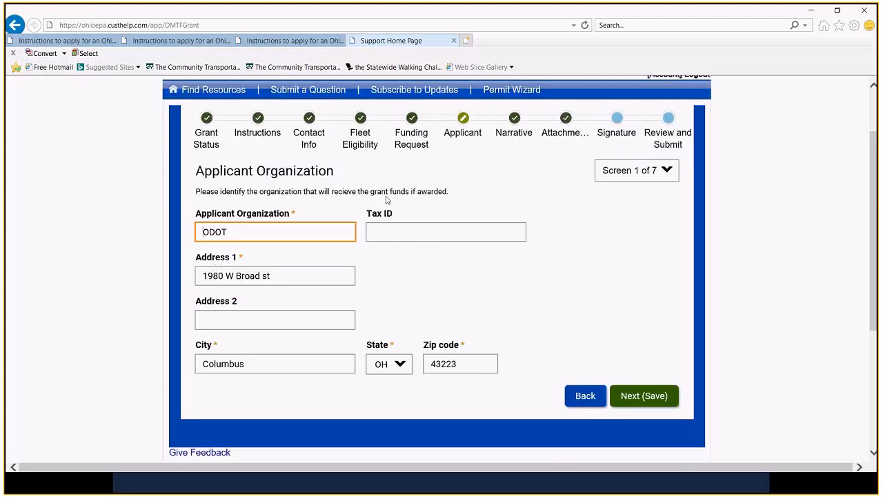
{"action": "mouse_move", "coordinate": [326, 348]}
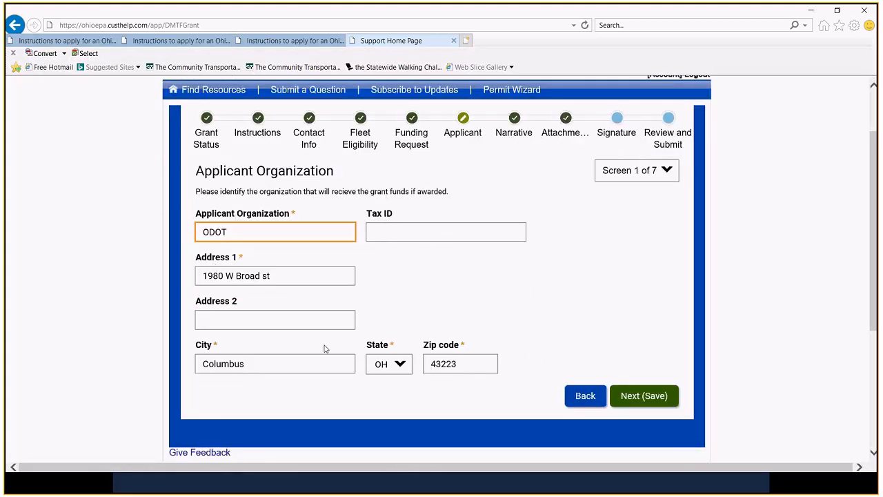
{"action": "left_click", "coordinate": [643, 395]}
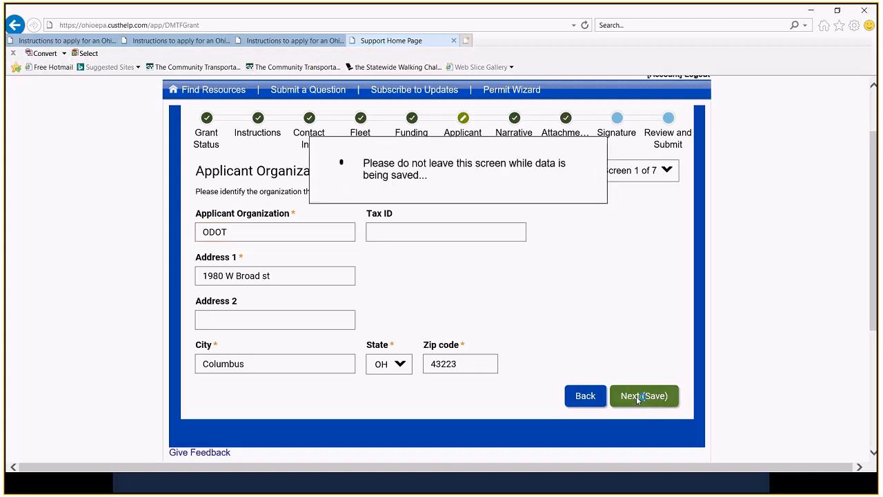
{"action": "left_click", "coordinate": [643, 395]}
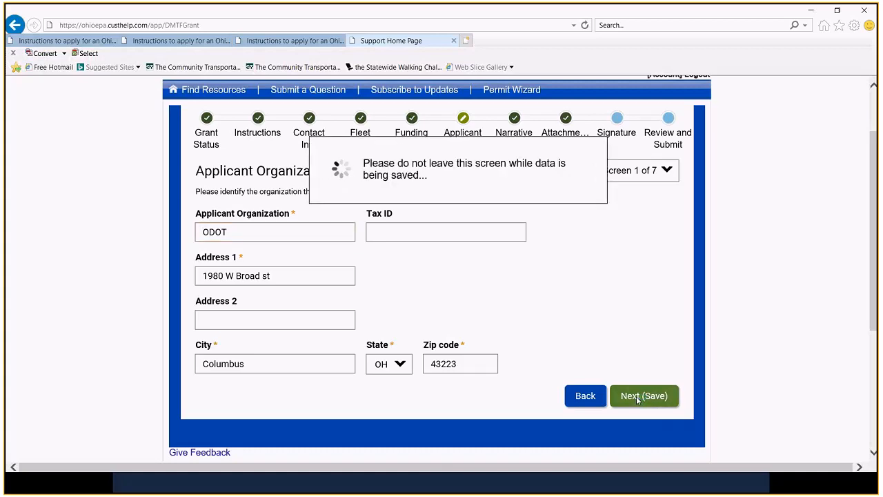
{"action": "left_click", "coordinate": [644, 396]}
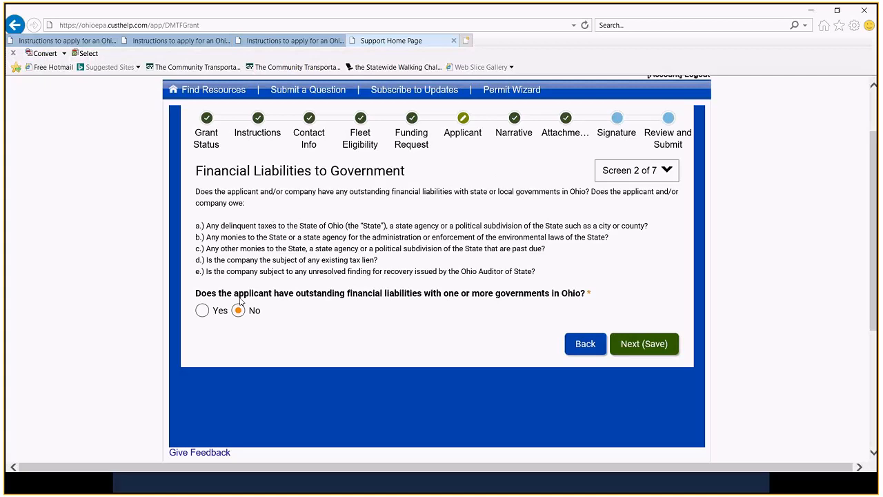
{"action": "mouse_move", "coordinate": [262, 295]}
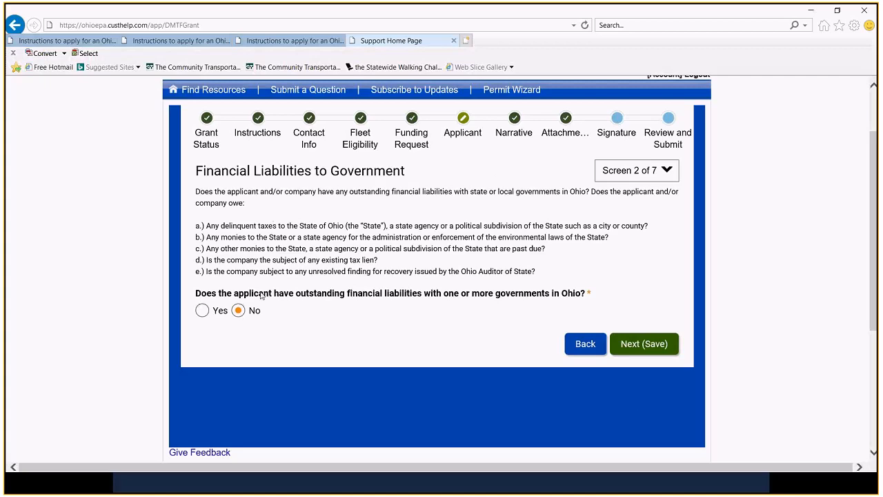
{"action": "mouse_move", "coordinate": [395, 281]}
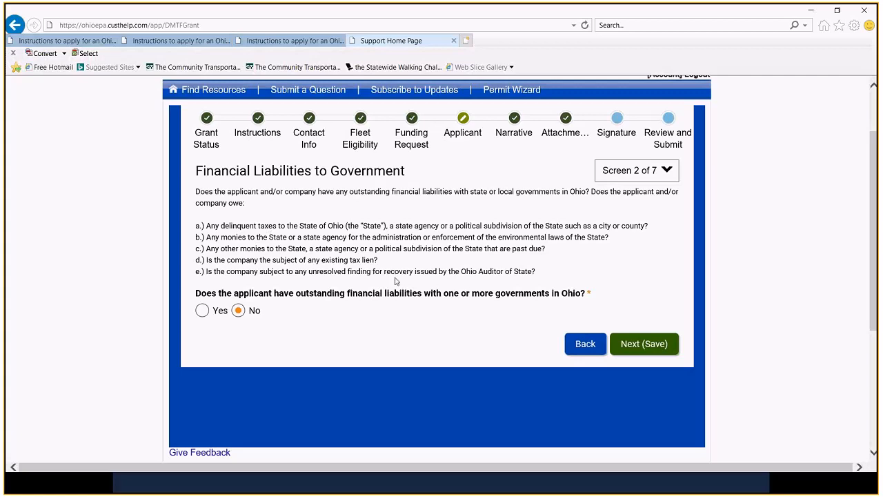
{"action": "mouse_move", "coordinate": [308, 262]}
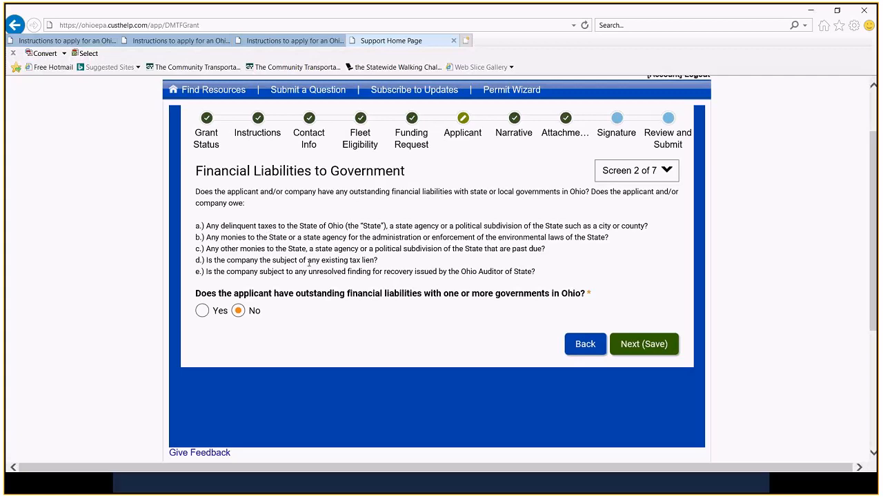
{"action": "mouse_move", "coordinate": [644, 342]}
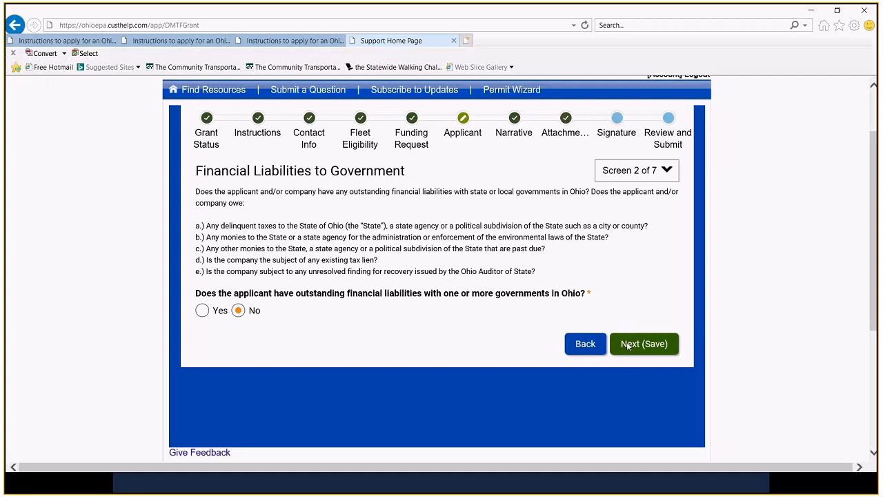
Save No answers on Financial Liabilities, Legal Defendant and Leasing screens
{"action": "left_click", "coordinate": [643, 344]}
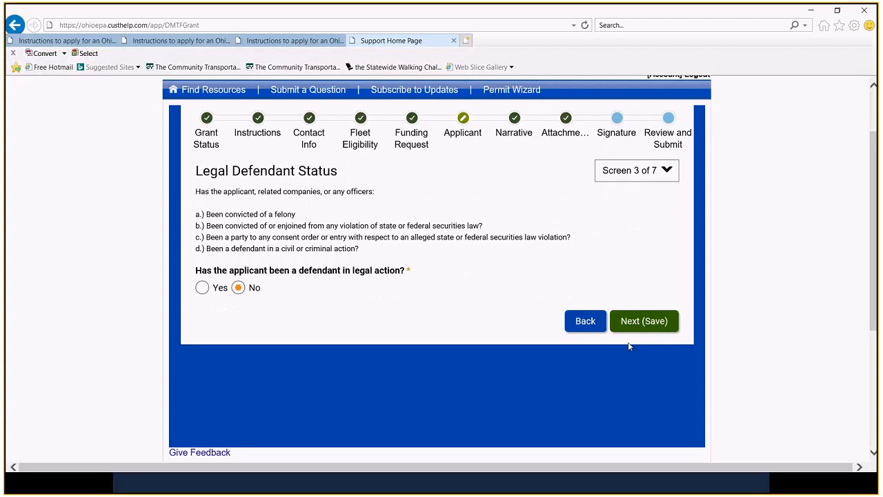
{"action": "mouse_move", "coordinate": [241, 302]}
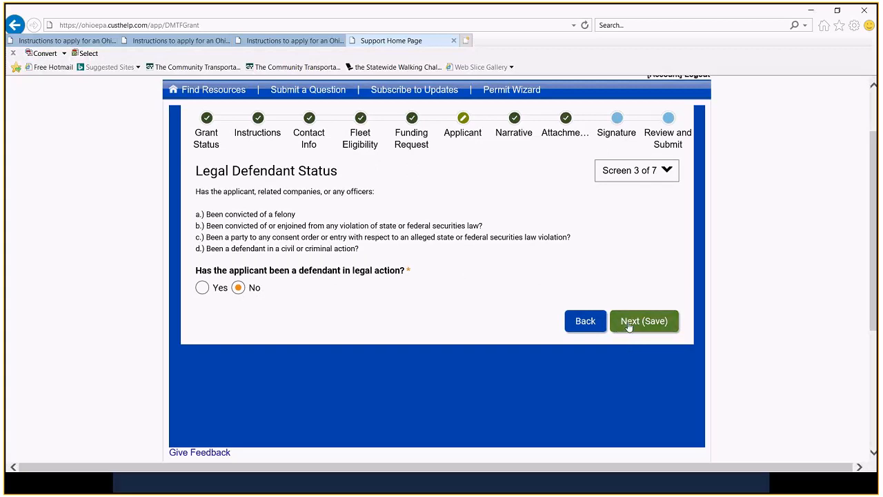
{"action": "left_click", "coordinate": [644, 321]}
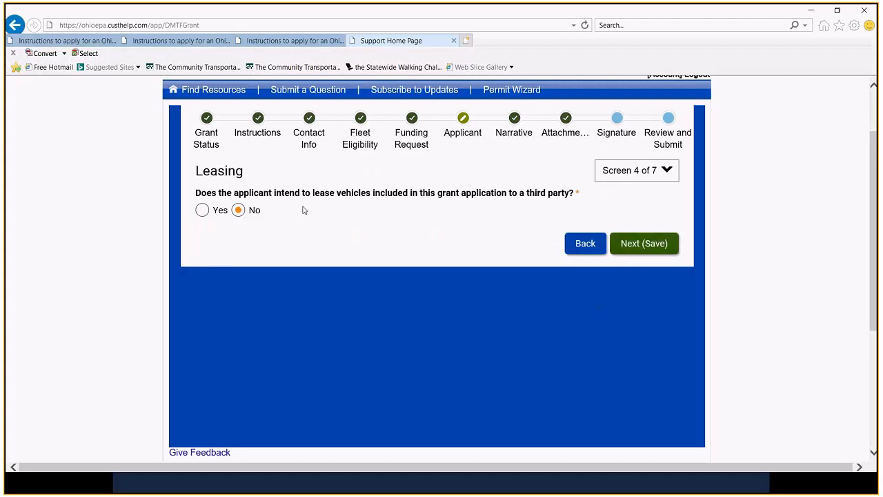
{"action": "mouse_move", "coordinate": [511, 217]}
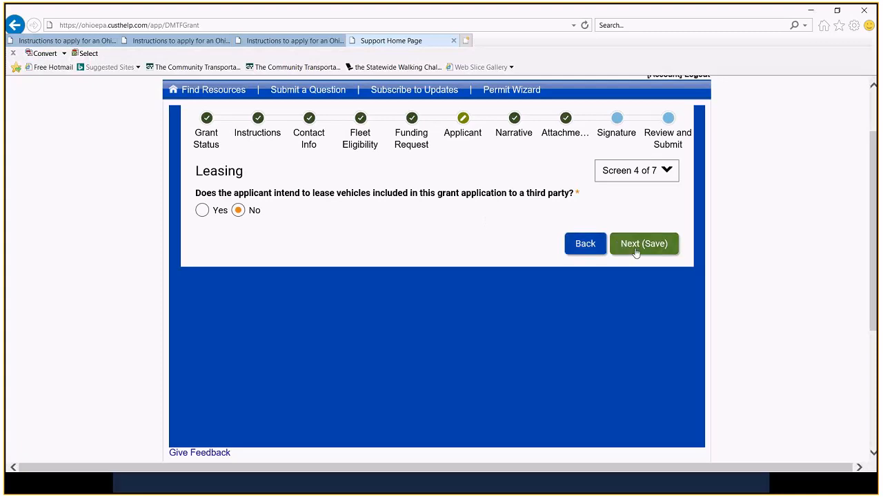
{"action": "left_click", "coordinate": [644, 243]}
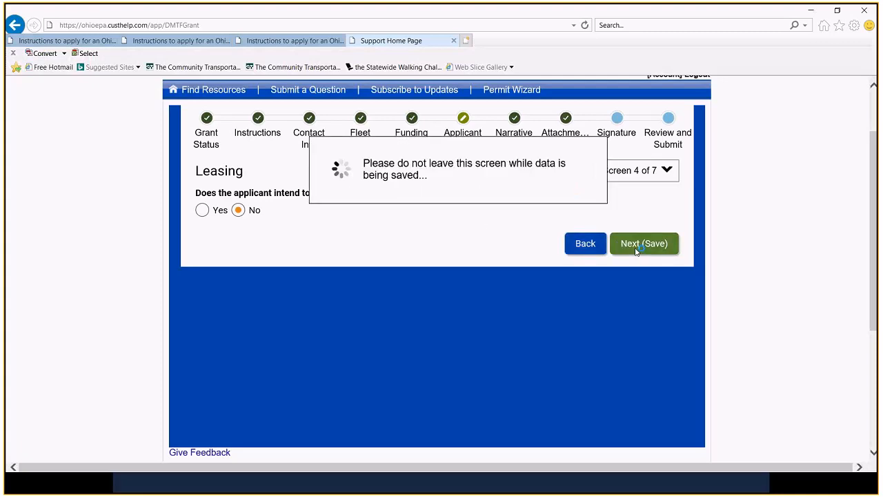
Review and save the Authorizing Official details
{"action": "left_click", "coordinate": [644, 243]}
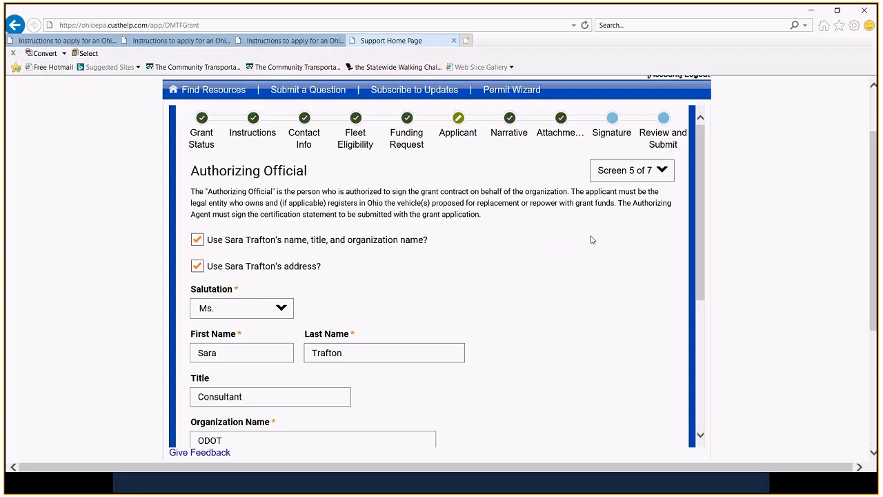
{"action": "scroll", "scroll_direction": "down", "scroll_amount": 3}
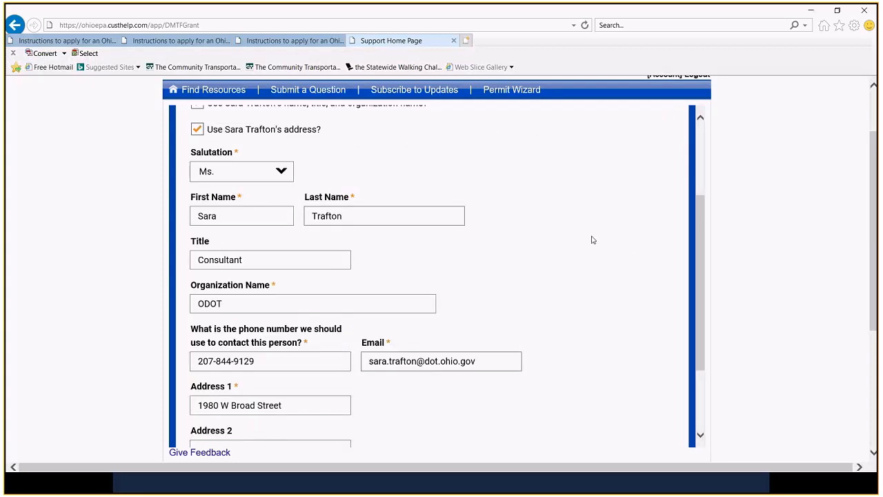
{"action": "scroll", "scroll_direction": "down", "scroll_amount": 3}
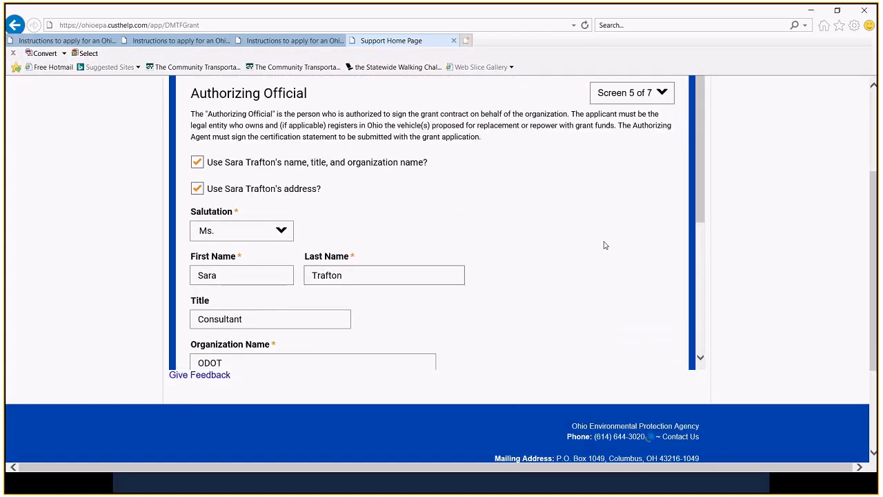
{"action": "scroll", "scroll_direction": "down", "scroll_amount": 3}
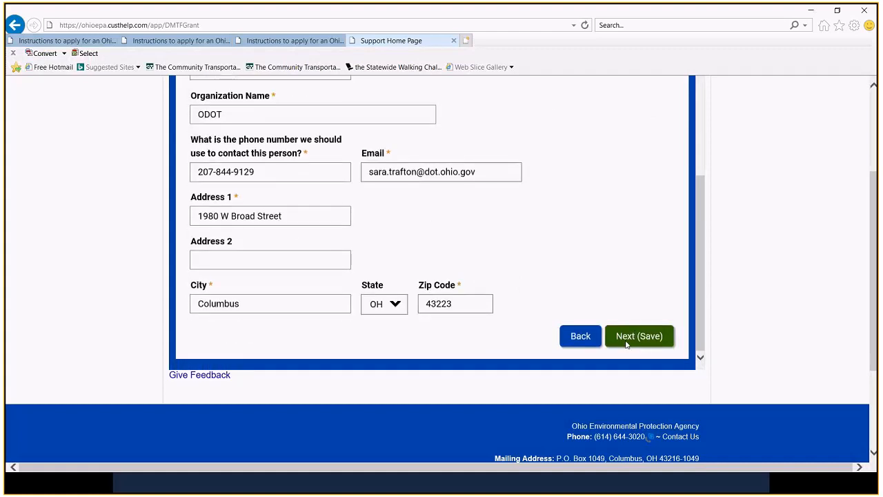
{"action": "left_click", "coordinate": [638, 336]}
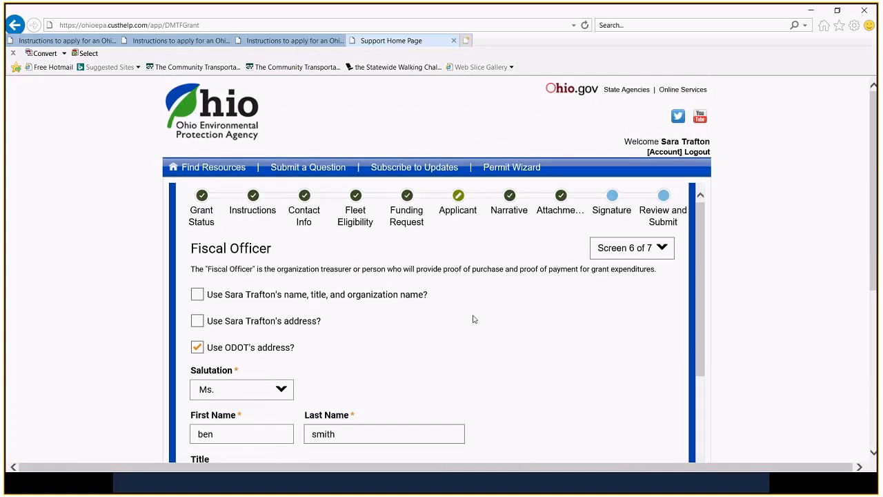
{"action": "scroll", "scroll_direction": "down", "scroll_amount": 3}
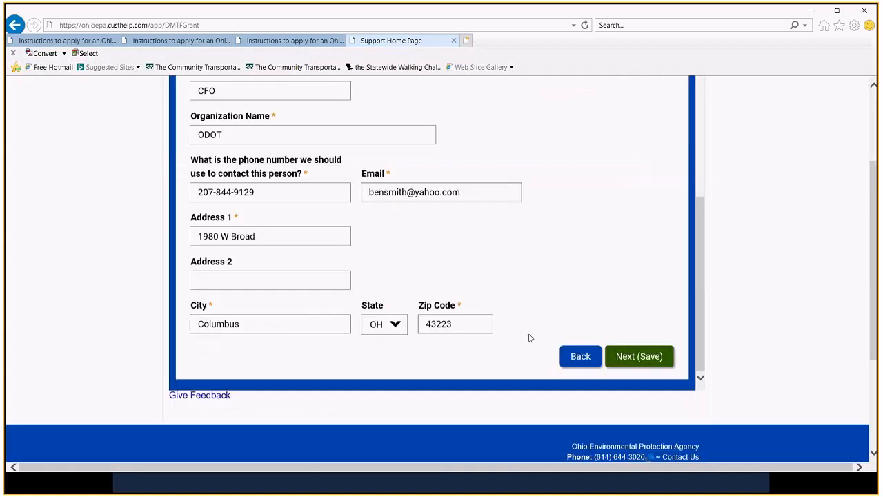
{"action": "scroll", "scroll_direction": "down", "scroll_amount": 3}
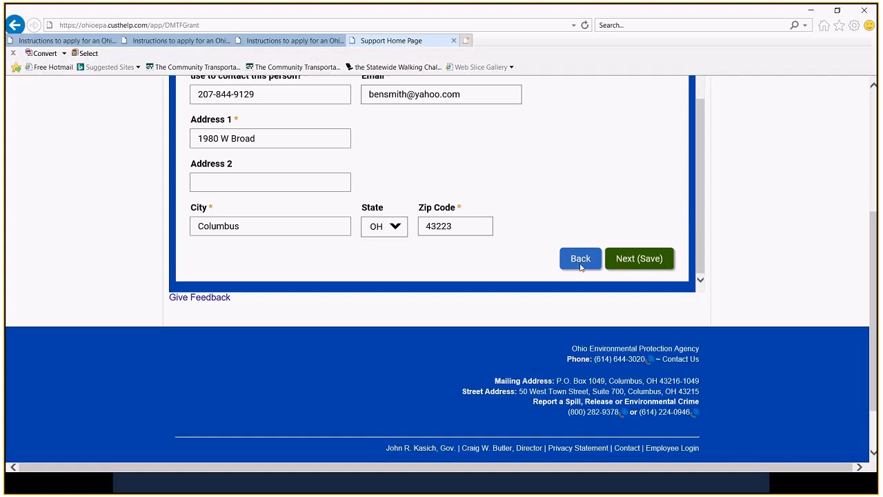
Revisit the Authorizing Official screen, then save the Fiscal Officer screen
{"action": "left_click", "coordinate": [638, 258]}
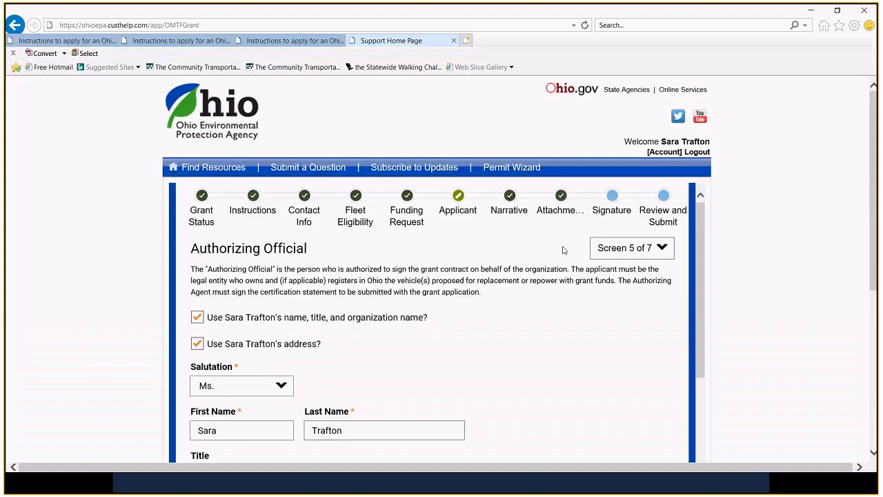
{"action": "scroll", "scroll_direction": "down", "scroll_amount": 3}
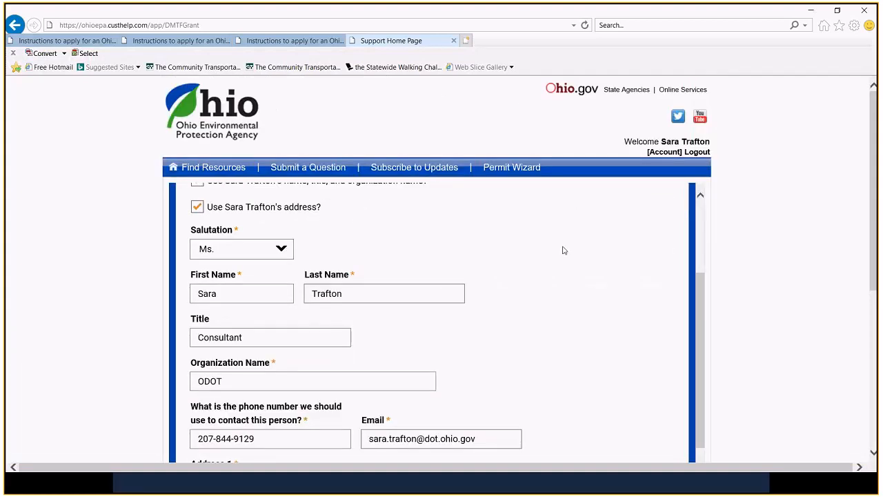
{"action": "scroll", "scroll_direction": "down", "scroll_amount": 3}
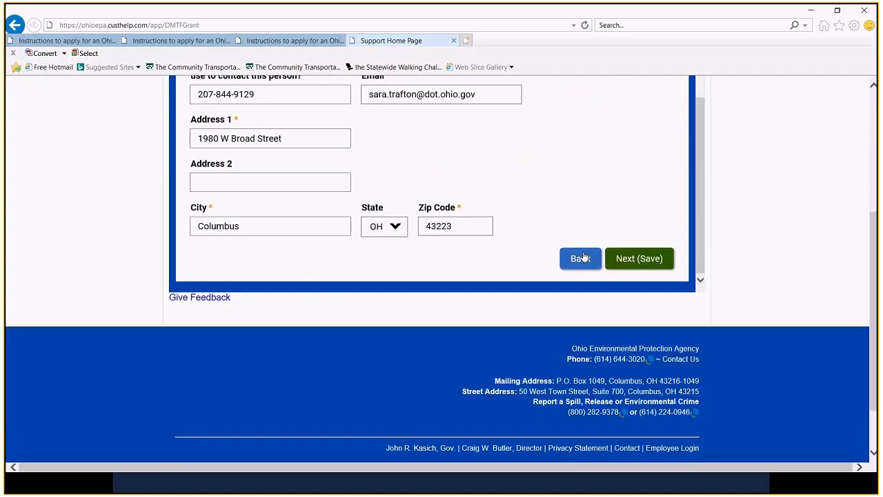
{"action": "left_click", "coordinate": [639, 258]}
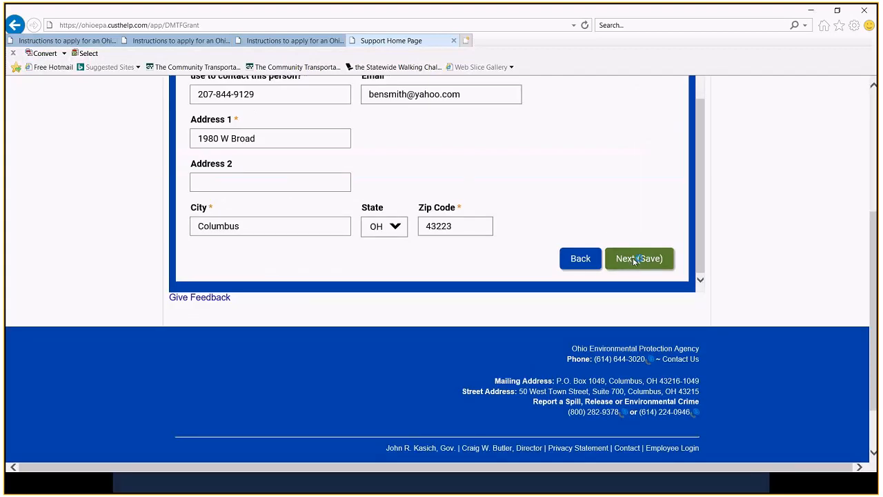
{"action": "left_click", "coordinate": [639, 259]}
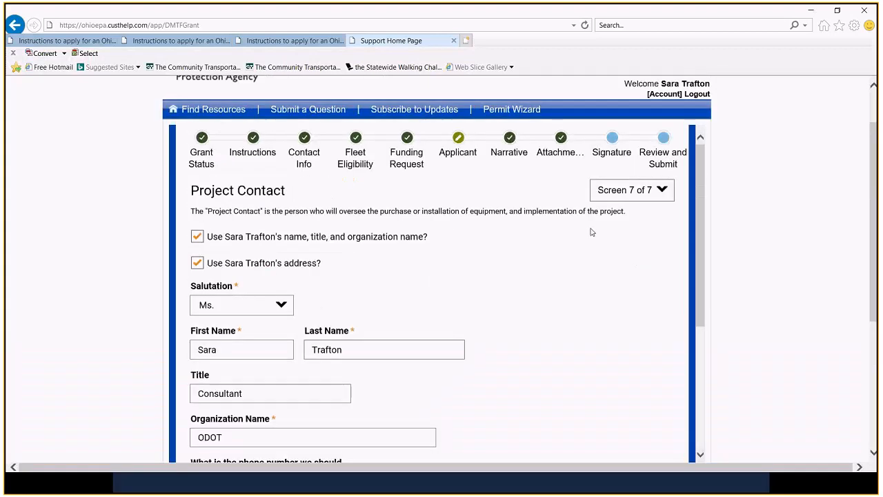
Review and save Project Contact, screen 7 of 7 of the Applicant section
{"action": "scroll", "scroll_direction": "down", "scroll_amount": 3}
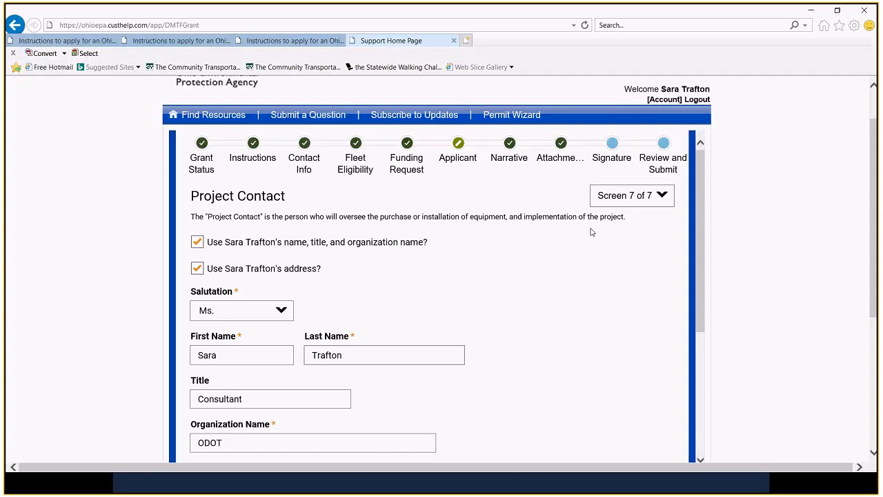
{"action": "mouse_move", "coordinate": [586, 236]}
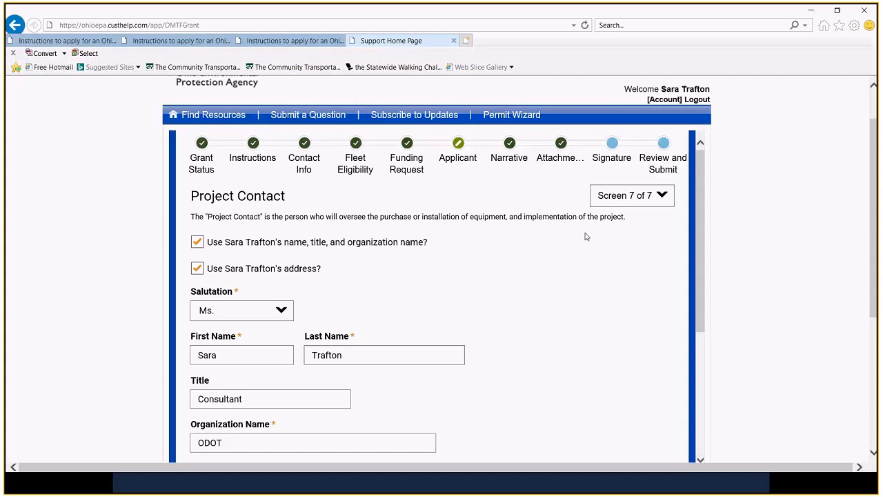
{"action": "scroll", "scroll_direction": "down", "scroll_amount": 3}
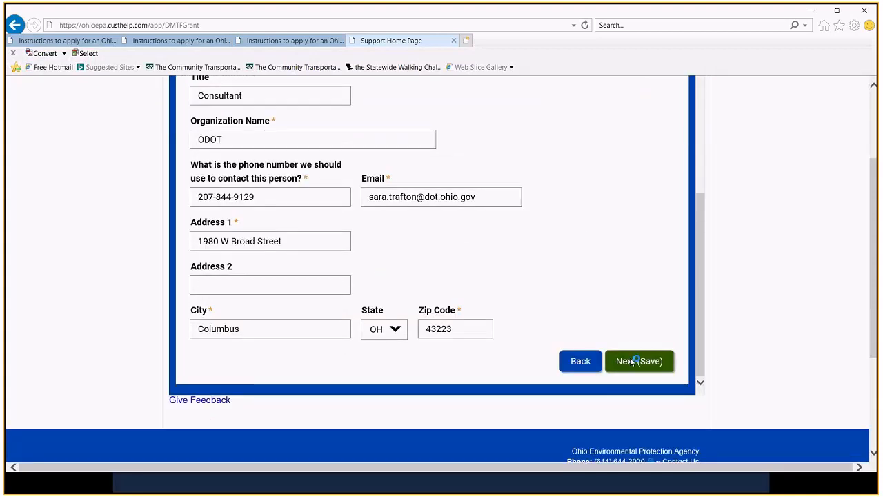
{"action": "left_click", "coordinate": [639, 361]}
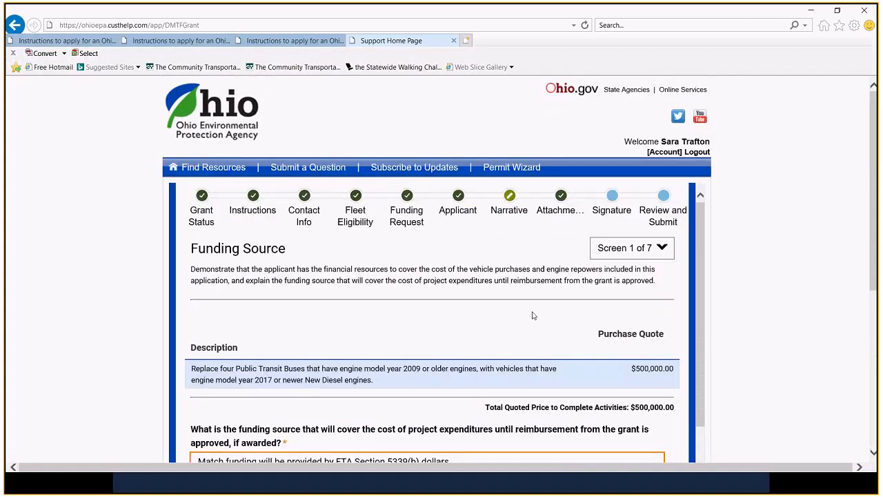
{"action": "mouse_move", "coordinate": [385, 315]}
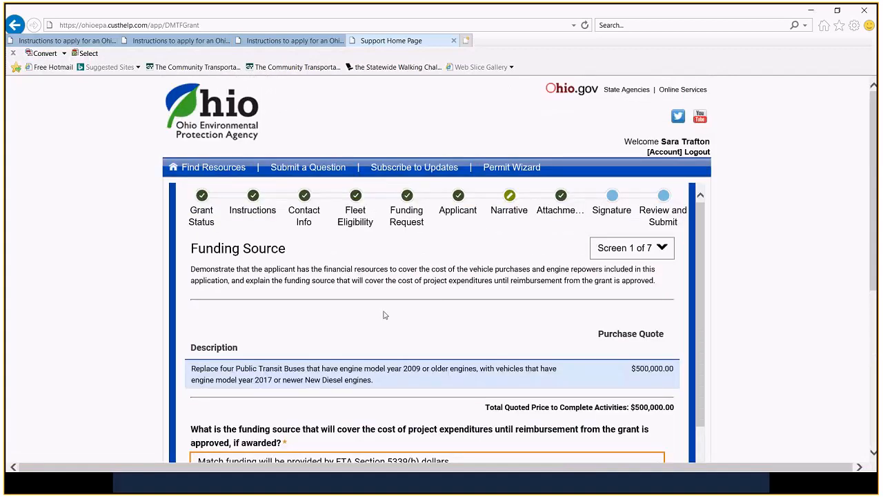
Scroll through the FTA Section 5339(b) match-funding answer on Funding Source
{"action": "scroll", "scroll_direction": "down", "scroll_amount": 3}
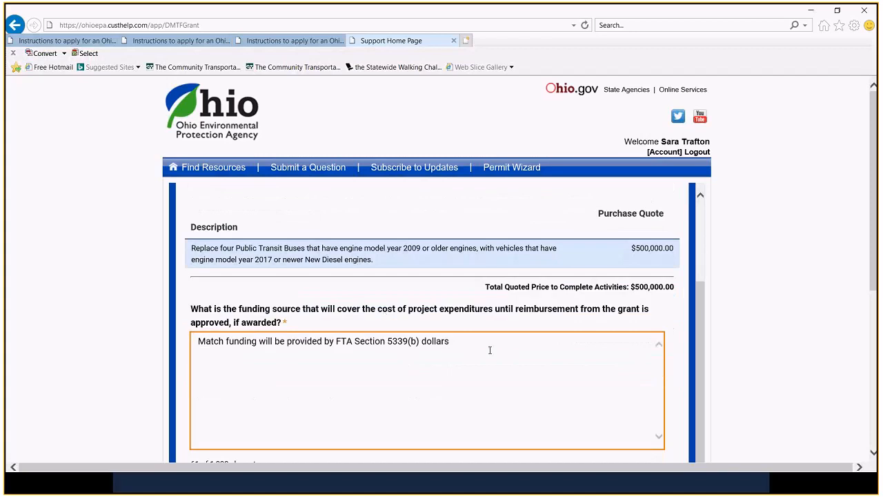
{"action": "mouse_move", "coordinate": [462, 344]}
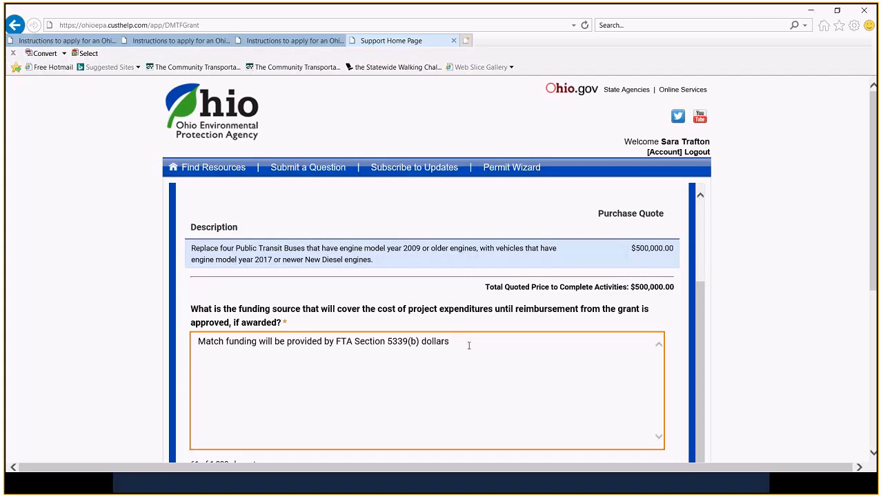
{"action": "scroll", "scroll_direction": "down", "scroll_amount": 3}
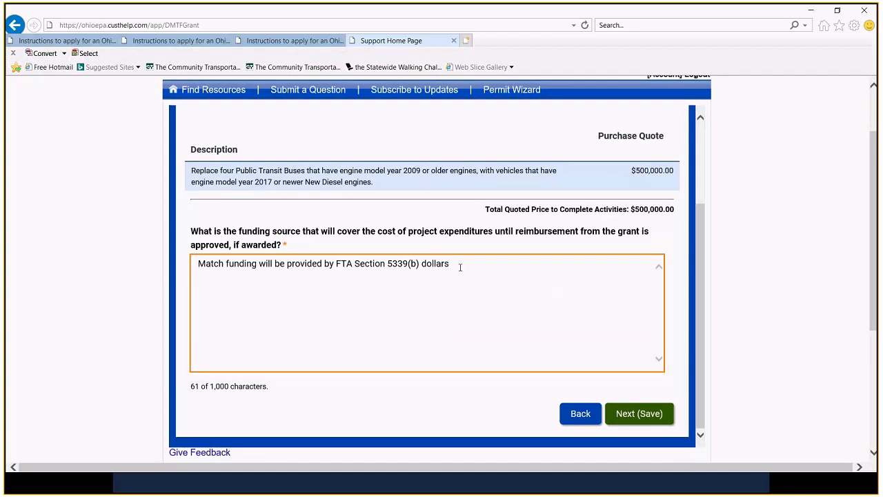
{"action": "mouse_move", "coordinate": [127, 296]}
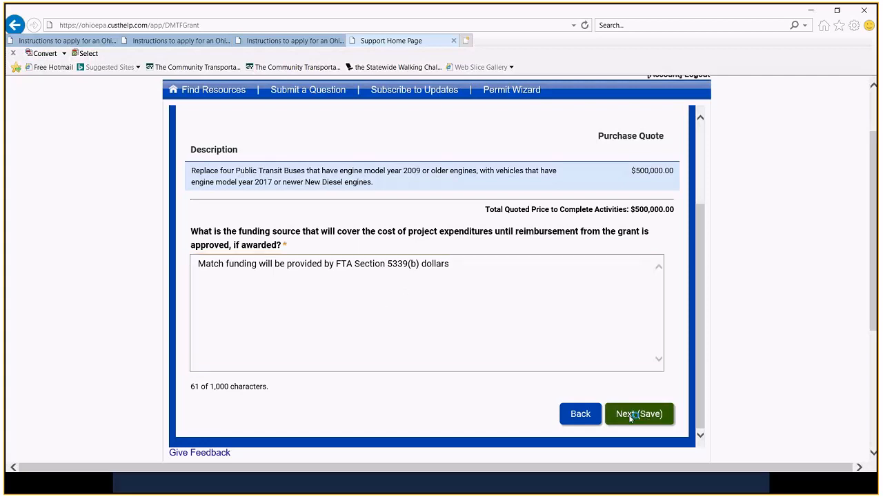
Save the Funding Source answer and review the Ottawa County Current Use description
{"action": "left_click", "coordinate": [639, 413]}
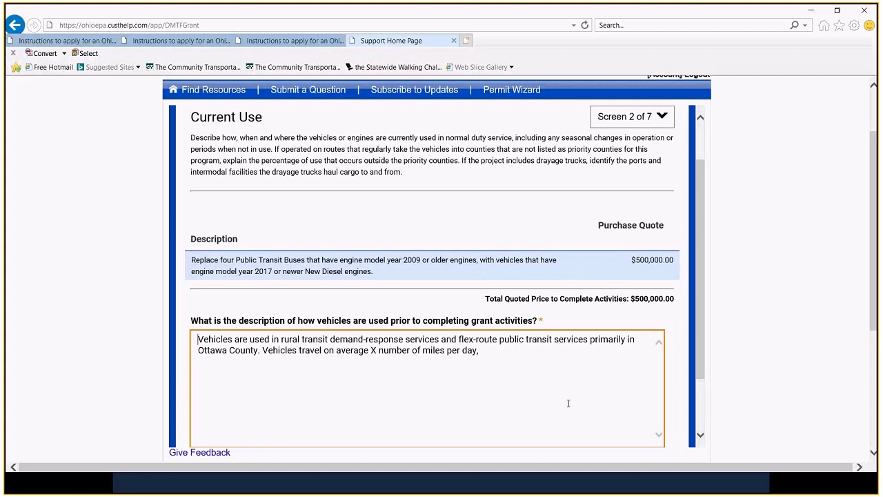
{"action": "scroll", "scroll_direction": "down", "scroll_amount": 3}
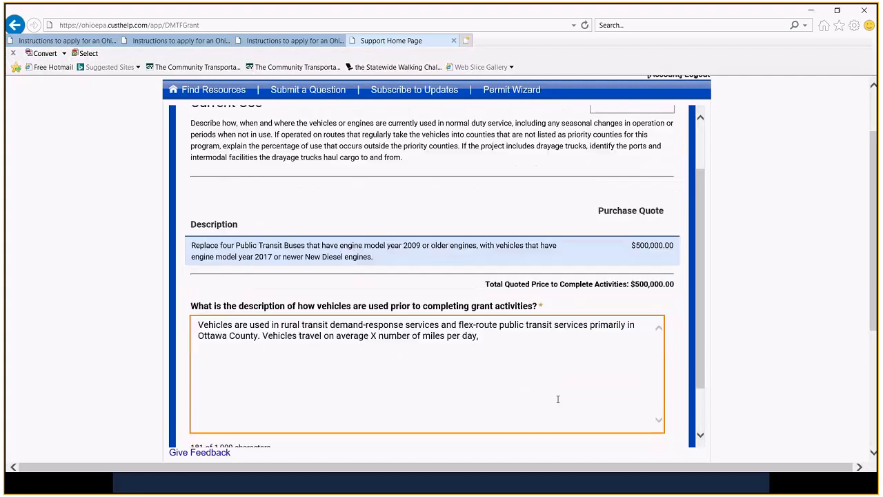
{"action": "mouse_move", "coordinate": [565, 390]}
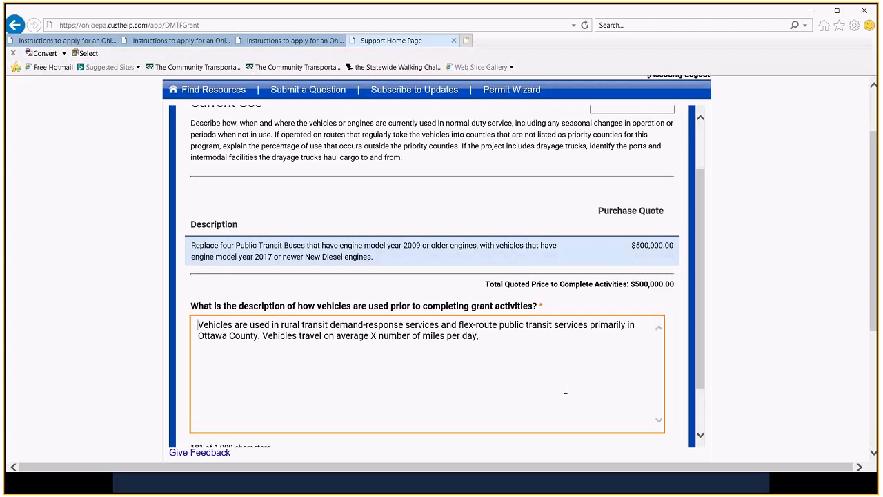
{"action": "mouse_move", "coordinate": [279, 377]}
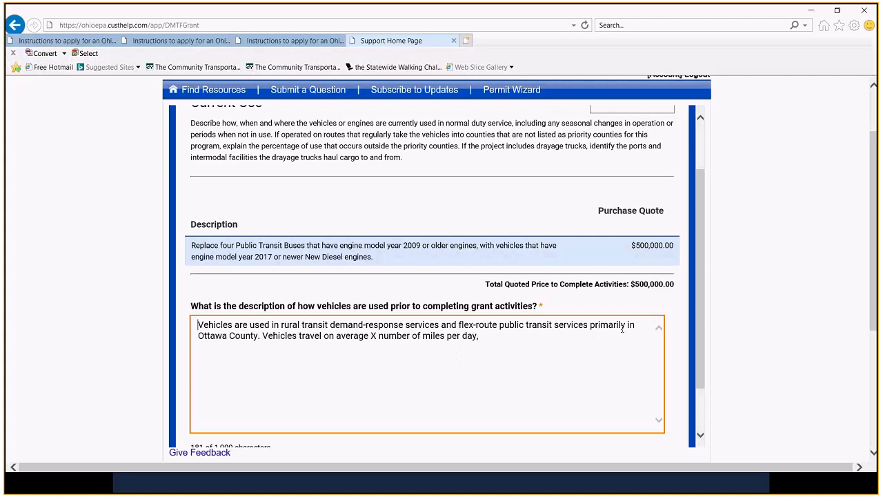
{"action": "mouse_move", "coordinate": [280, 346]}
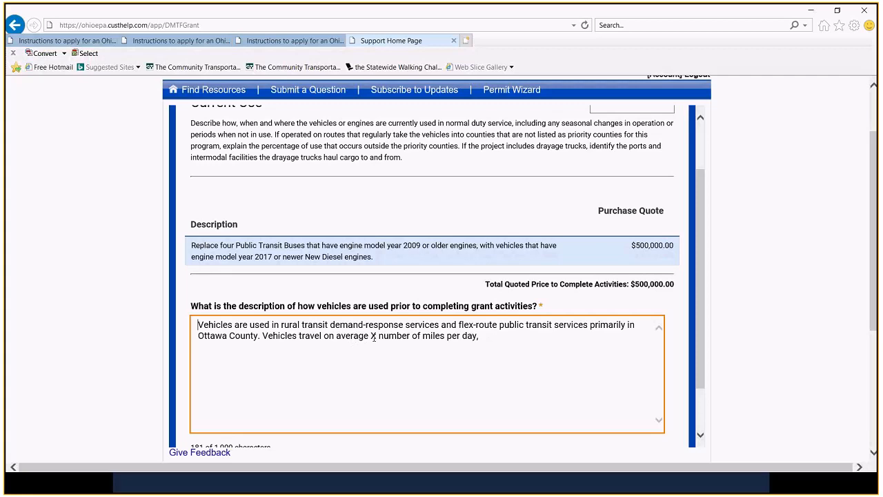
{"action": "mouse_move", "coordinate": [261, 373]}
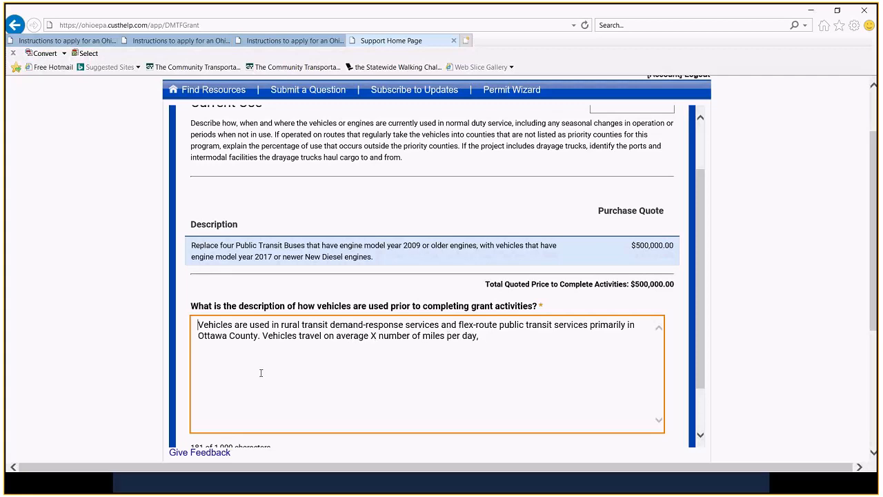
{"action": "mouse_move", "coordinate": [475, 345]}
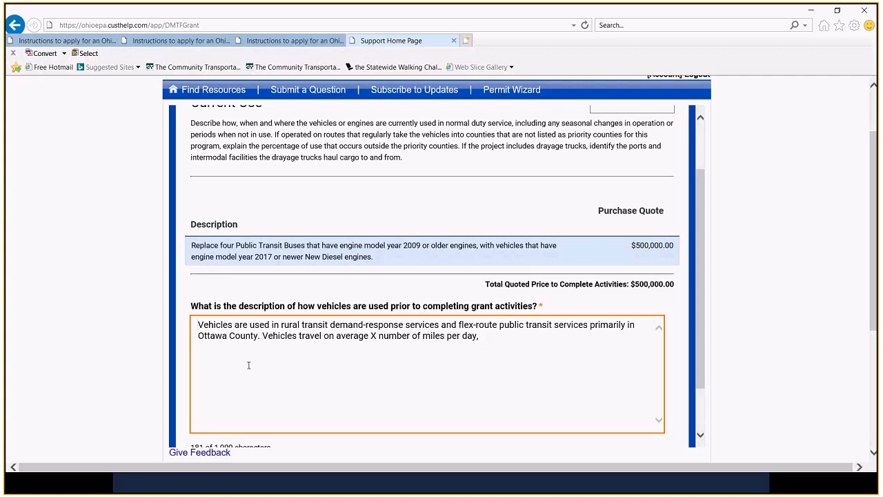
{"action": "scroll", "scroll_direction": "down", "scroll_amount": 3}
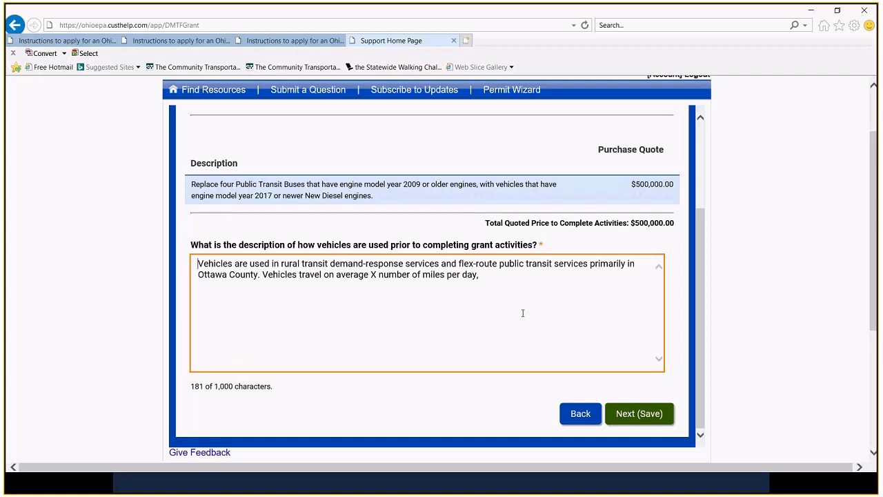
{"action": "mouse_move", "coordinate": [445, 431]}
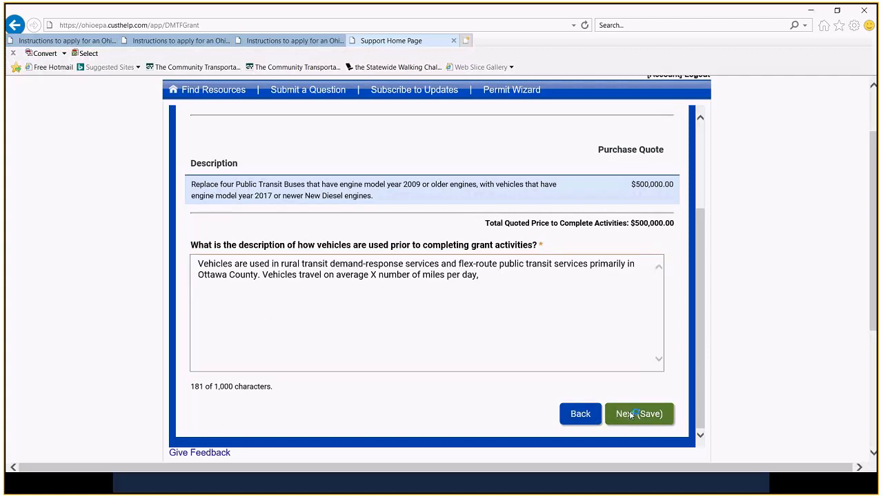
Save the Current Use narrative and advance to the New Use screen, 3 of 7
{"action": "left_click", "coordinate": [637, 413]}
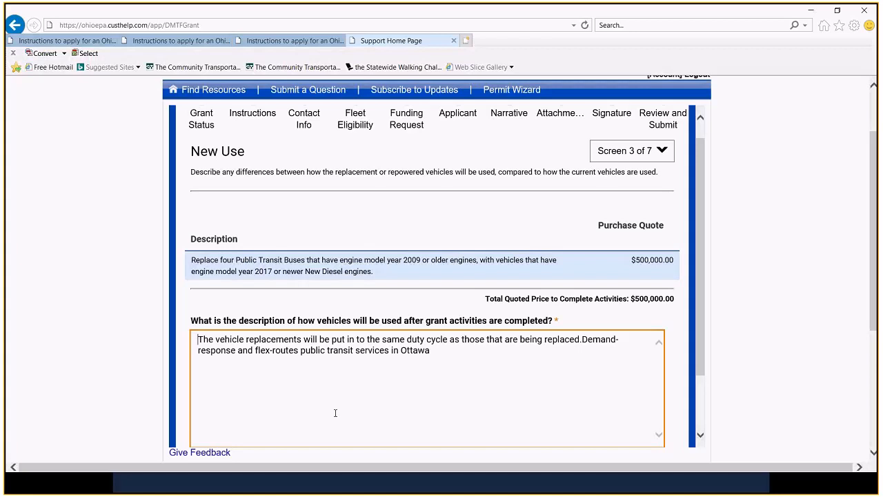
{"action": "mouse_move", "coordinate": [290, 363]}
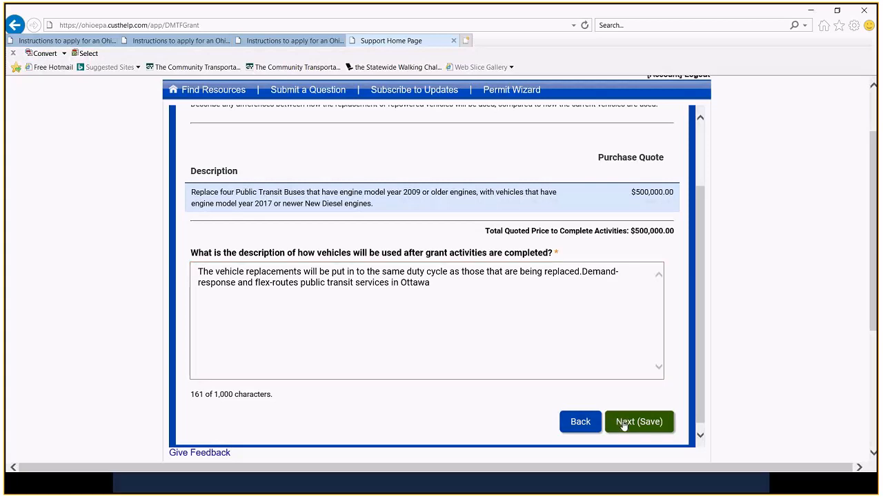
{"action": "left_click", "coordinate": [638, 421]}
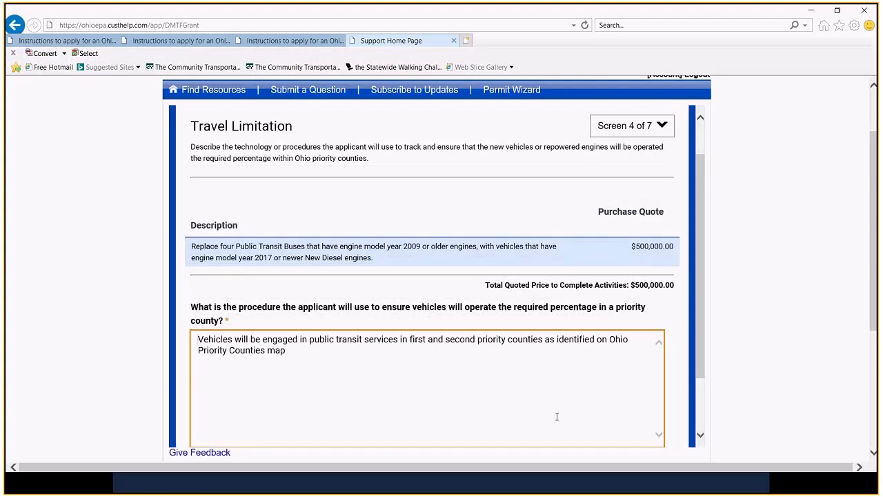
{"action": "mouse_move", "coordinate": [441, 407]}
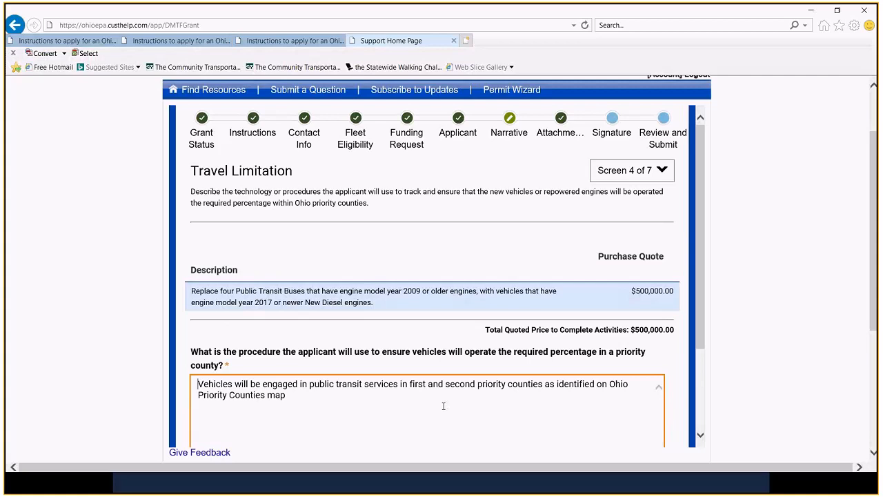
{"action": "scroll", "scroll_direction": "down", "scroll_amount": 3}
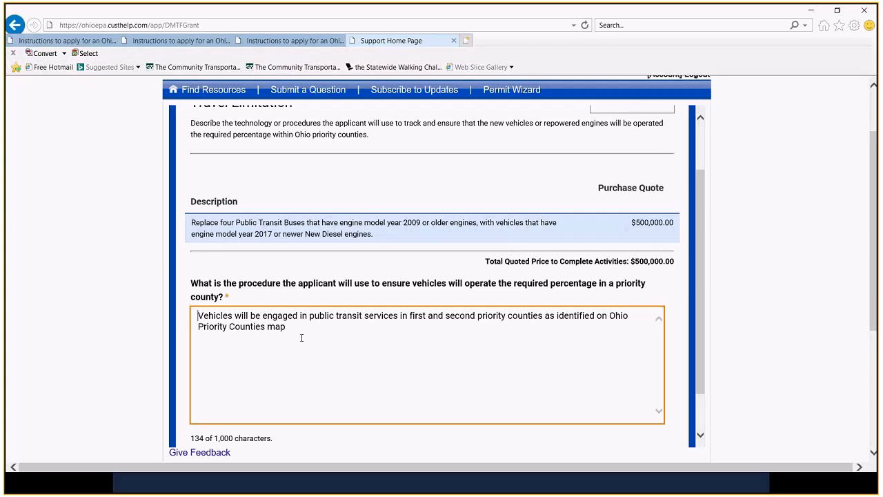
{"action": "scroll", "scroll_direction": "down", "scroll_amount": 3}
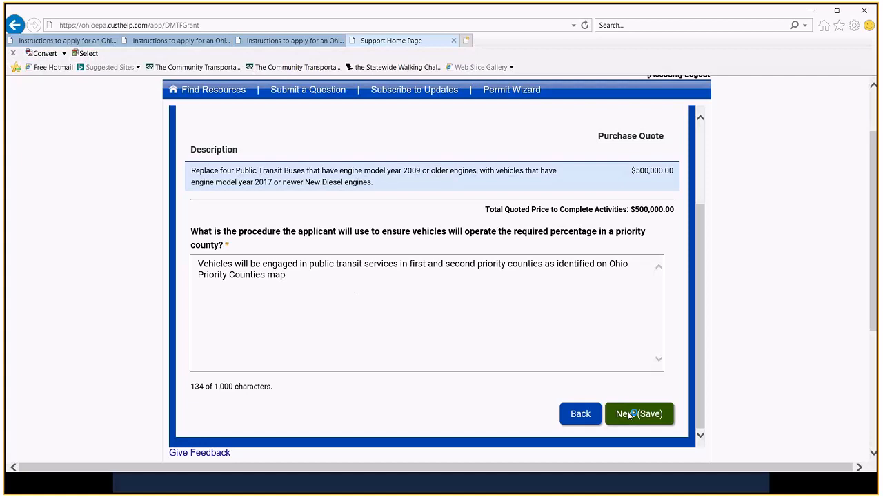
Save Travel Limitation and review the OEM-specifications answer on Maintenance, screen 5 of 7
{"action": "left_click", "coordinate": [638, 414]}
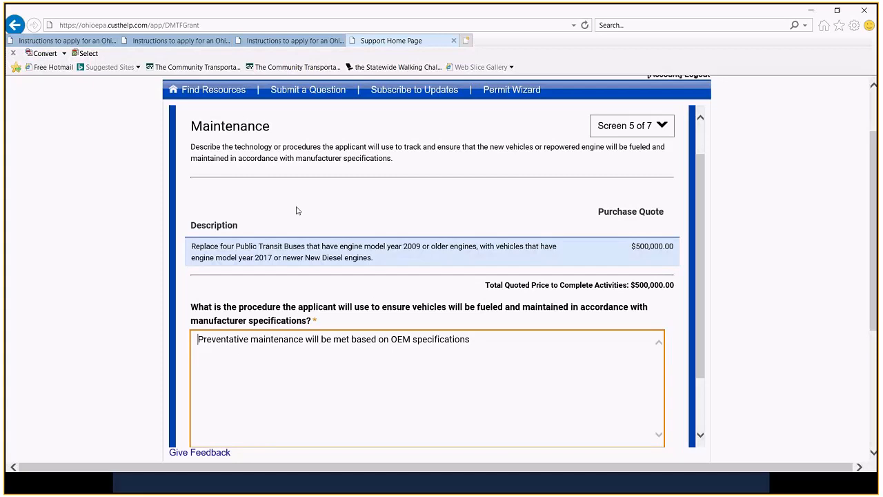
{"action": "mouse_move", "coordinate": [268, 234]}
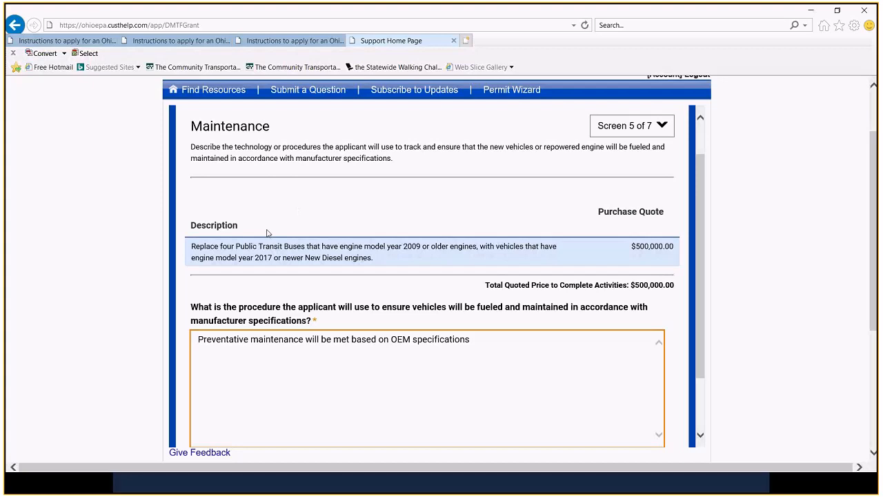
{"action": "scroll", "scroll_direction": "down", "scroll_amount": 3}
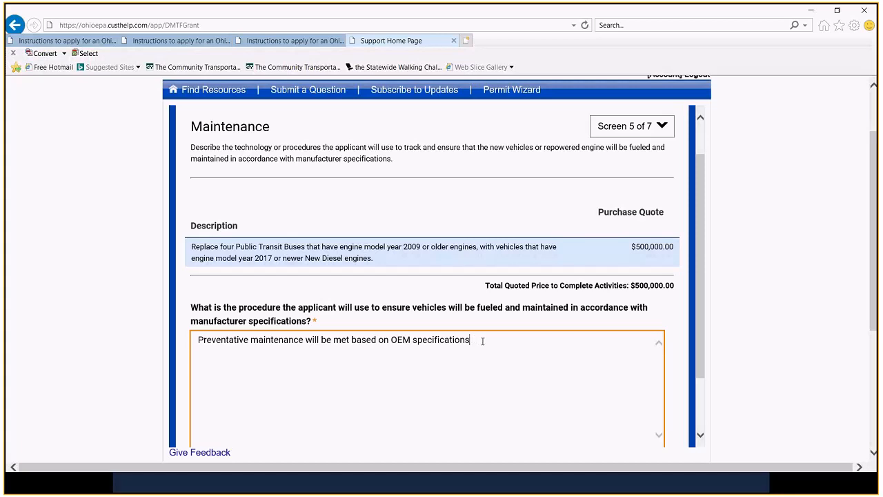
{"action": "scroll", "scroll_direction": "down", "scroll_amount": 3}
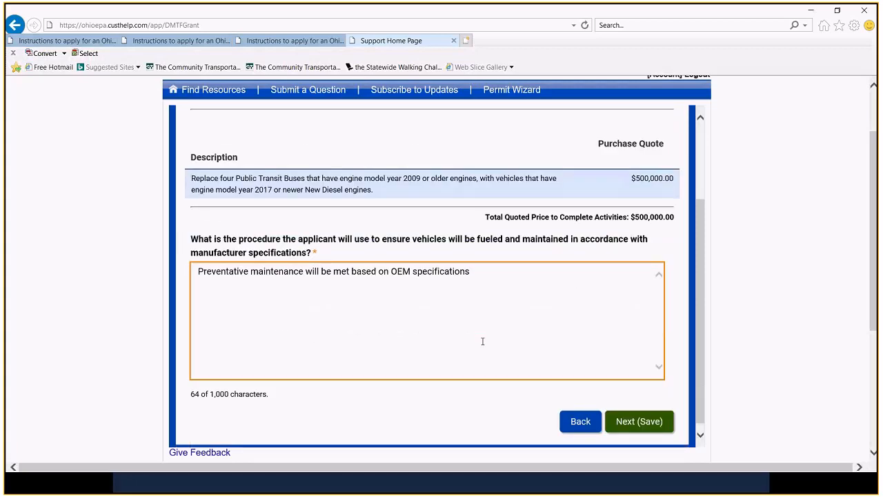
{"action": "mouse_move", "coordinate": [478, 337]}
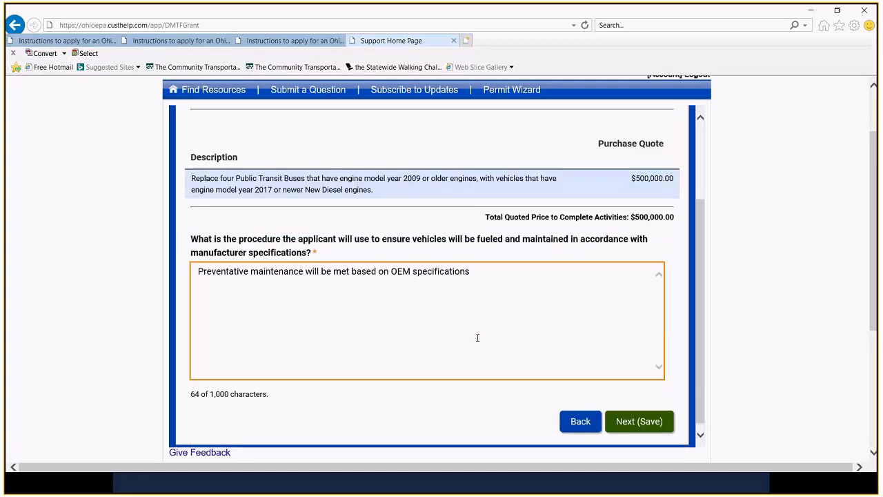
{"action": "scroll", "scroll_direction": "down", "scroll_amount": 3}
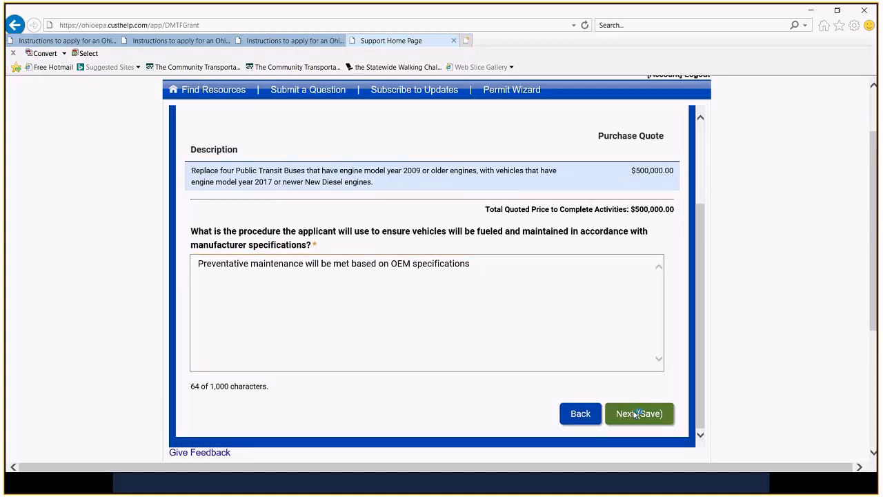
Save Maintenance and review the 90-day disposition answer on Salvage Timing, screen 6
{"action": "left_click", "coordinate": [638, 414]}
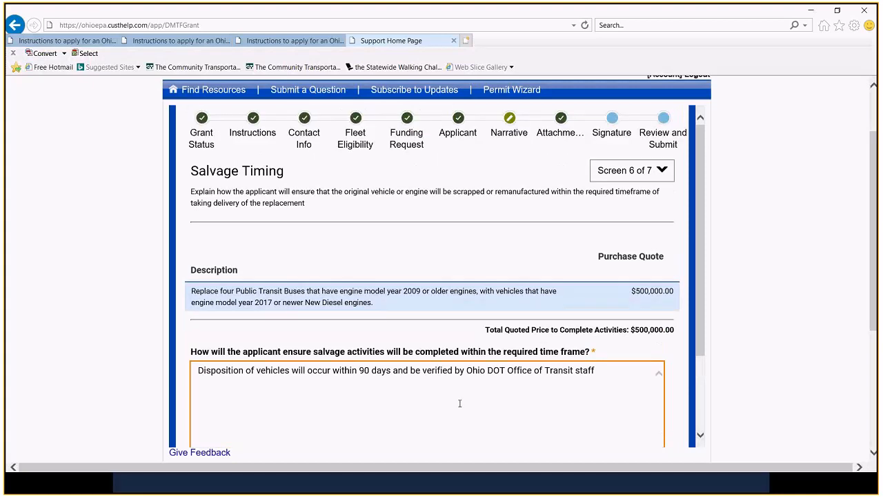
{"action": "mouse_move", "coordinate": [378, 415]}
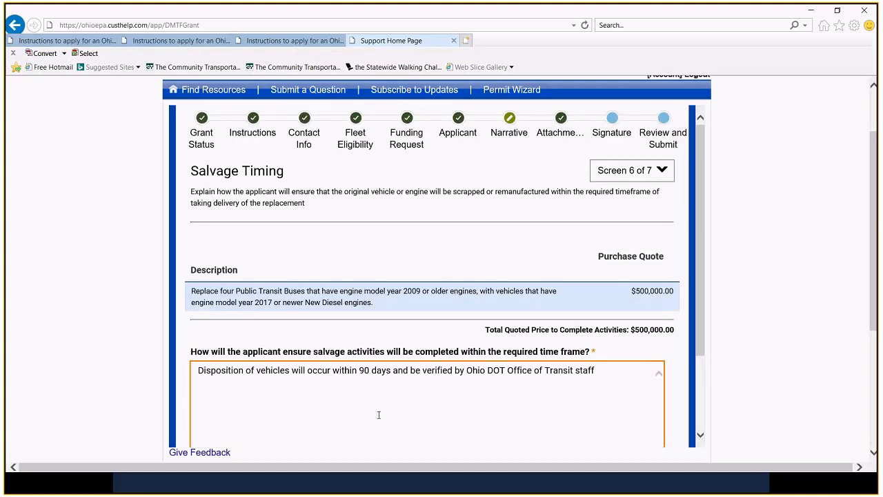
{"action": "left_click", "coordinate": [199, 370]}
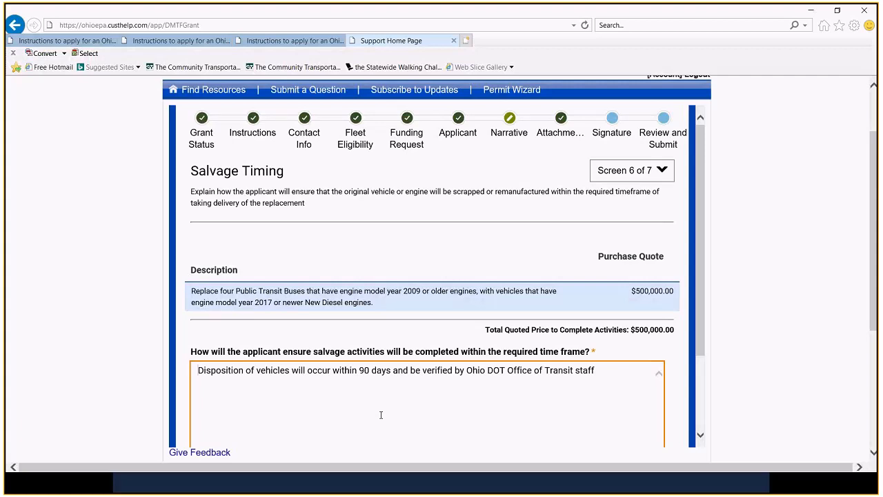
{"action": "scroll", "scroll_direction": "down", "scroll_amount": 3}
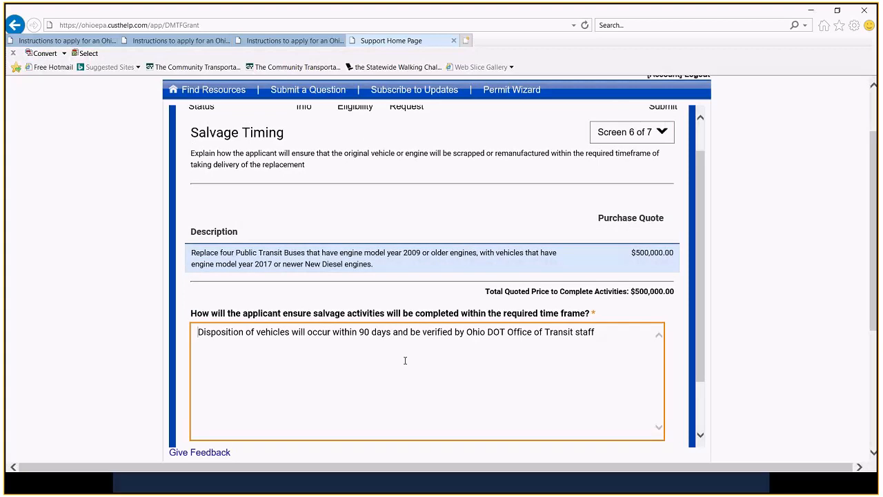
{"action": "scroll", "scroll_direction": "up", "scroll_amount": 3}
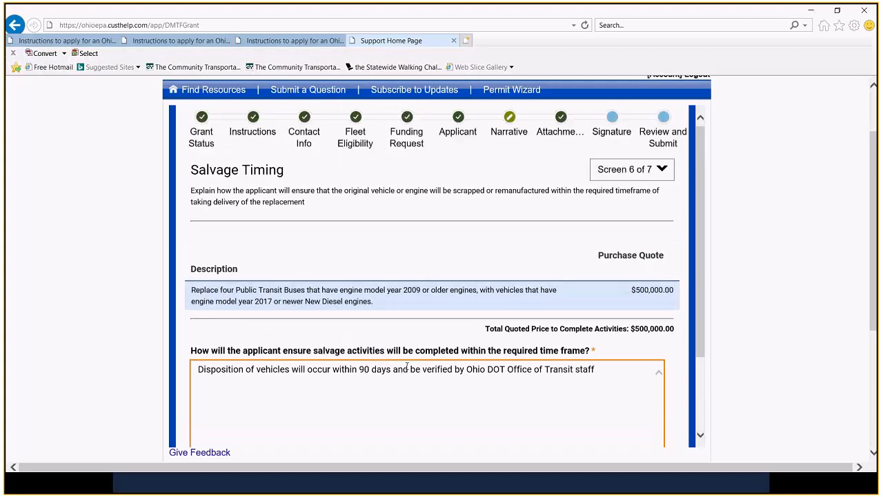
{"action": "scroll", "scroll_direction": "down", "scroll_amount": 3}
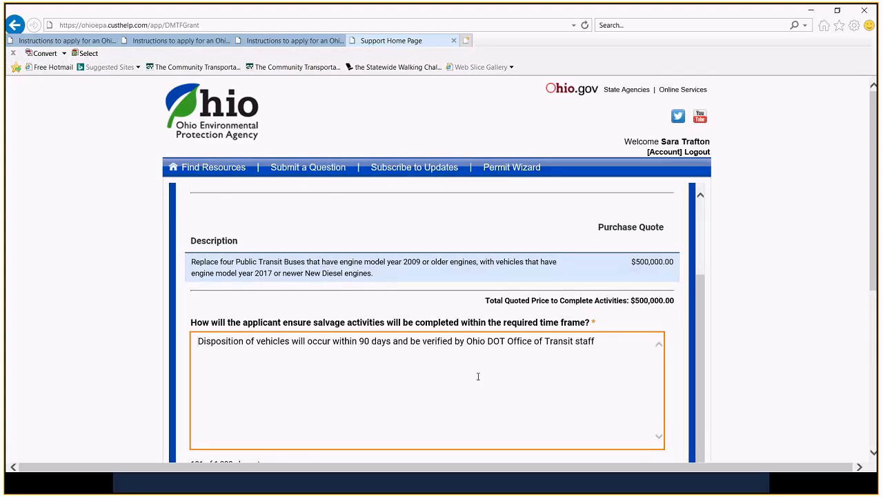
{"action": "scroll", "scroll_direction": "down", "scroll_amount": 3}
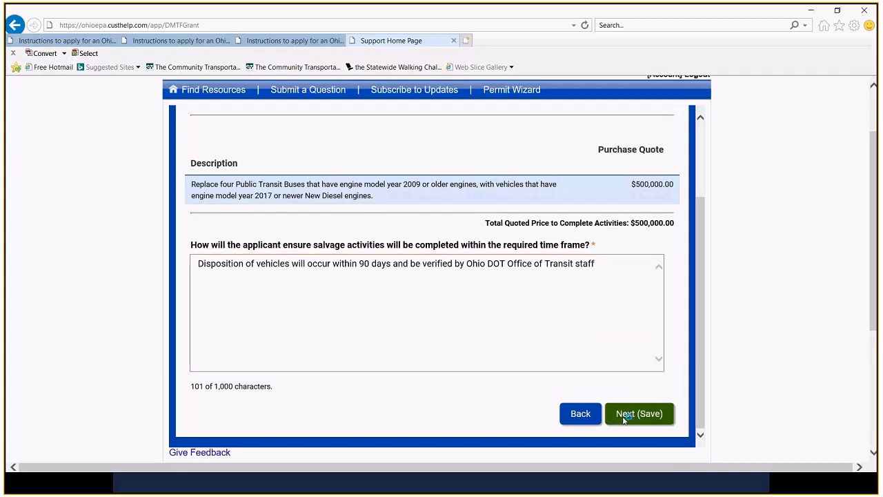
Save Salvage Timing and review the Schedule's award, delivery and in-service date lines
{"action": "left_click", "coordinate": [638, 414]}
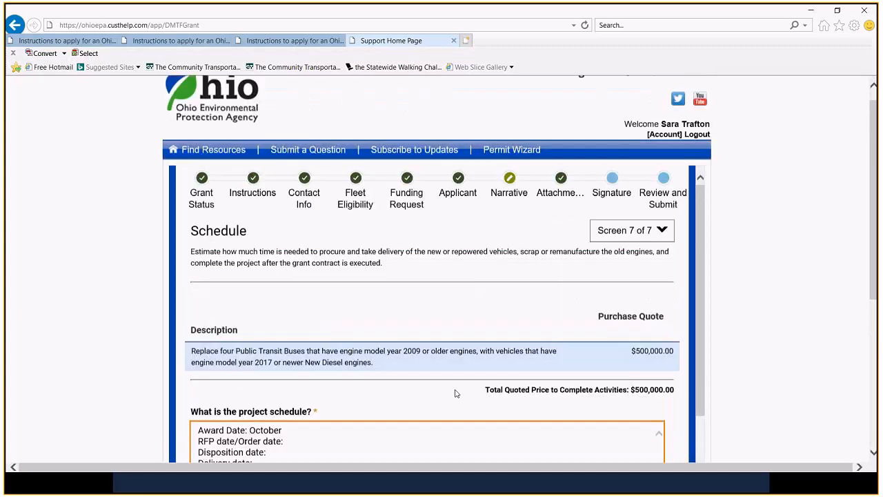
{"action": "scroll", "scroll_direction": "down", "scroll_amount": 3}
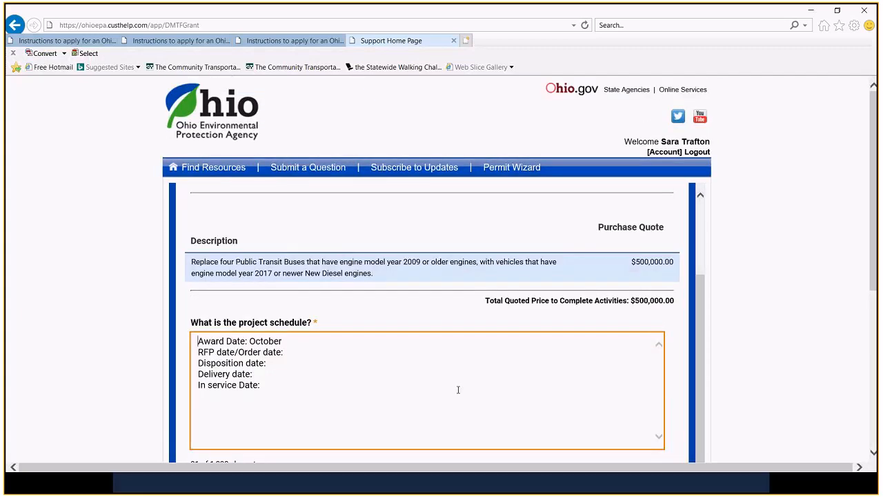
{"action": "scroll", "scroll_direction": "down", "scroll_amount": 3}
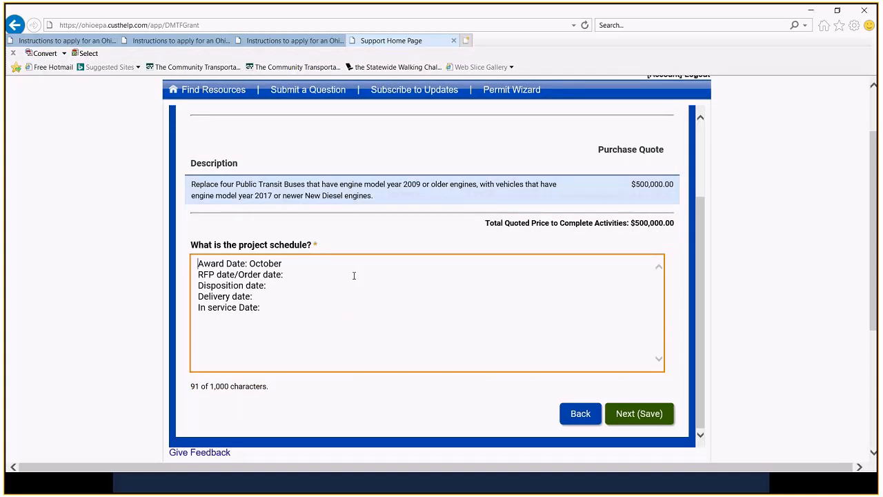
{"action": "mouse_move", "coordinate": [193, 281]}
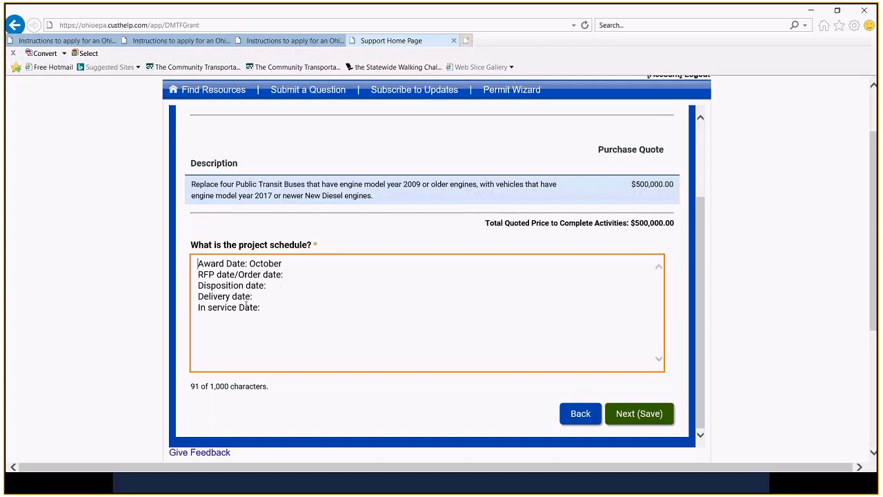
{"action": "mouse_move", "coordinate": [238, 298]}
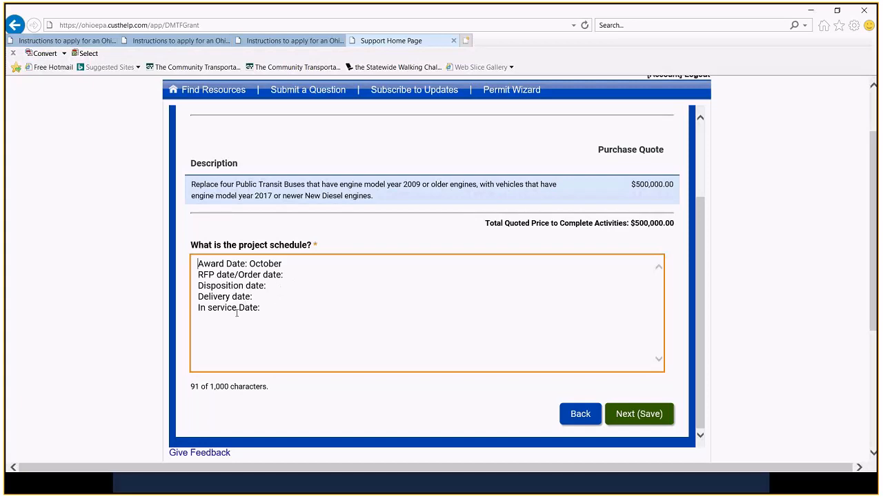
{"action": "mouse_move", "coordinate": [285, 314]}
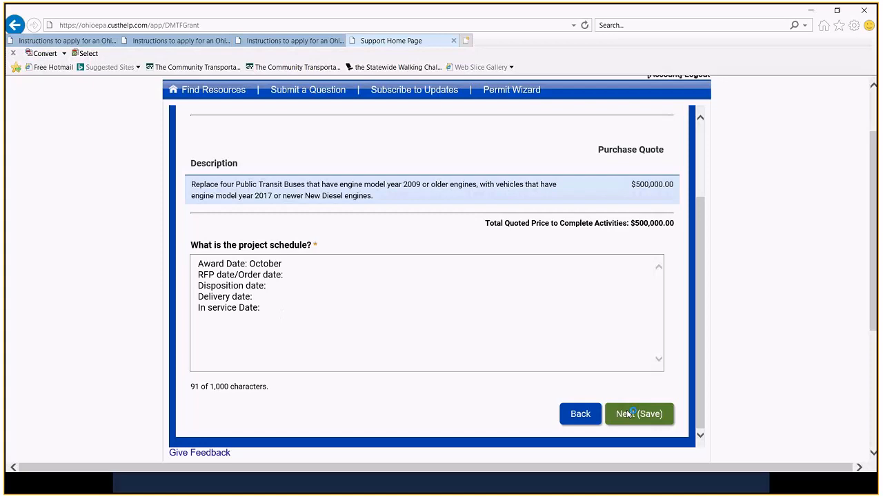
{"action": "left_click", "coordinate": [638, 413]}
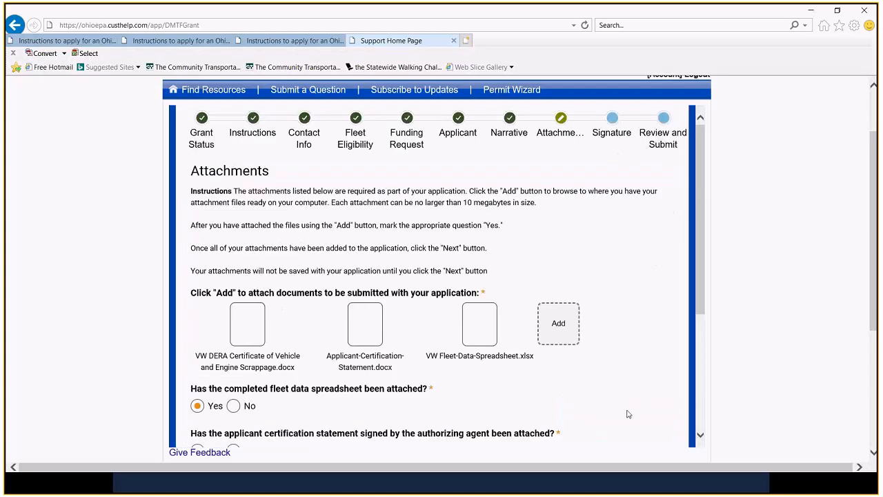
{"action": "mouse_move", "coordinate": [466, 330]}
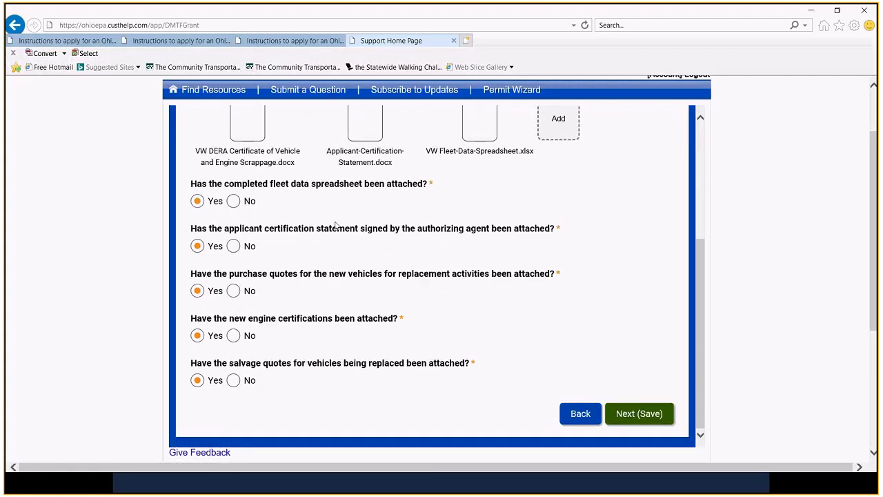
{"action": "mouse_move", "coordinate": [392, 240]}
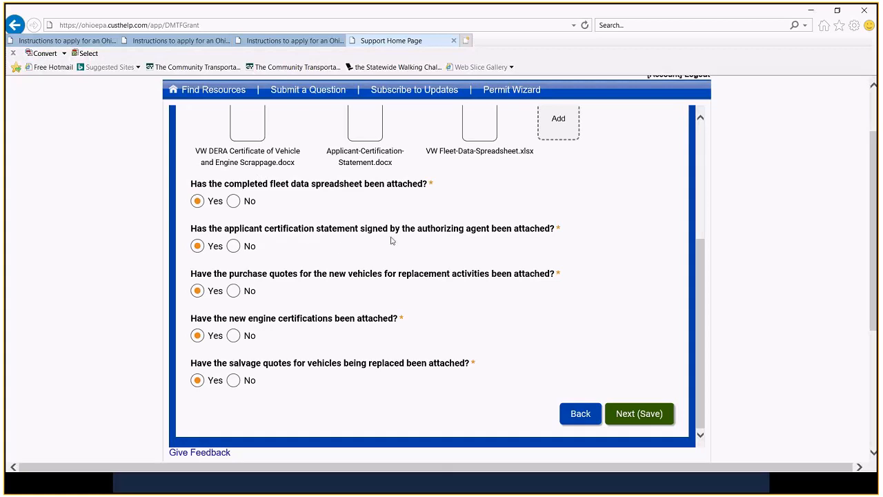
{"action": "mouse_move", "coordinate": [438, 236]}
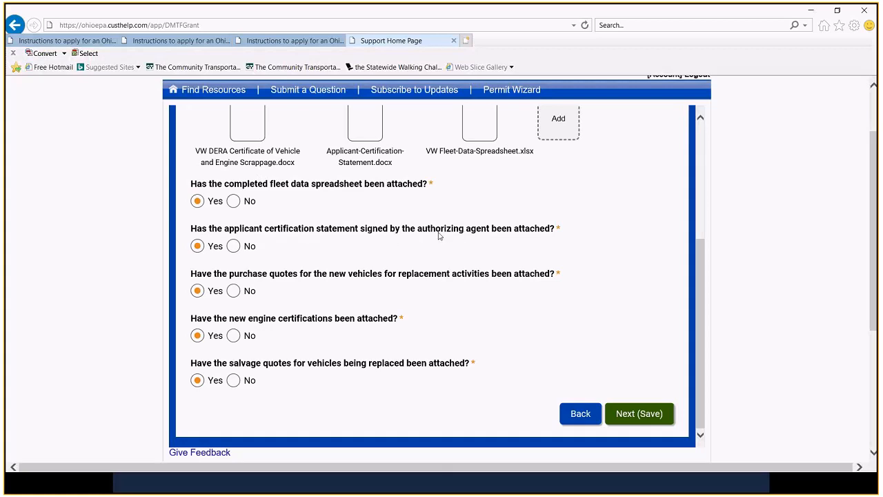
{"action": "mouse_move", "coordinate": [358, 233]}
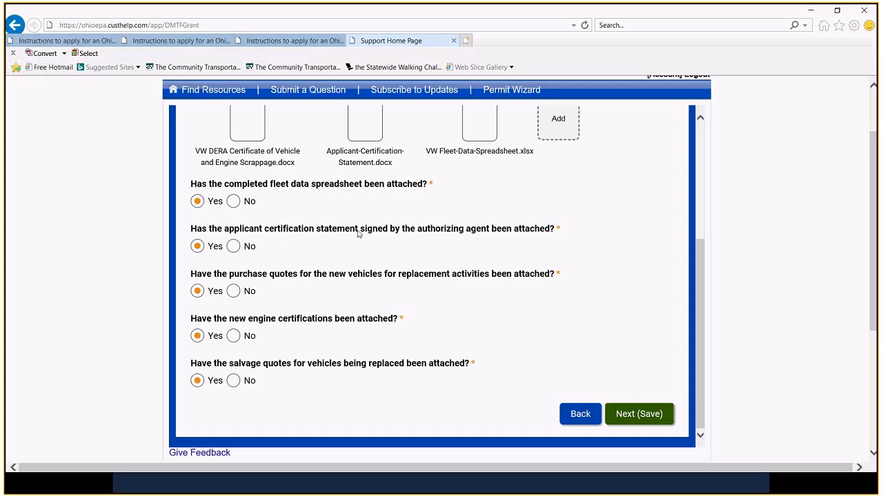
{"action": "mouse_move", "coordinate": [461, 232]}
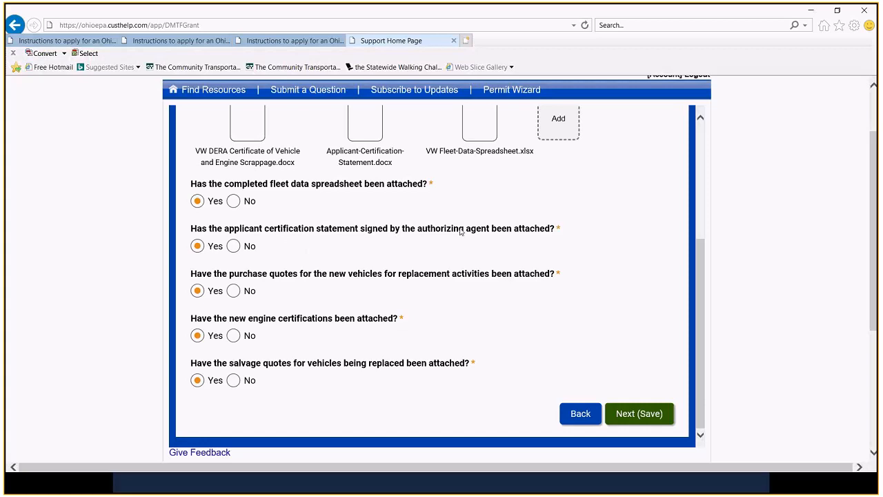
{"action": "mouse_move", "coordinate": [445, 231]}
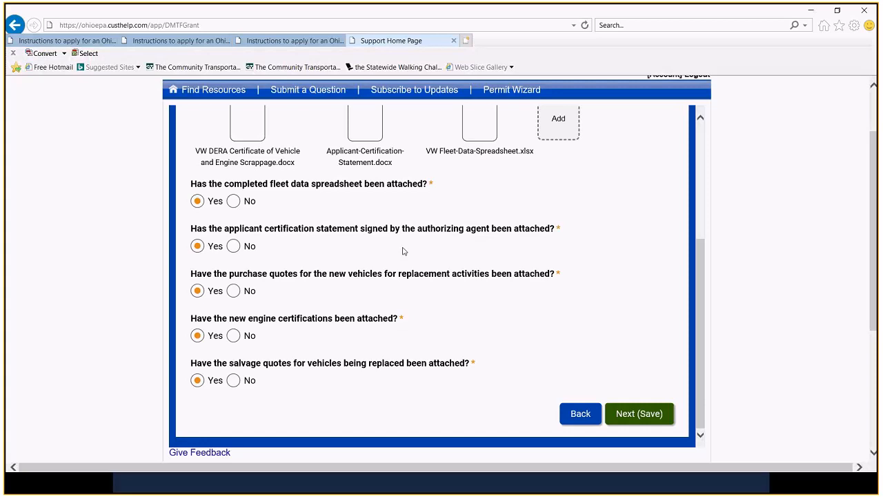
{"action": "mouse_move", "coordinate": [511, 286]}
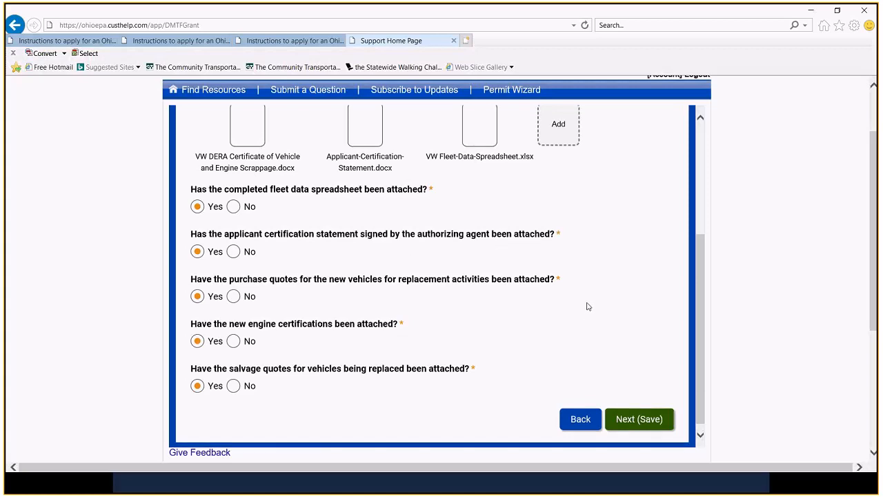
{"action": "scroll", "scroll_direction": "down", "scroll_amount": 3}
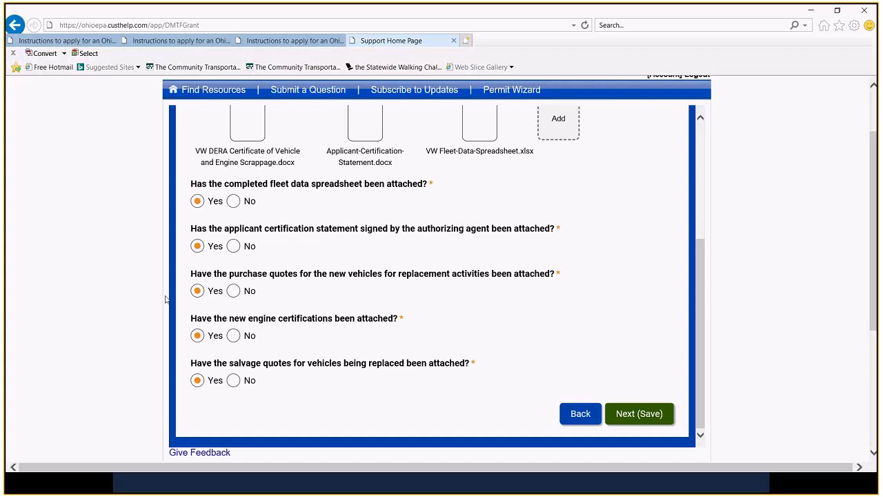
{"action": "mouse_move", "coordinate": [329, 284]}
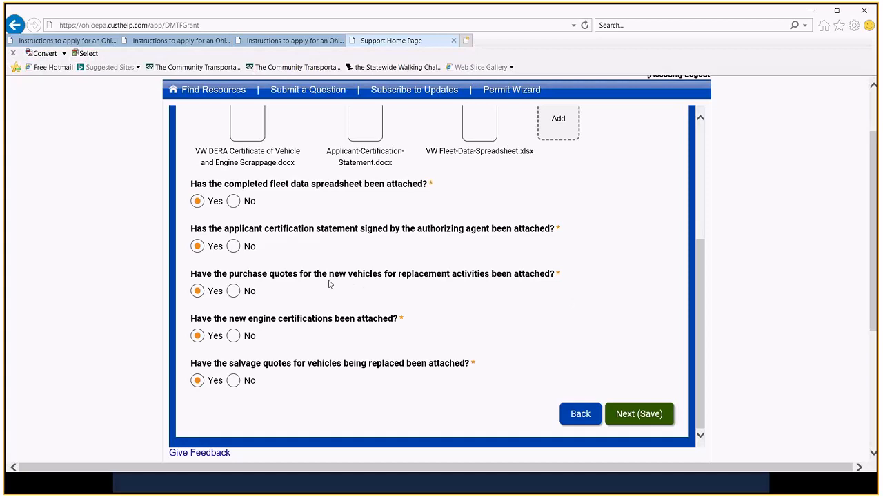
{"action": "mouse_move", "coordinate": [464, 296]}
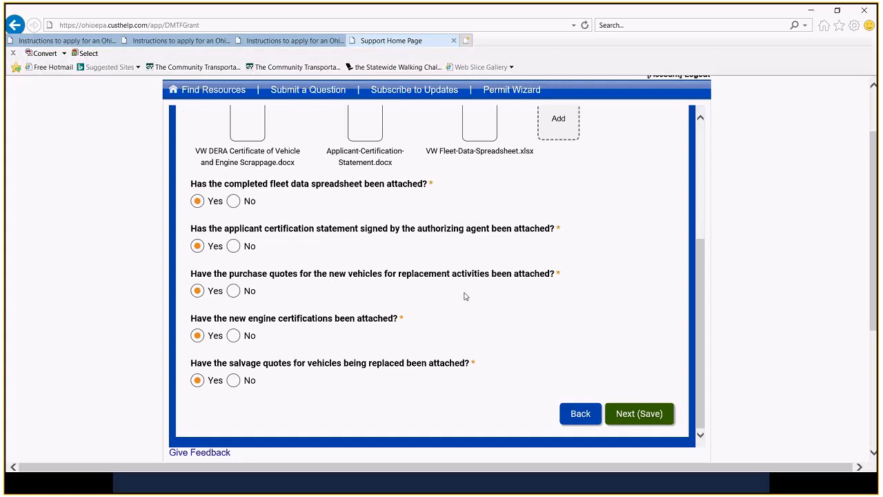
{"action": "scroll", "scroll_direction": "down", "scroll_amount": 3}
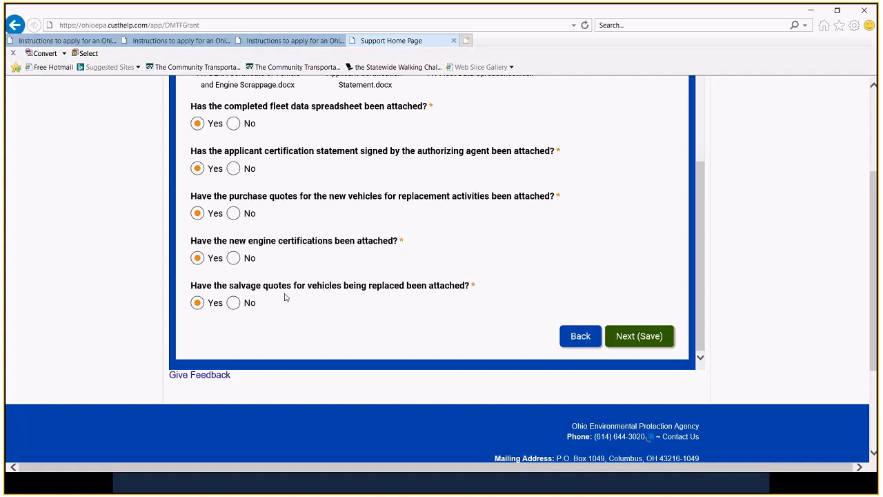
{"action": "mouse_move", "coordinate": [637, 316]}
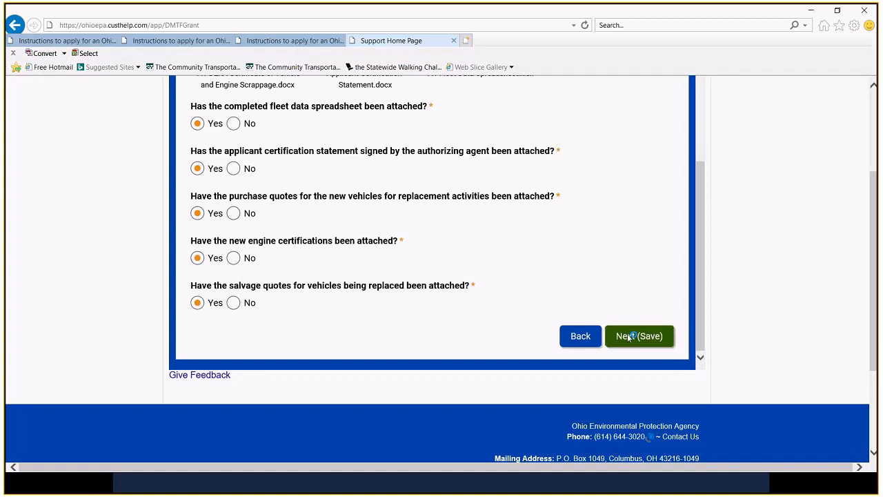
Save attachments, then submit the empty Signature page to show mandatory-field errors
{"action": "left_click", "coordinate": [638, 336]}
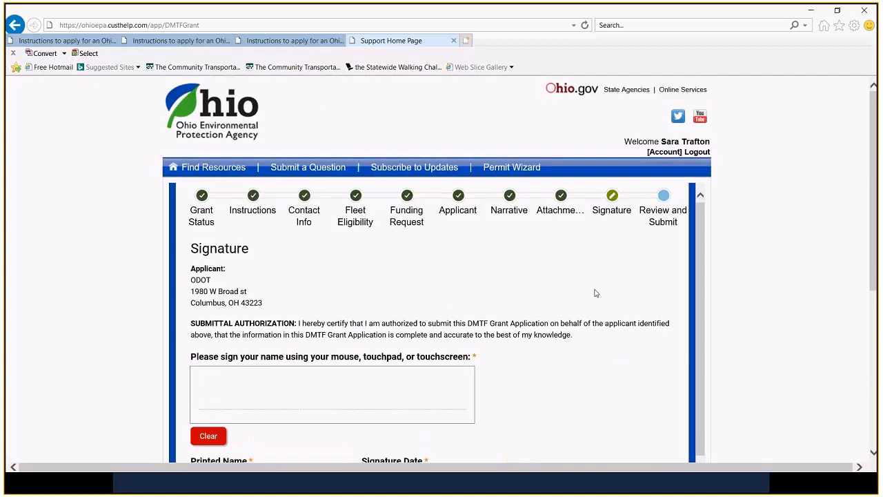
{"action": "scroll", "scroll_direction": "down", "scroll_amount": 3}
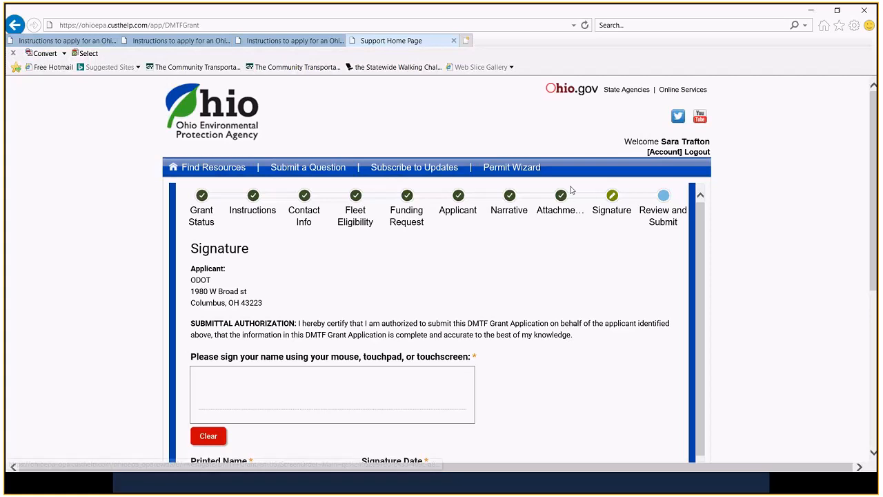
{"action": "mouse_move", "coordinate": [607, 226]}
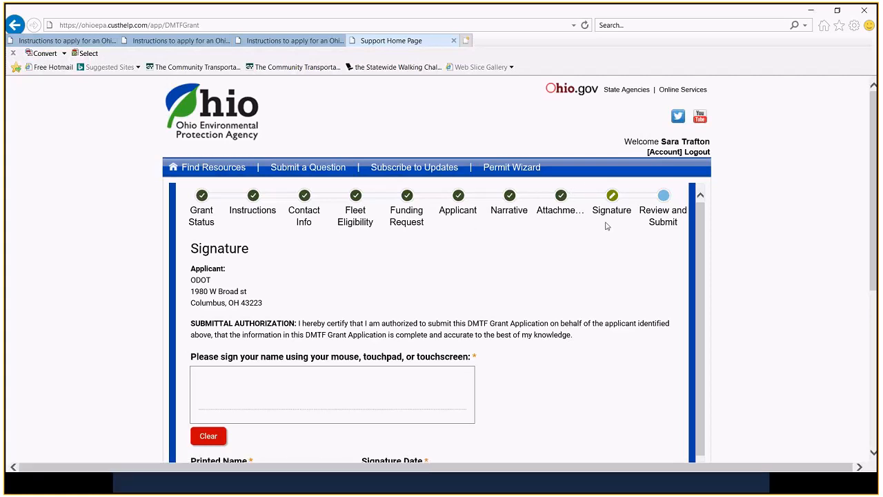
{"action": "mouse_move", "coordinate": [475, 256]}
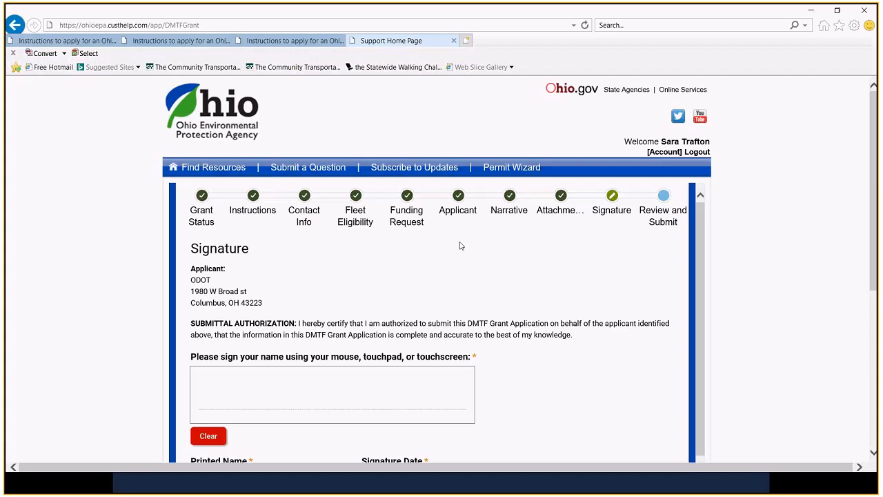
{"action": "mouse_move", "coordinate": [403, 269]}
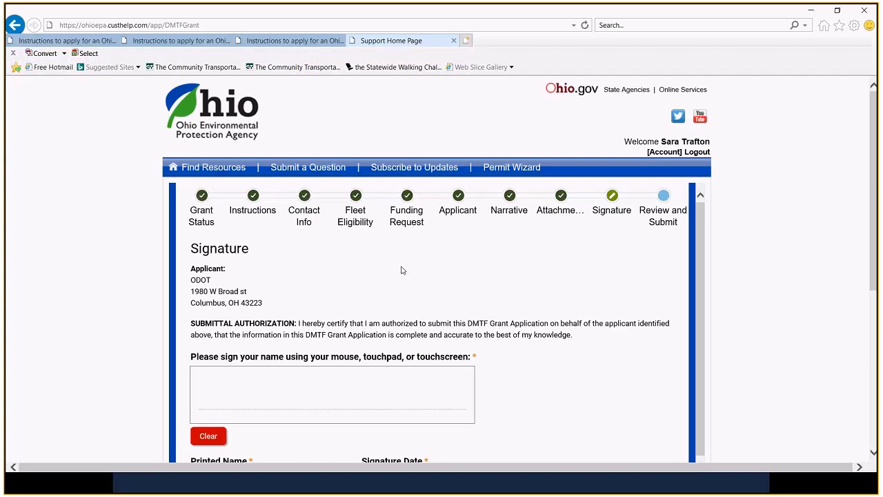
{"action": "mouse_move", "coordinate": [482, 267]}
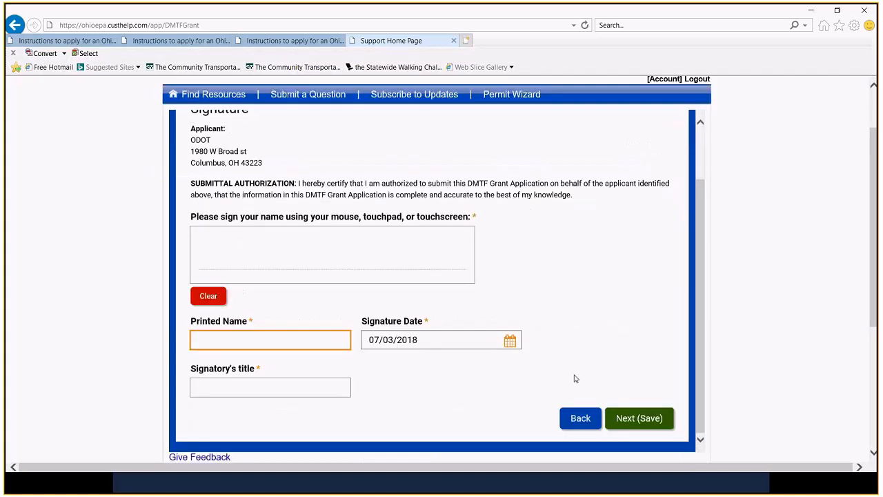
{"action": "left_click", "coordinate": [638, 417]}
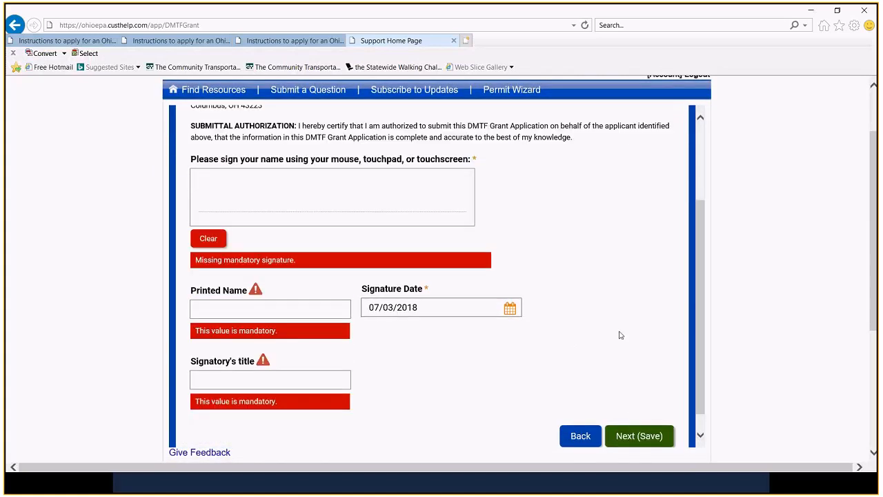
{"action": "mouse_move", "coordinate": [527, 358]}
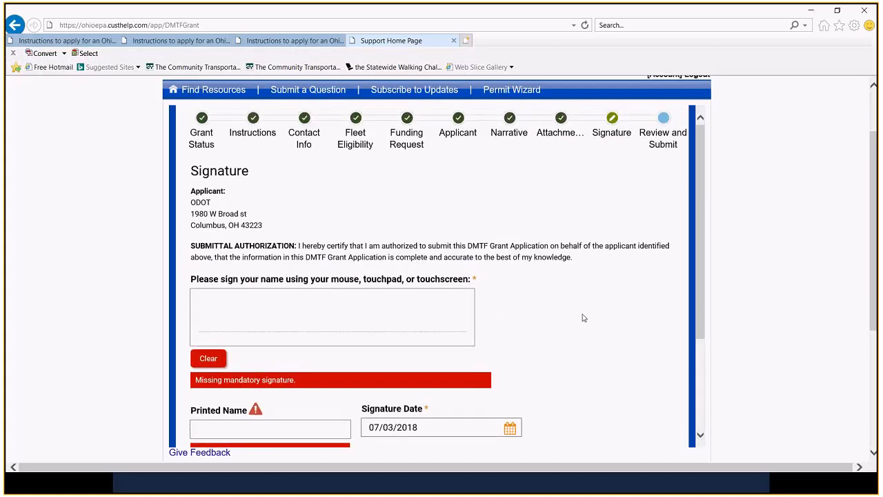
{"action": "scroll", "scroll_direction": "up", "scroll_amount": 3}
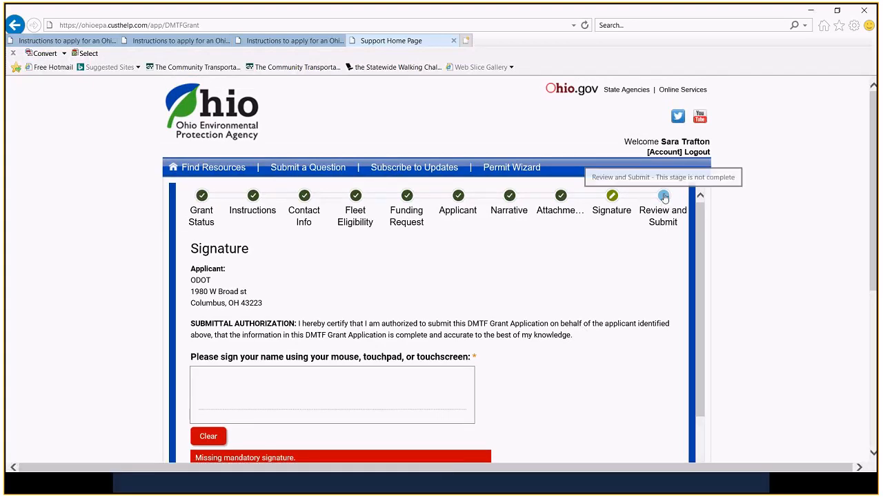
{"action": "scroll", "scroll_direction": "down", "scroll_amount": 3}
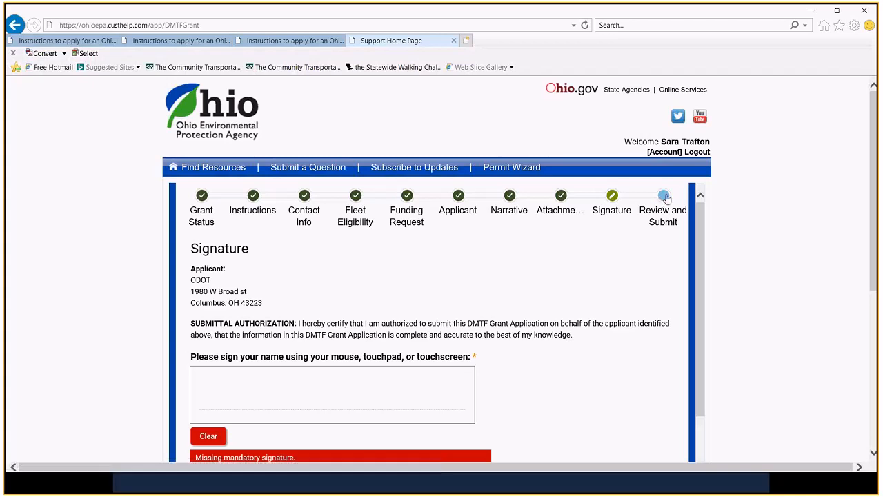
Jump to Review and Submit in the progress bar to view the draft copy
{"action": "left_click", "coordinate": [662, 195]}
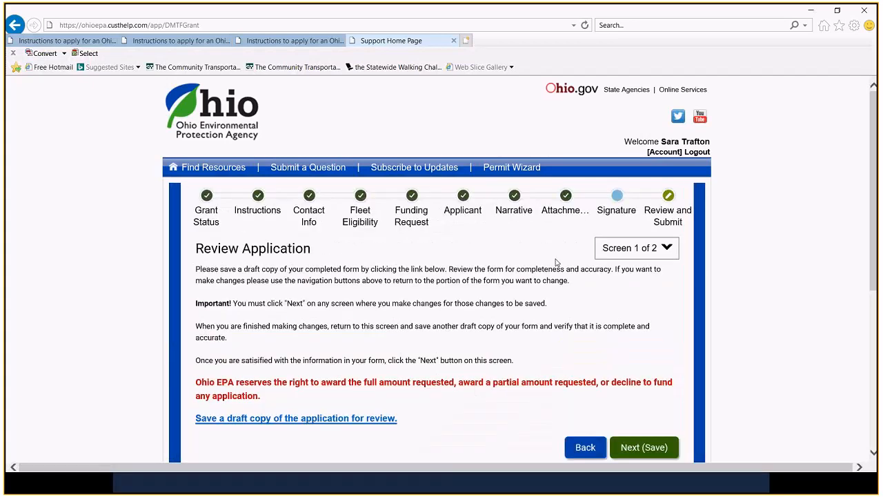
{"action": "scroll", "scroll_direction": "down", "scroll_amount": 3}
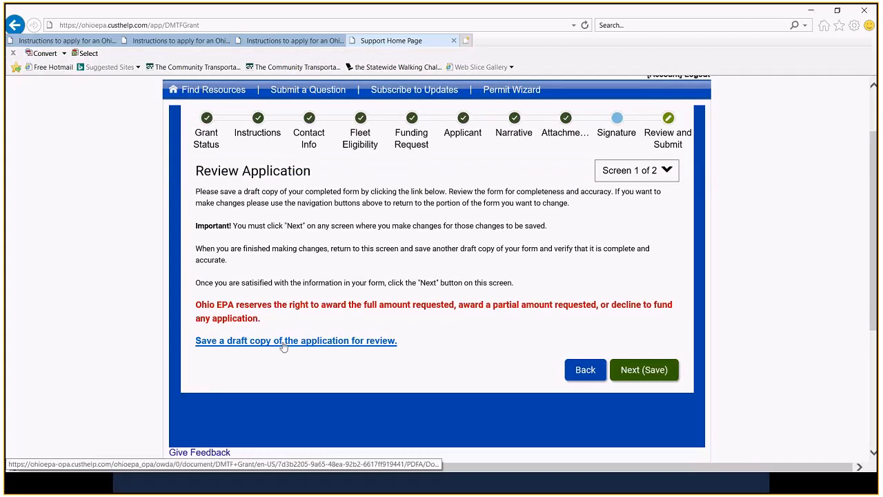
{"action": "mouse_move", "coordinate": [287, 350]}
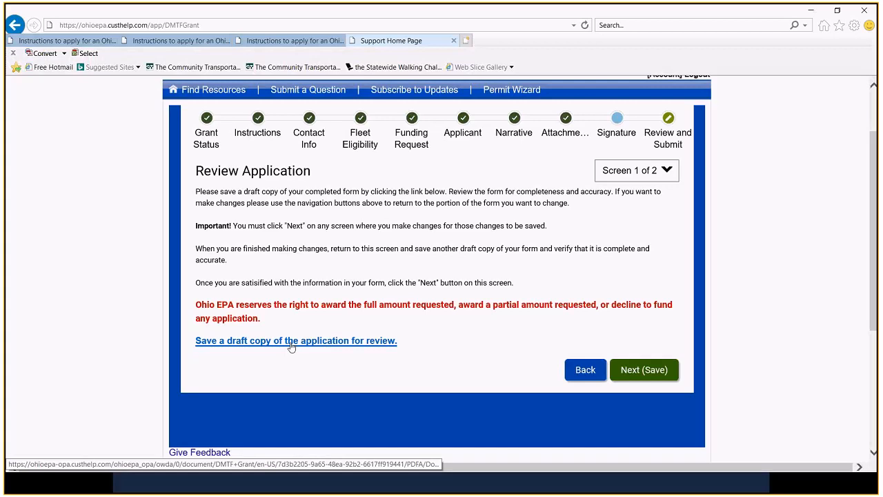
{"action": "mouse_move", "coordinate": [564, 167]}
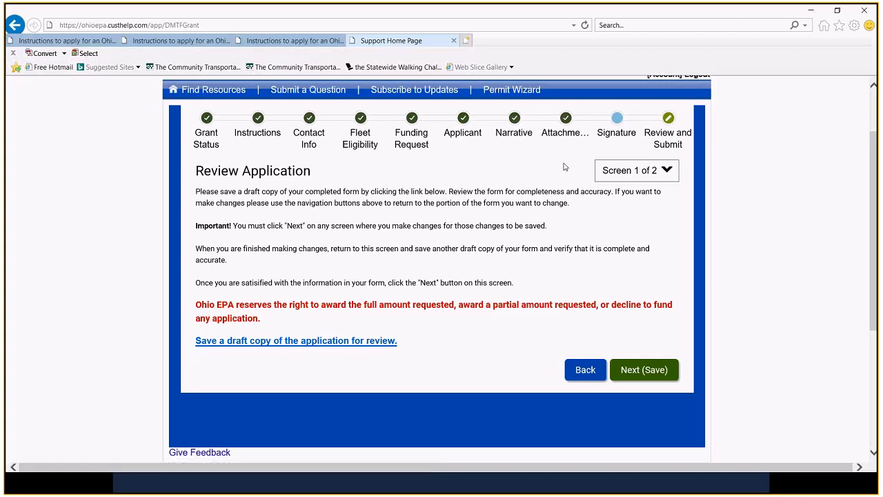
{"action": "mouse_move", "coordinate": [448, 357]}
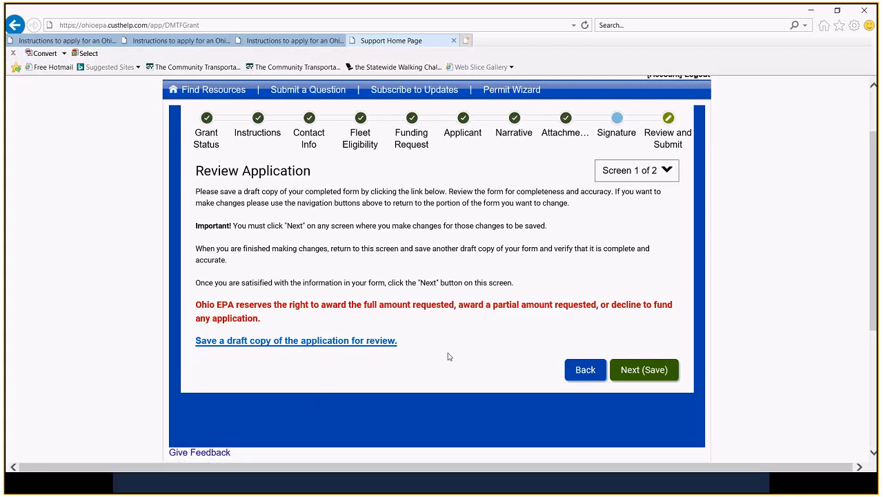
{"action": "mouse_move", "coordinate": [444, 356]}
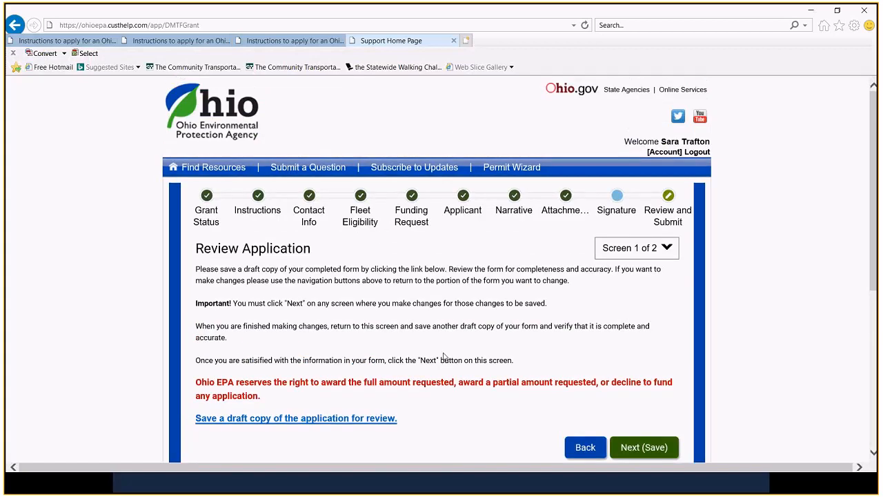
{"action": "mouse_move", "coordinate": [578, 306]}
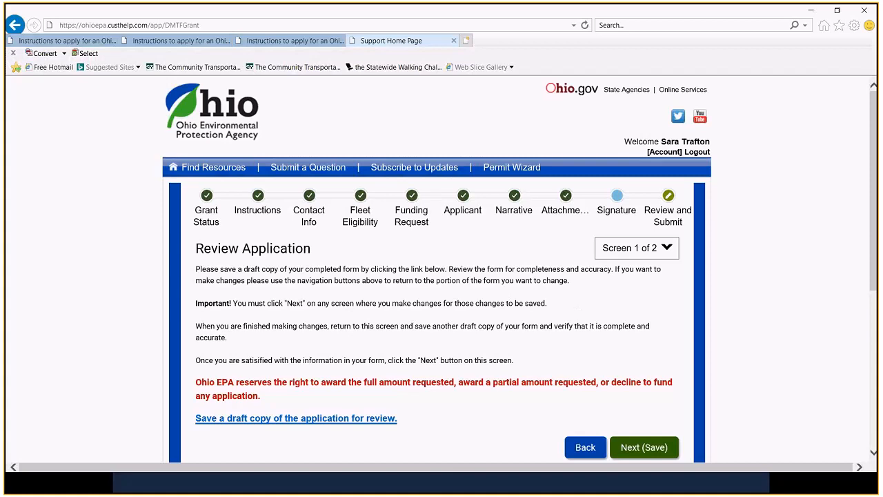
{"action": "mouse_move", "coordinate": [347, 103]}
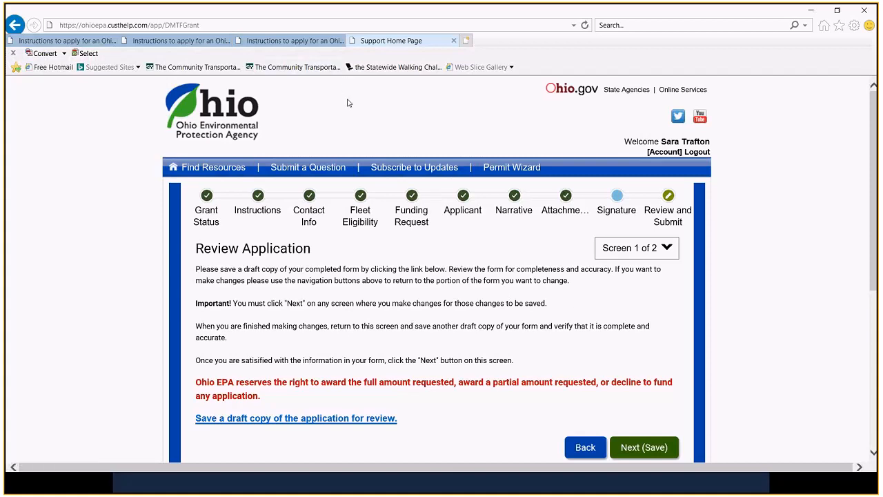
{"action": "mouse_move", "coordinate": [352, 117]}
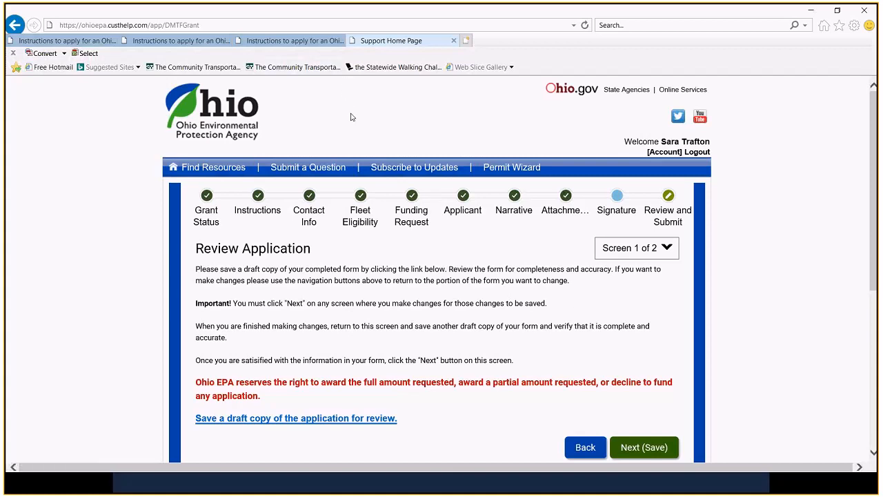
{"action": "mouse_move", "coordinate": [356, 118]}
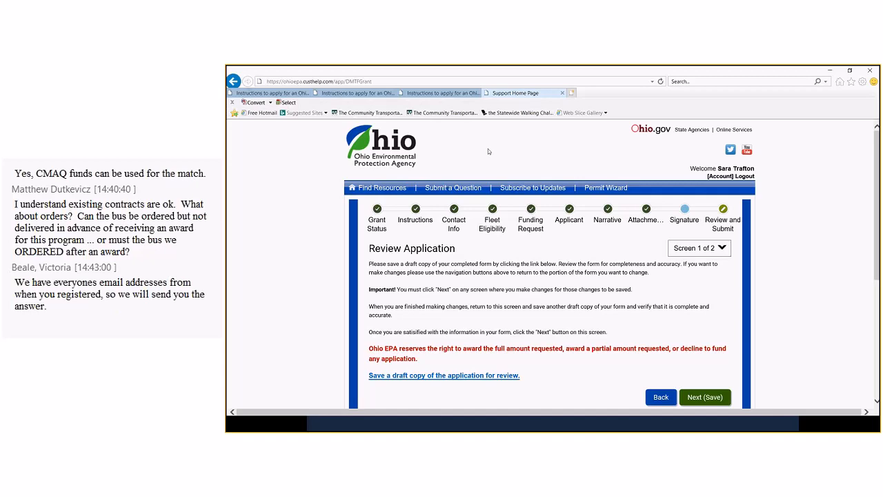
{"action": "mouse_move", "coordinate": [490, 169]}
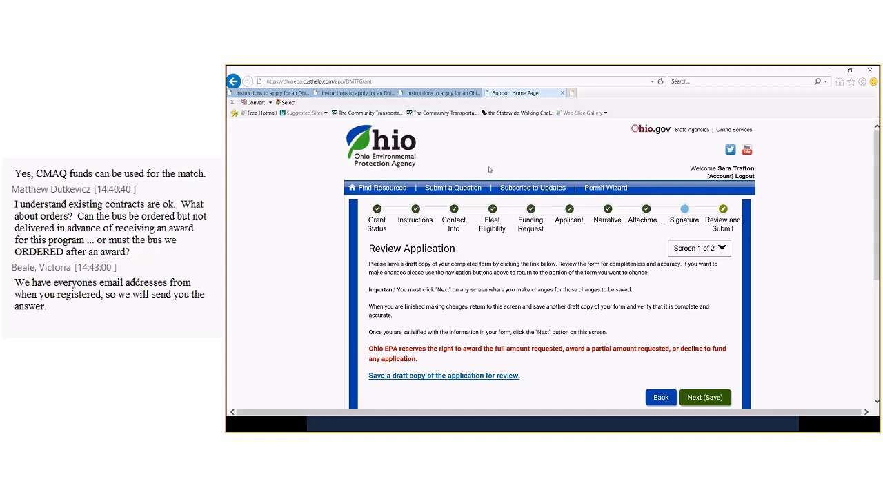